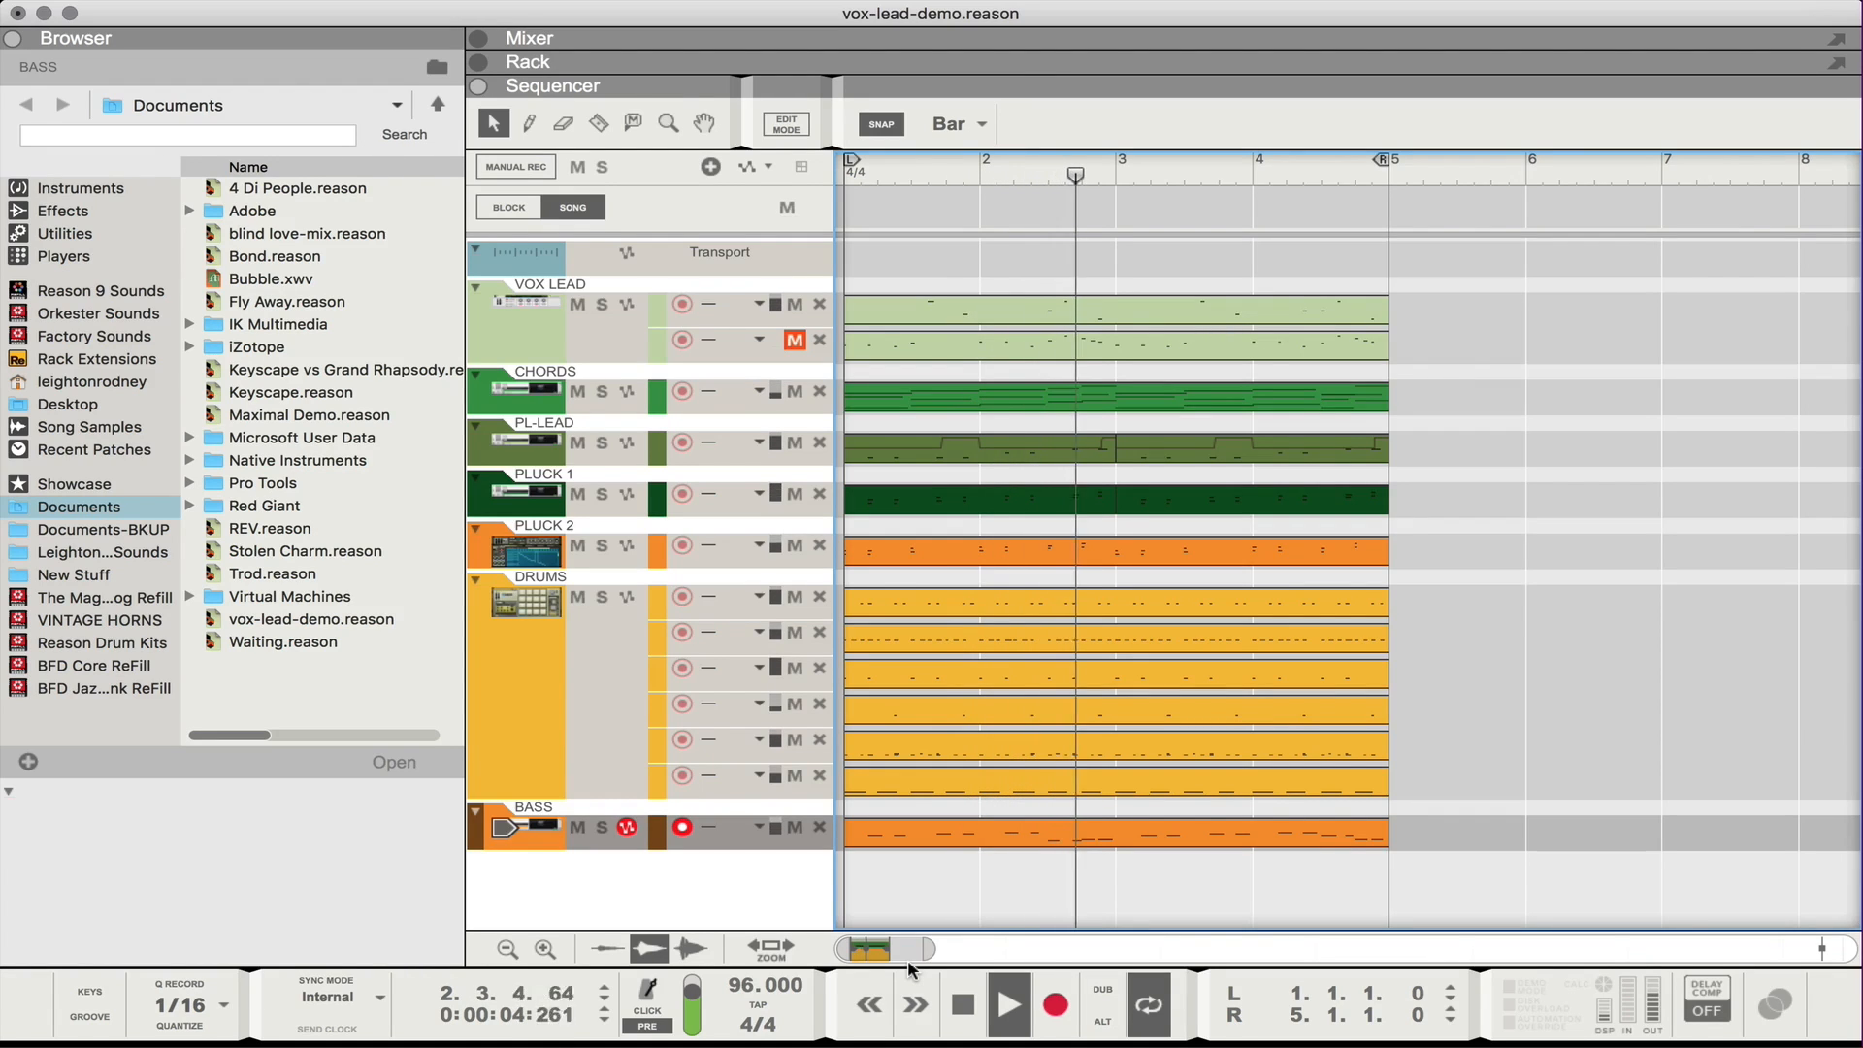
# Solo the VOX LEAD track to audition it, then take it out of solo.
pyautogui.click(1008, 1005)
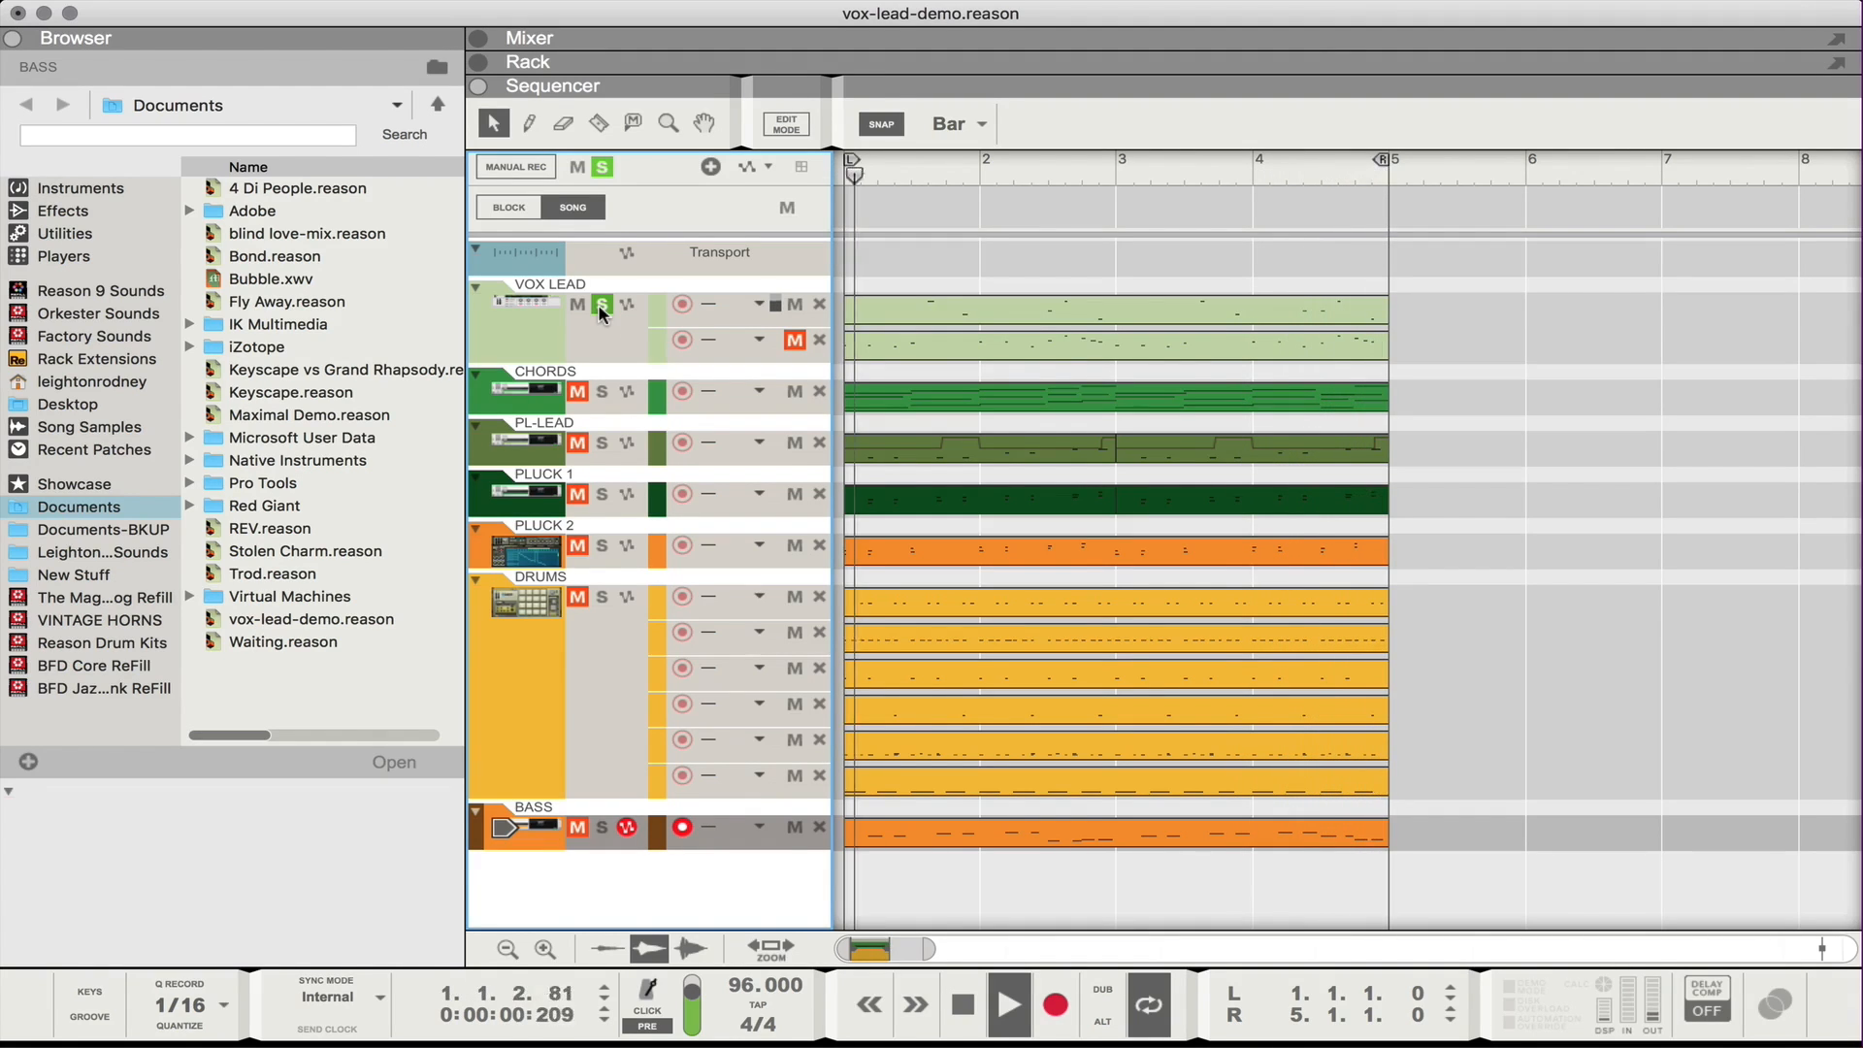
pyautogui.click(1009, 1003)
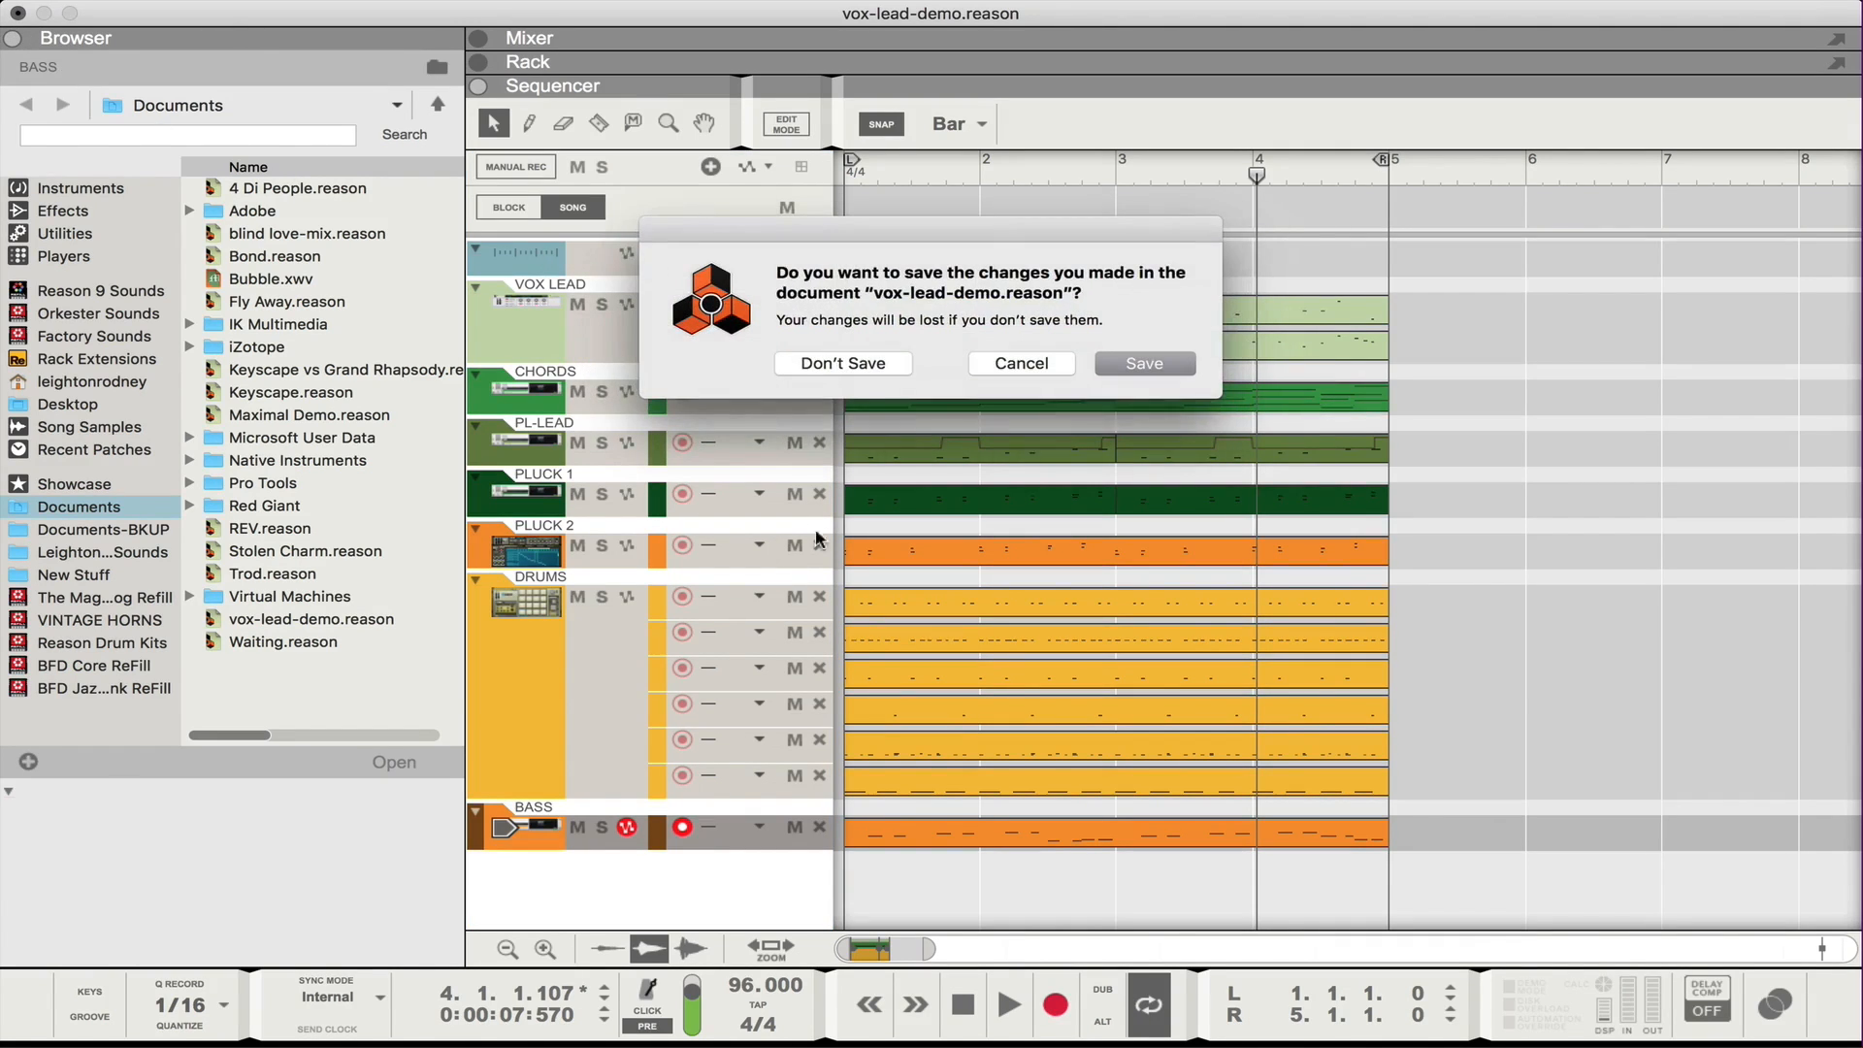
# Discard the demo song's changes and play back the recorded vocal clip in the new song.
pyautogui.click(842, 363)
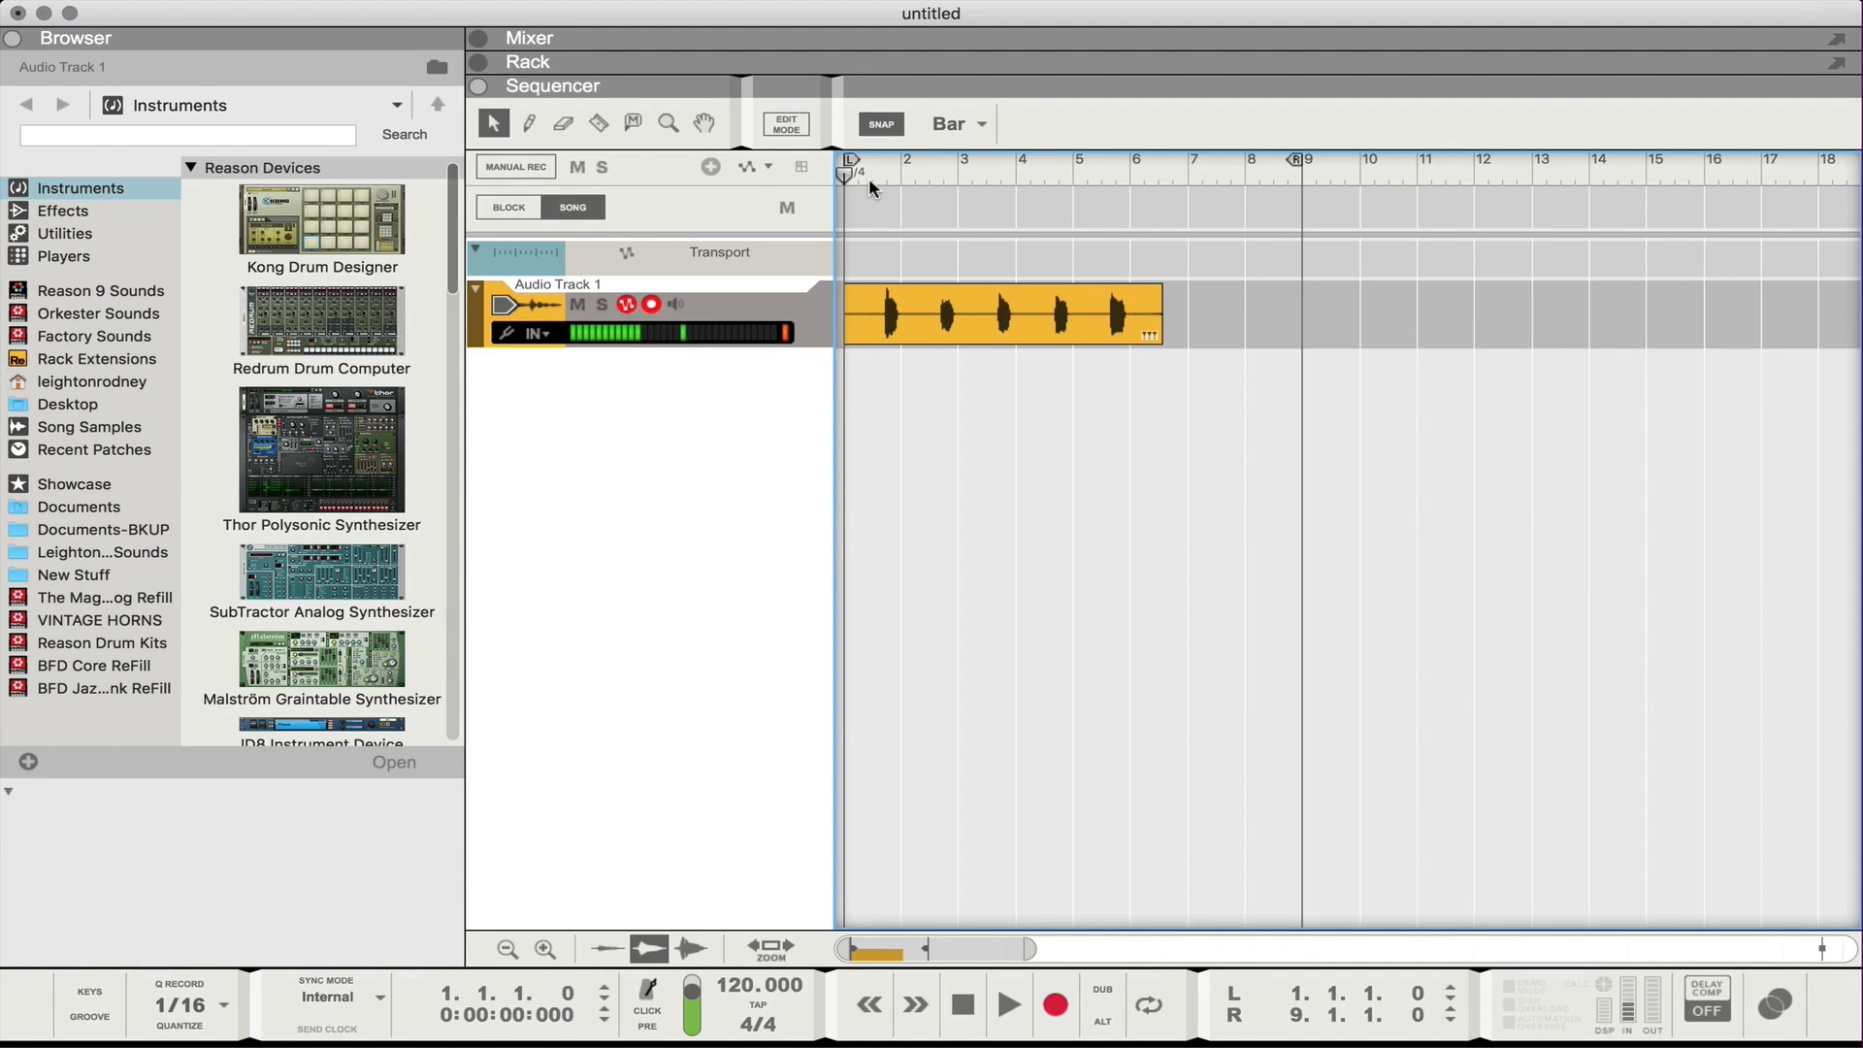
pyautogui.click(1008, 1004)
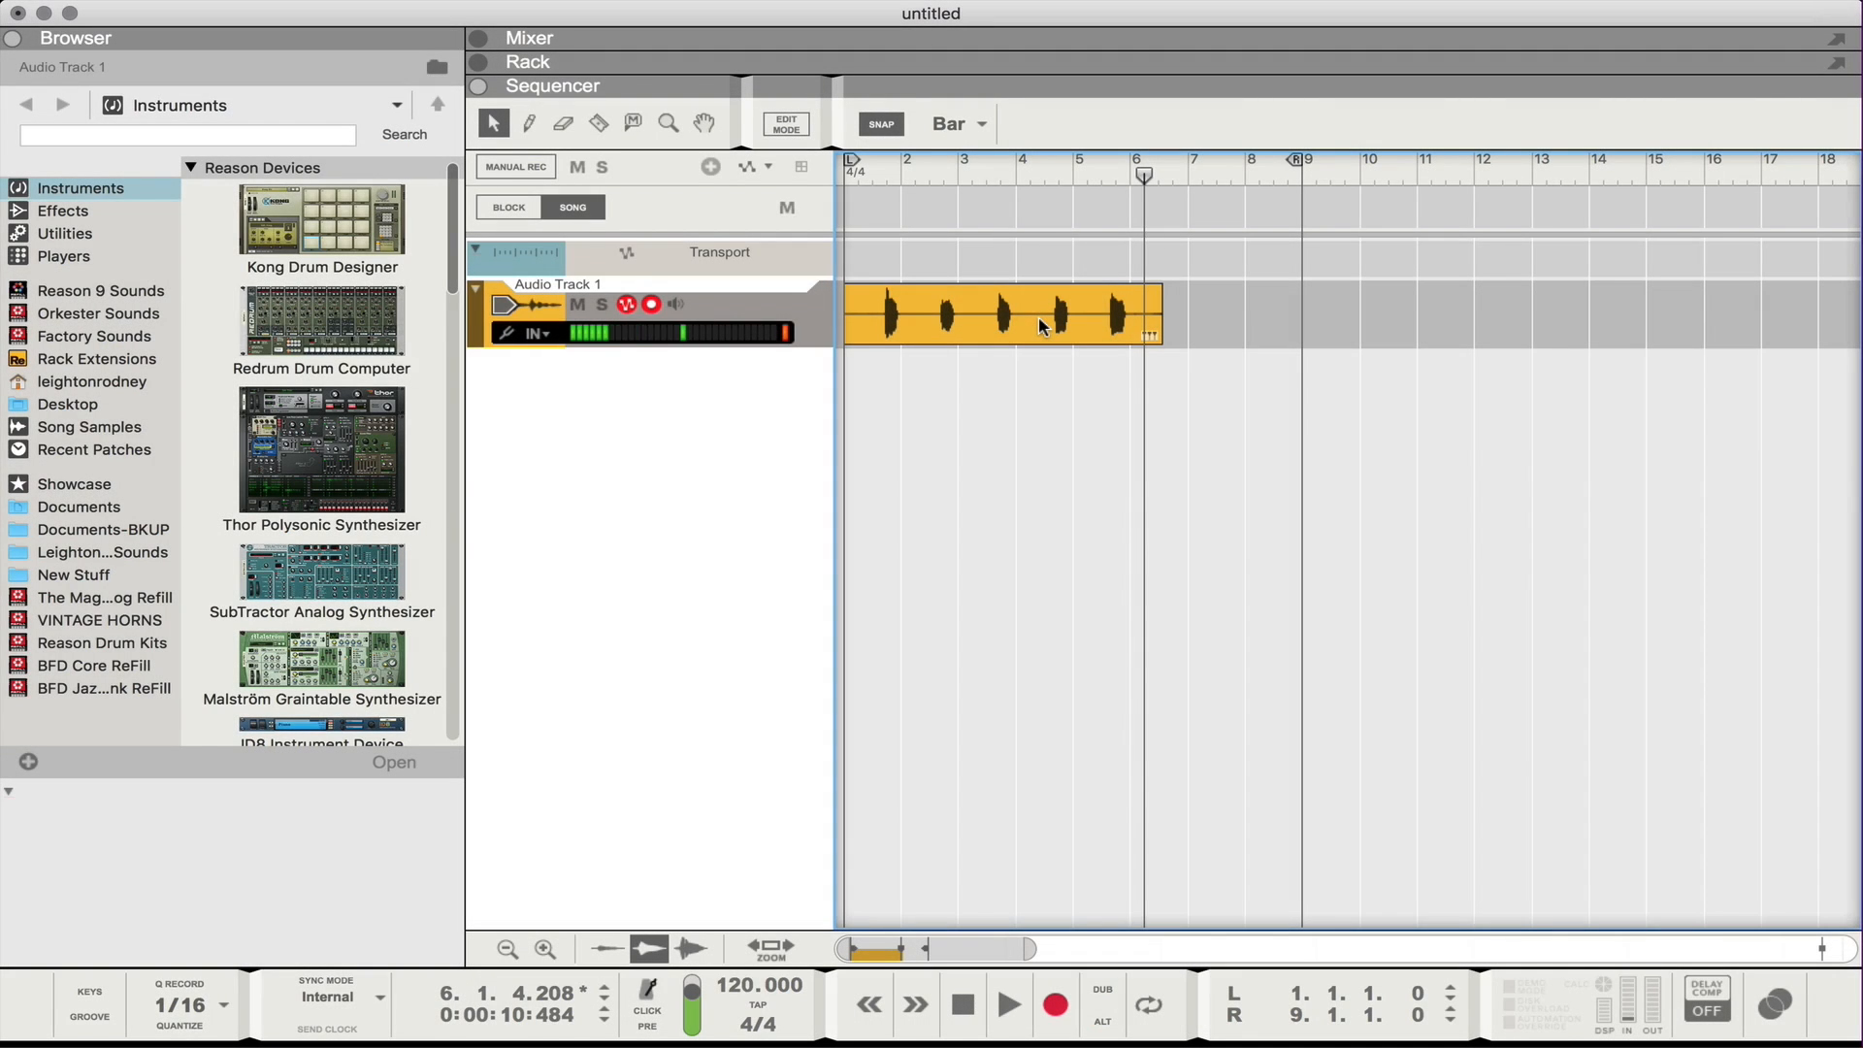
# Select the vocal audio clip and bring it up in the pitch editor.
pyautogui.click(1001, 315)
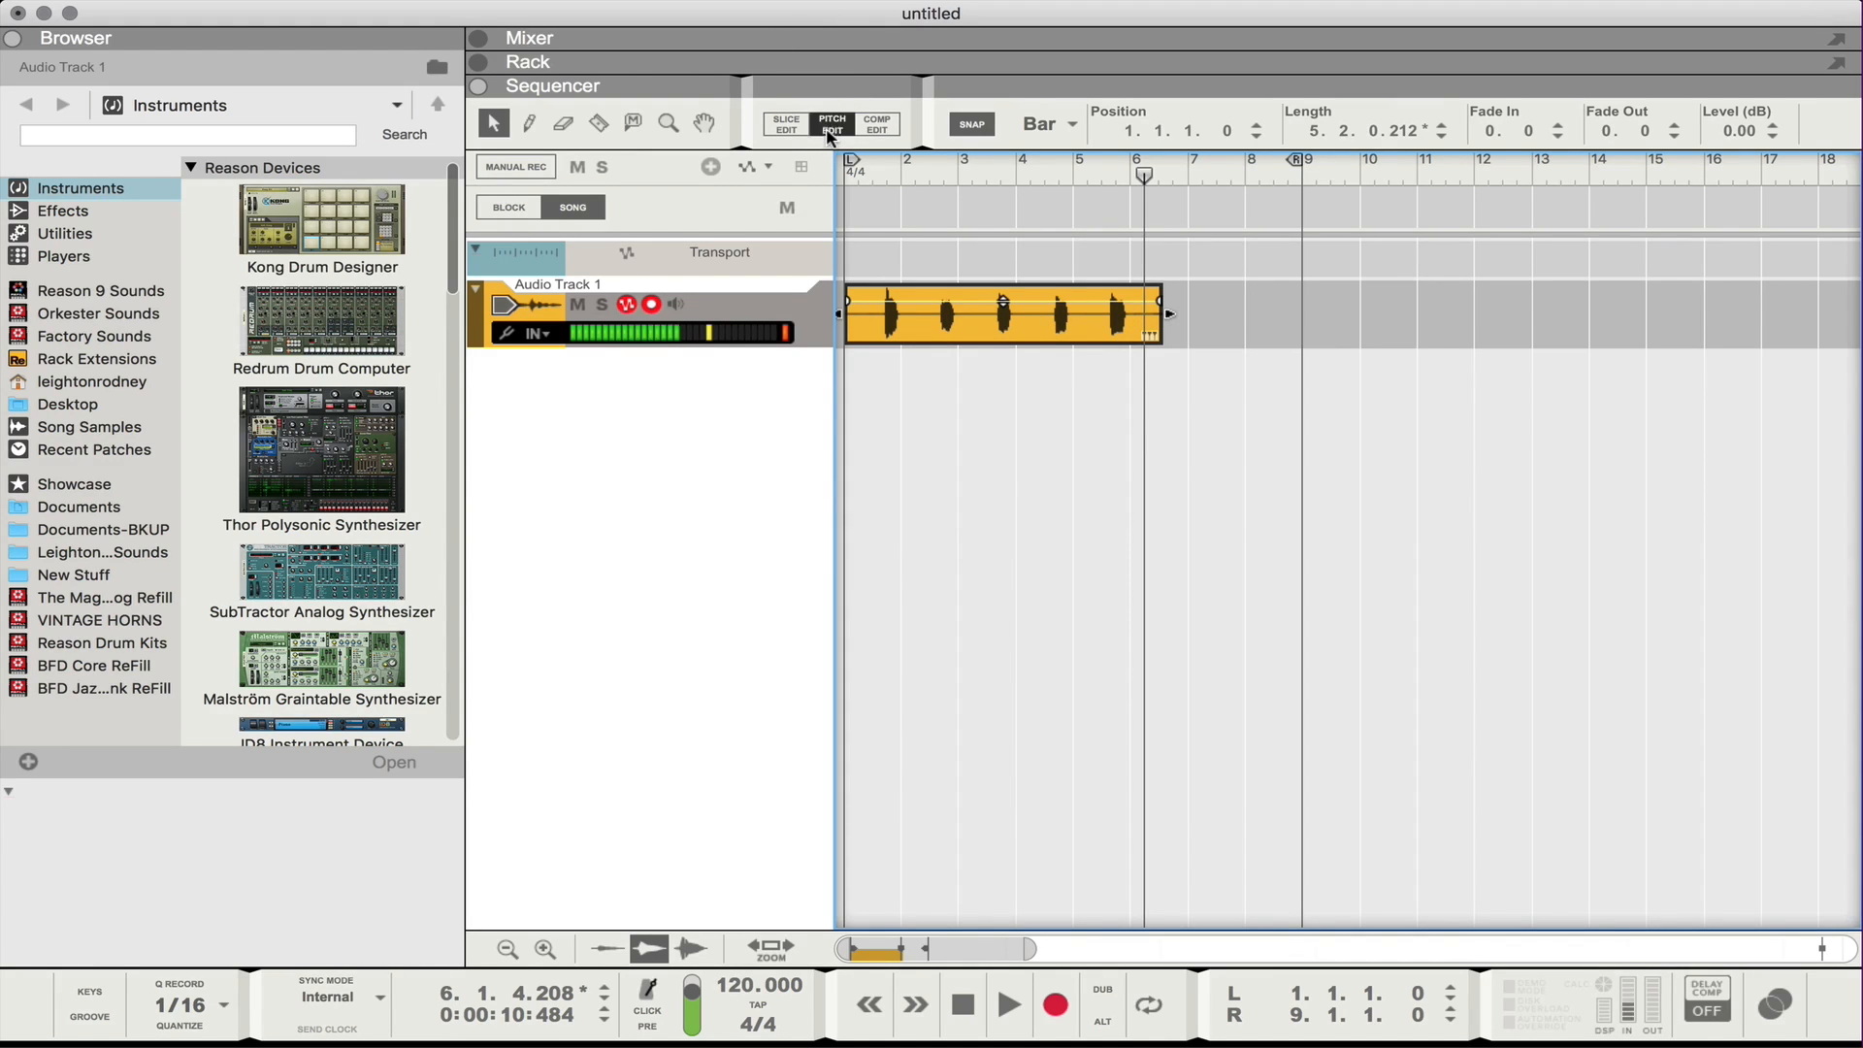
pyautogui.click(830, 124)
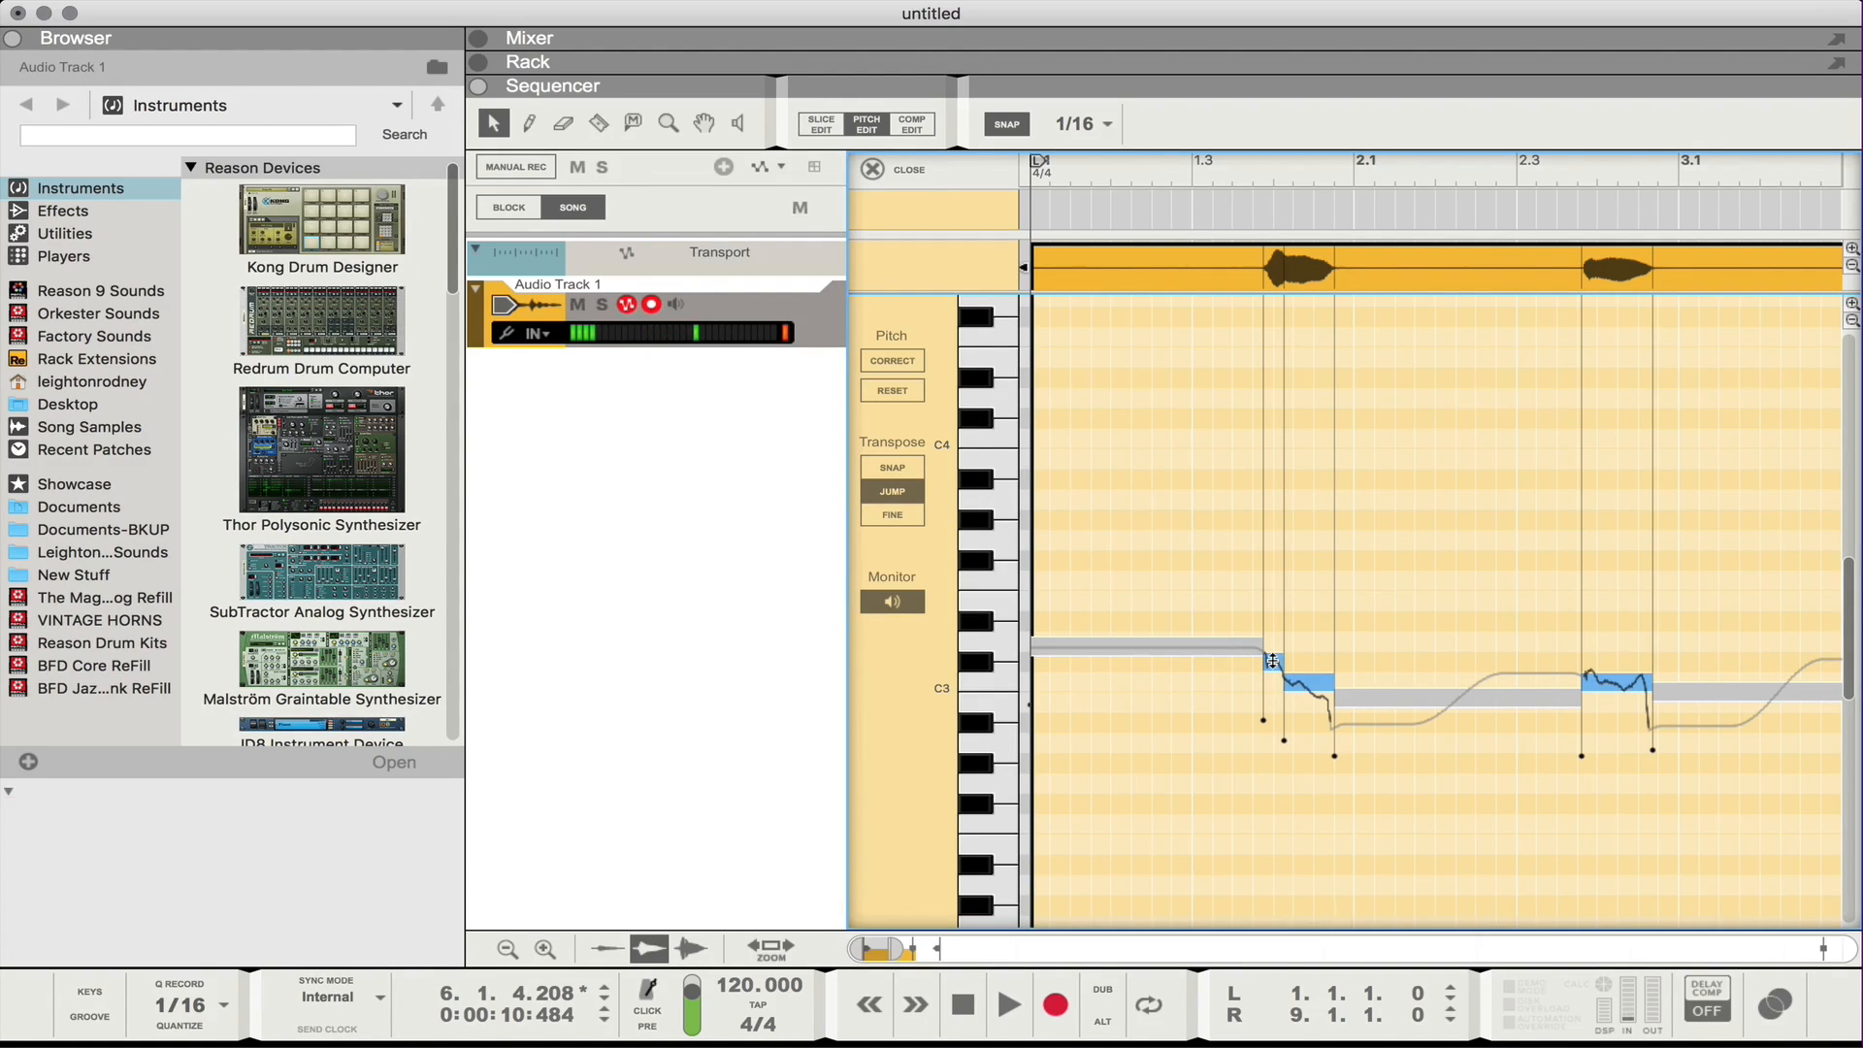
# Check the first and last sung notes, each reading C3, scrolling through the clip.
pyautogui.click(1269, 661)
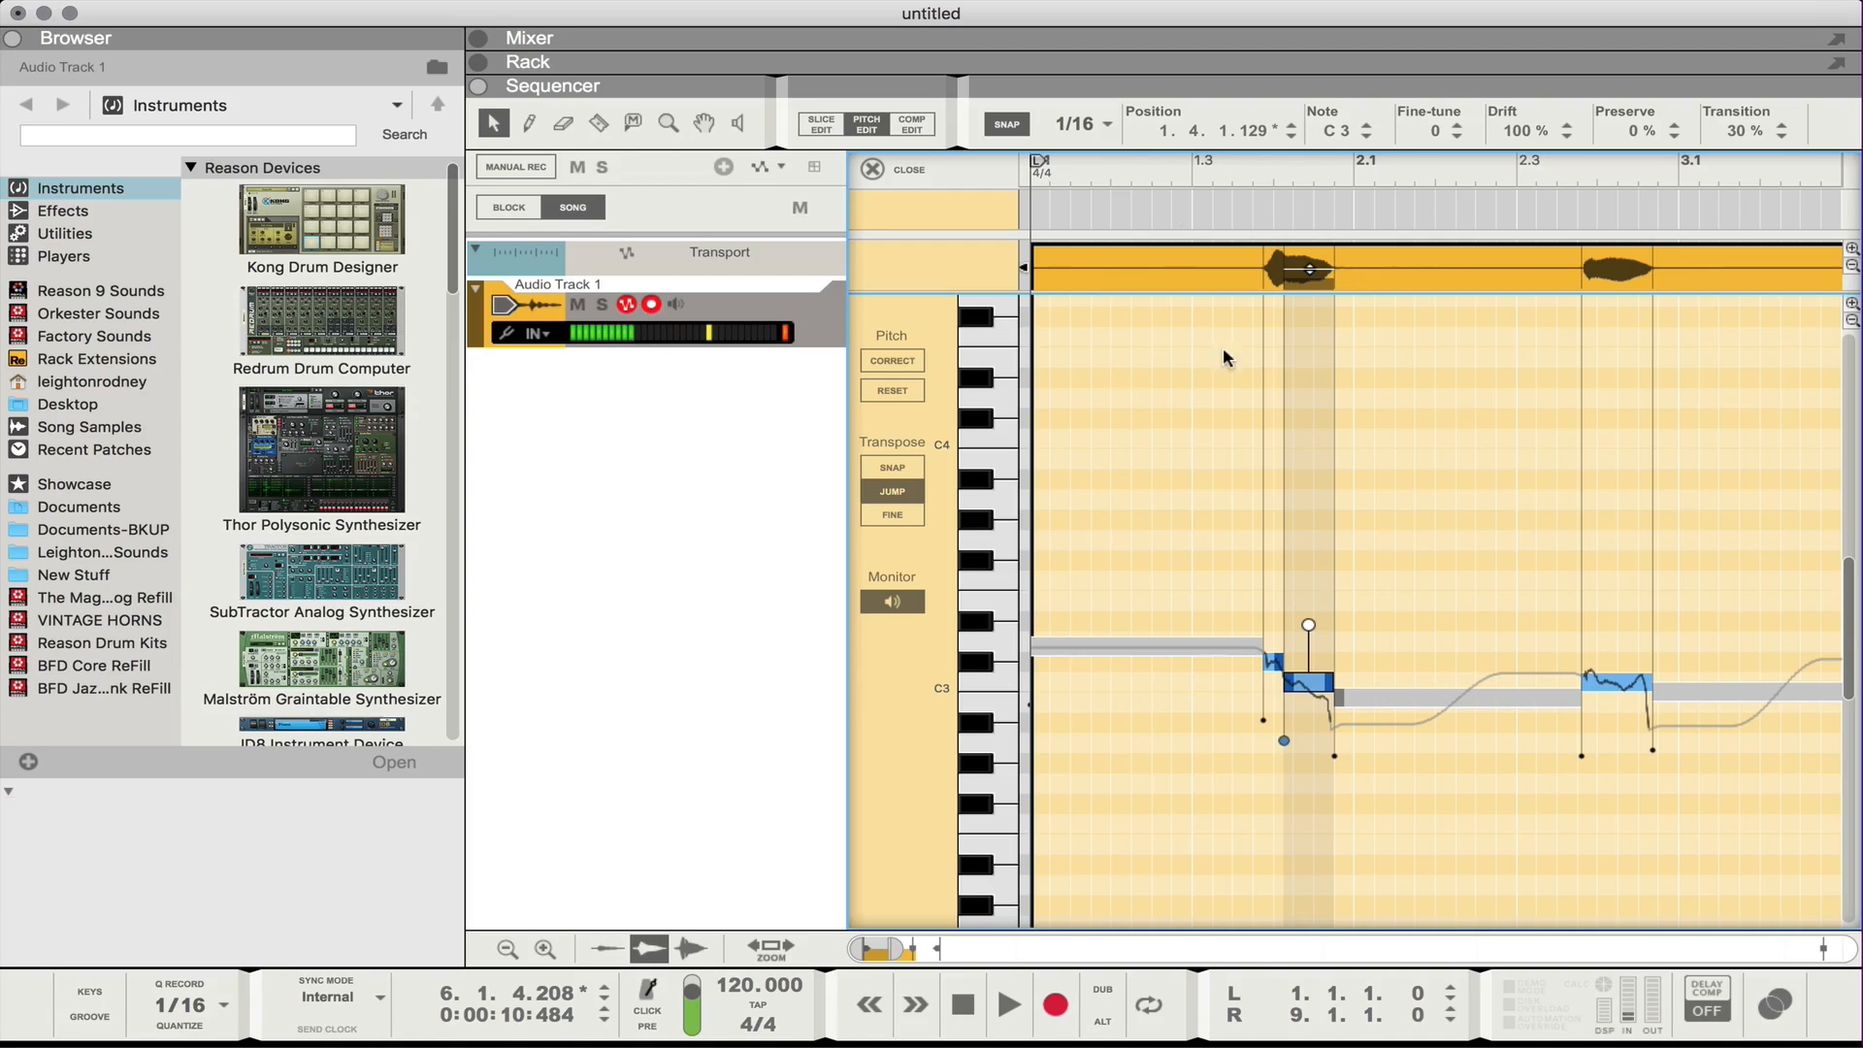
pyautogui.moveTo(1273, 285)
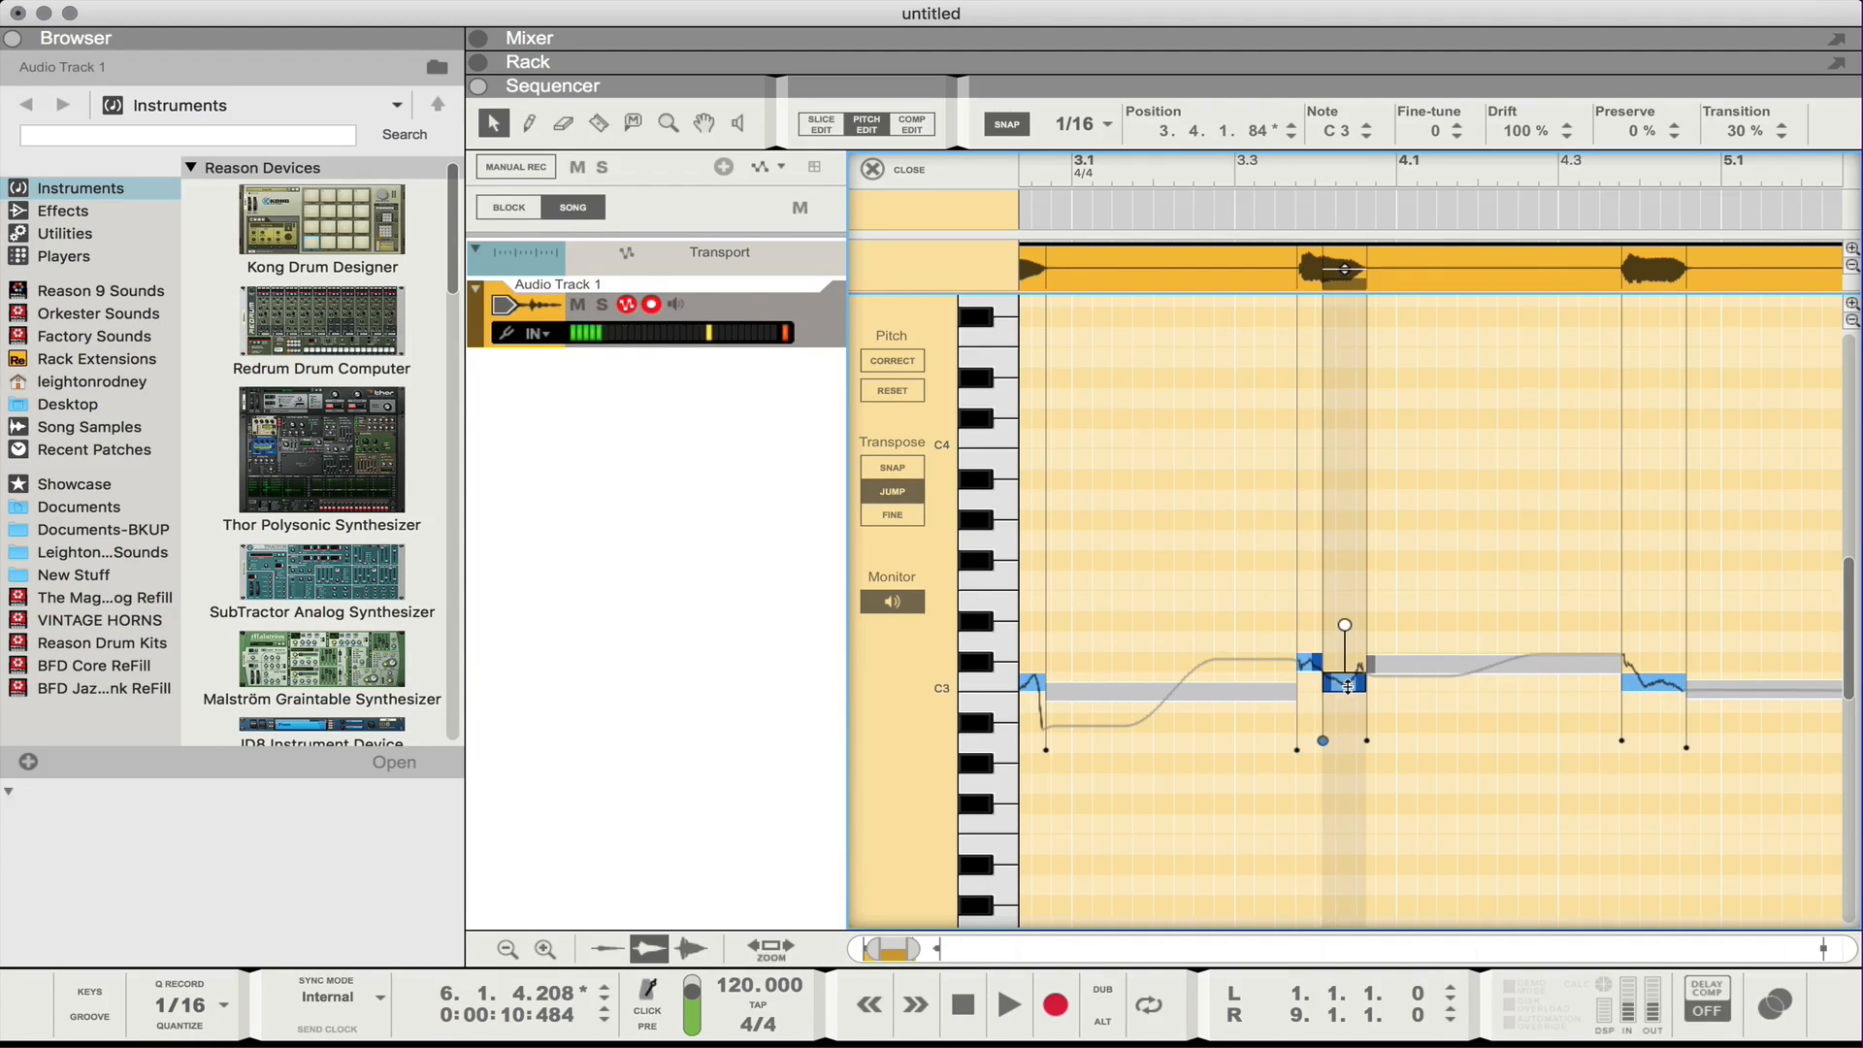
pyautogui.hscroll(3)
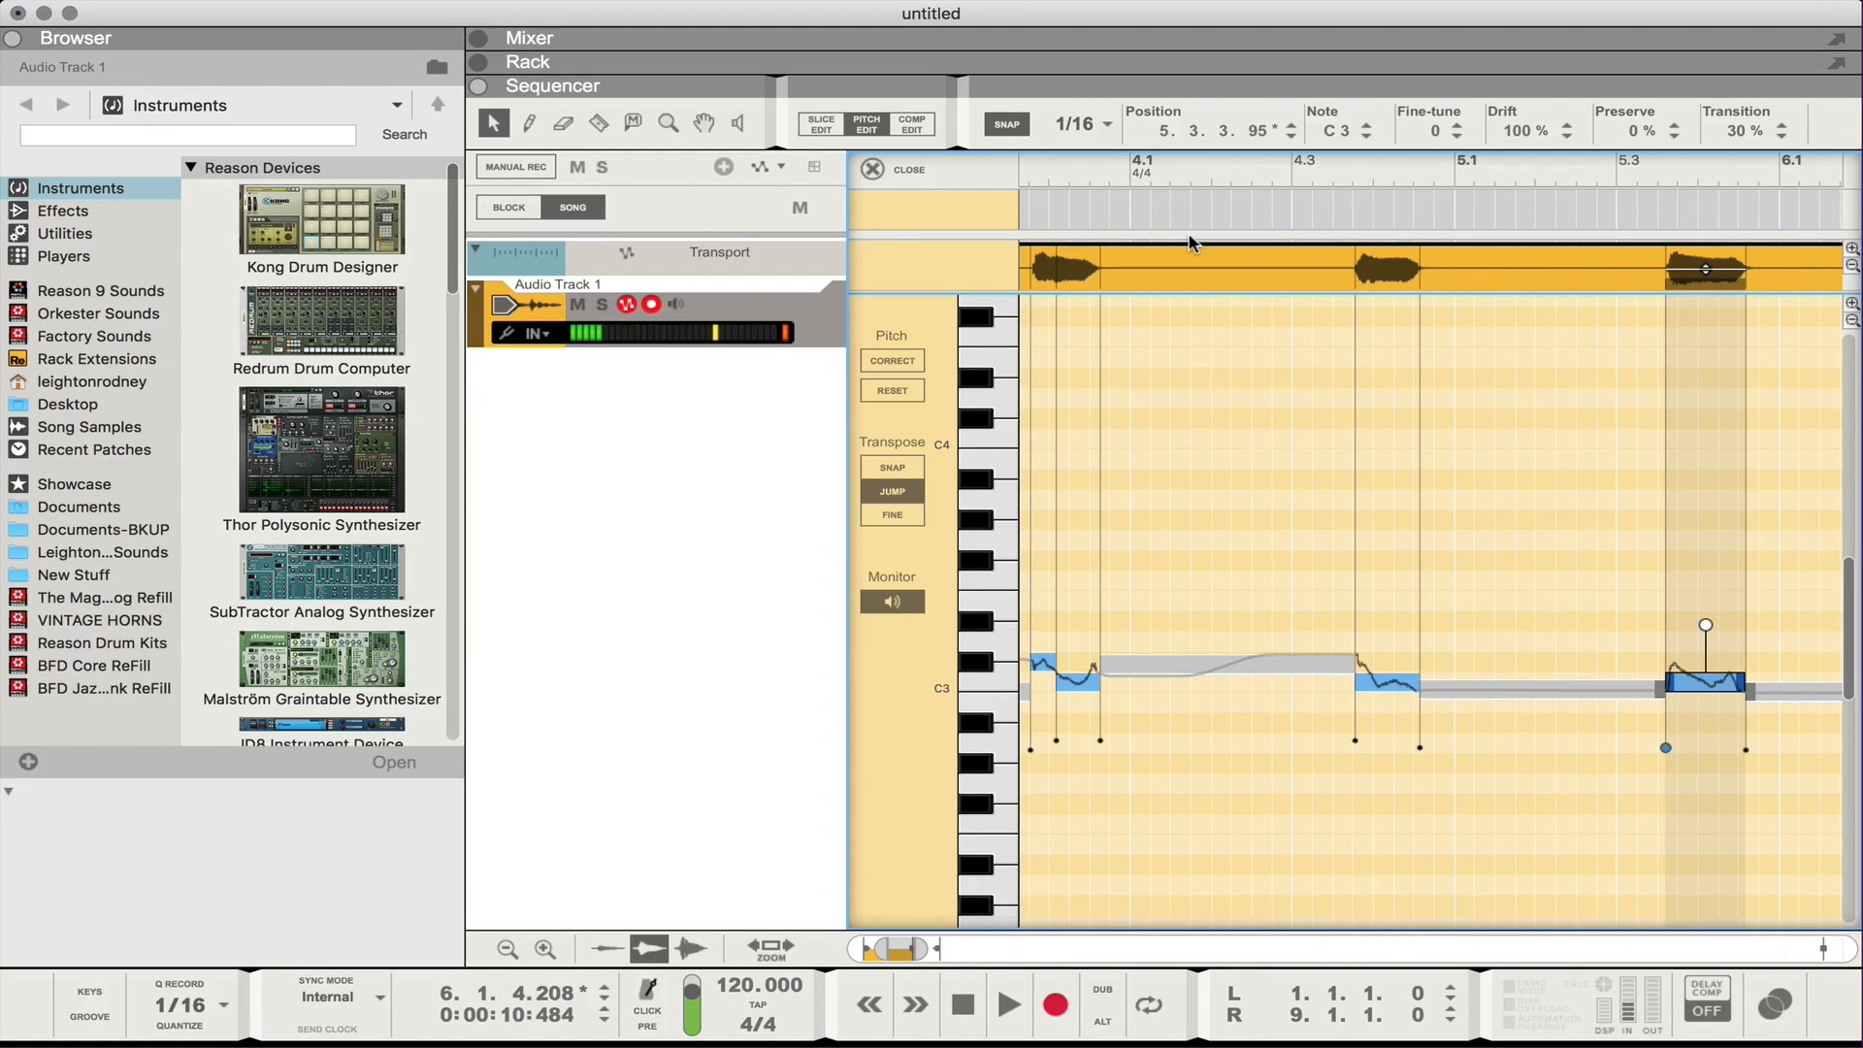
pyautogui.click(906, 168)
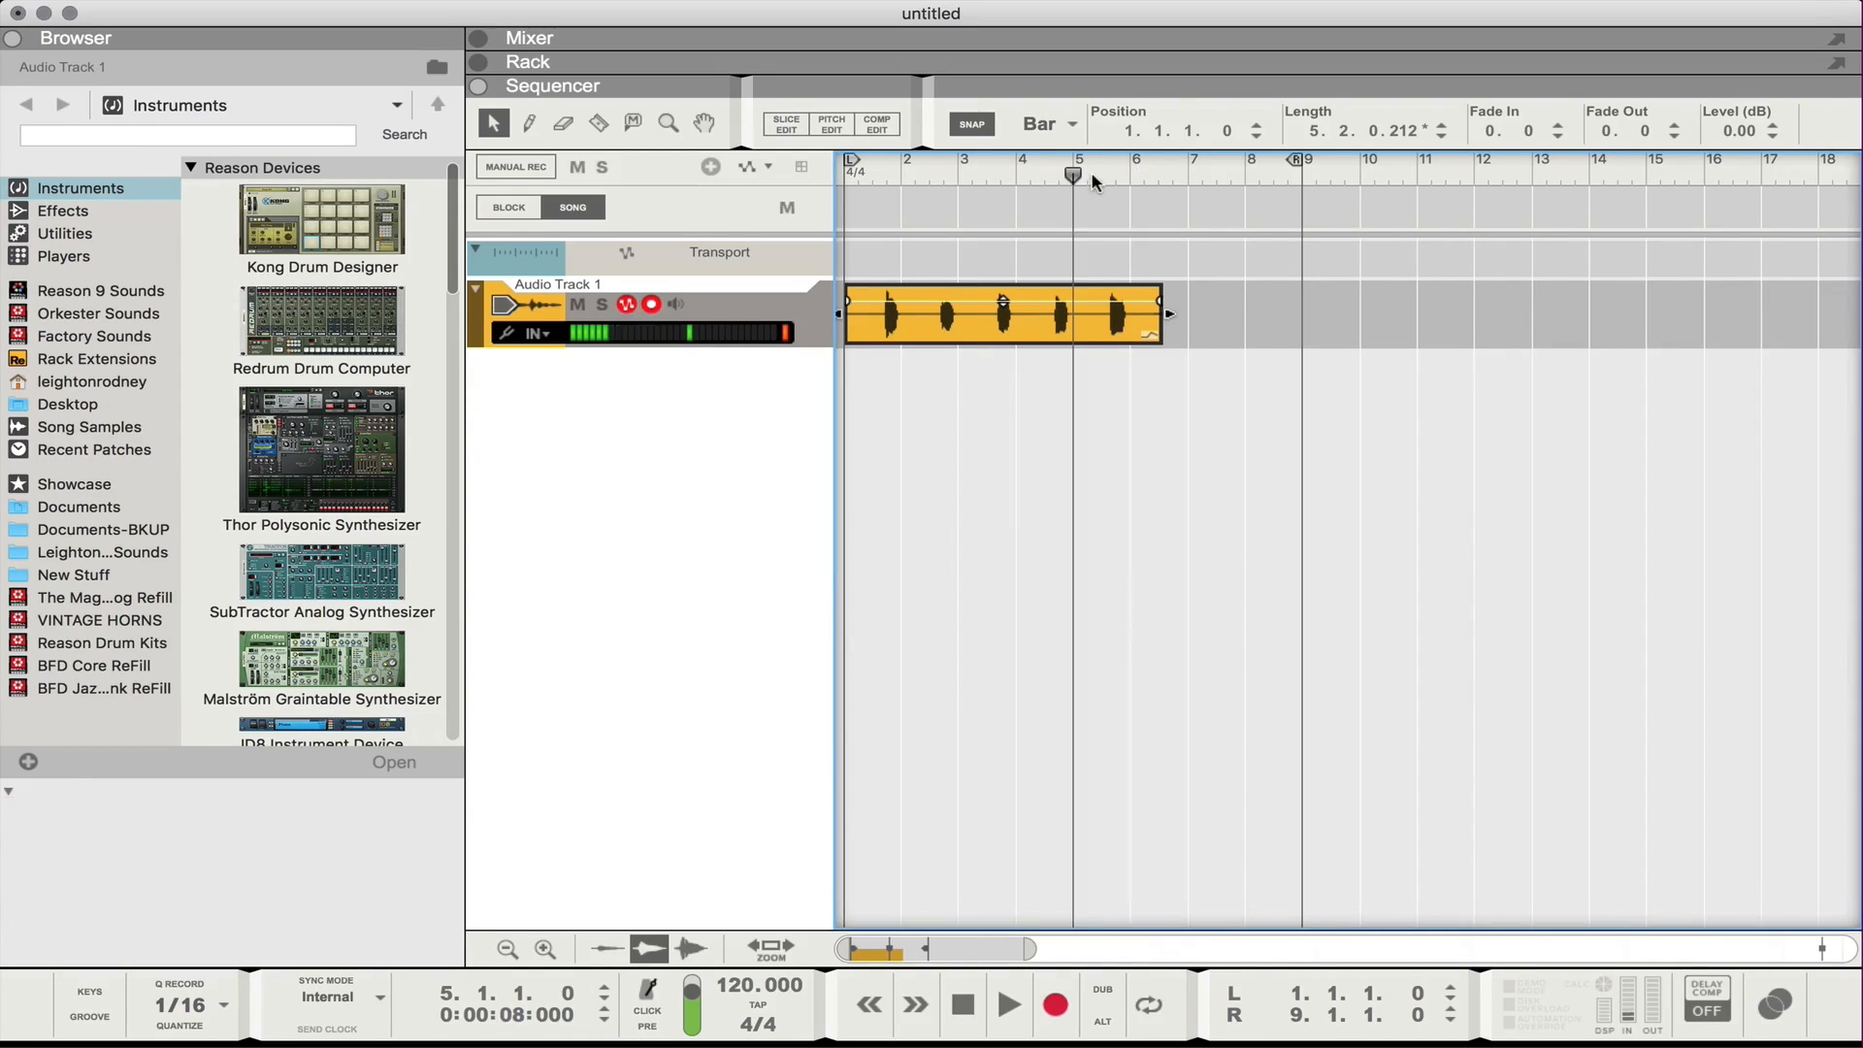
# Set the song position to bar 5, near the vocal clip.
pyautogui.click(1007, 1003)
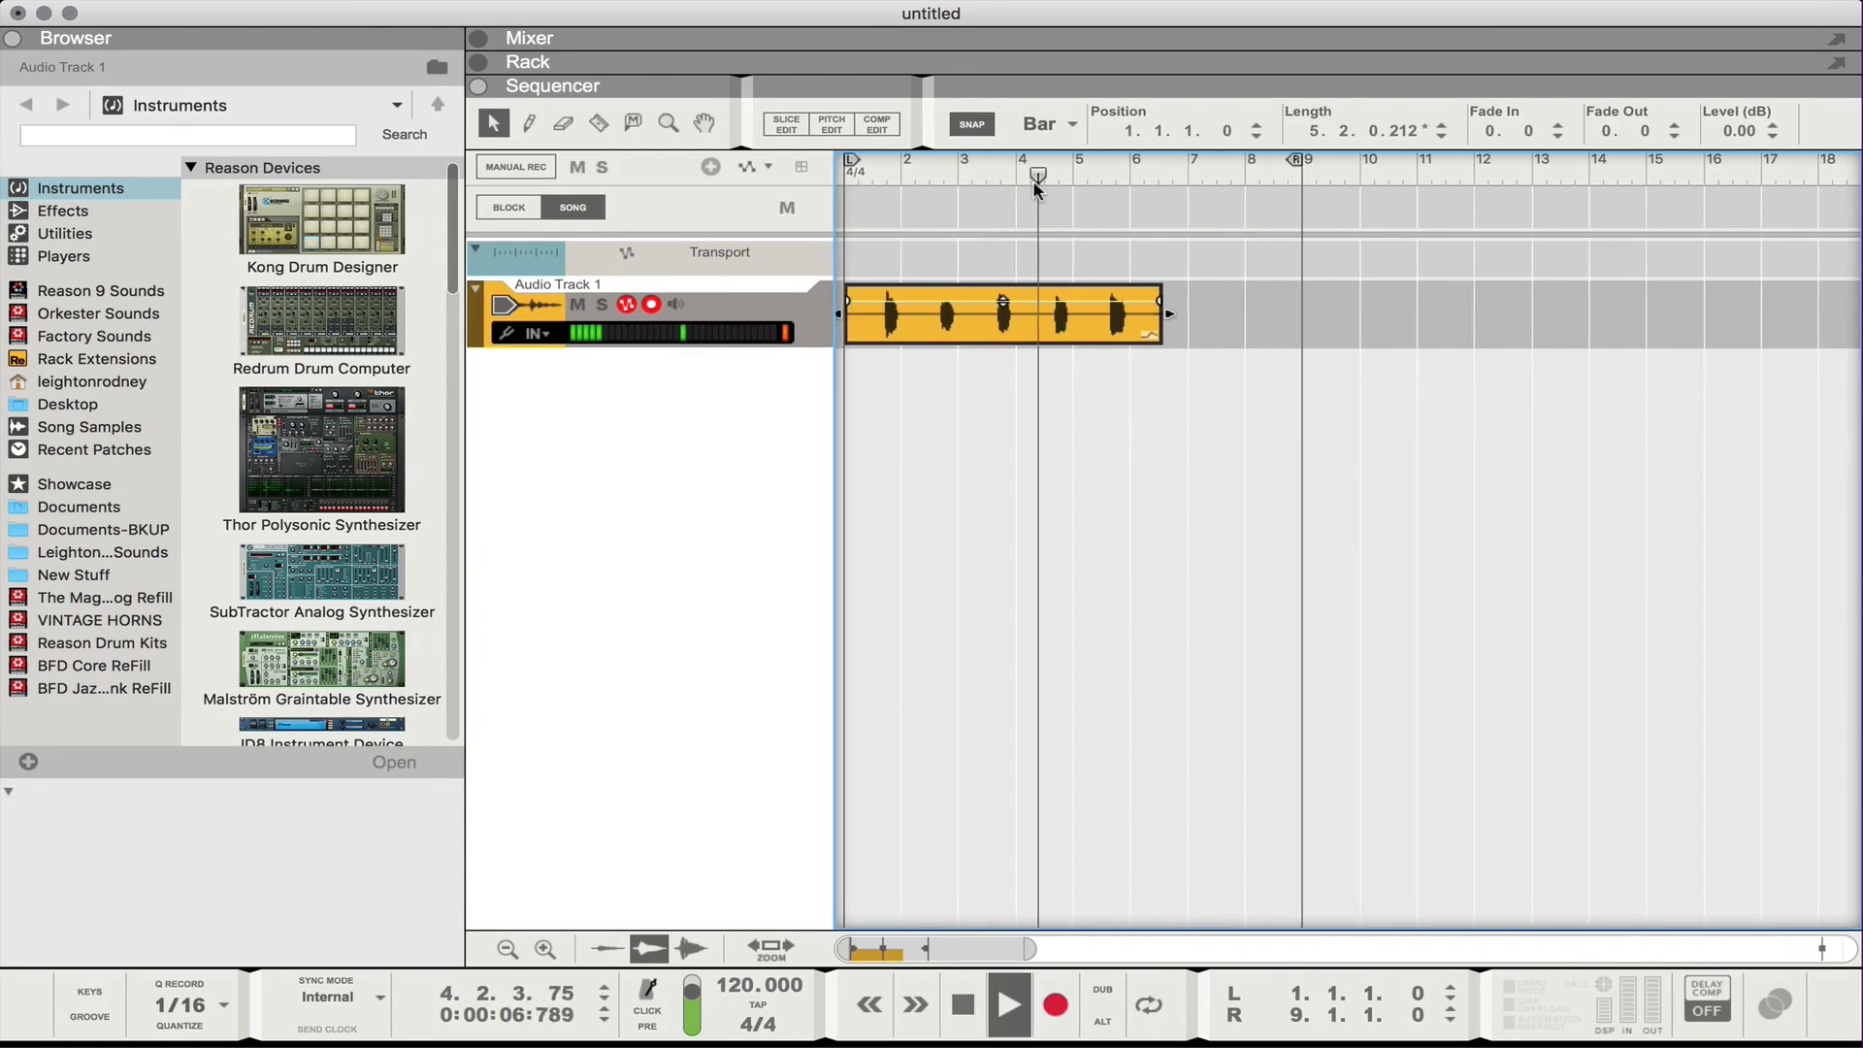
pyautogui.click(1007, 1003)
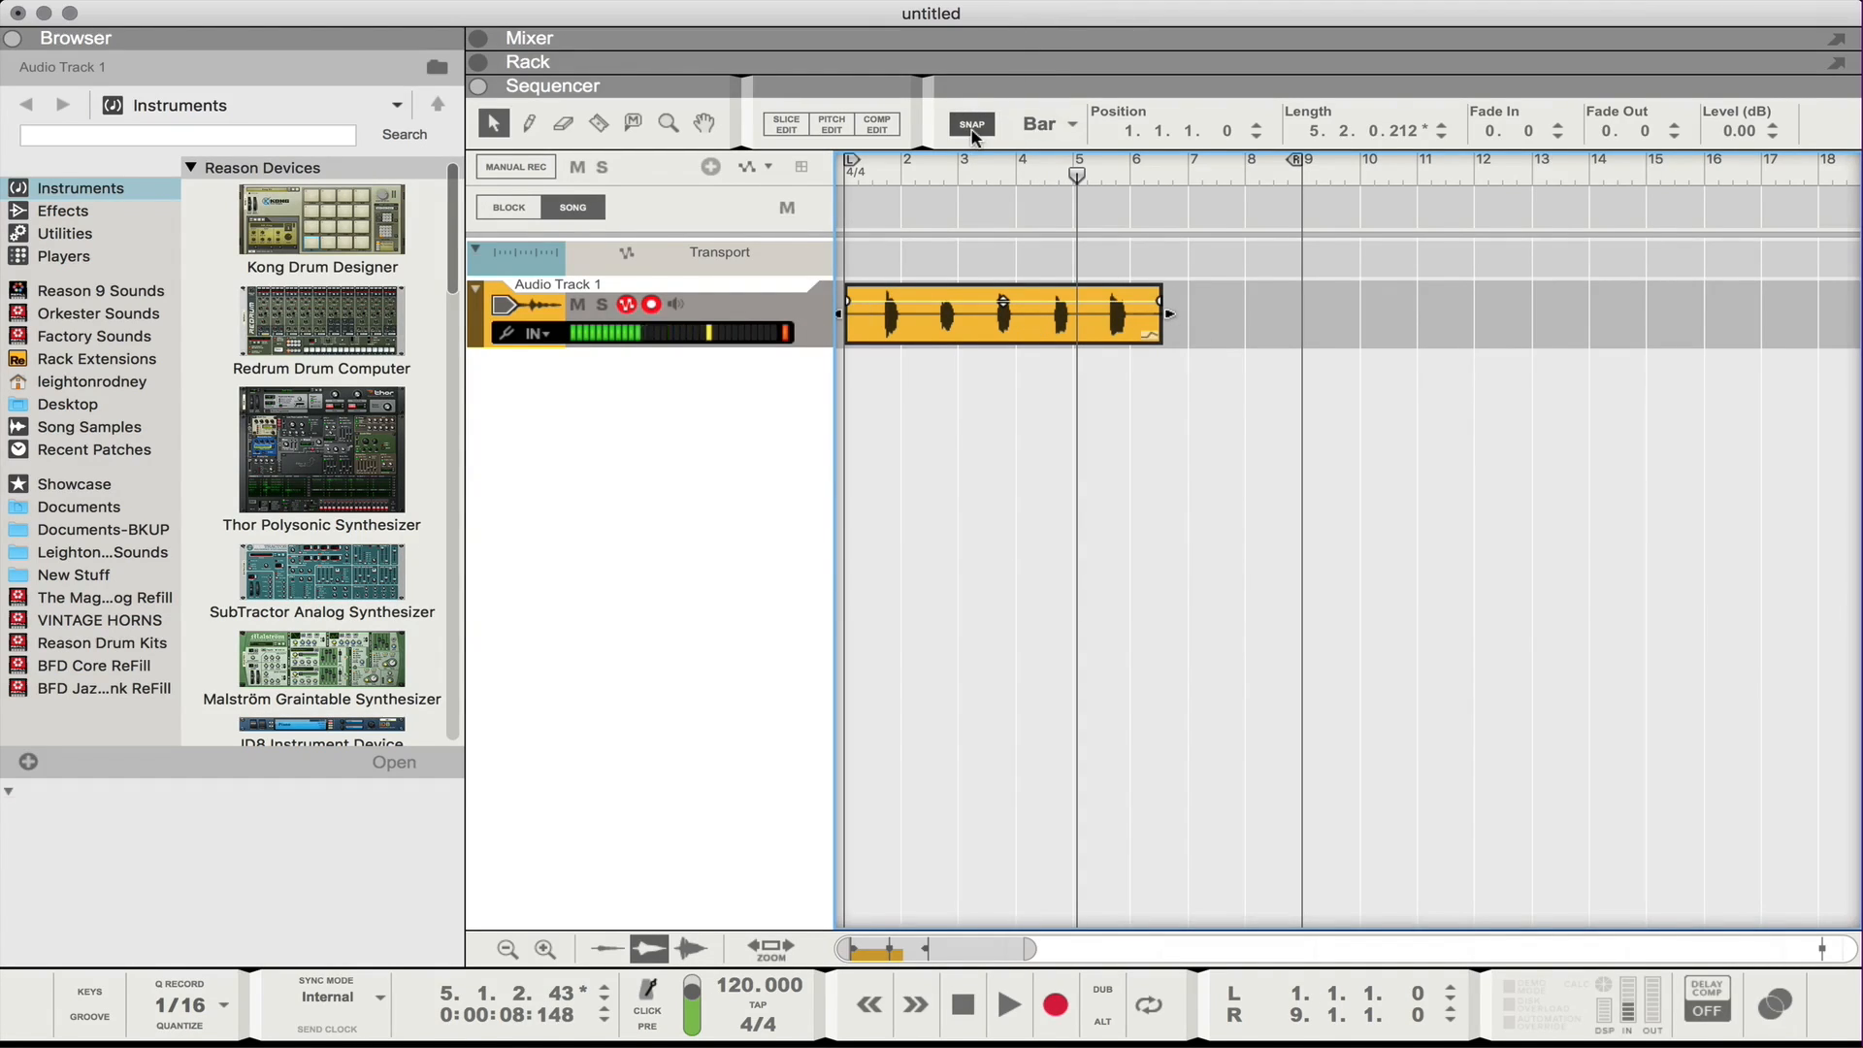
pyautogui.moveTo(972, 124)
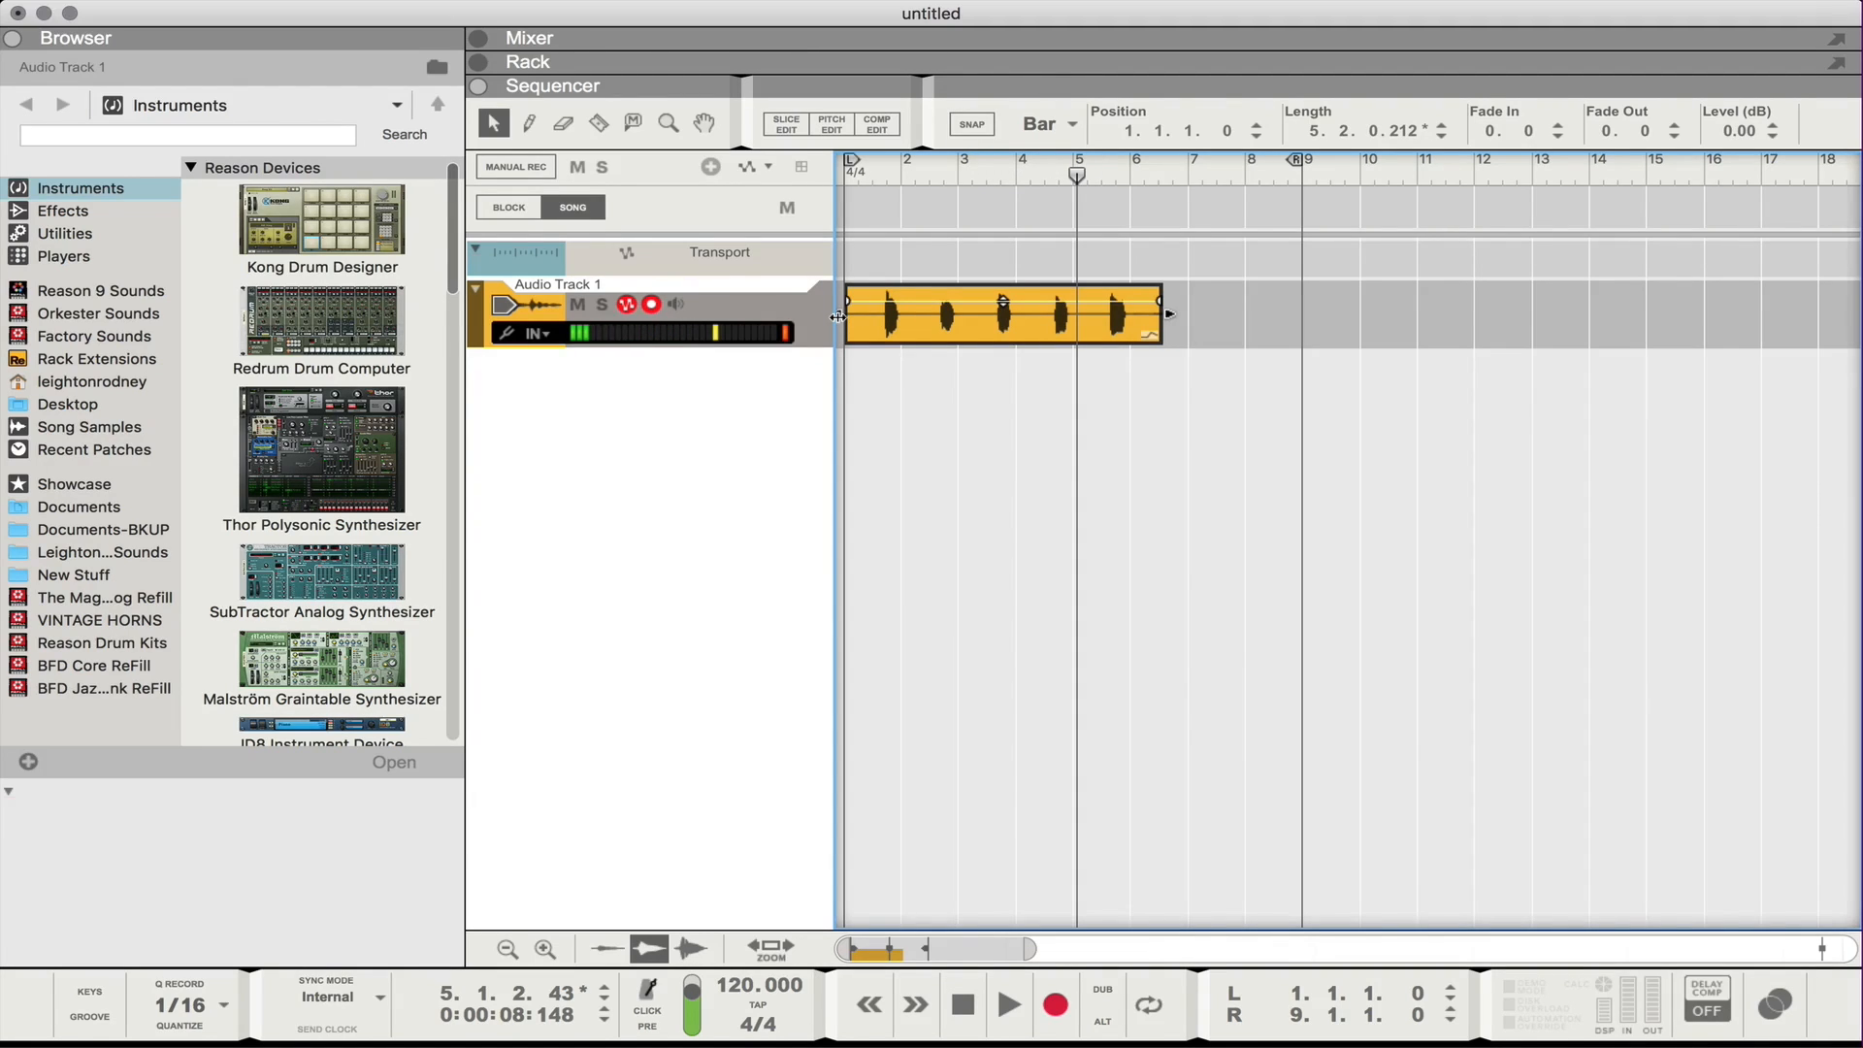
# Trim the clip start to just before a sung note and pull its end back toward bar 6.
pyautogui.moveTo(845, 314); pyautogui.dragTo(868, 314)
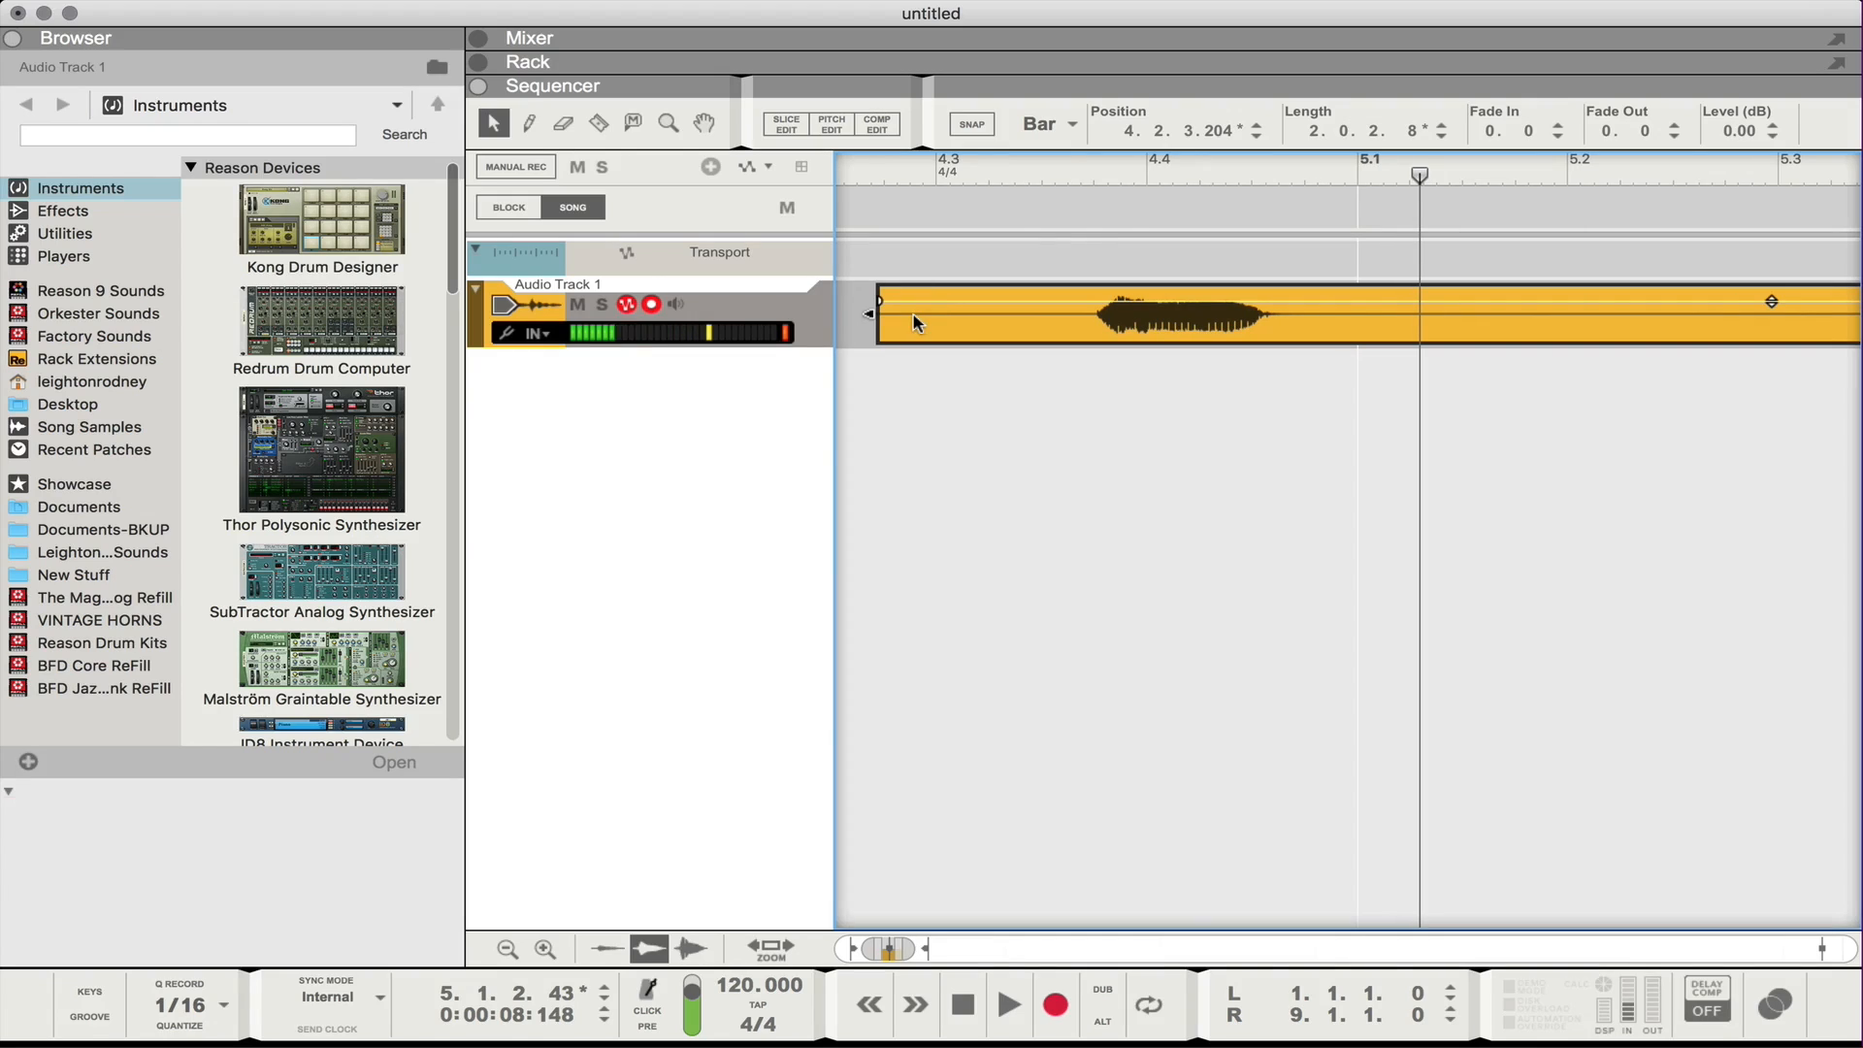
pyautogui.moveTo(877, 314); pyautogui.dragTo(1023, 315)
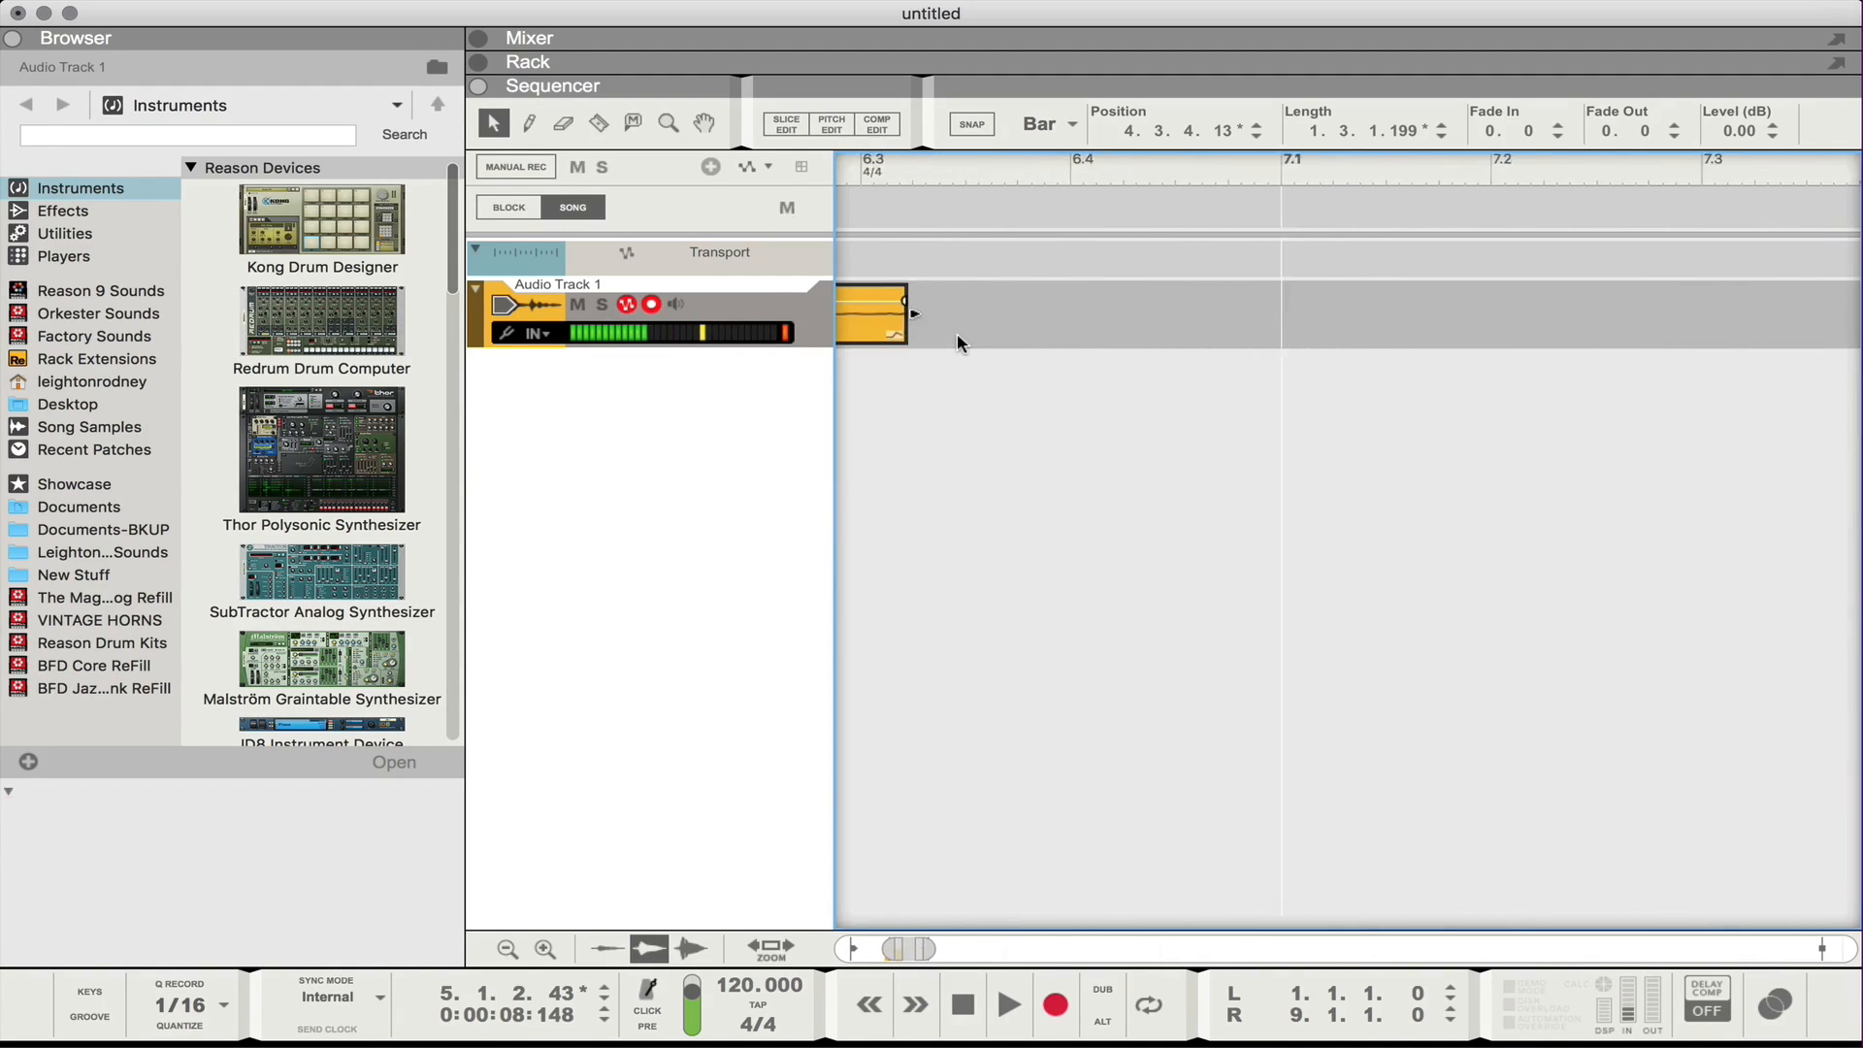
pyautogui.moveTo(908, 314); pyautogui.dragTo(1326, 315)
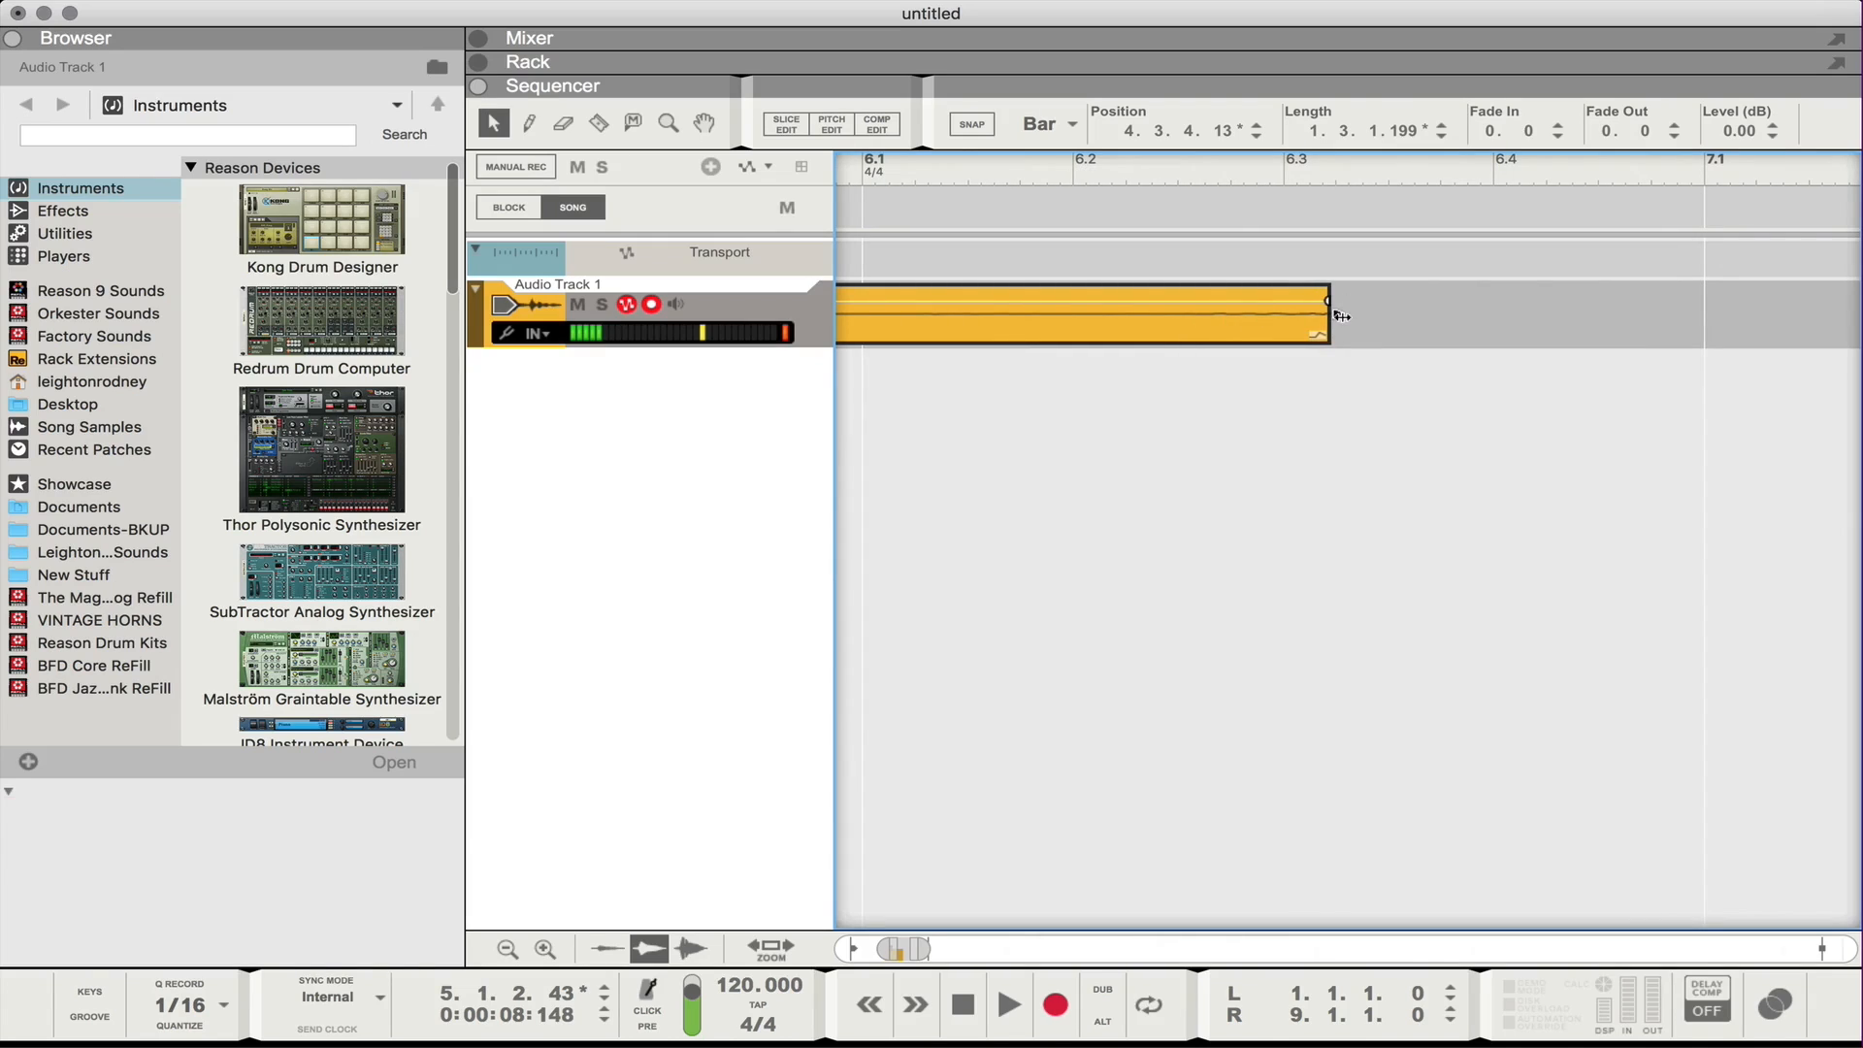
pyautogui.moveTo(1327, 314); pyautogui.dragTo(863, 314)
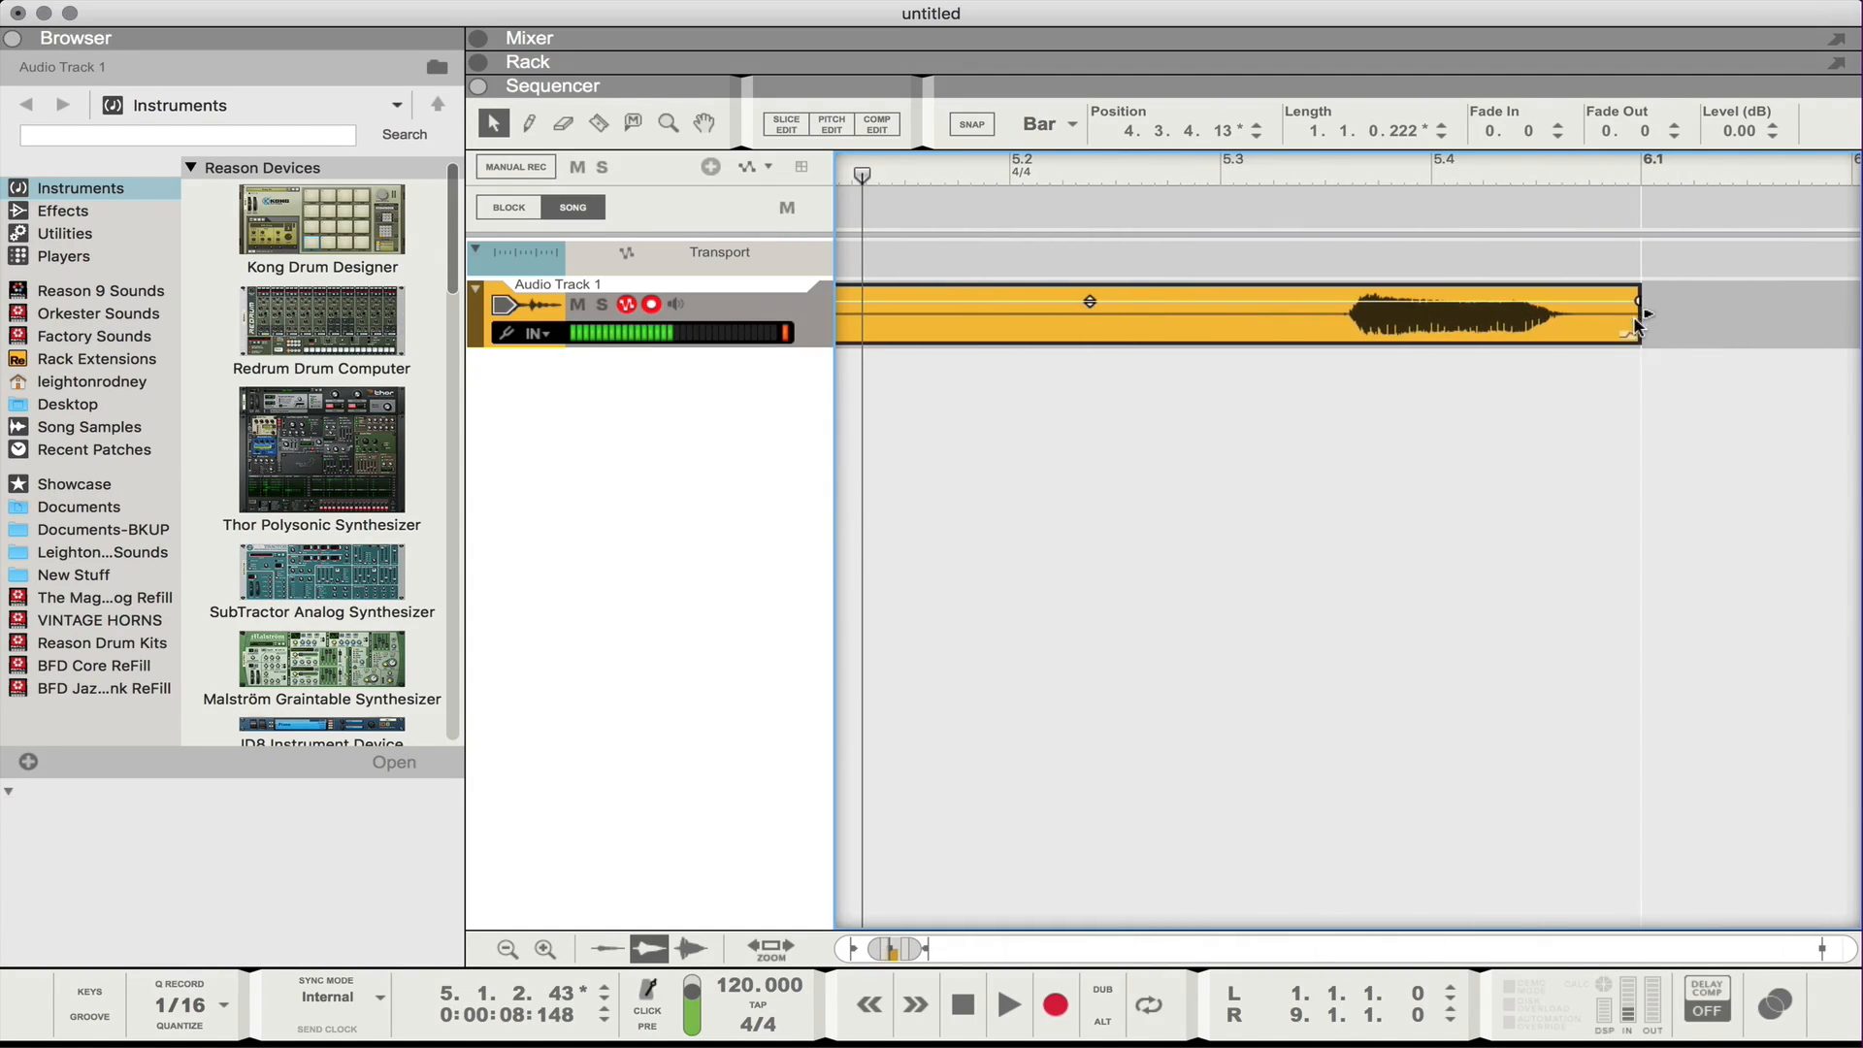
# Trim the clip end to where the note fades, leaving a single short 'ah' note selected.
pyautogui.moveTo(1640, 314); pyautogui.dragTo(906, 315)
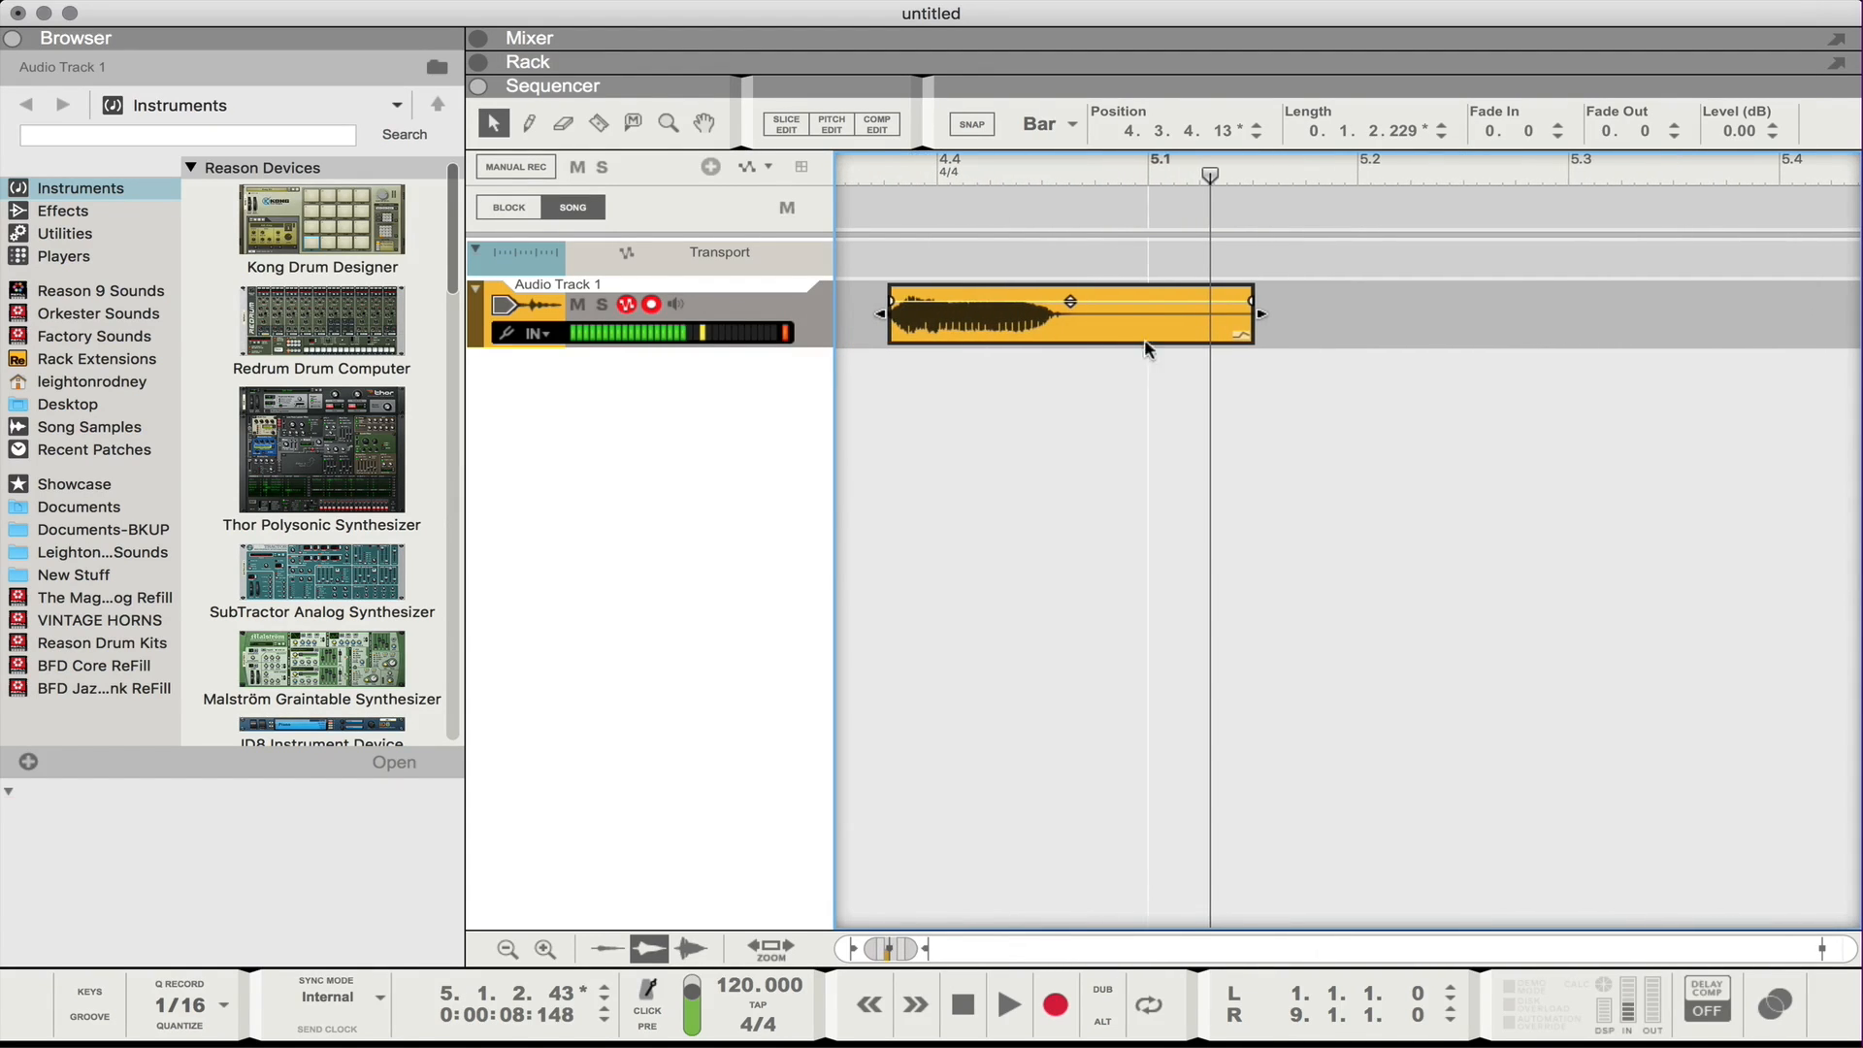
pyautogui.moveTo(1252, 314); pyautogui.dragTo(1081, 330)
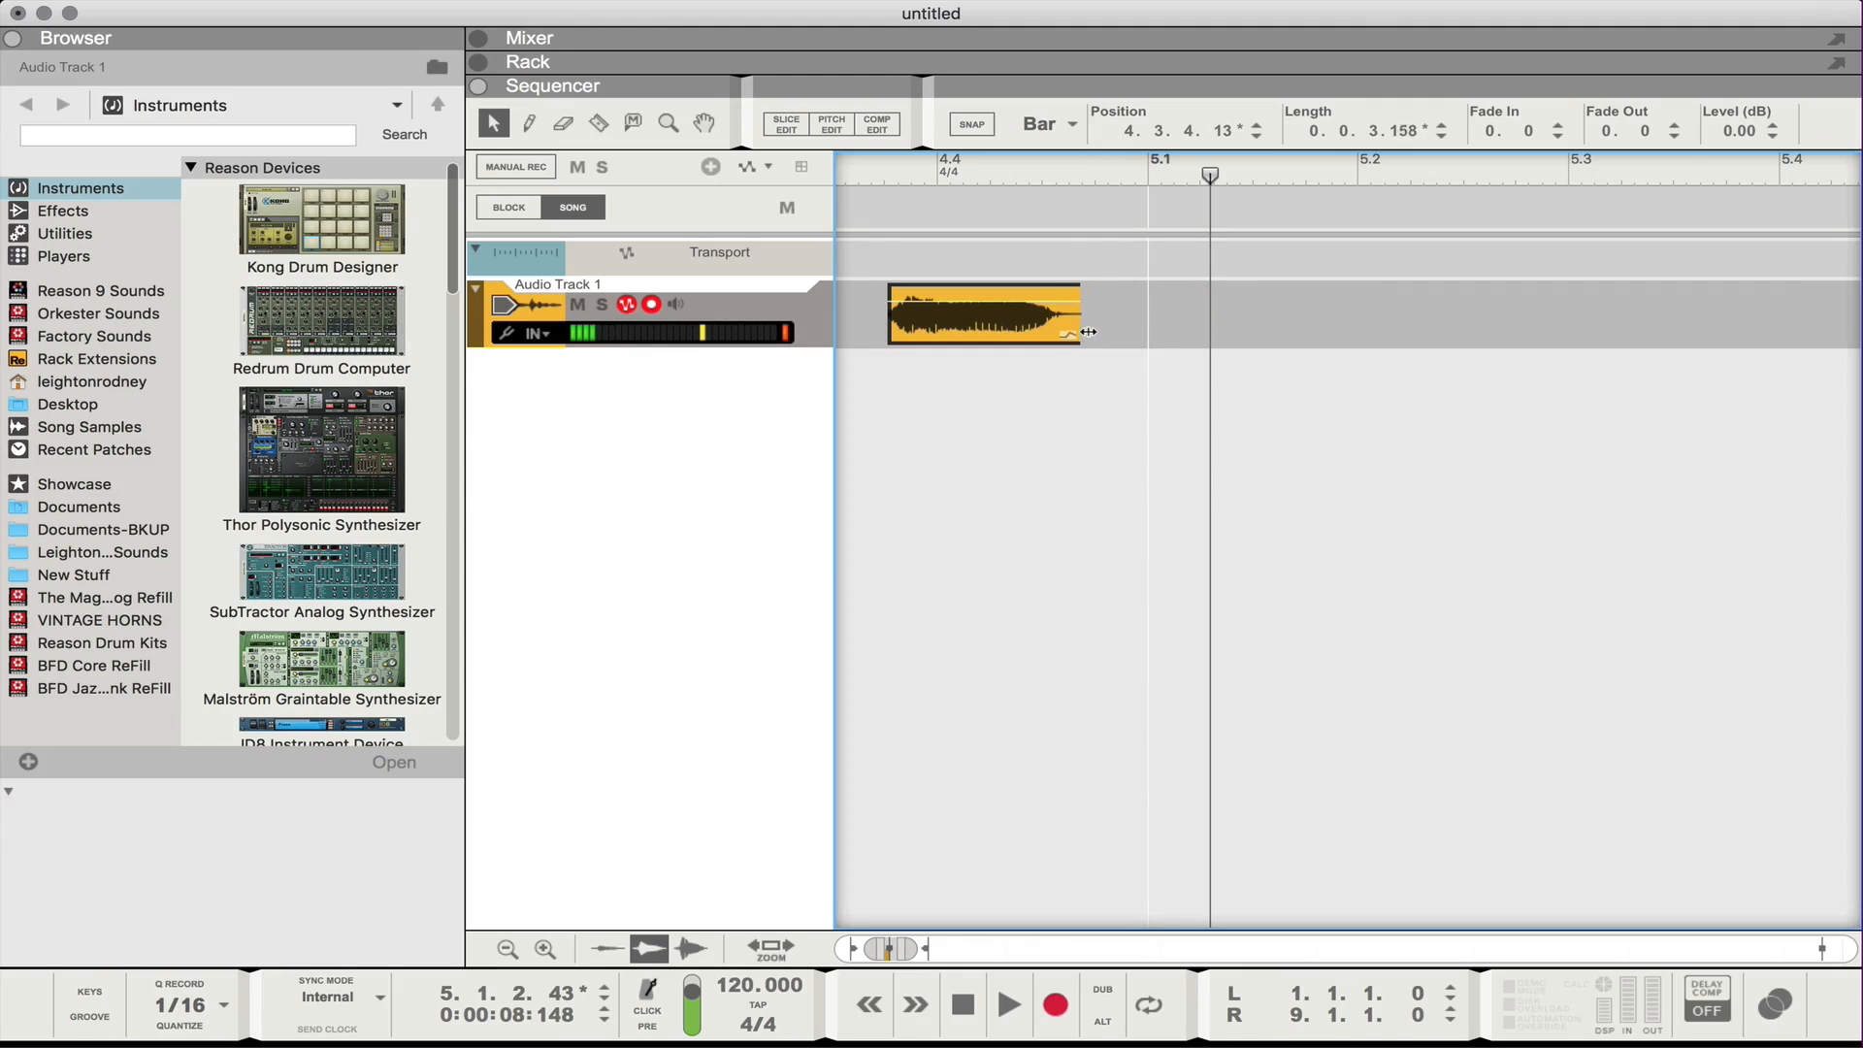
pyautogui.moveTo(1081, 330); pyautogui.dragTo(998, 320)
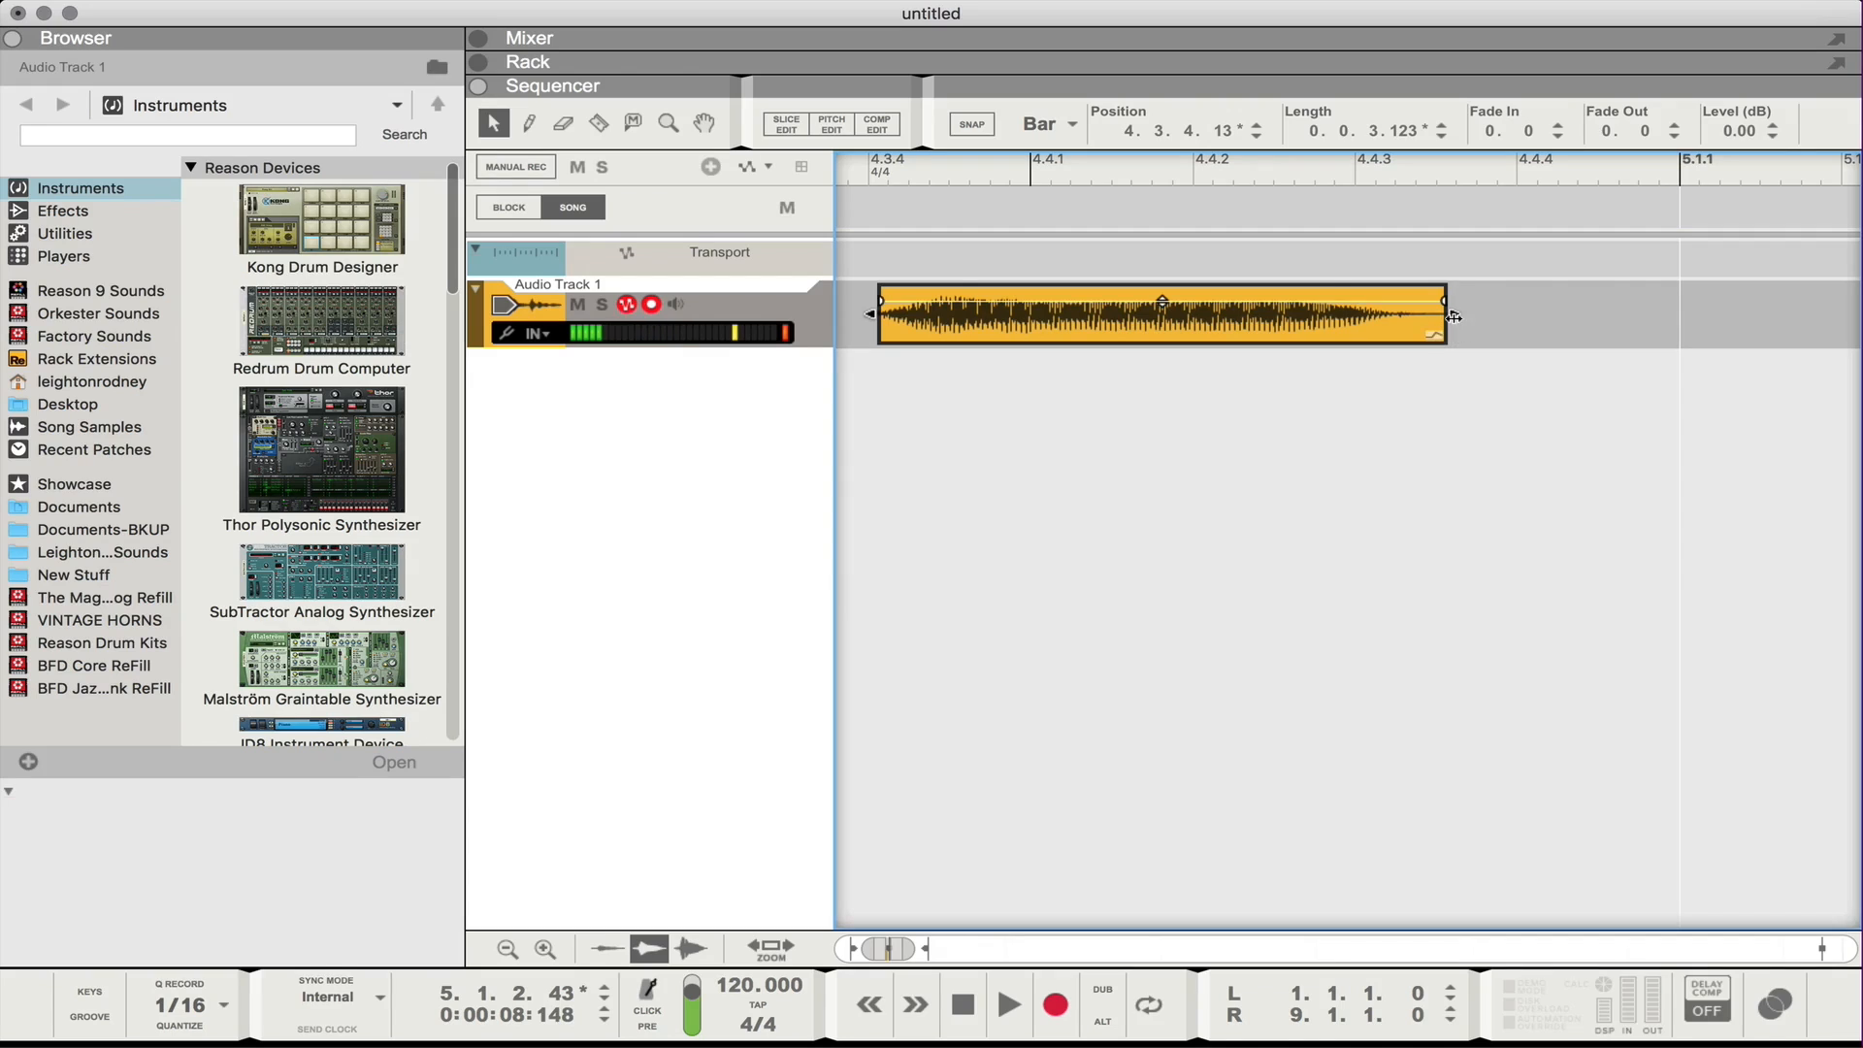
pyautogui.moveTo(1448, 317); pyautogui.dragTo(1411, 324)
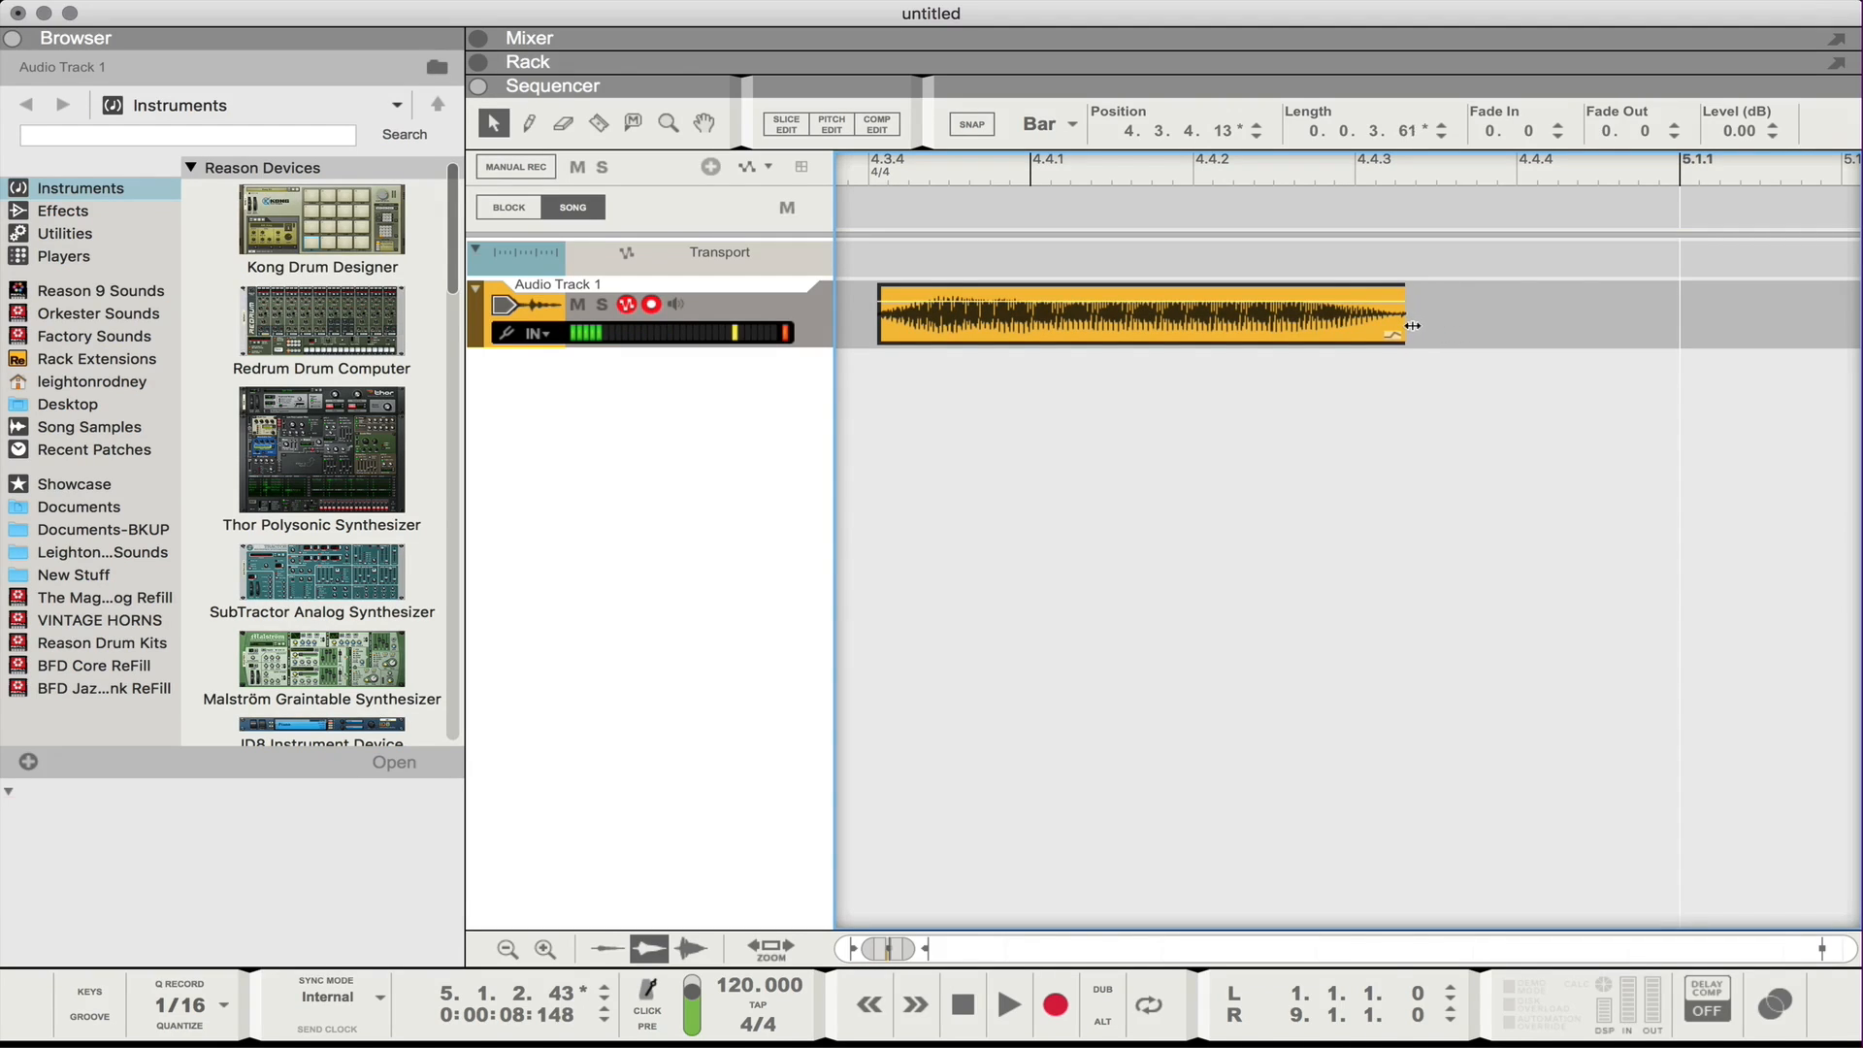
pyautogui.click(1139, 315)
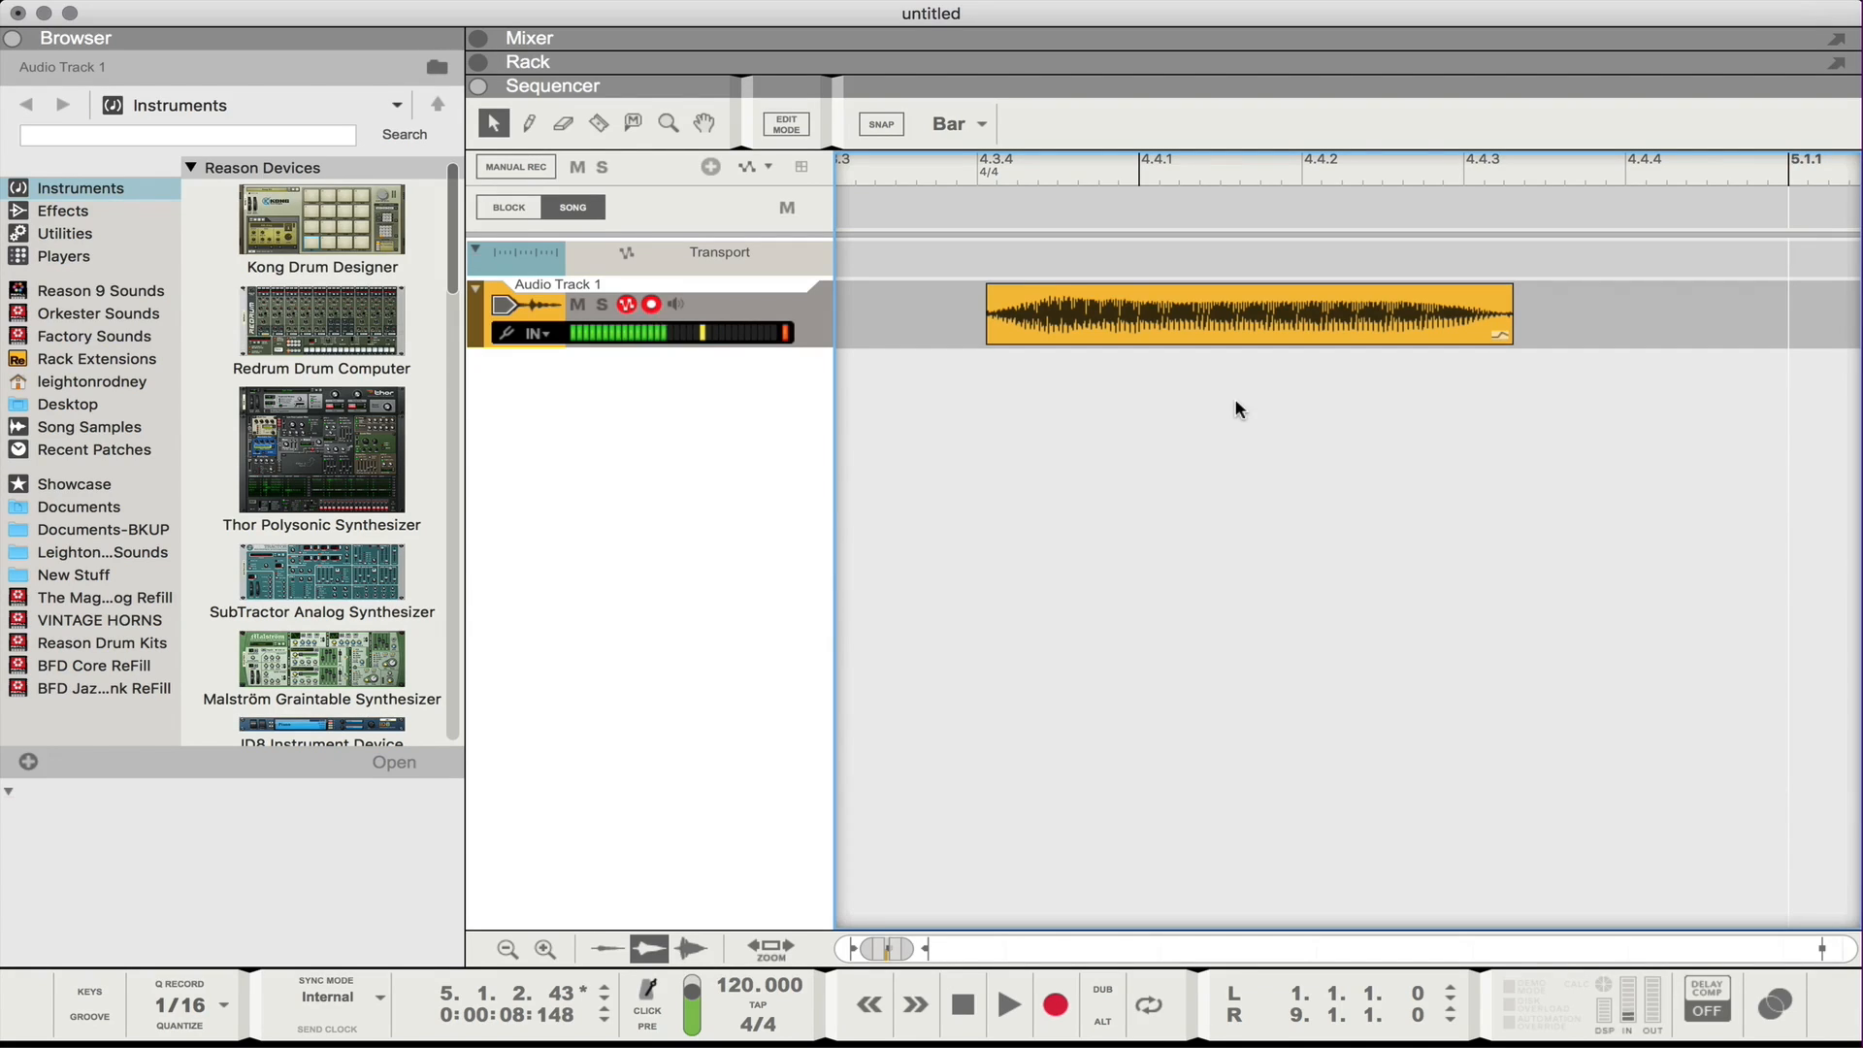
pyautogui.click(1248, 314)
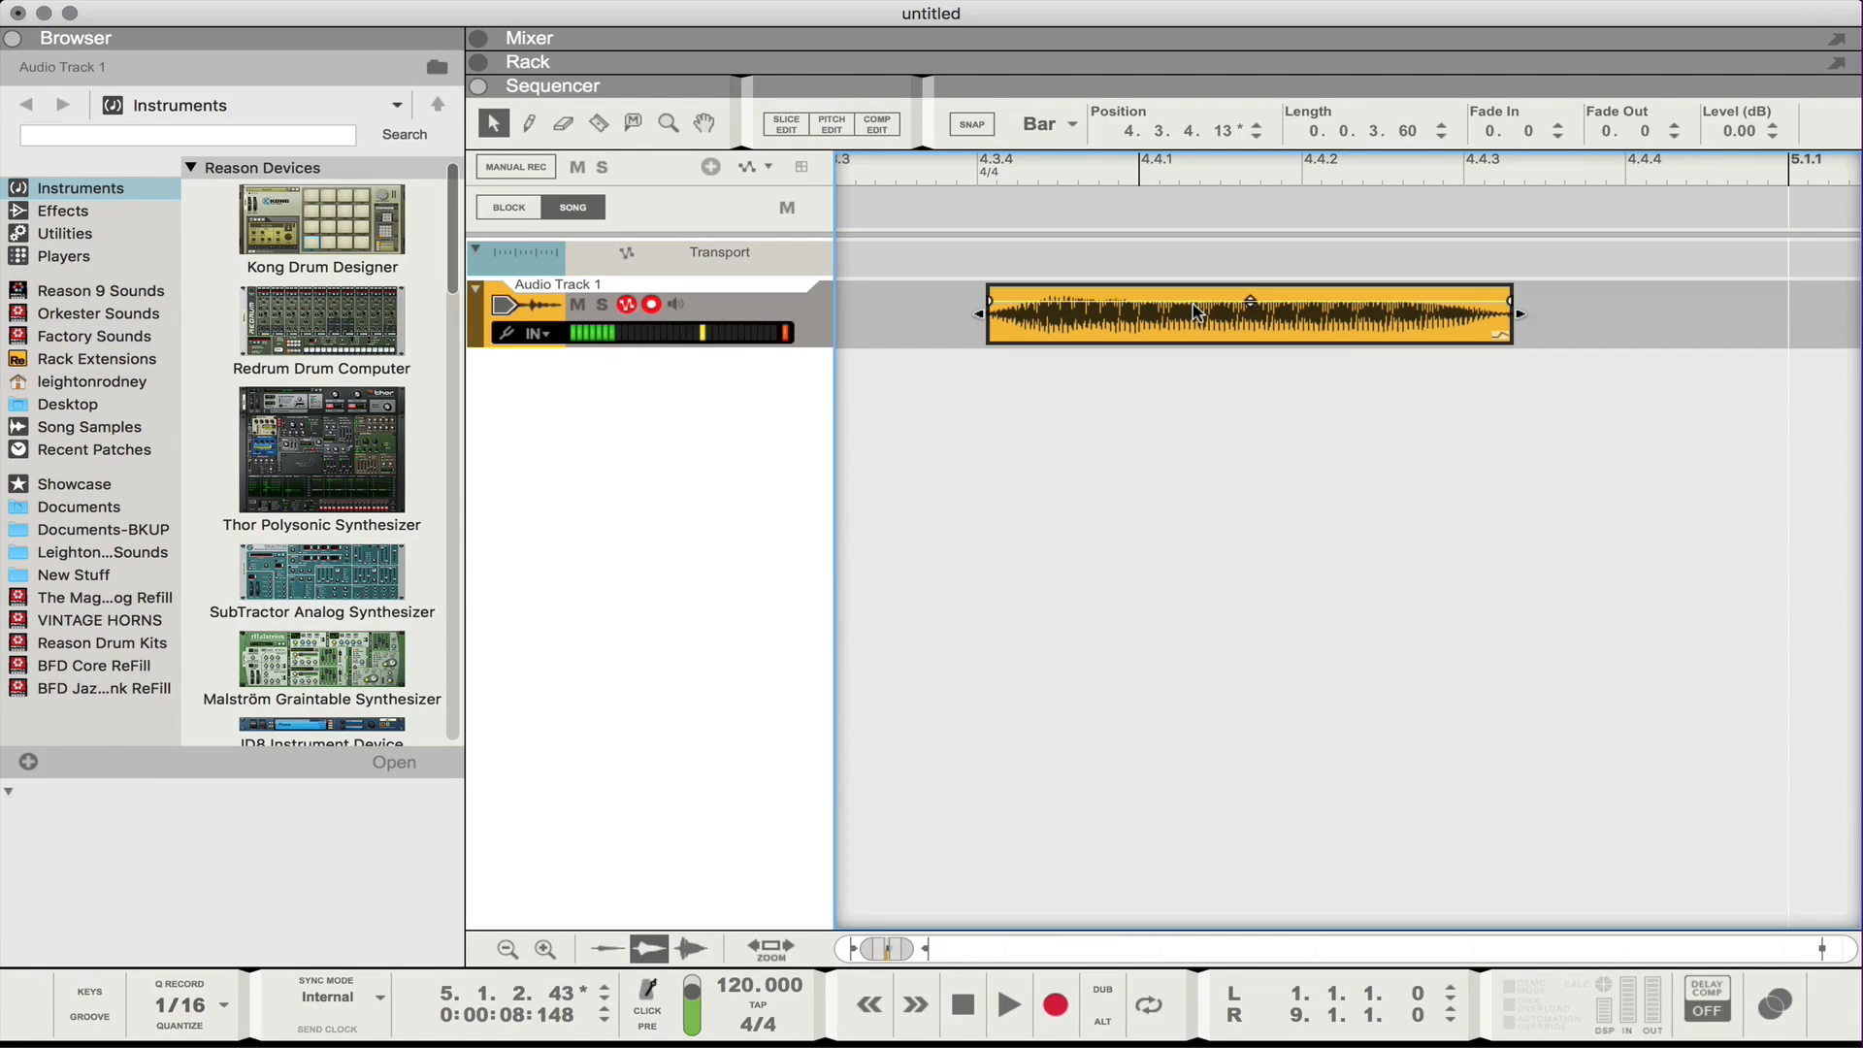
# Bounce the clip to a new sample and check the Audio Track 1 sample in Song Samples.
pyautogui.rightClick(1194, 312)
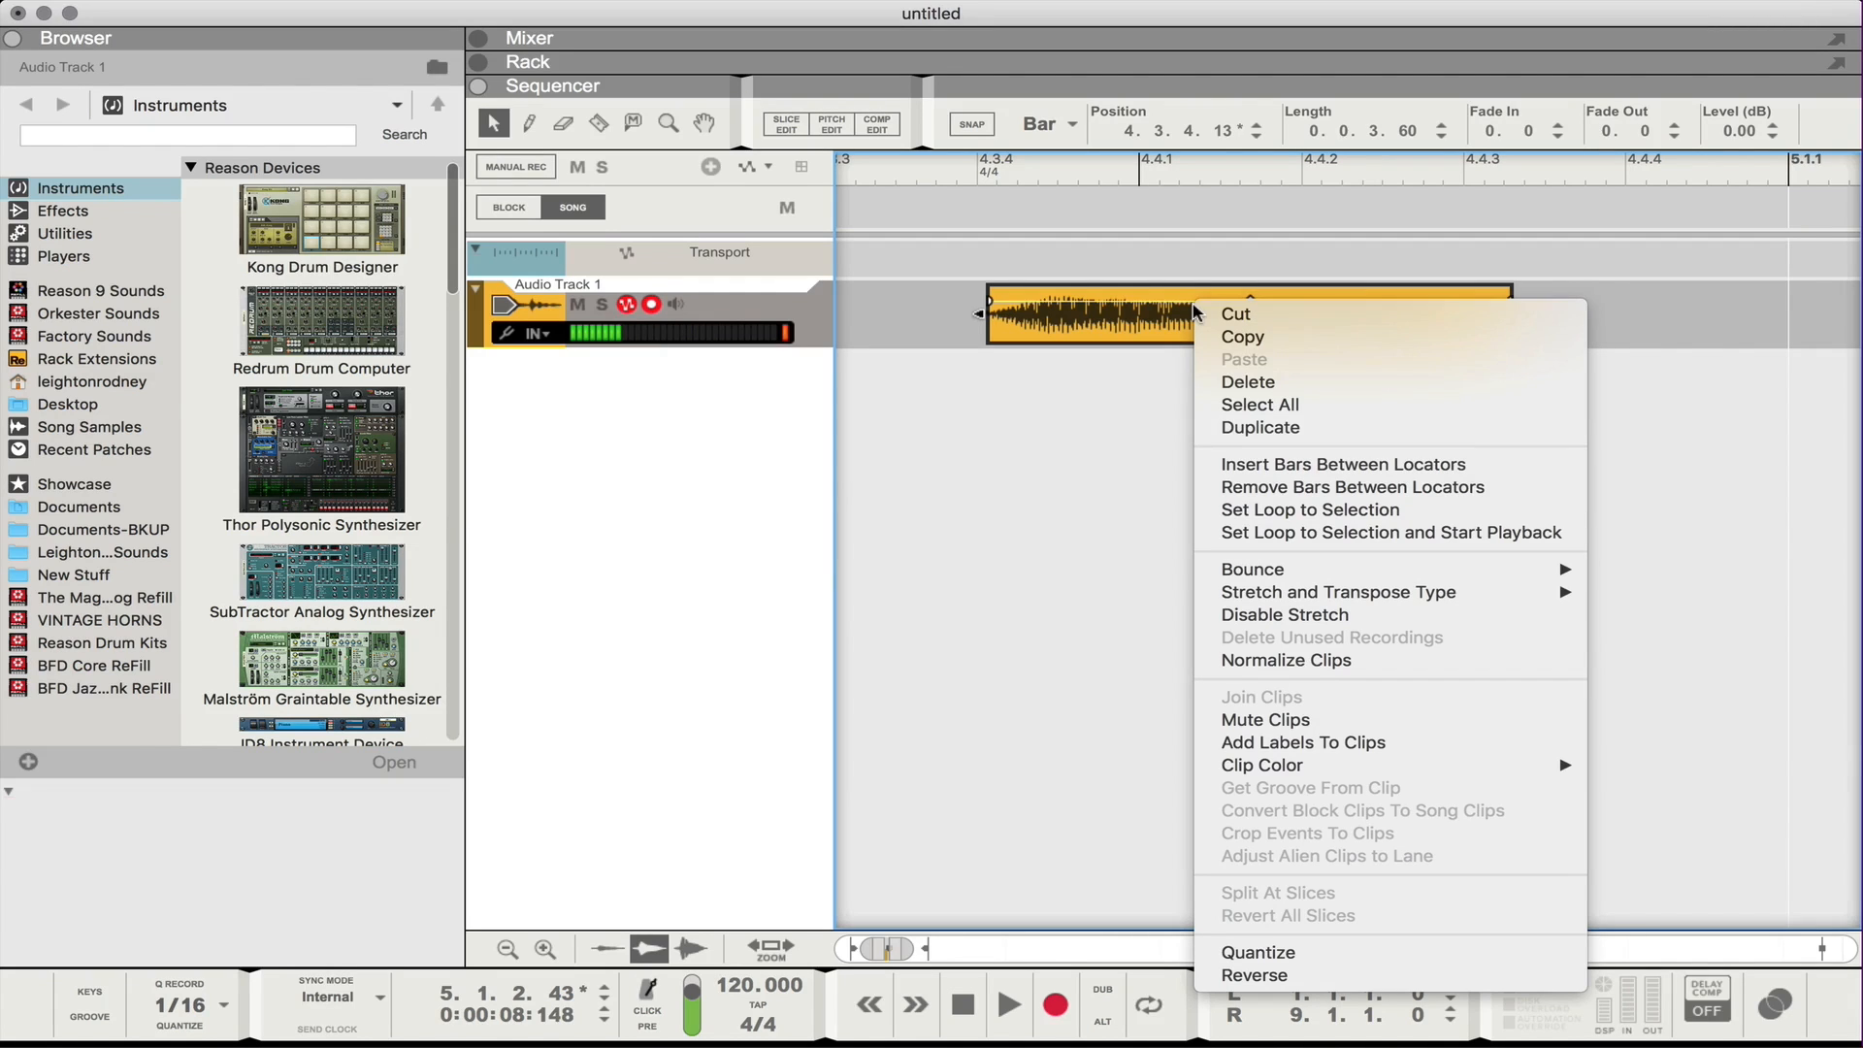
pyautogui.moveTo(1252, 568)
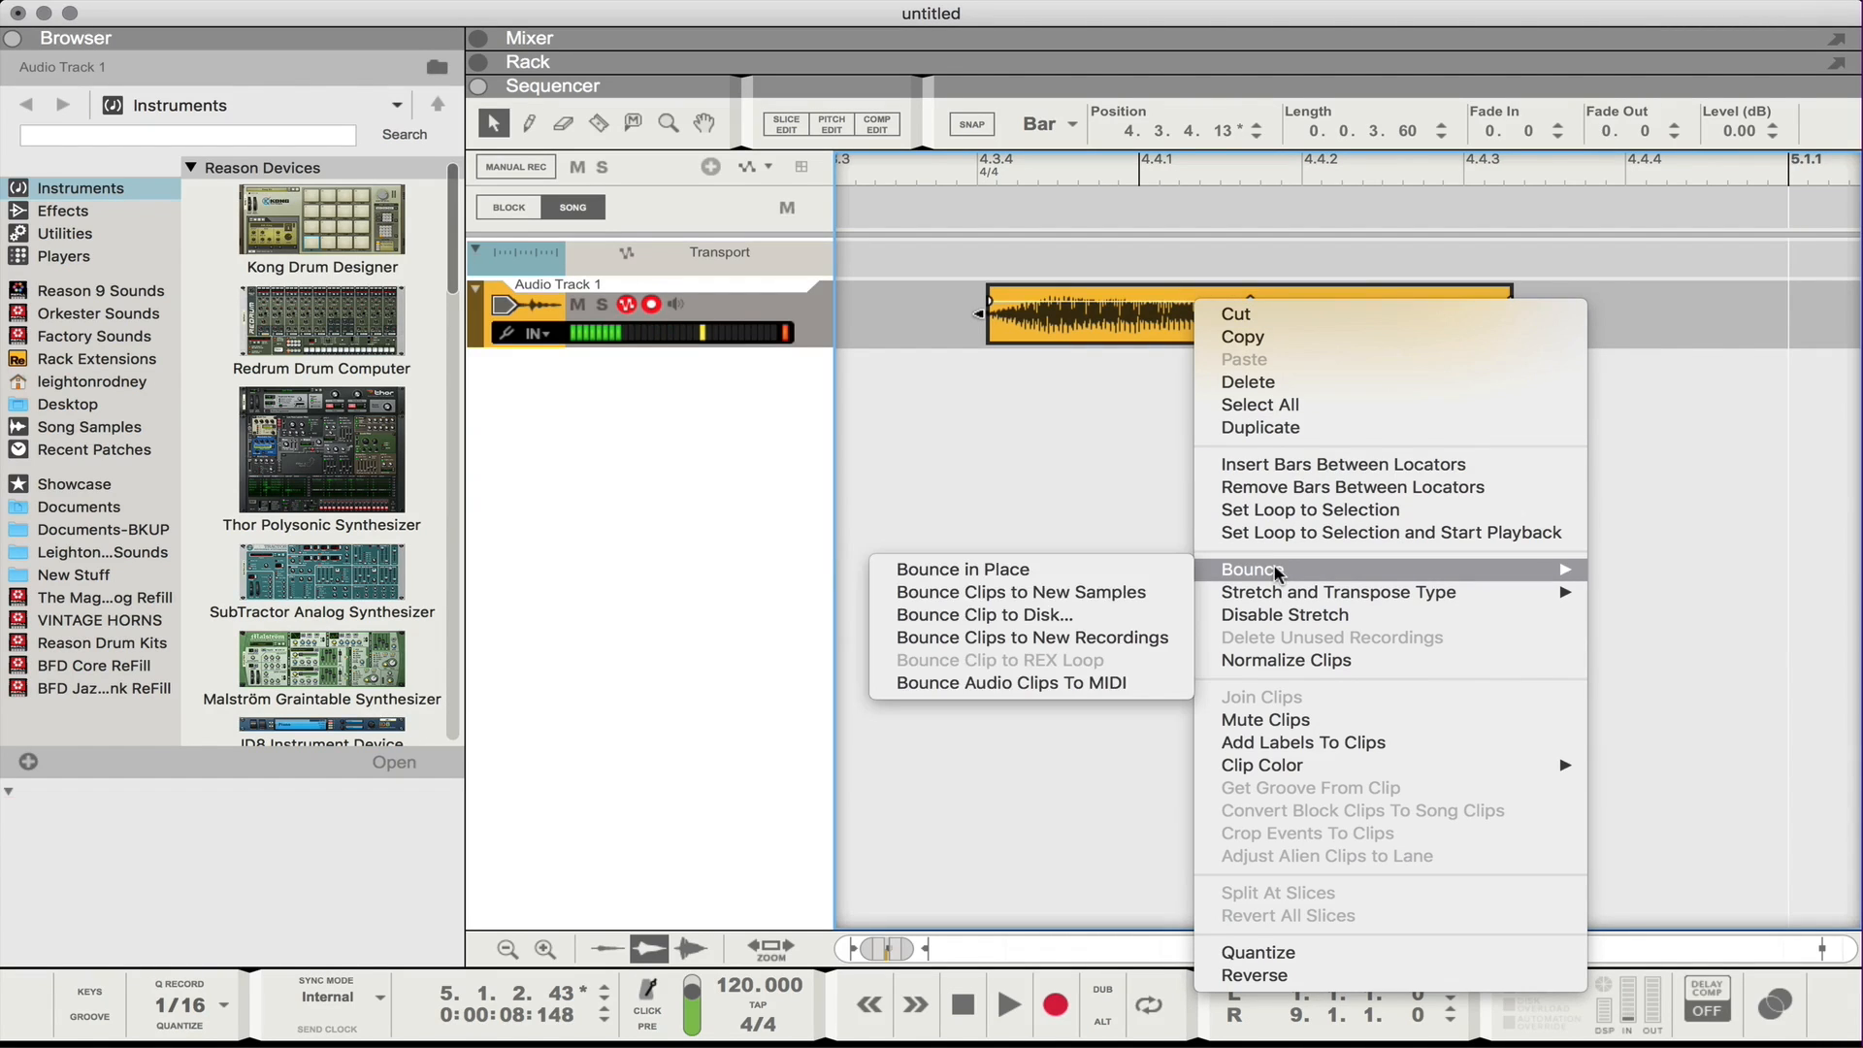
pyautogui.moveTo(1002, 582)
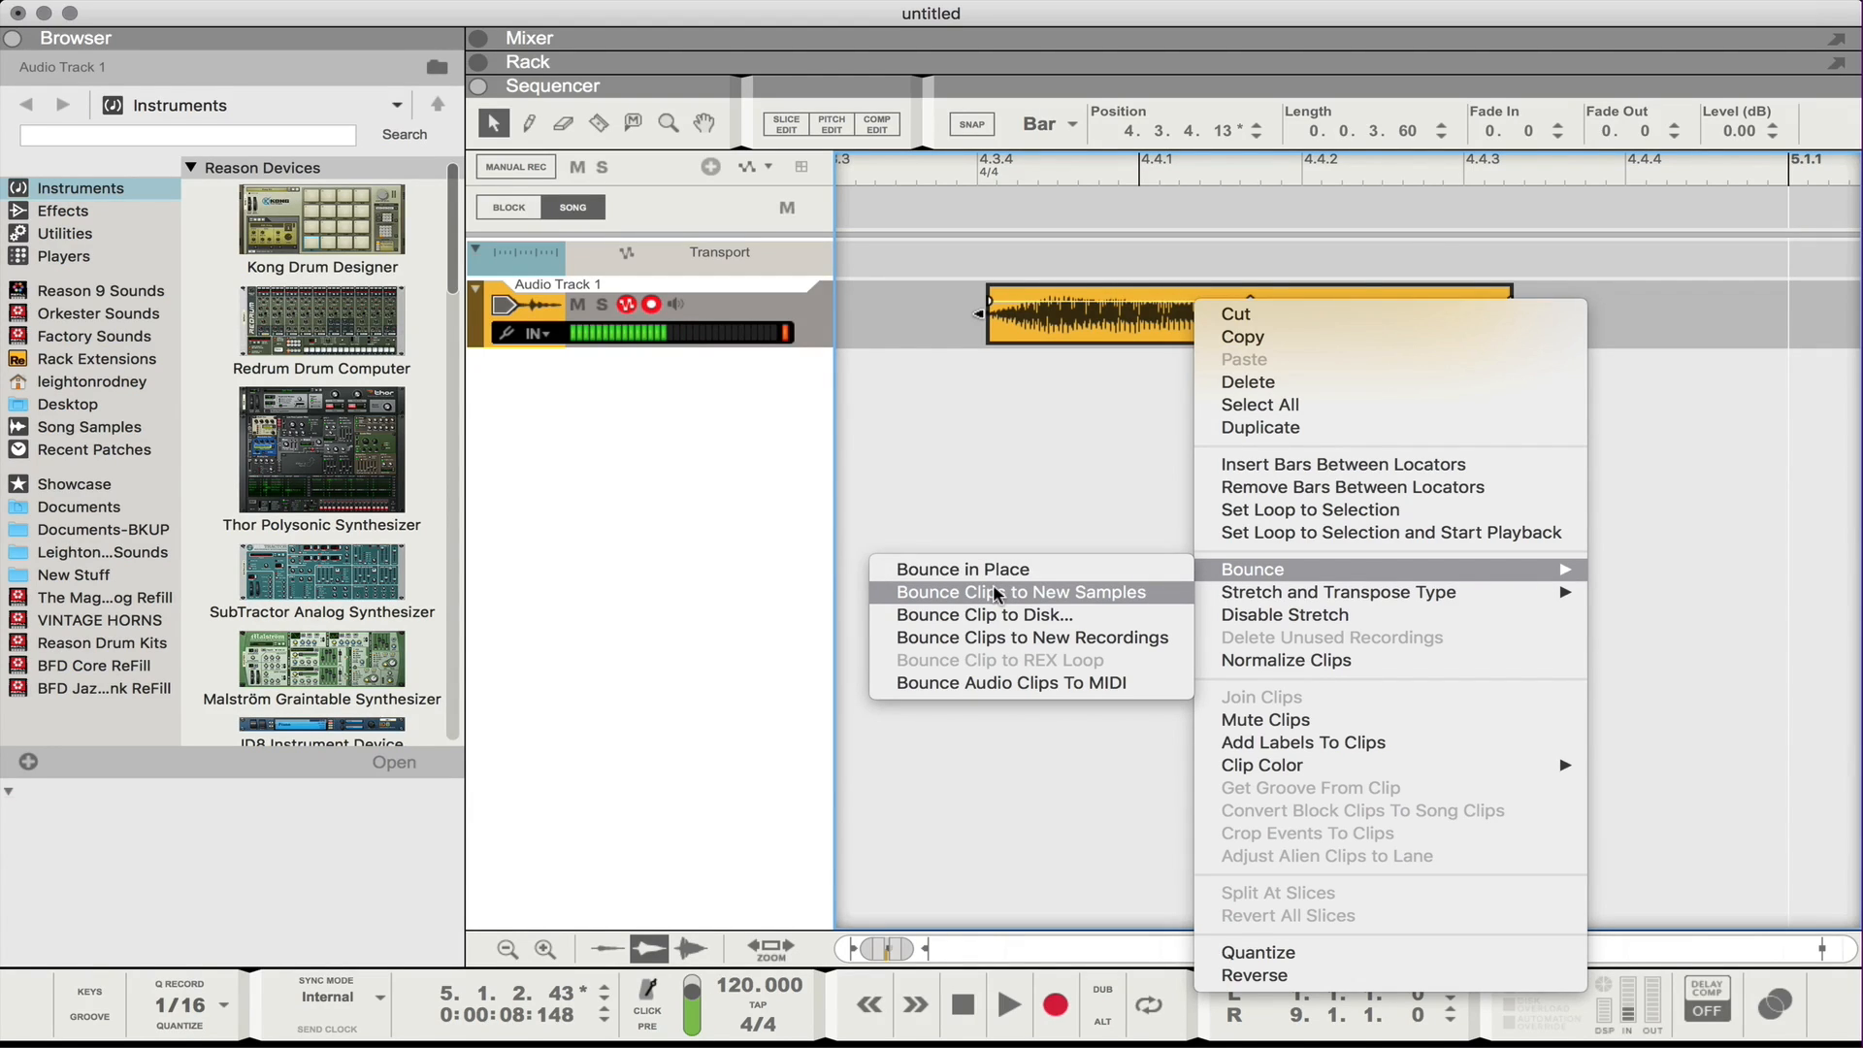
pyautogui.click(1019, 592)
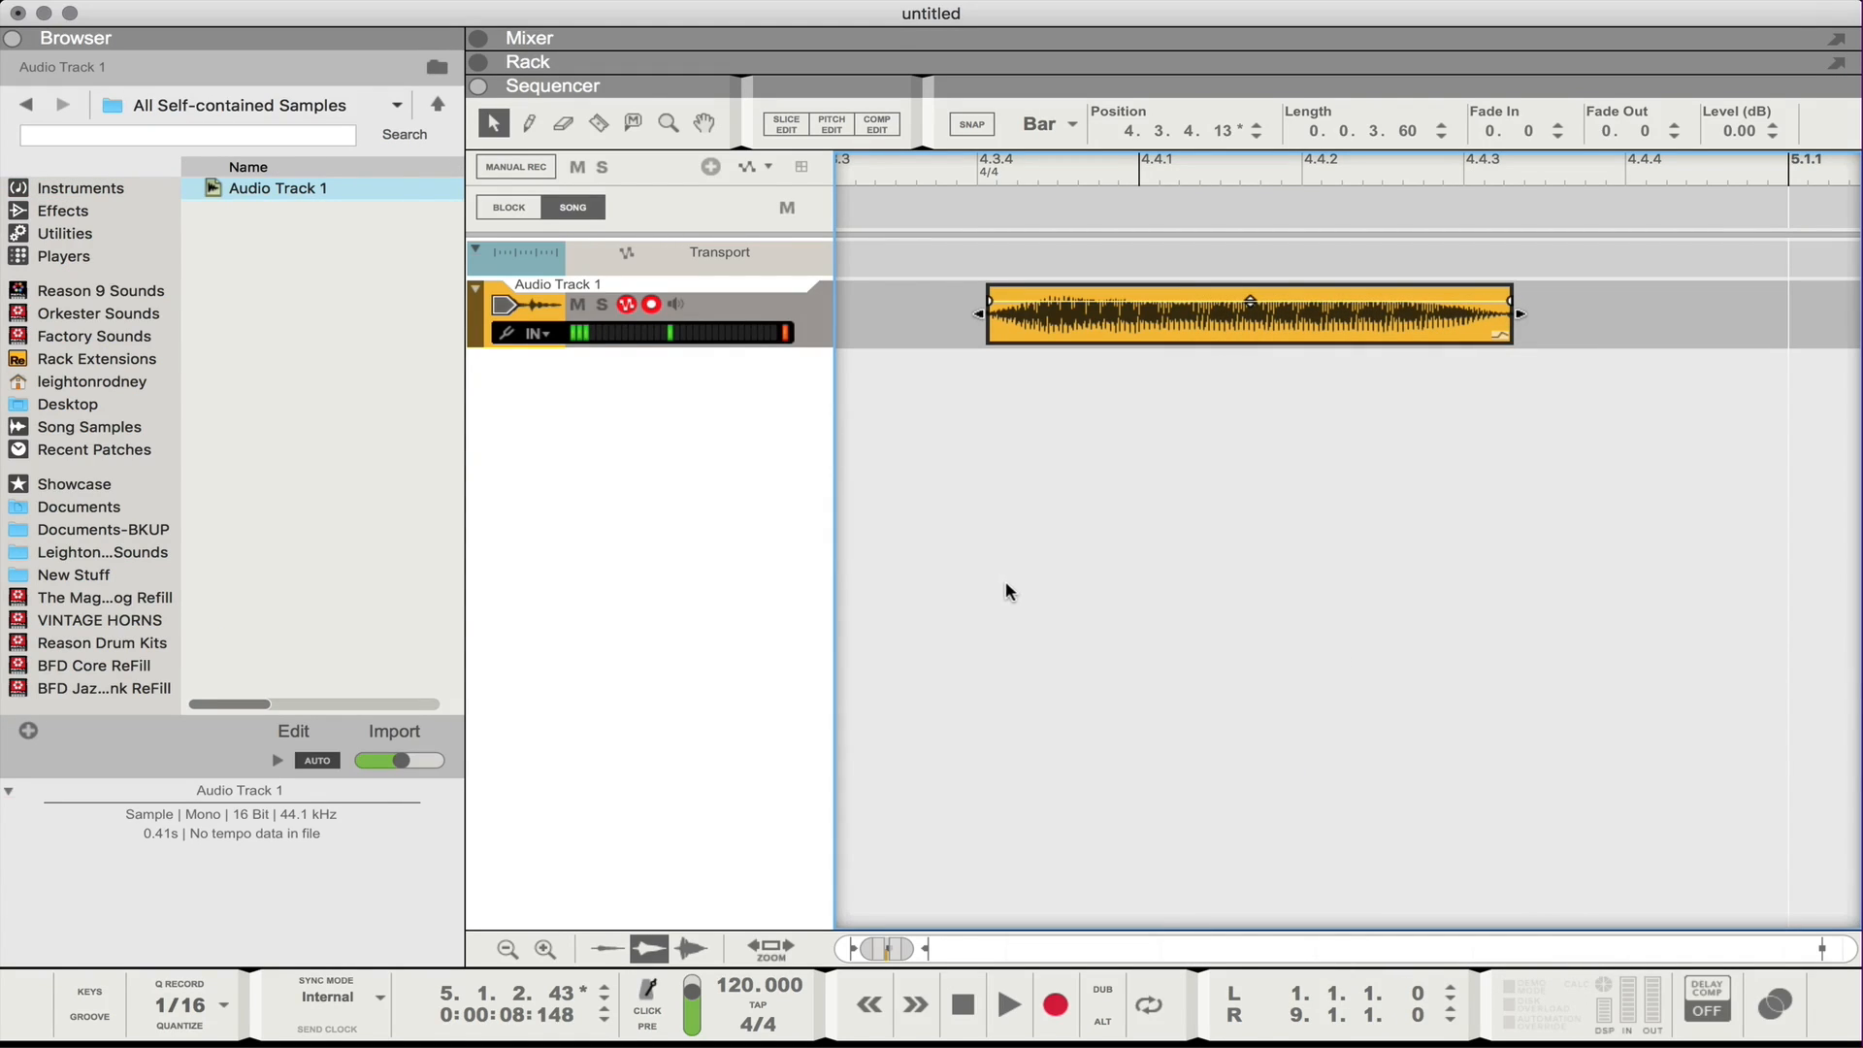
pyautogui.click(278, 188)
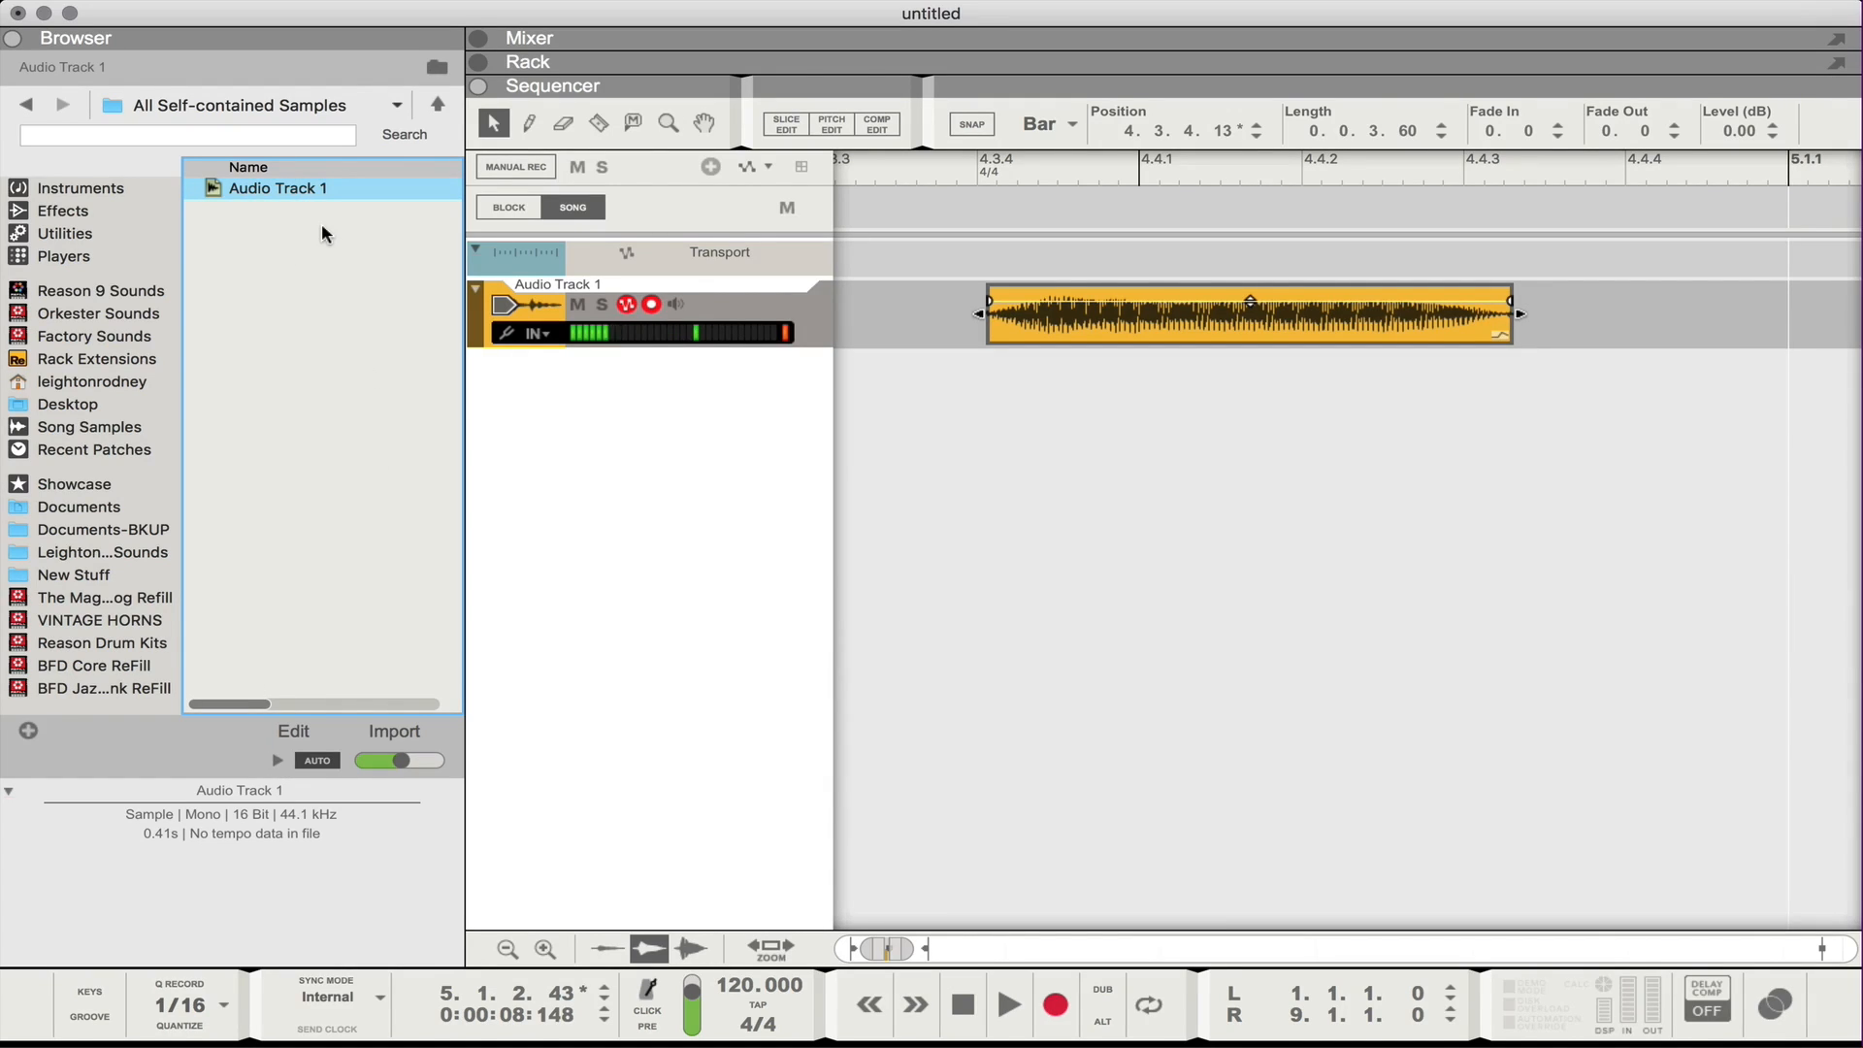
pyautogui.rightClick(277, 188)
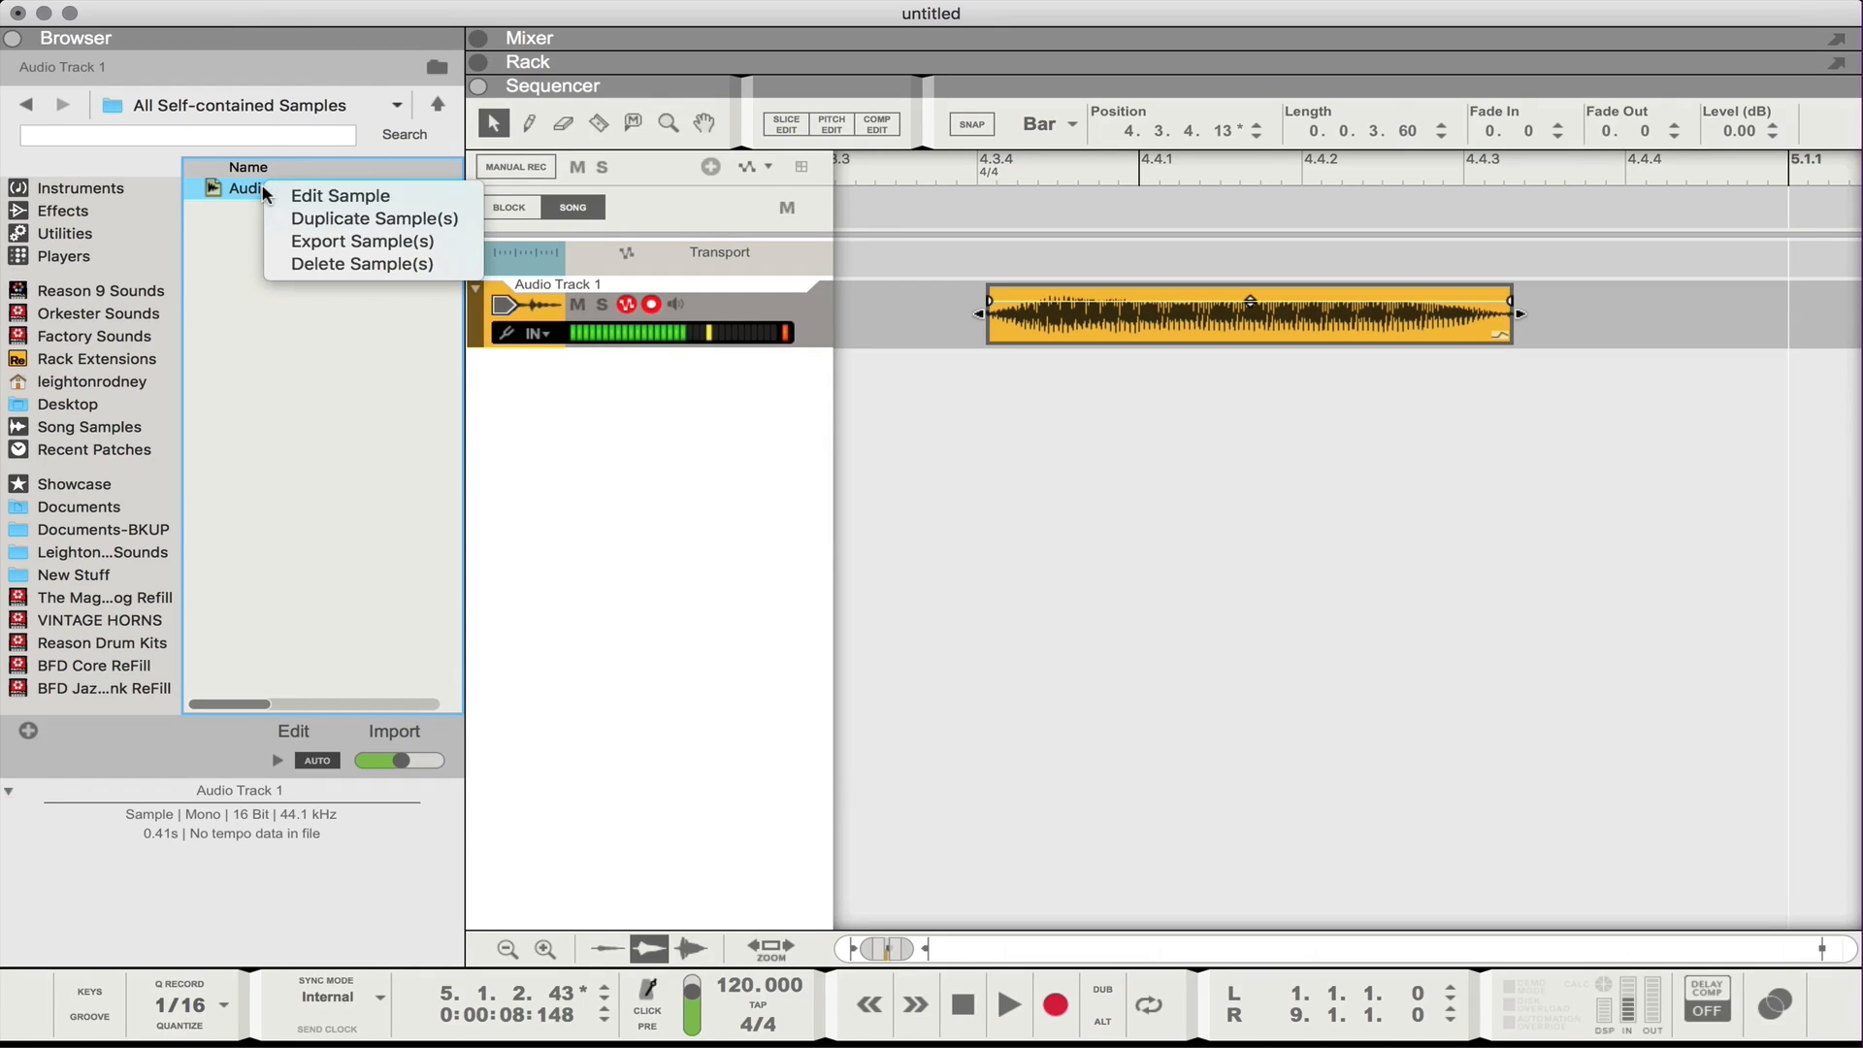
pyautogui.click(1103, 443)
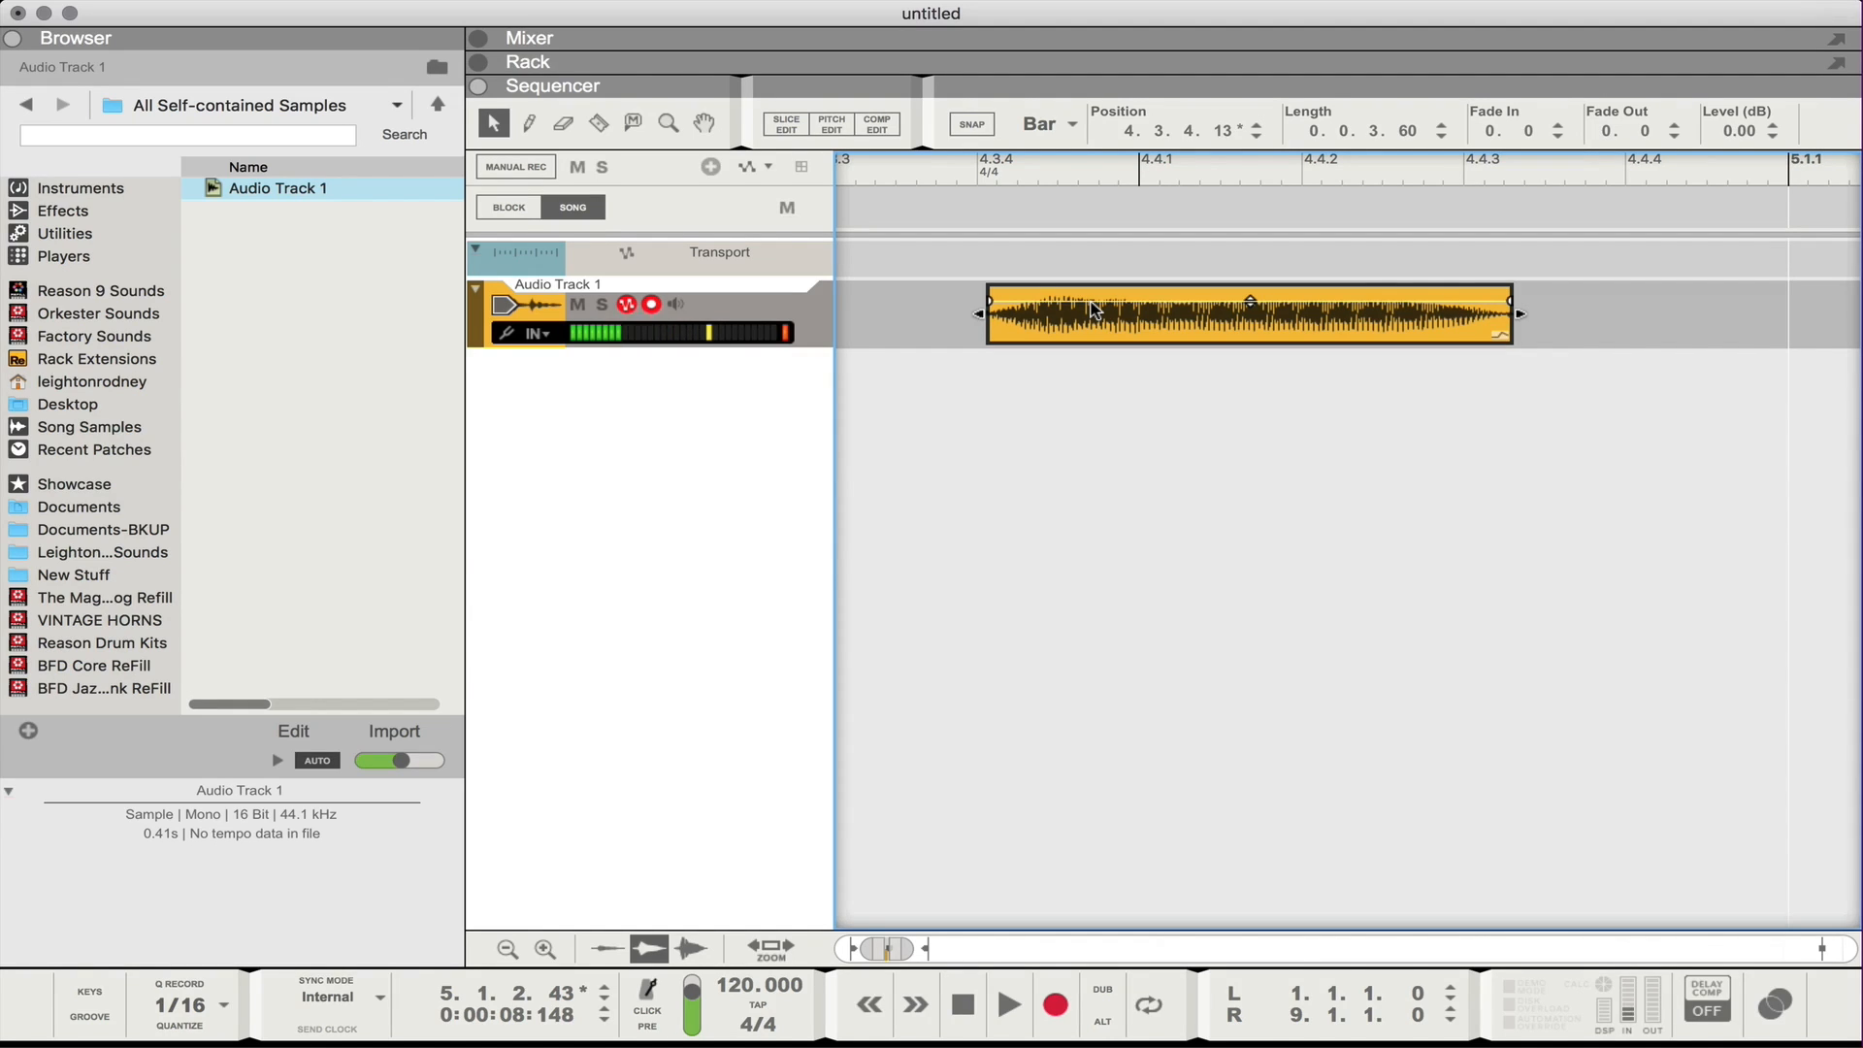
# Bring the device rack into view to add an instrument.
pyautogui.click(477, 60)
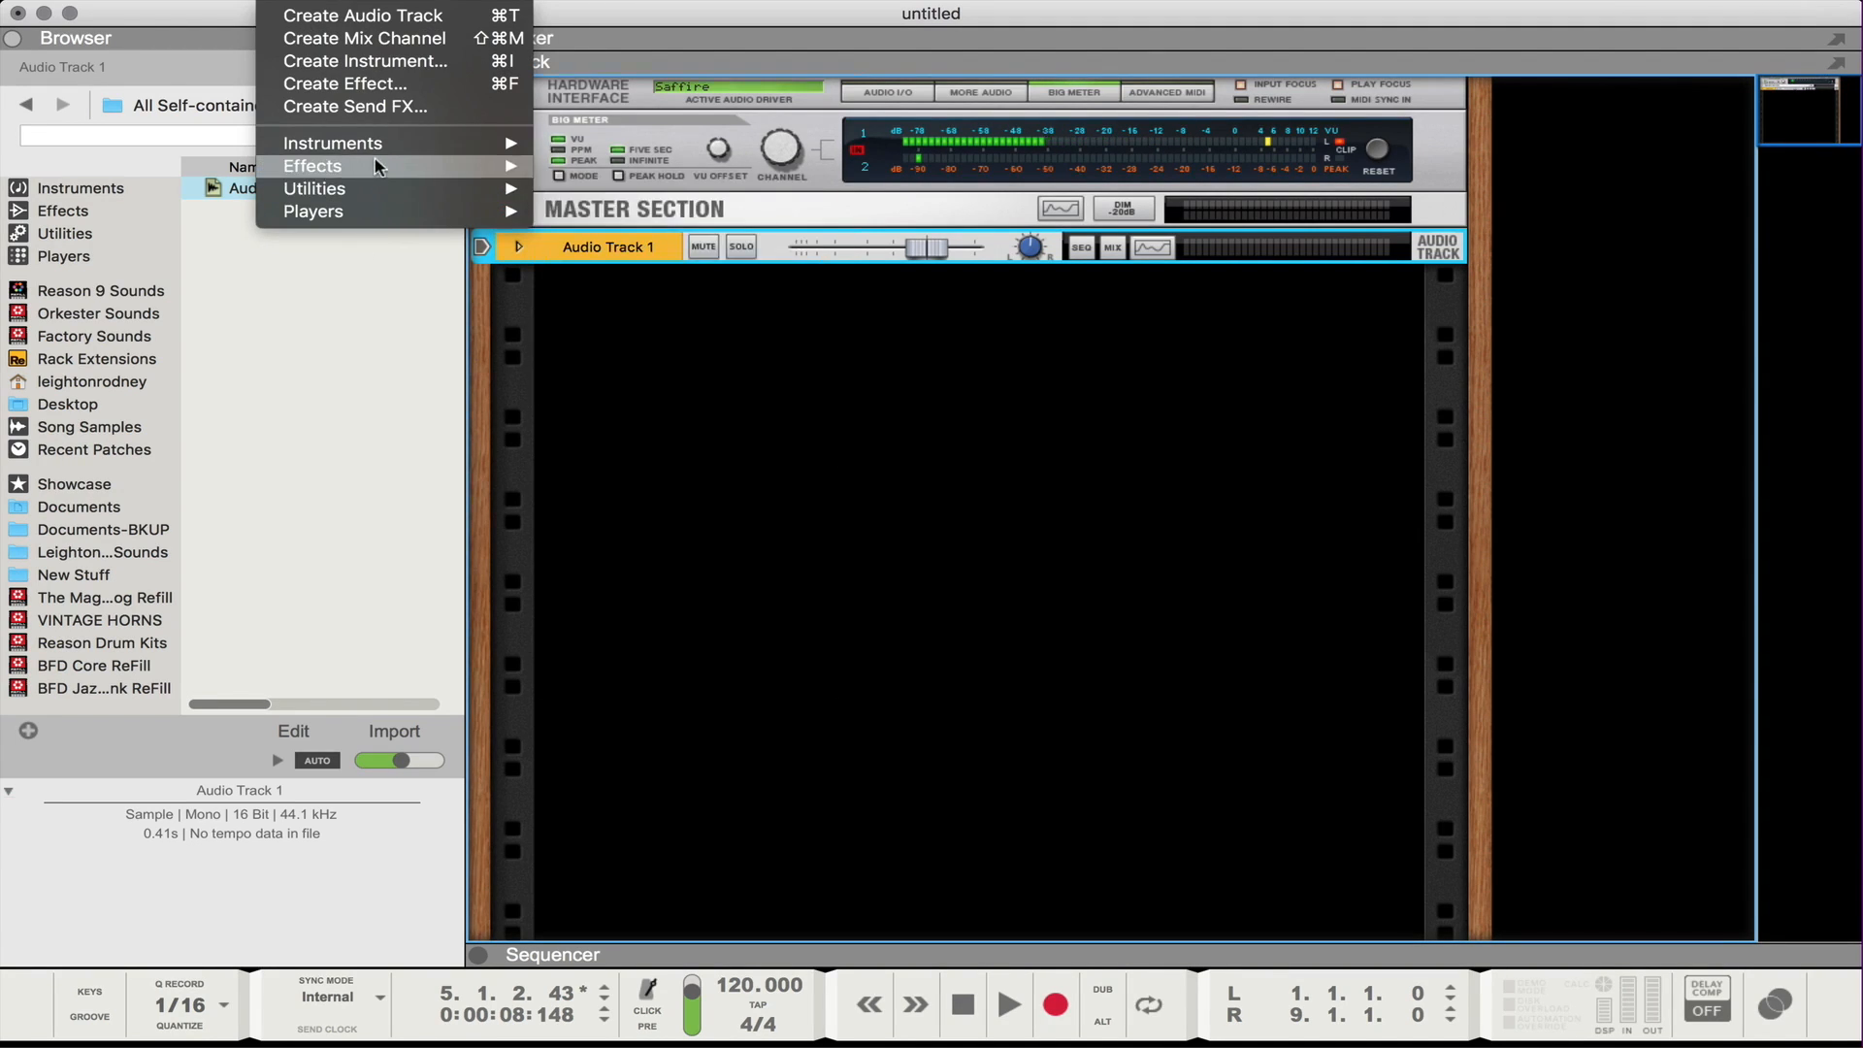
pyautogui.moveTo(332, 142)
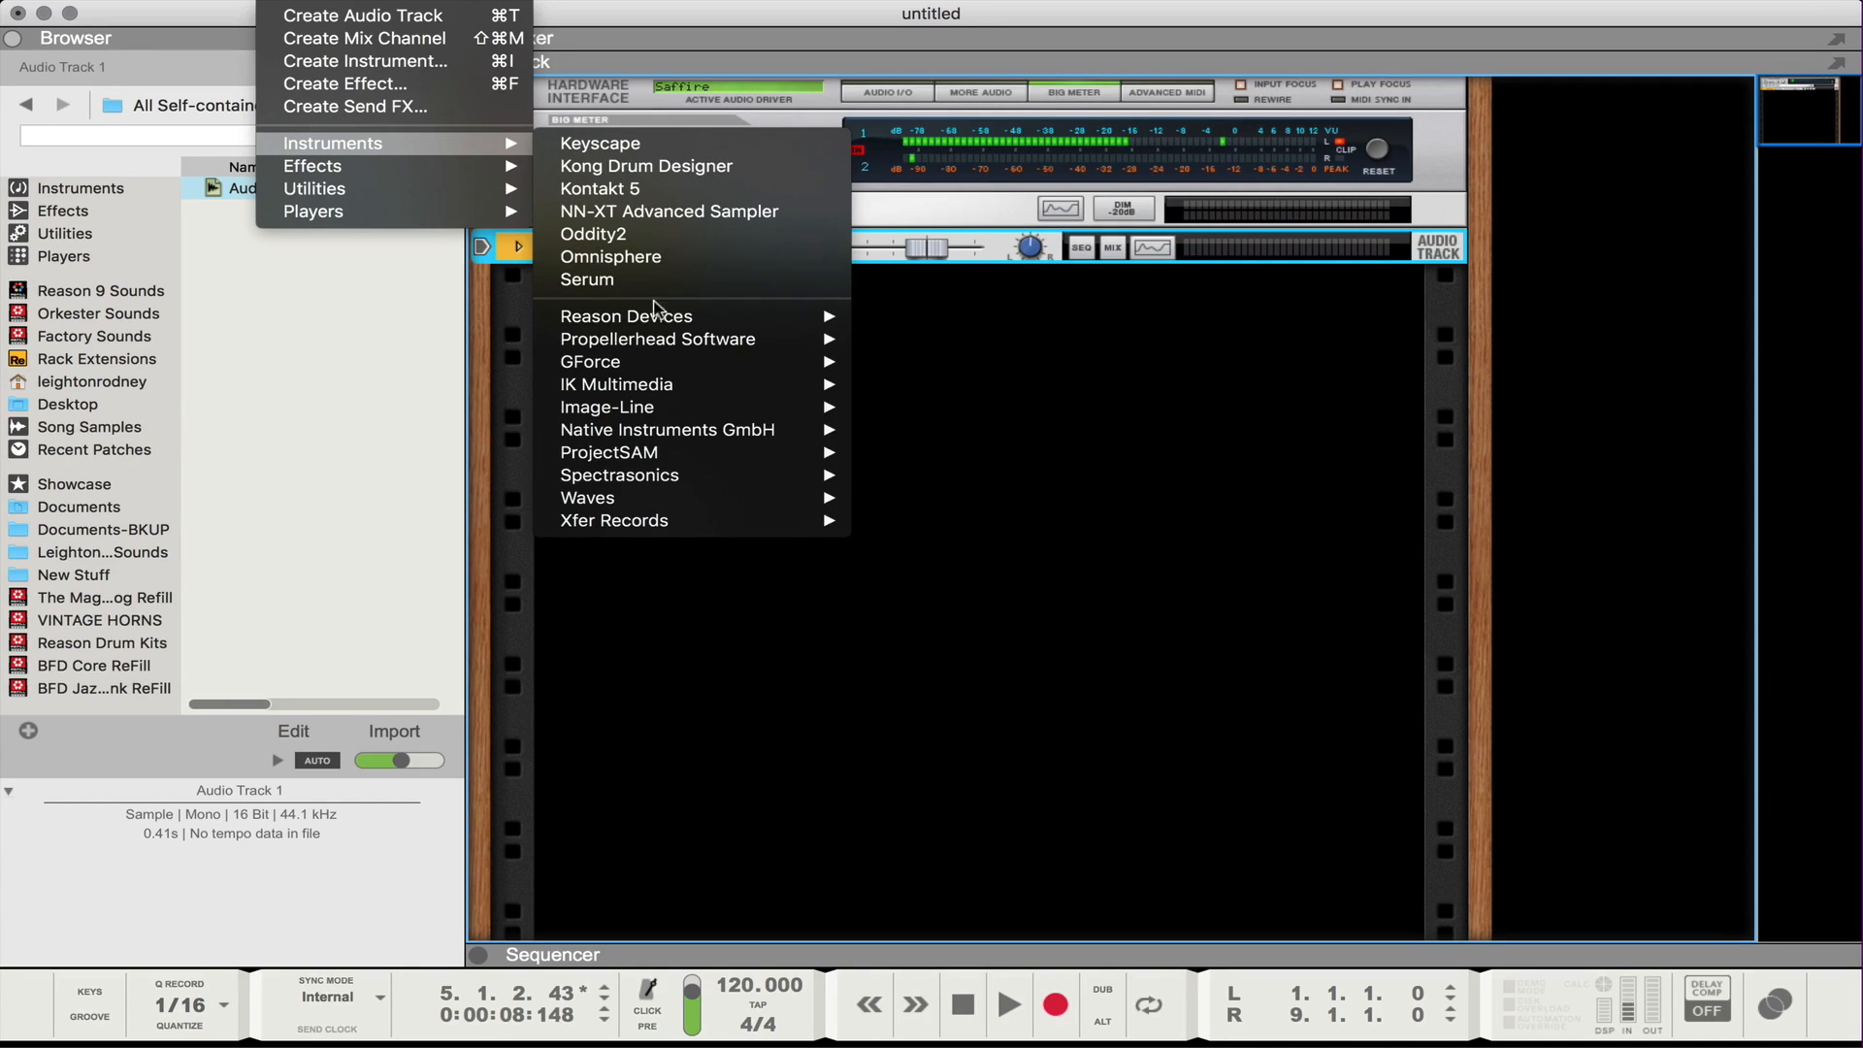
pyautogui.moveTo(627, 316)
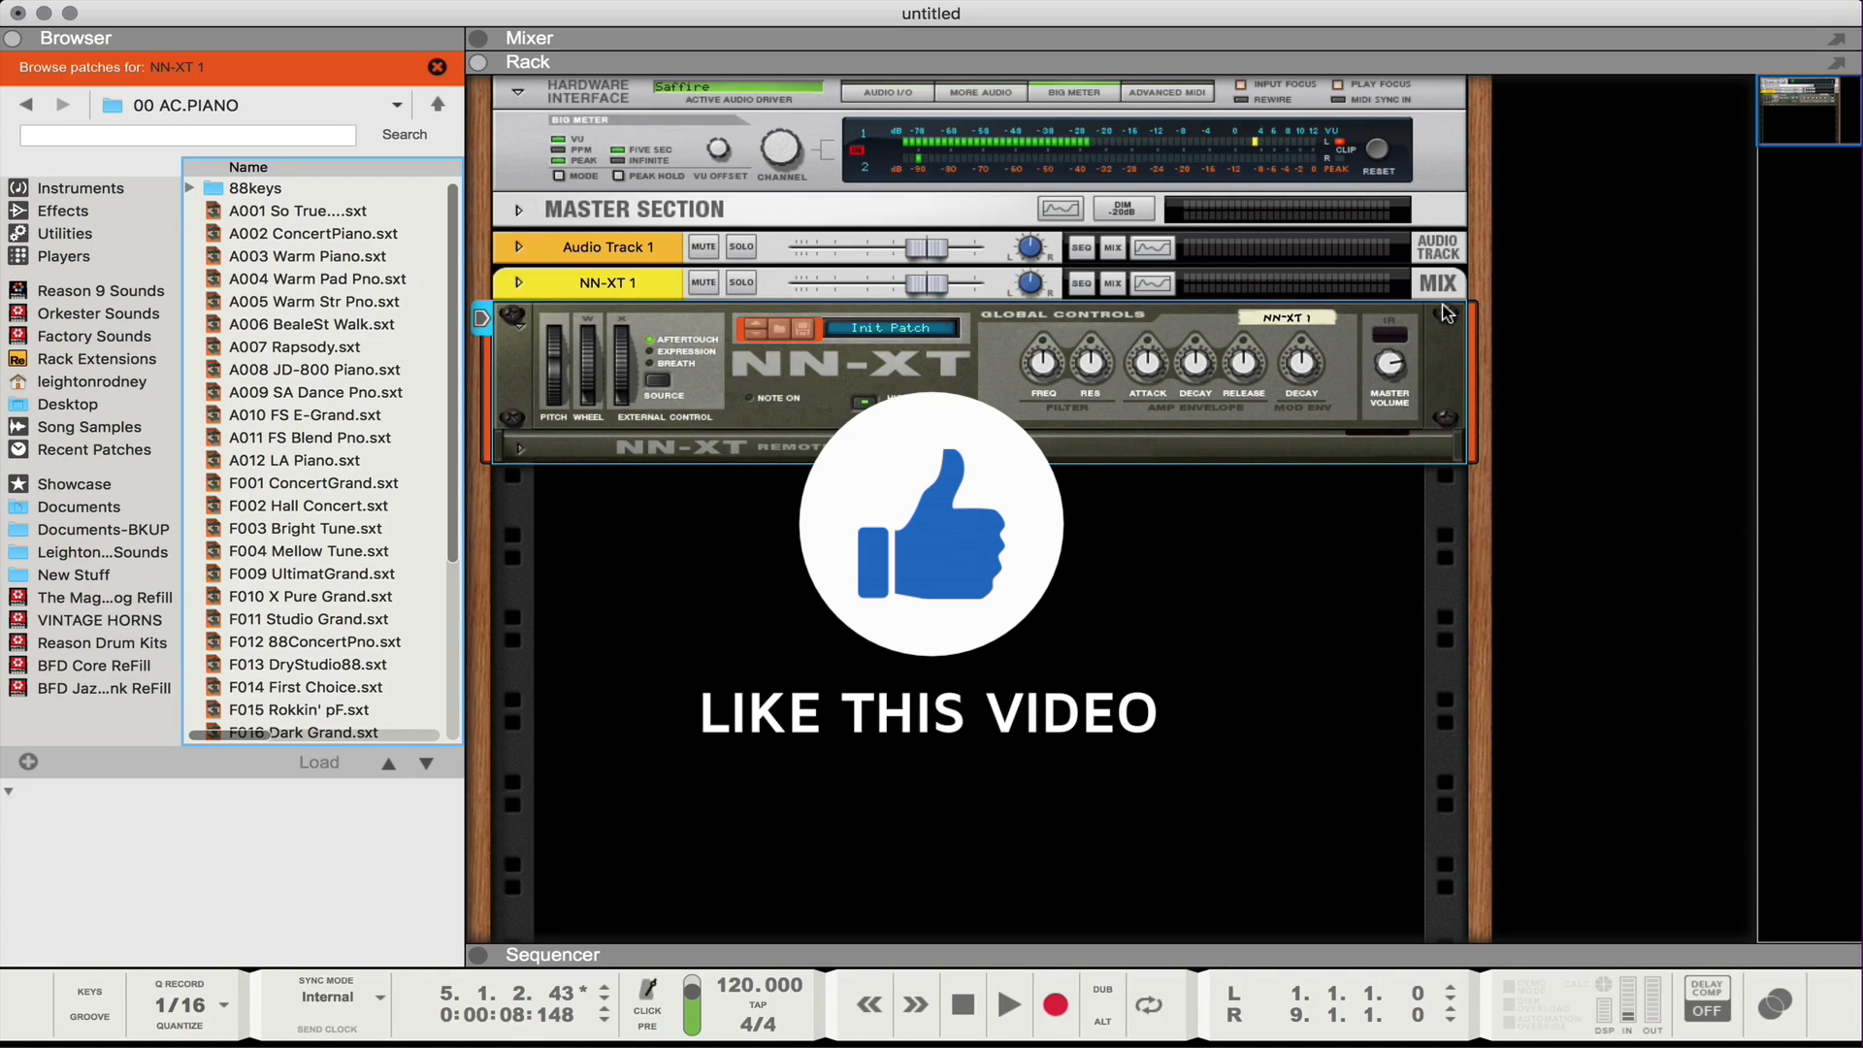
pyautogui.moveTo(1370, 348)
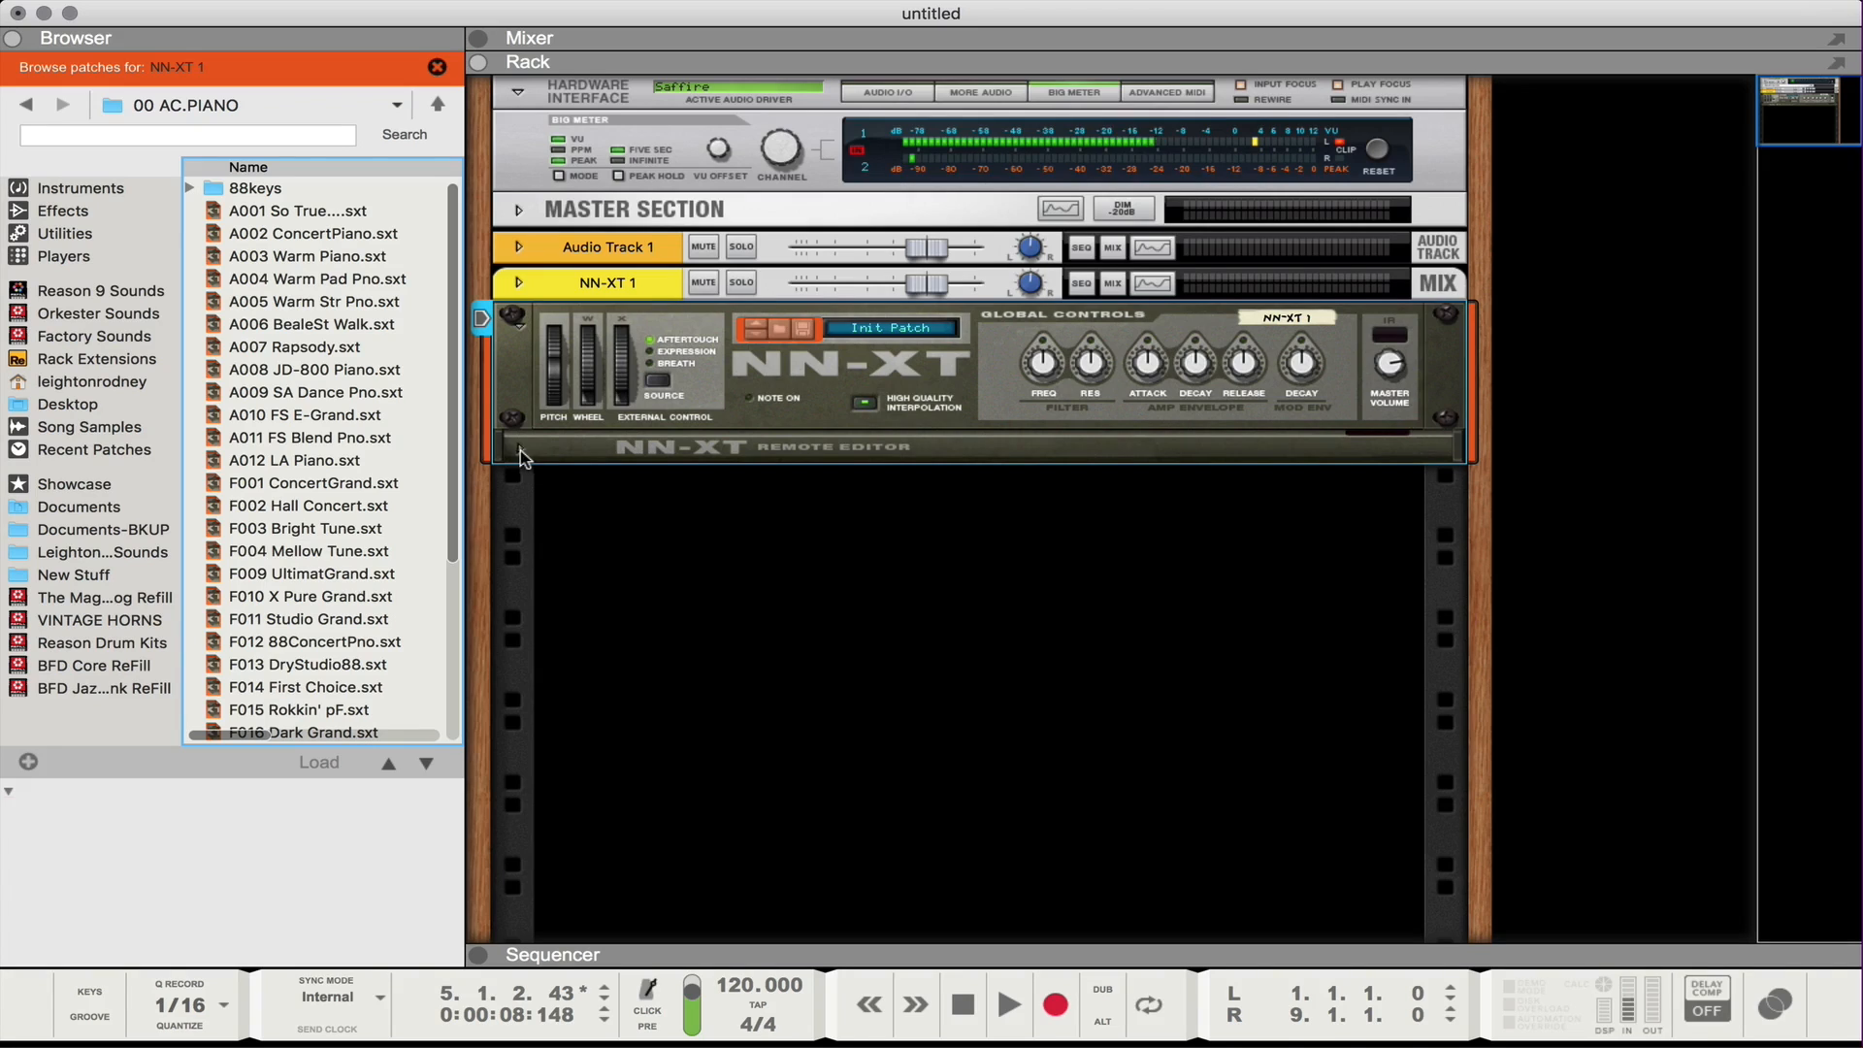
# Load the Audio Track 1 sample from the song's self-contained samples into the NN-XT.
pyautogui.click(484, 319)
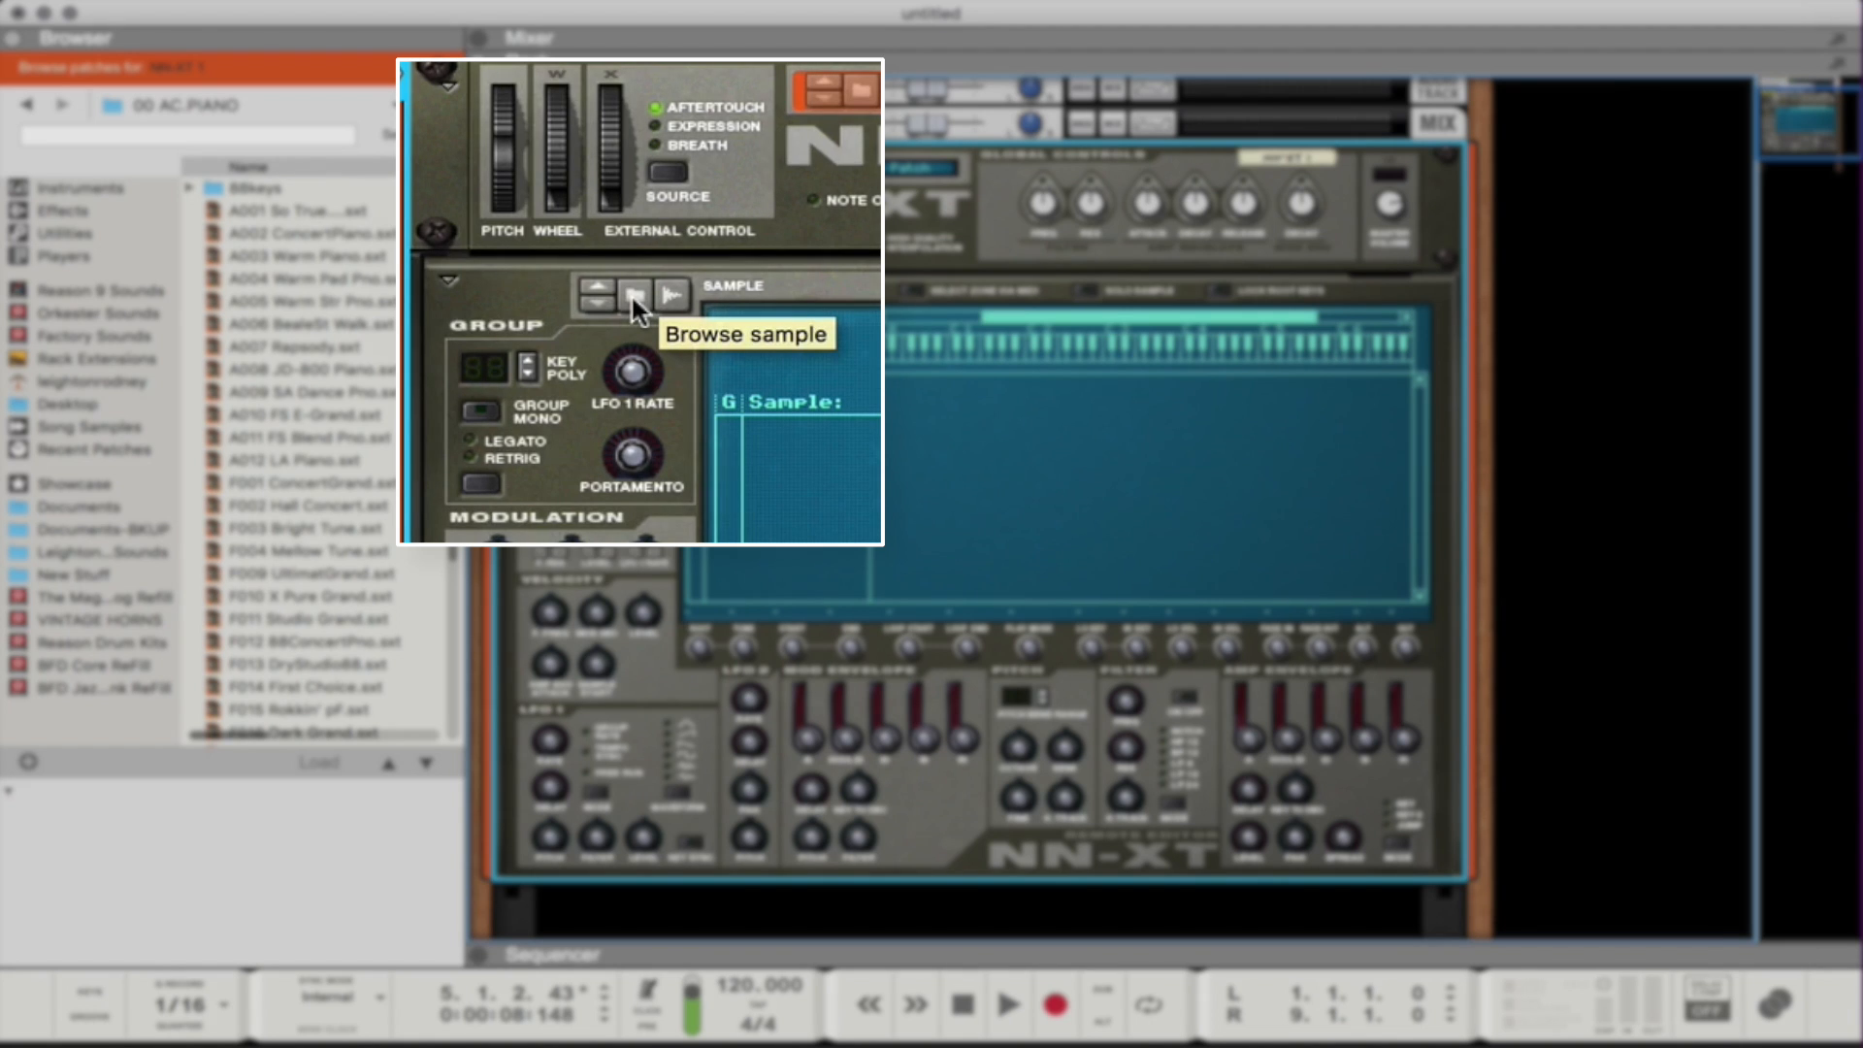
pyautogui.click(633, 295)
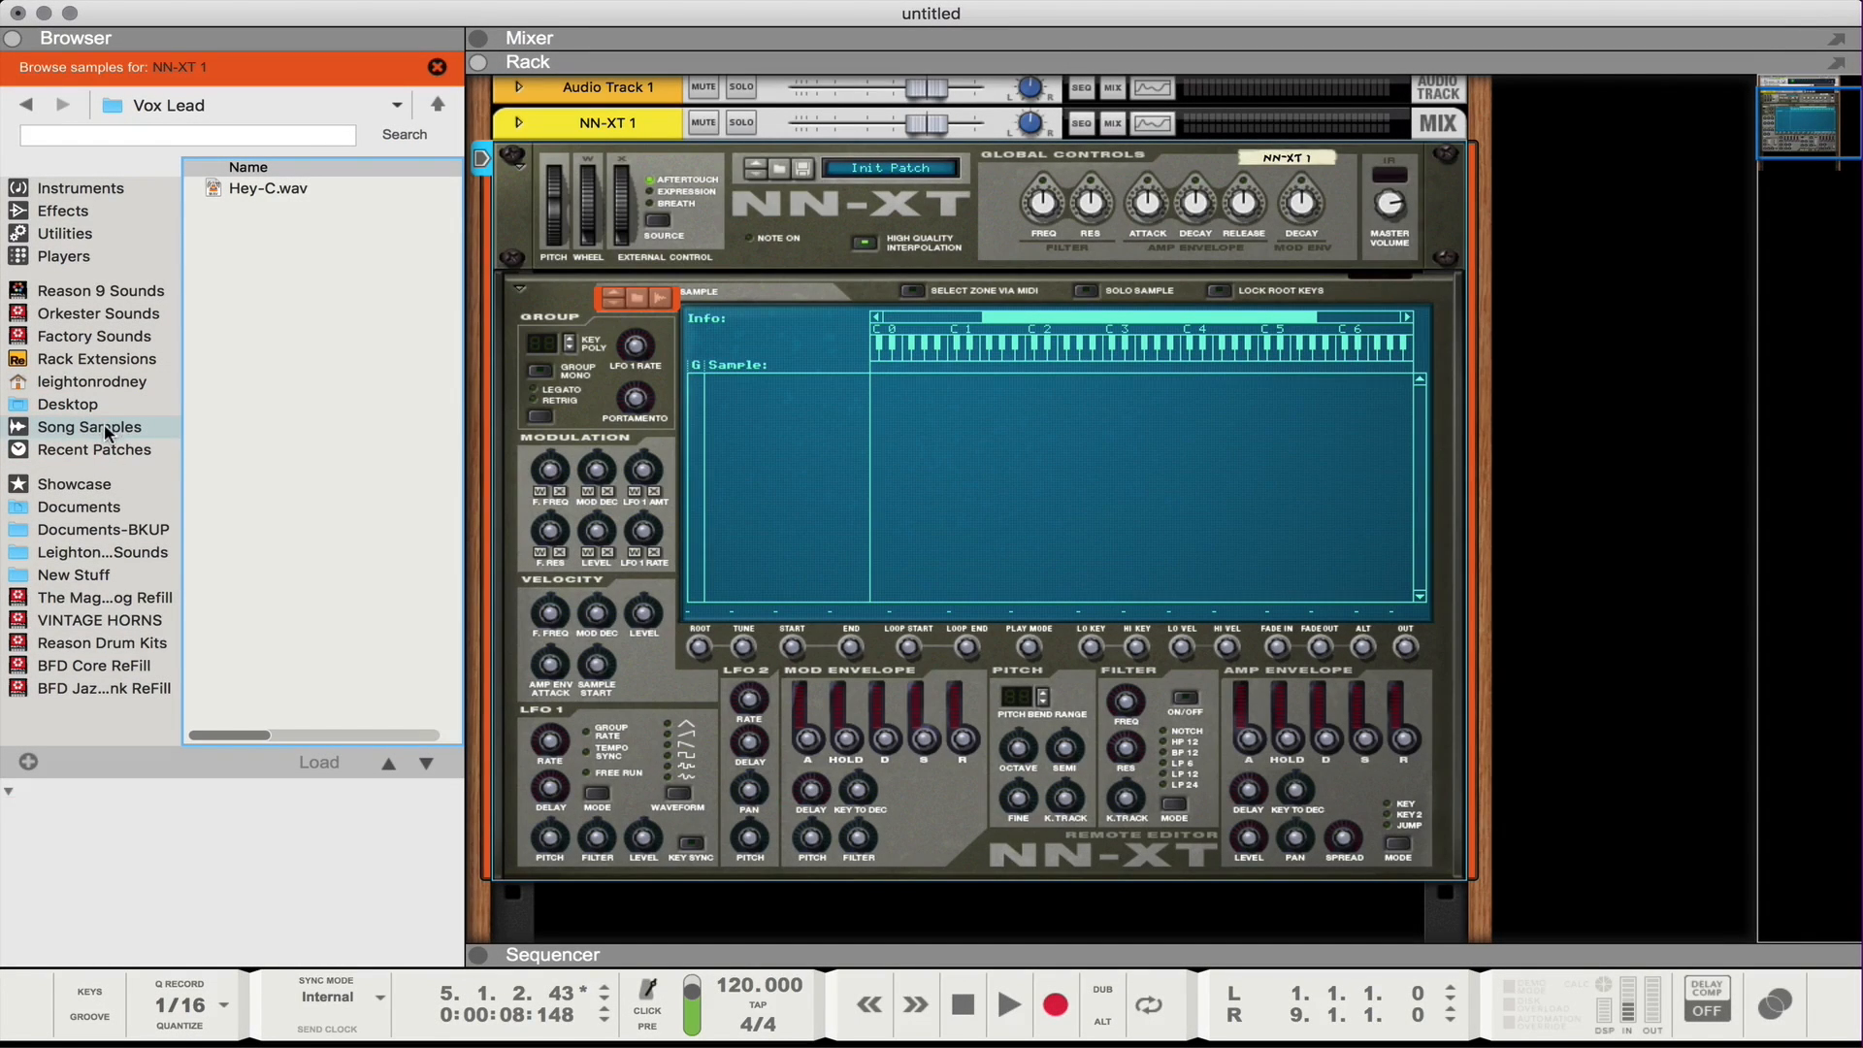
pyautogui.click(91, 427)
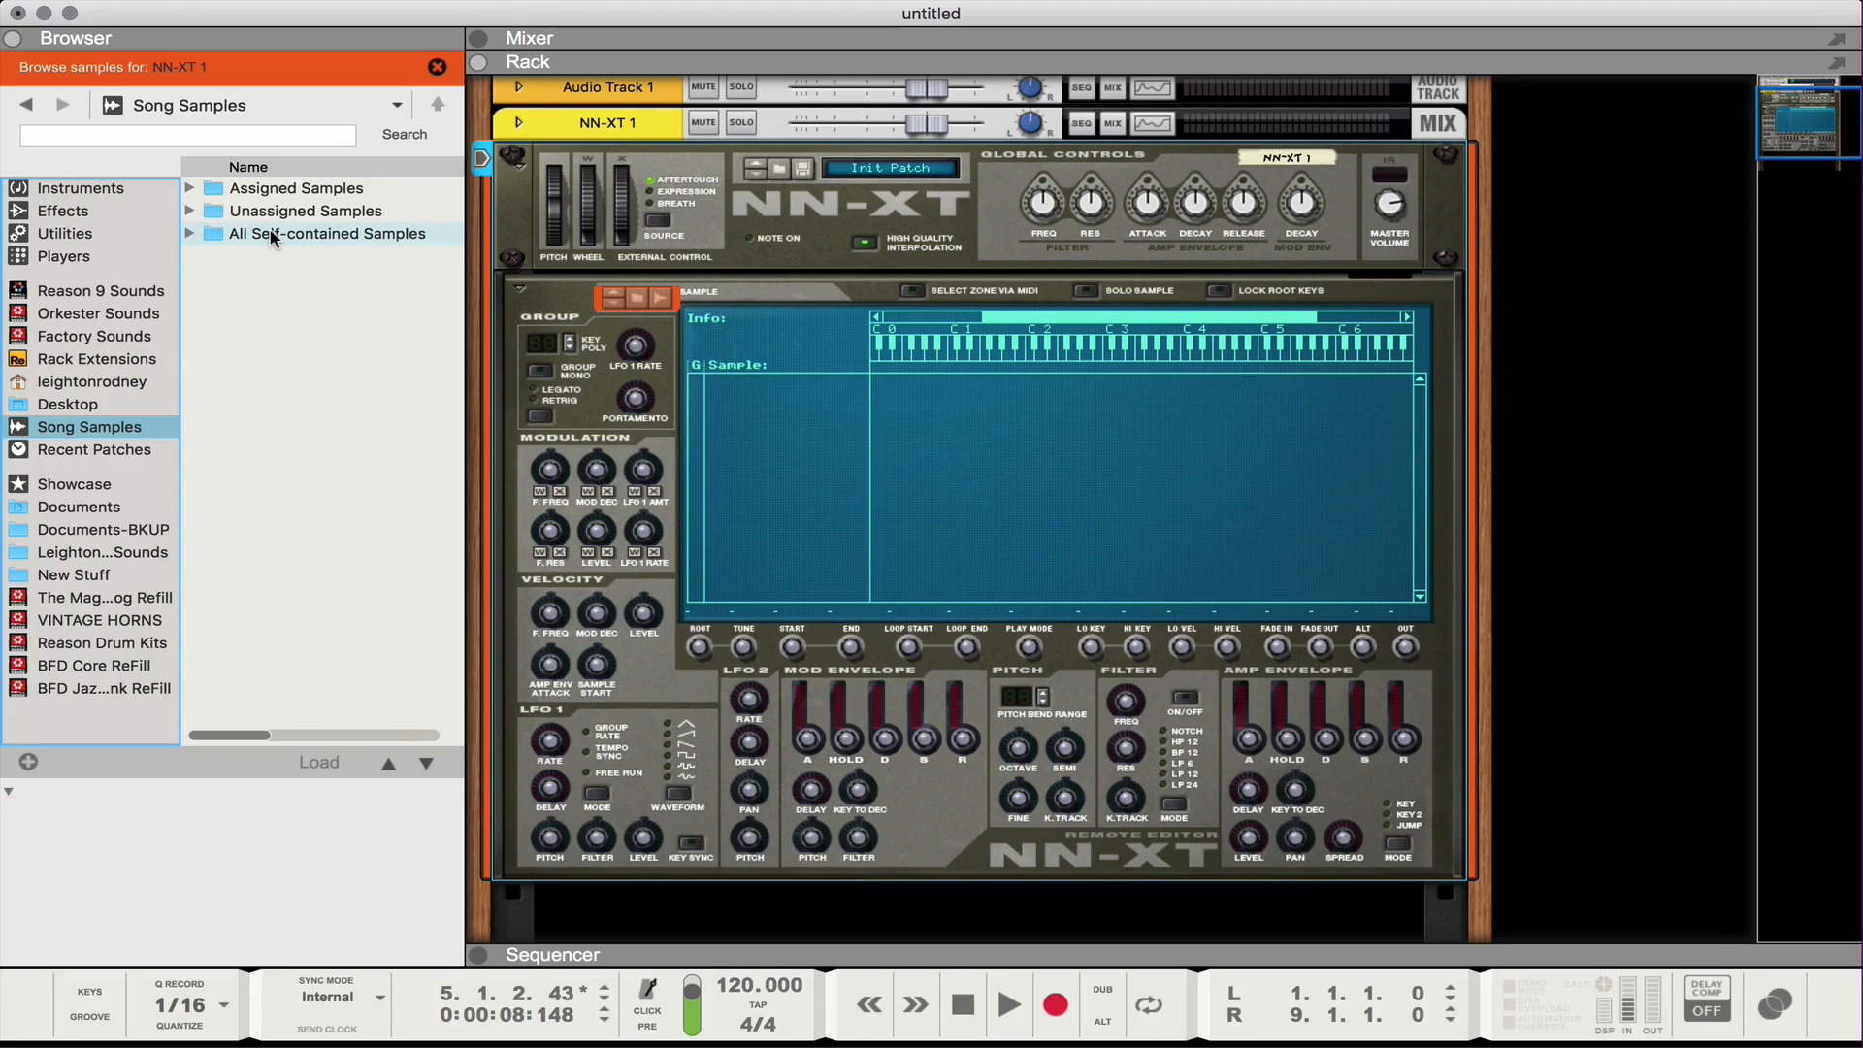
pyautogui.doubleClick(326, 232)
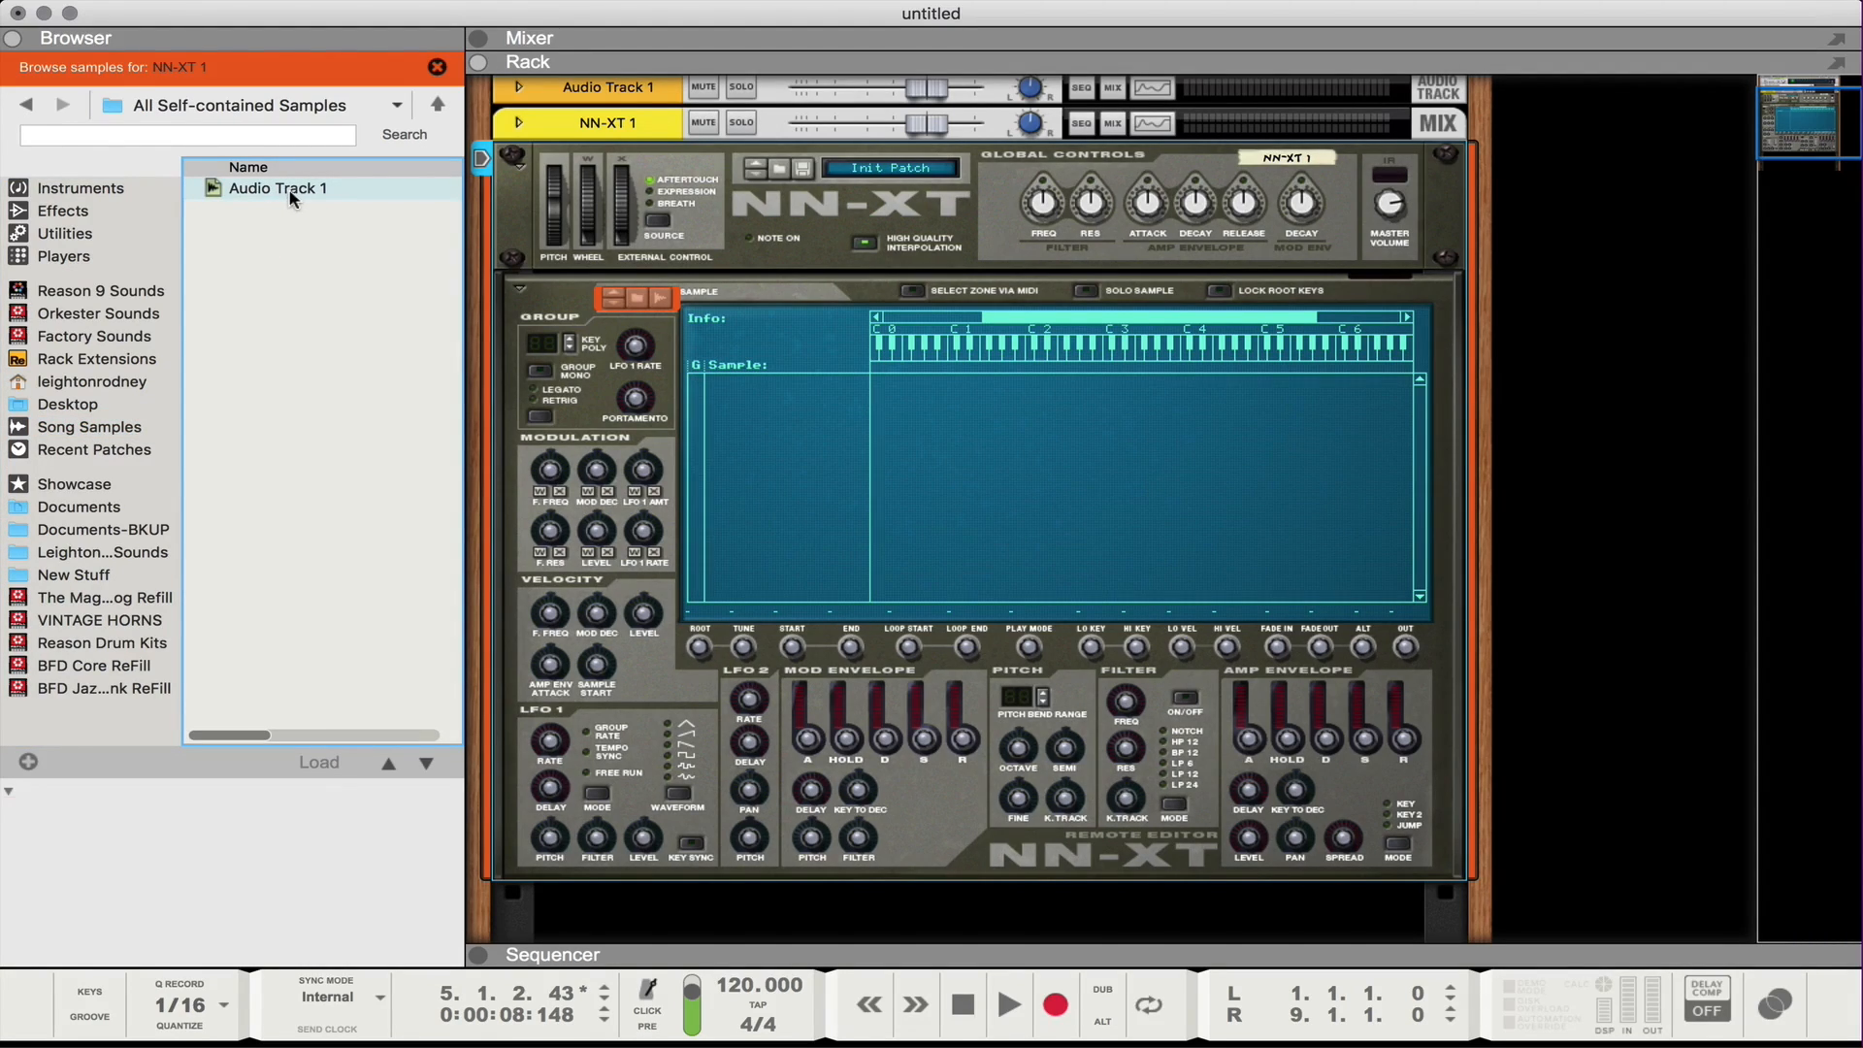
pyautogui.click(278, 188)
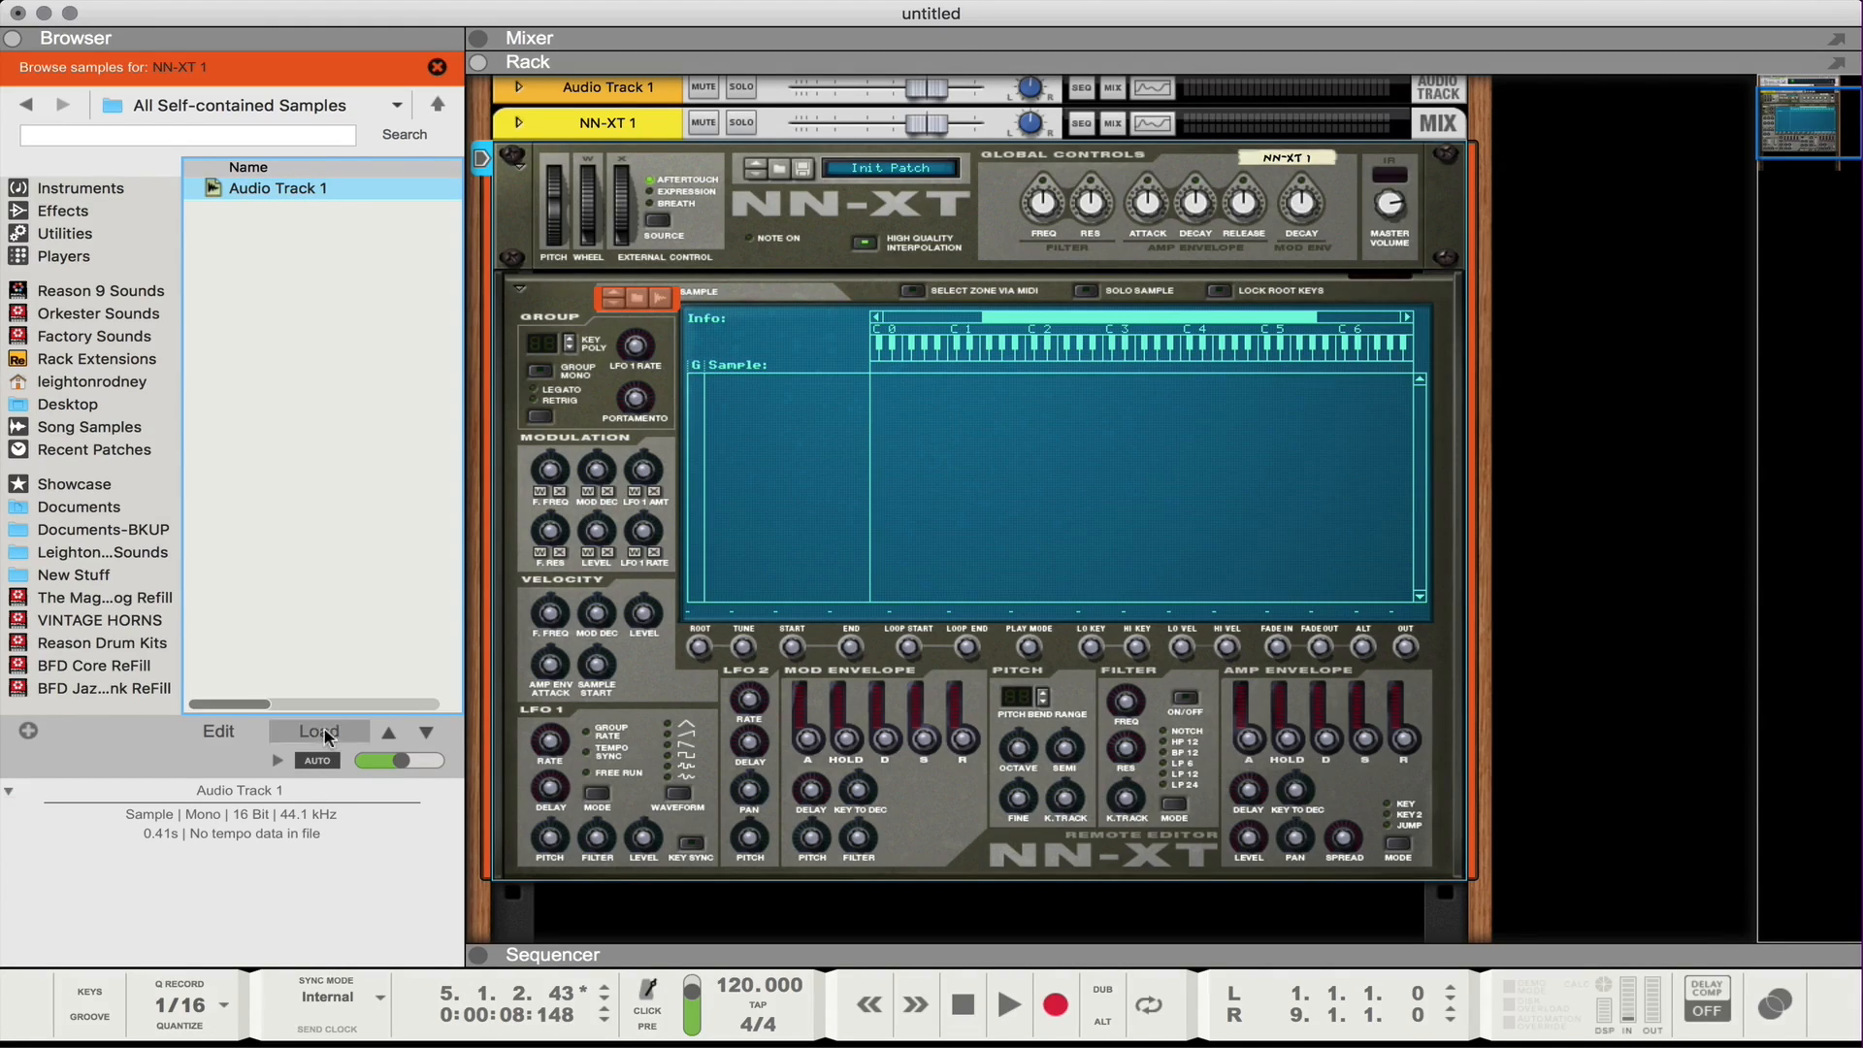
pyautogui.click(316, 731)
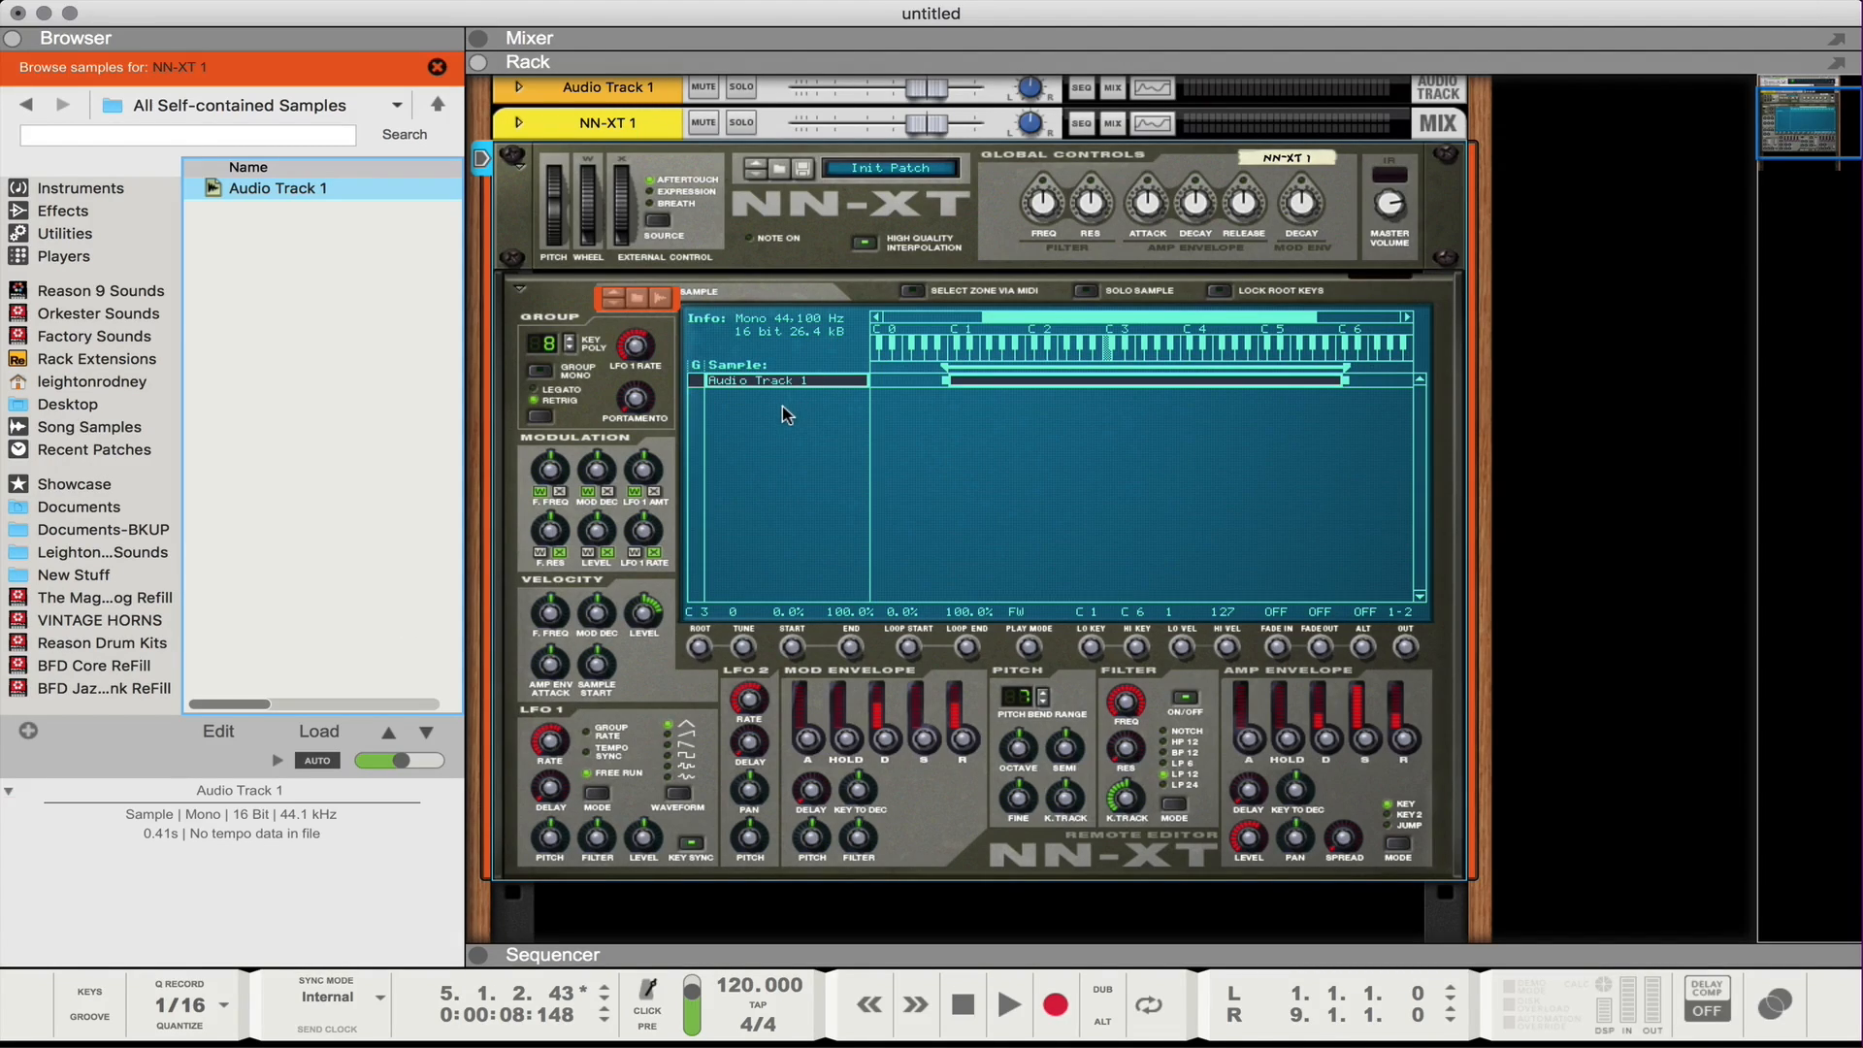
pyautogui.moveTo(852, 415)
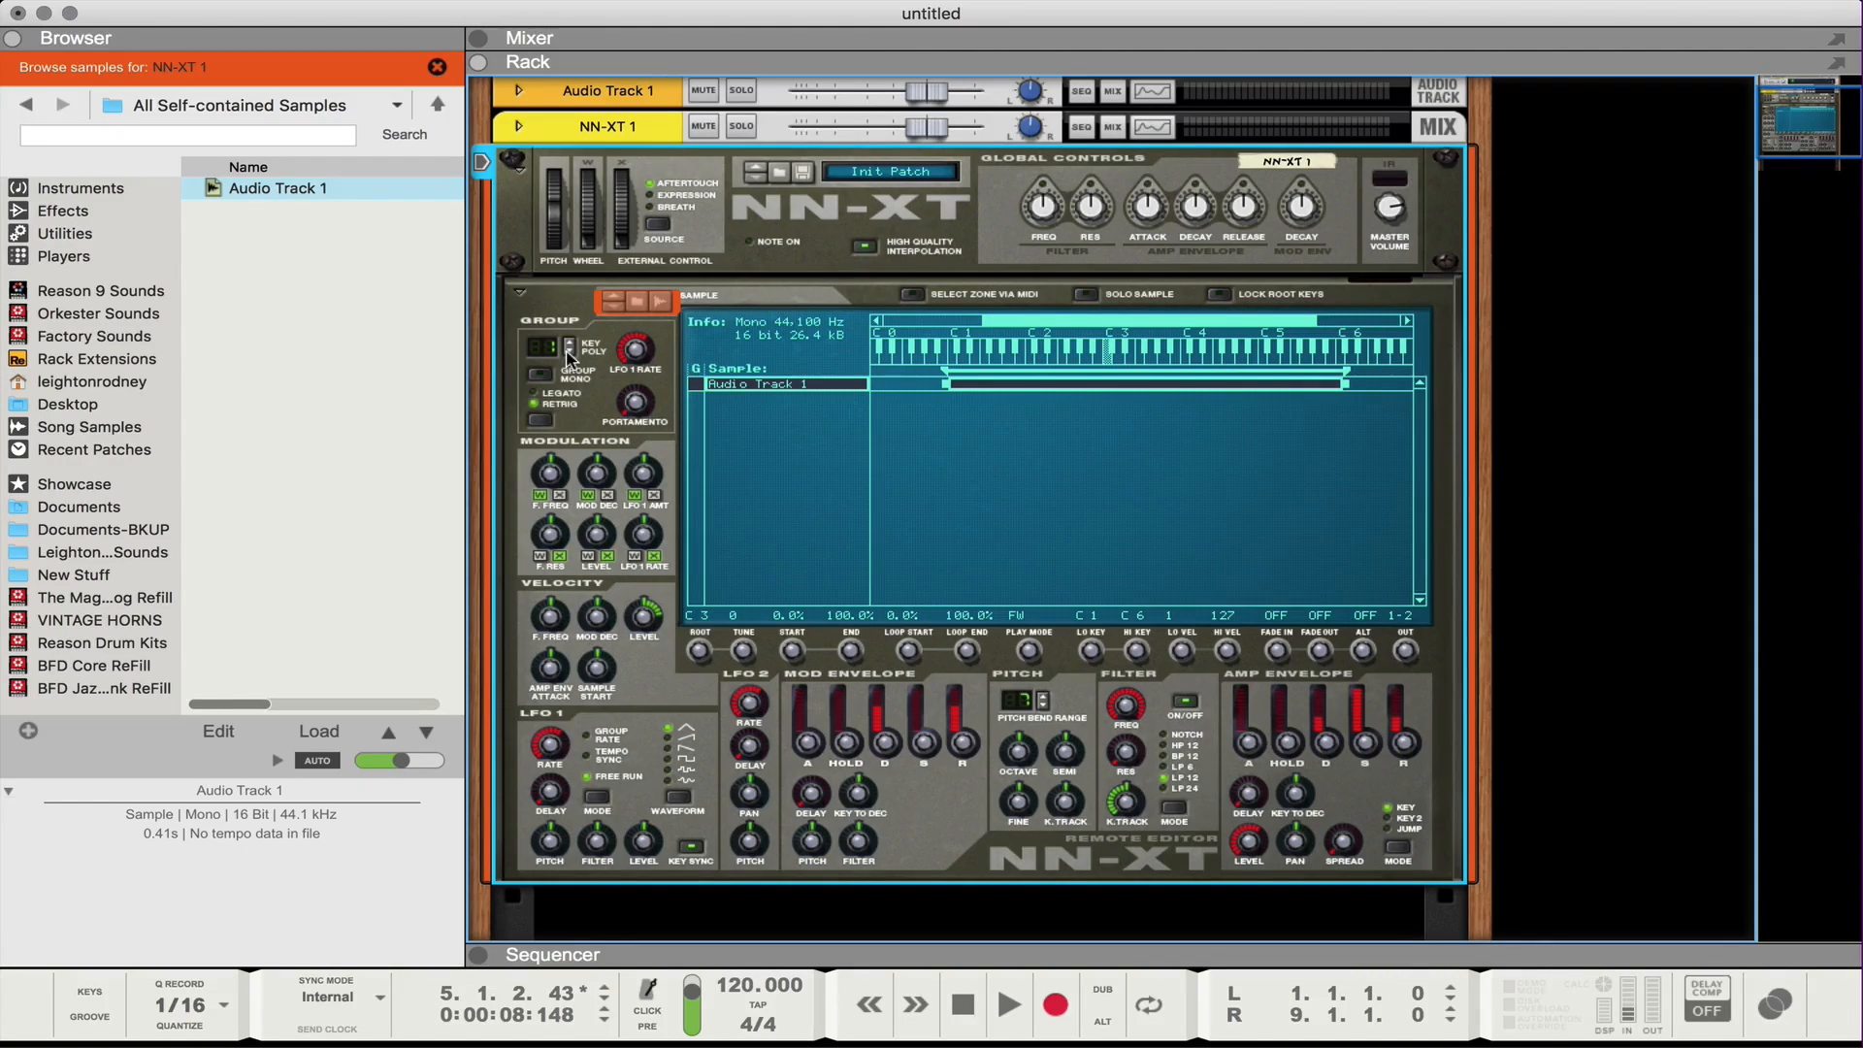
pyautogui.moveTo(600, 390)
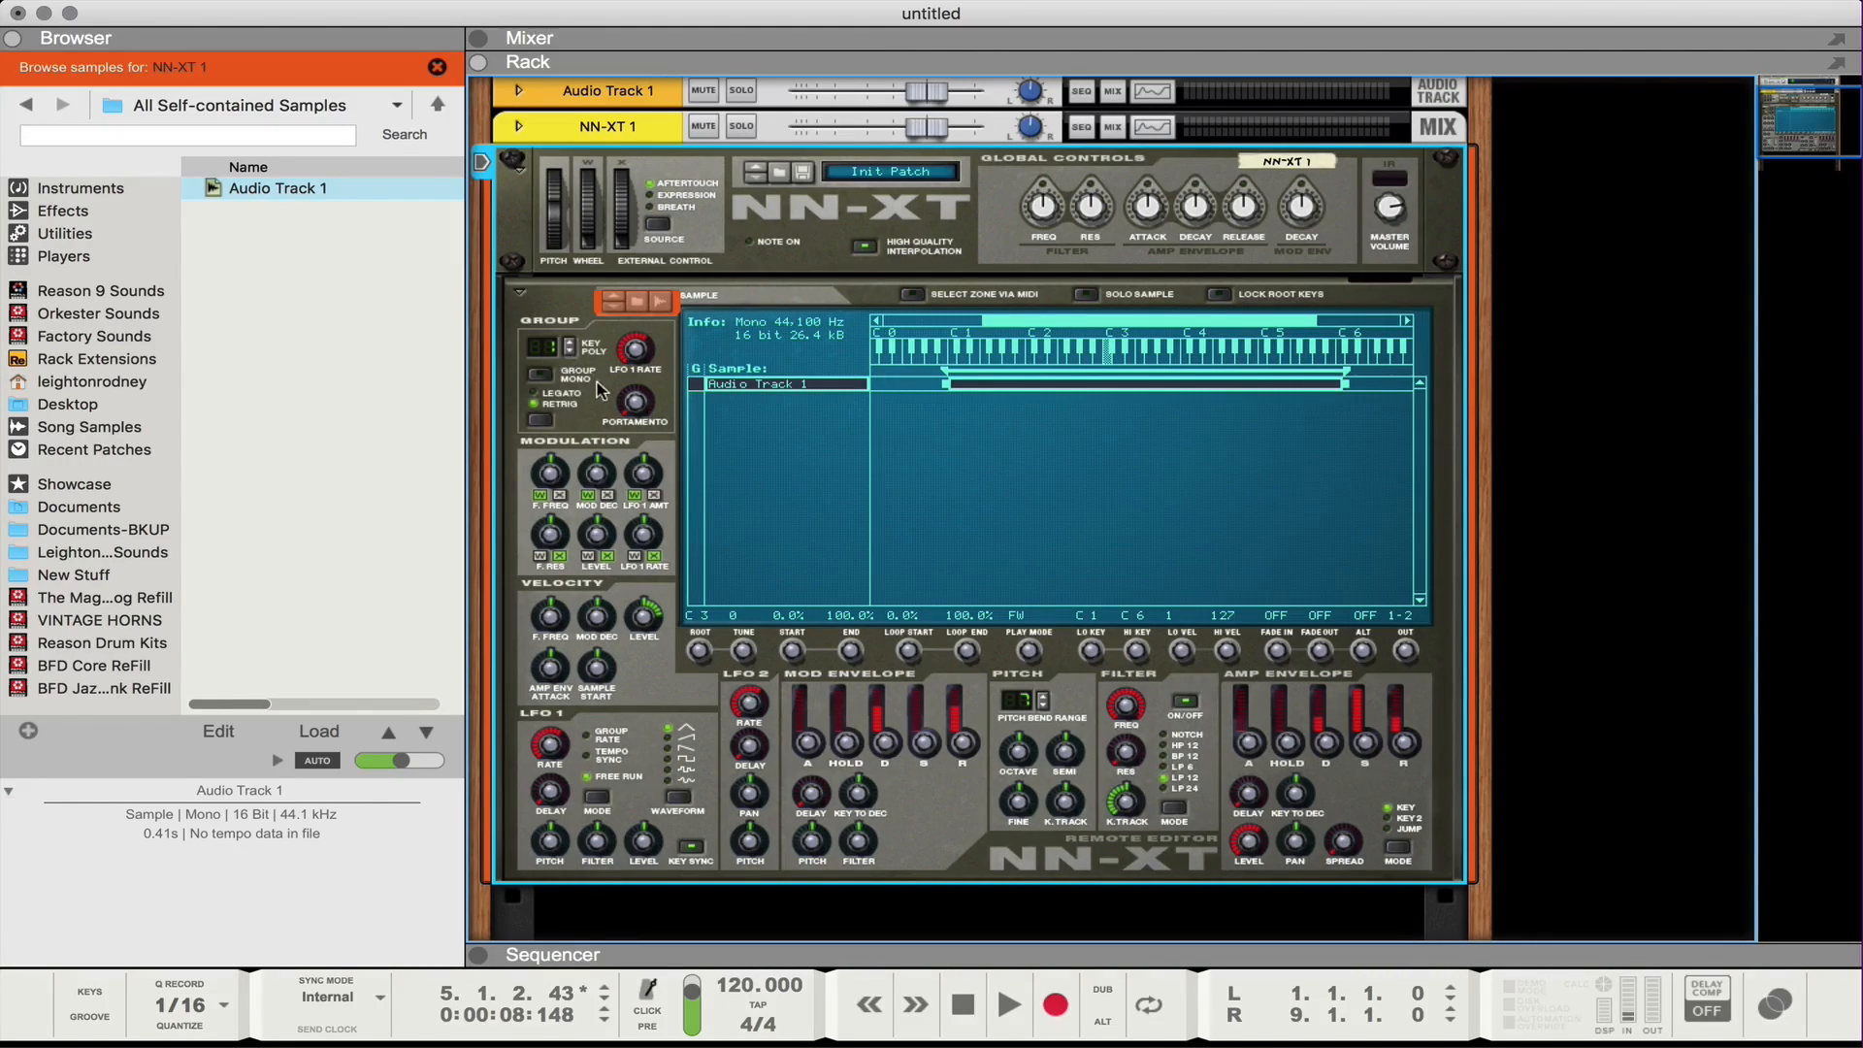
pyautogui.moveTo(633, 404)
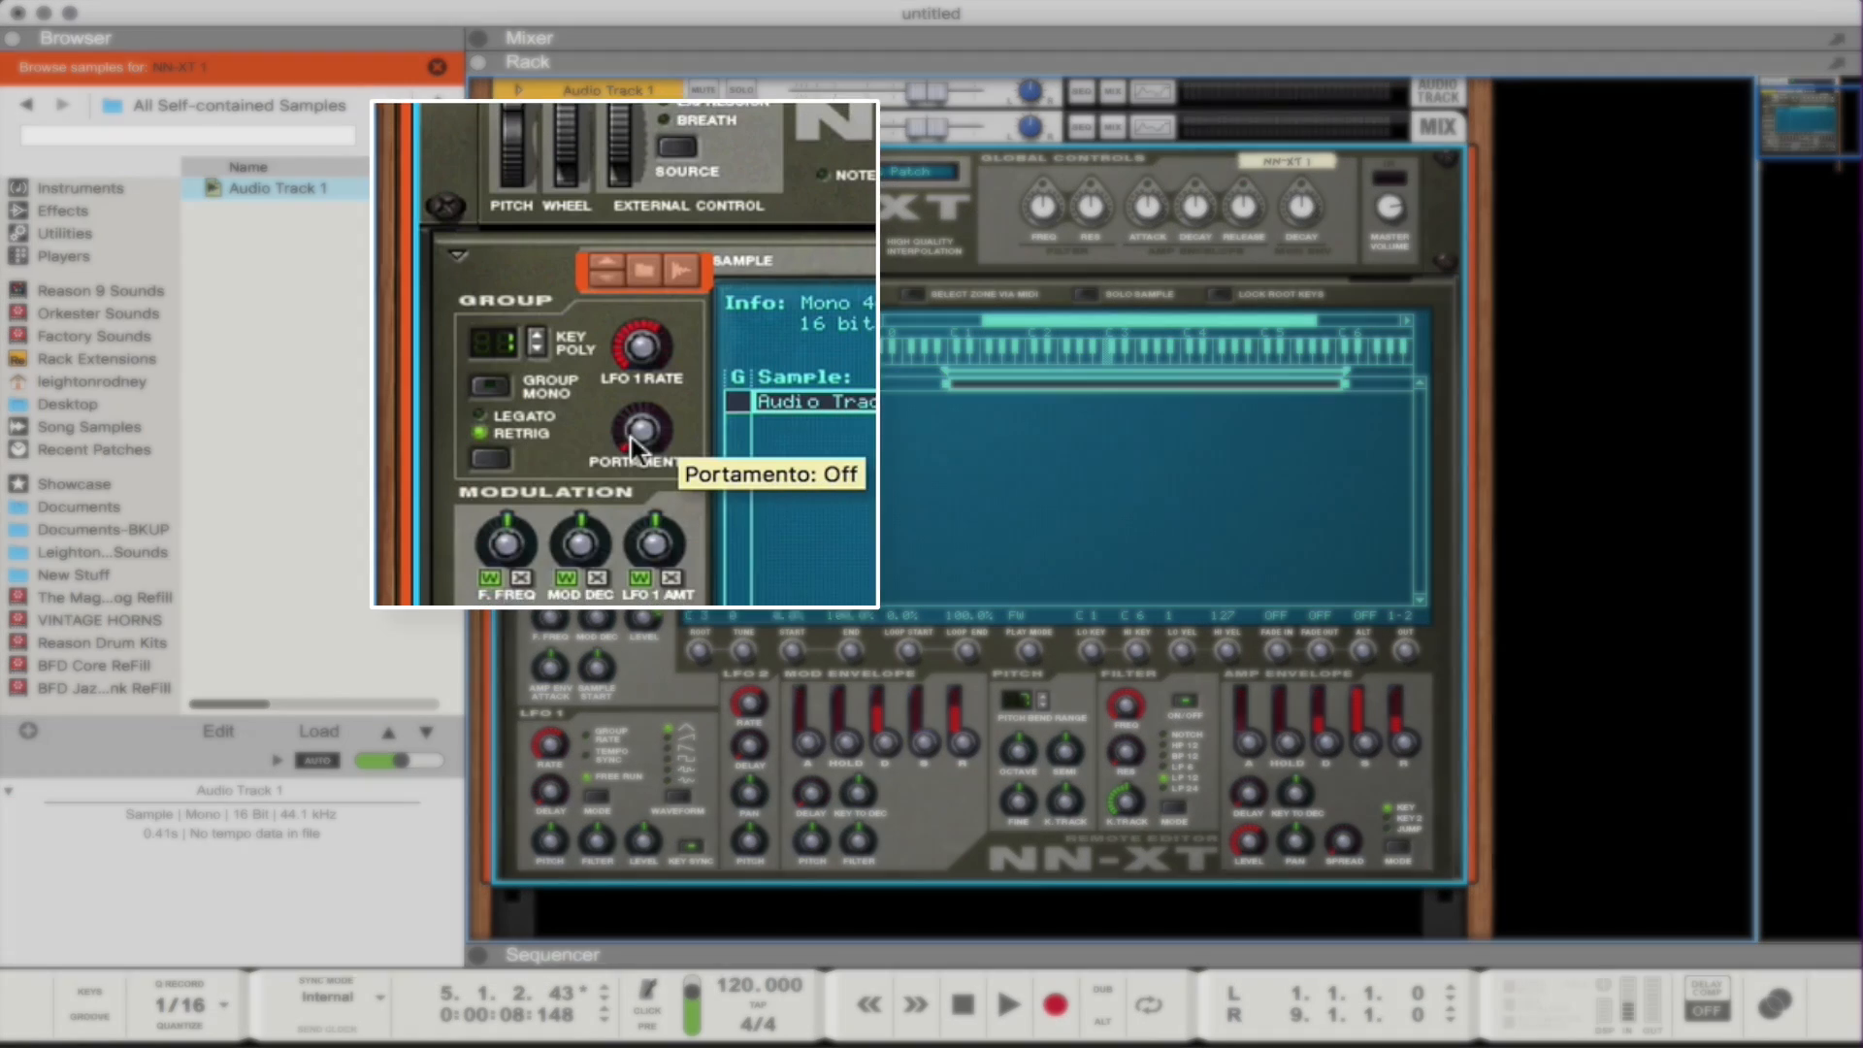
# Adjust the NN-XT group's Portamento knob to set the note glide for the lead voice.
pyautogui.moveTo(638, 433); pyautogui.dragTo(639, 380)
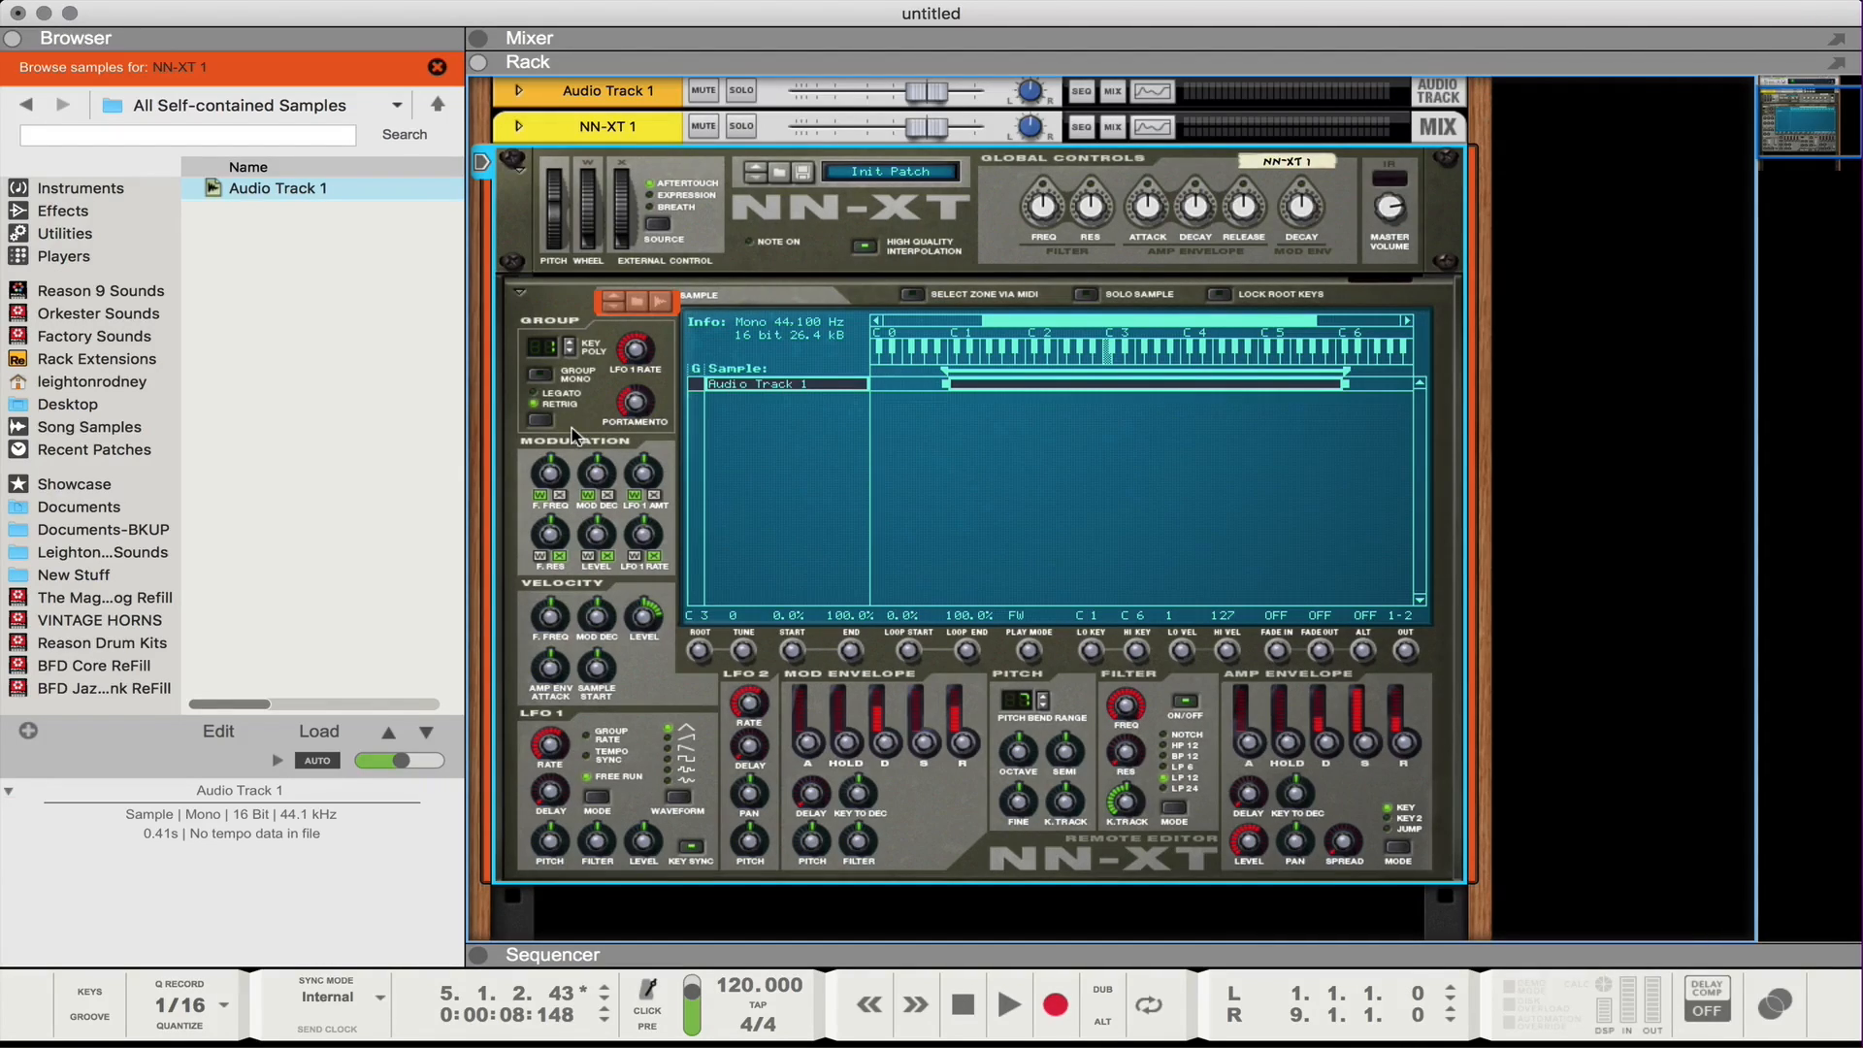
pyautogui.moveTo(1050, 693)
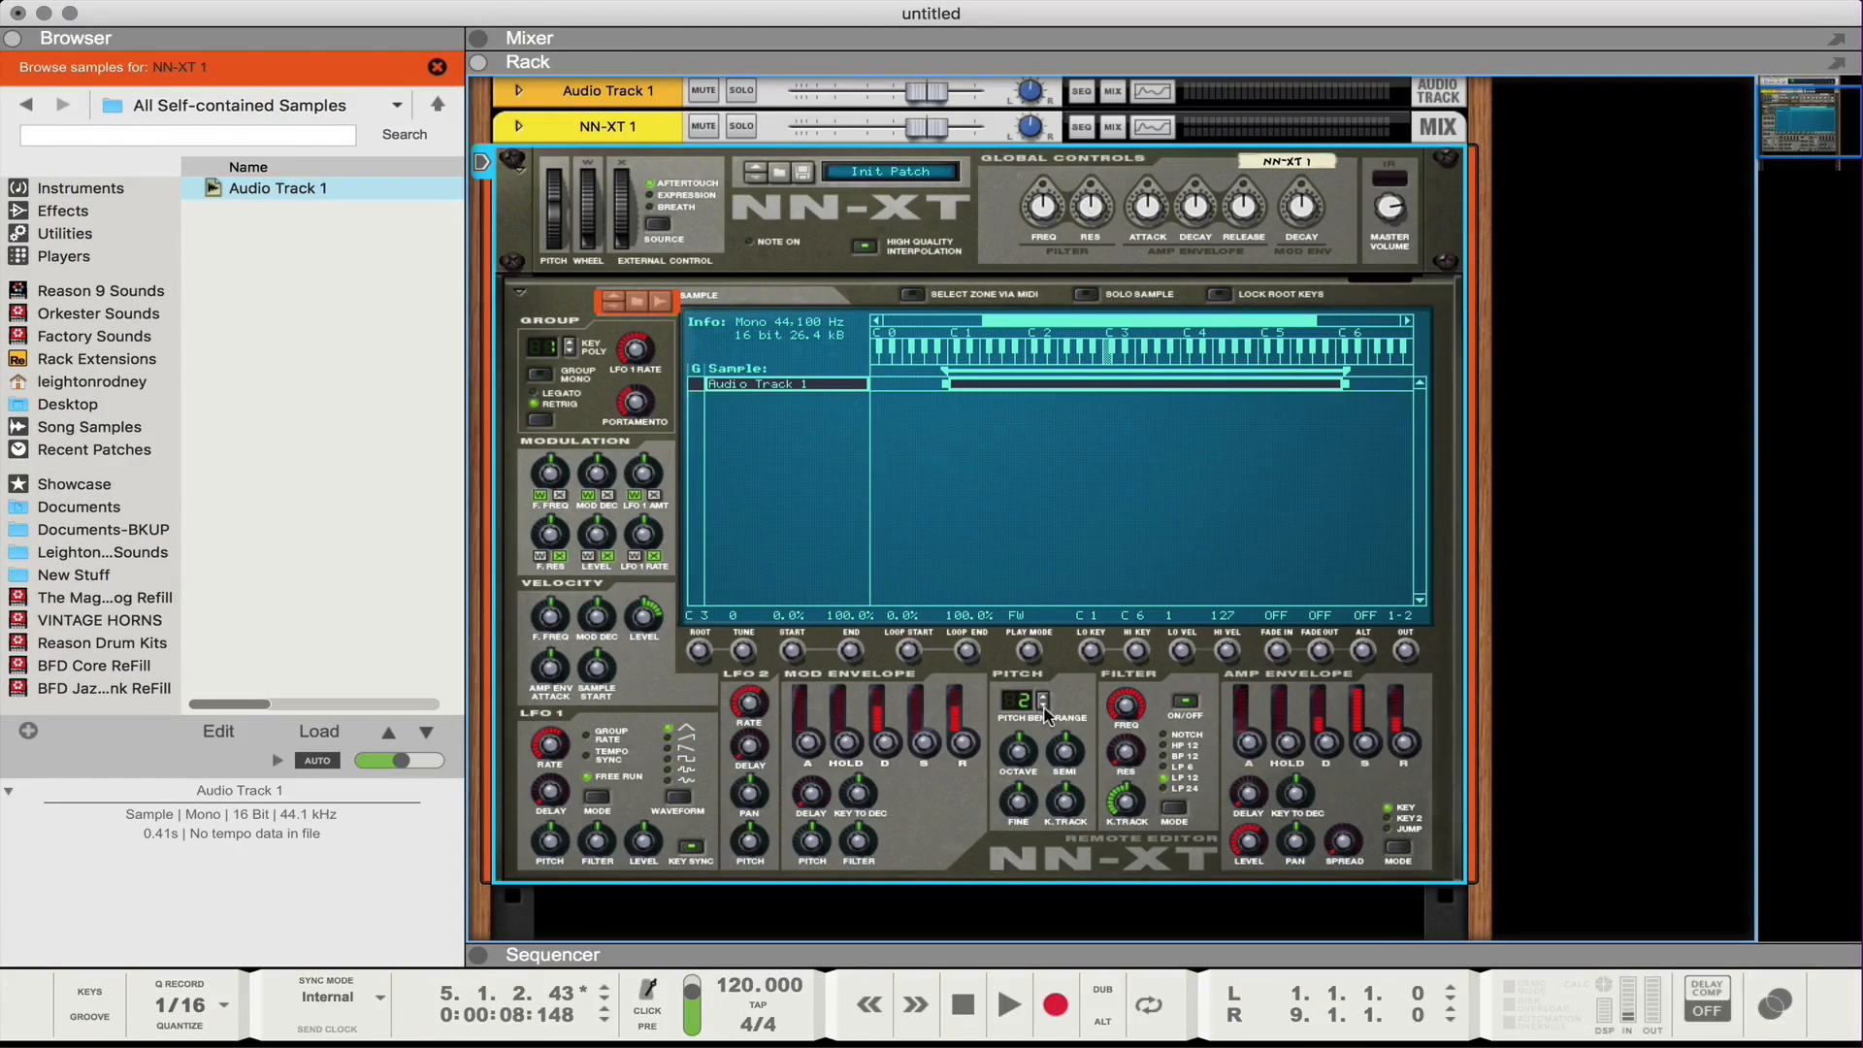
pyautogui.moveTo(1409, 760)
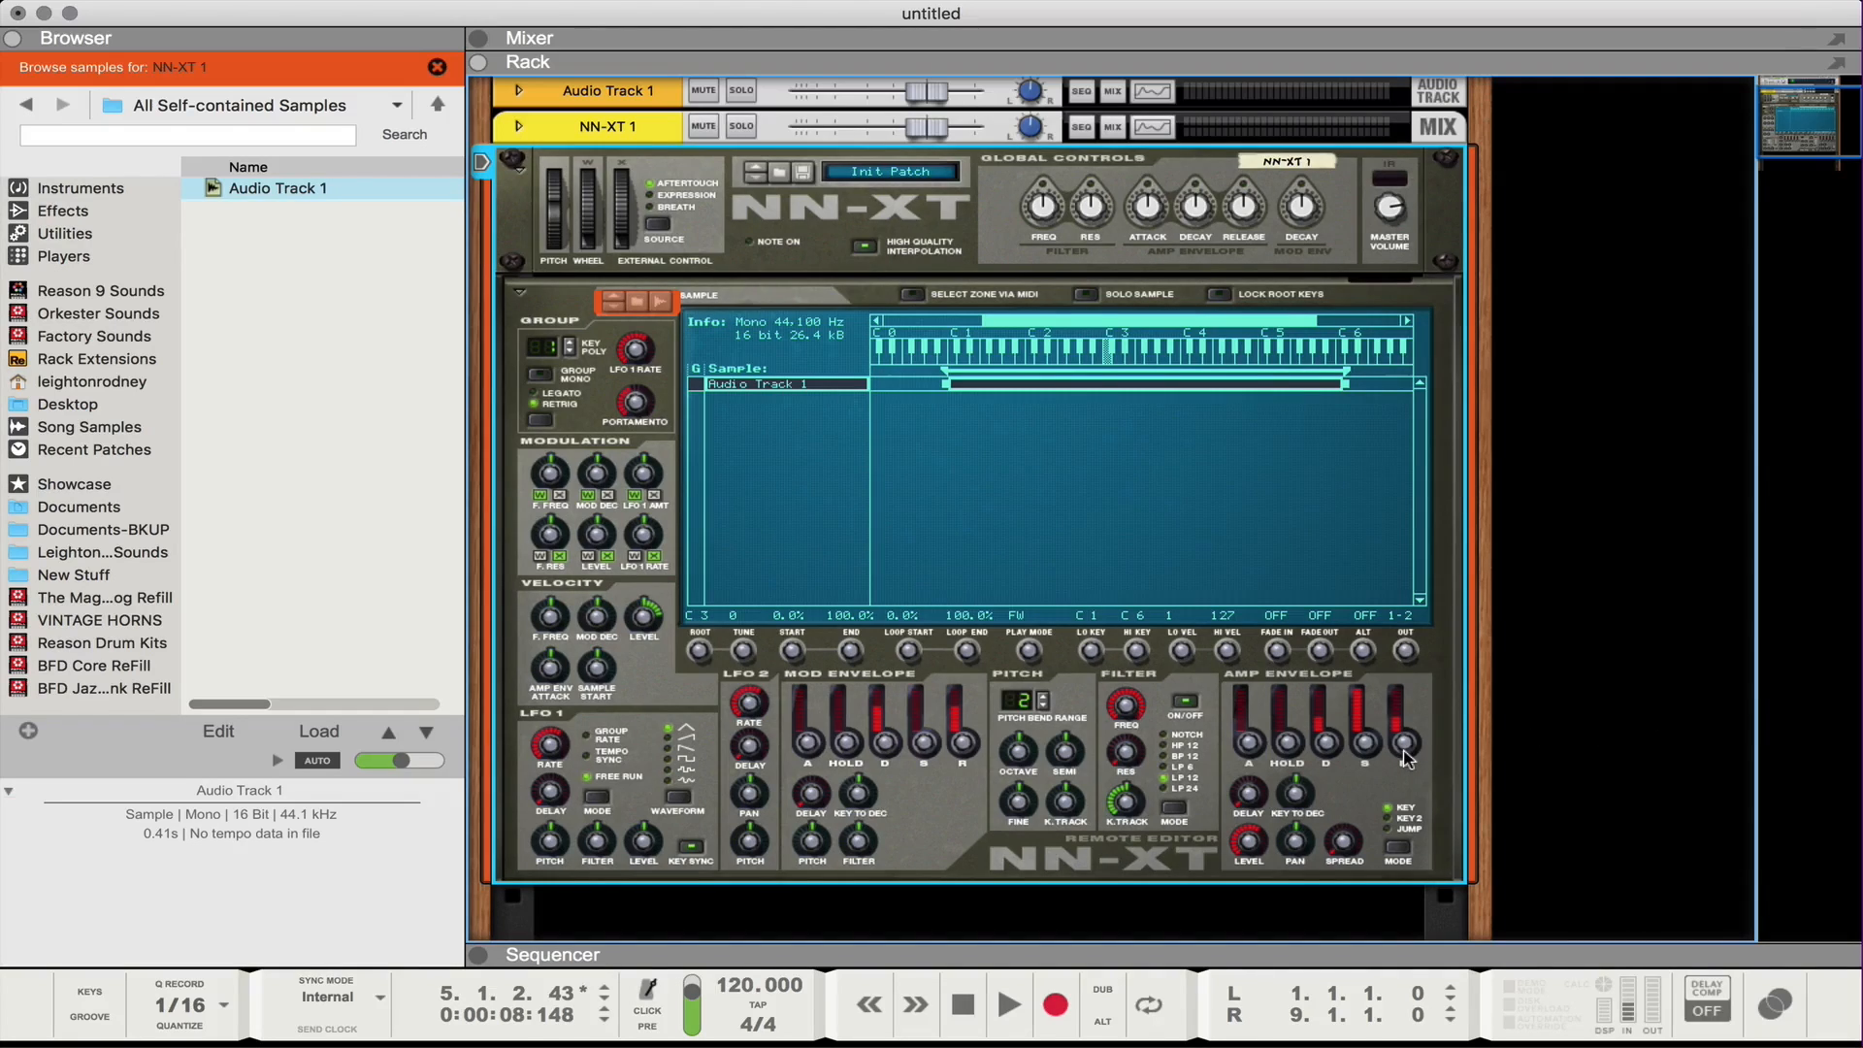
pyautogui.moveTo(1405, 750)
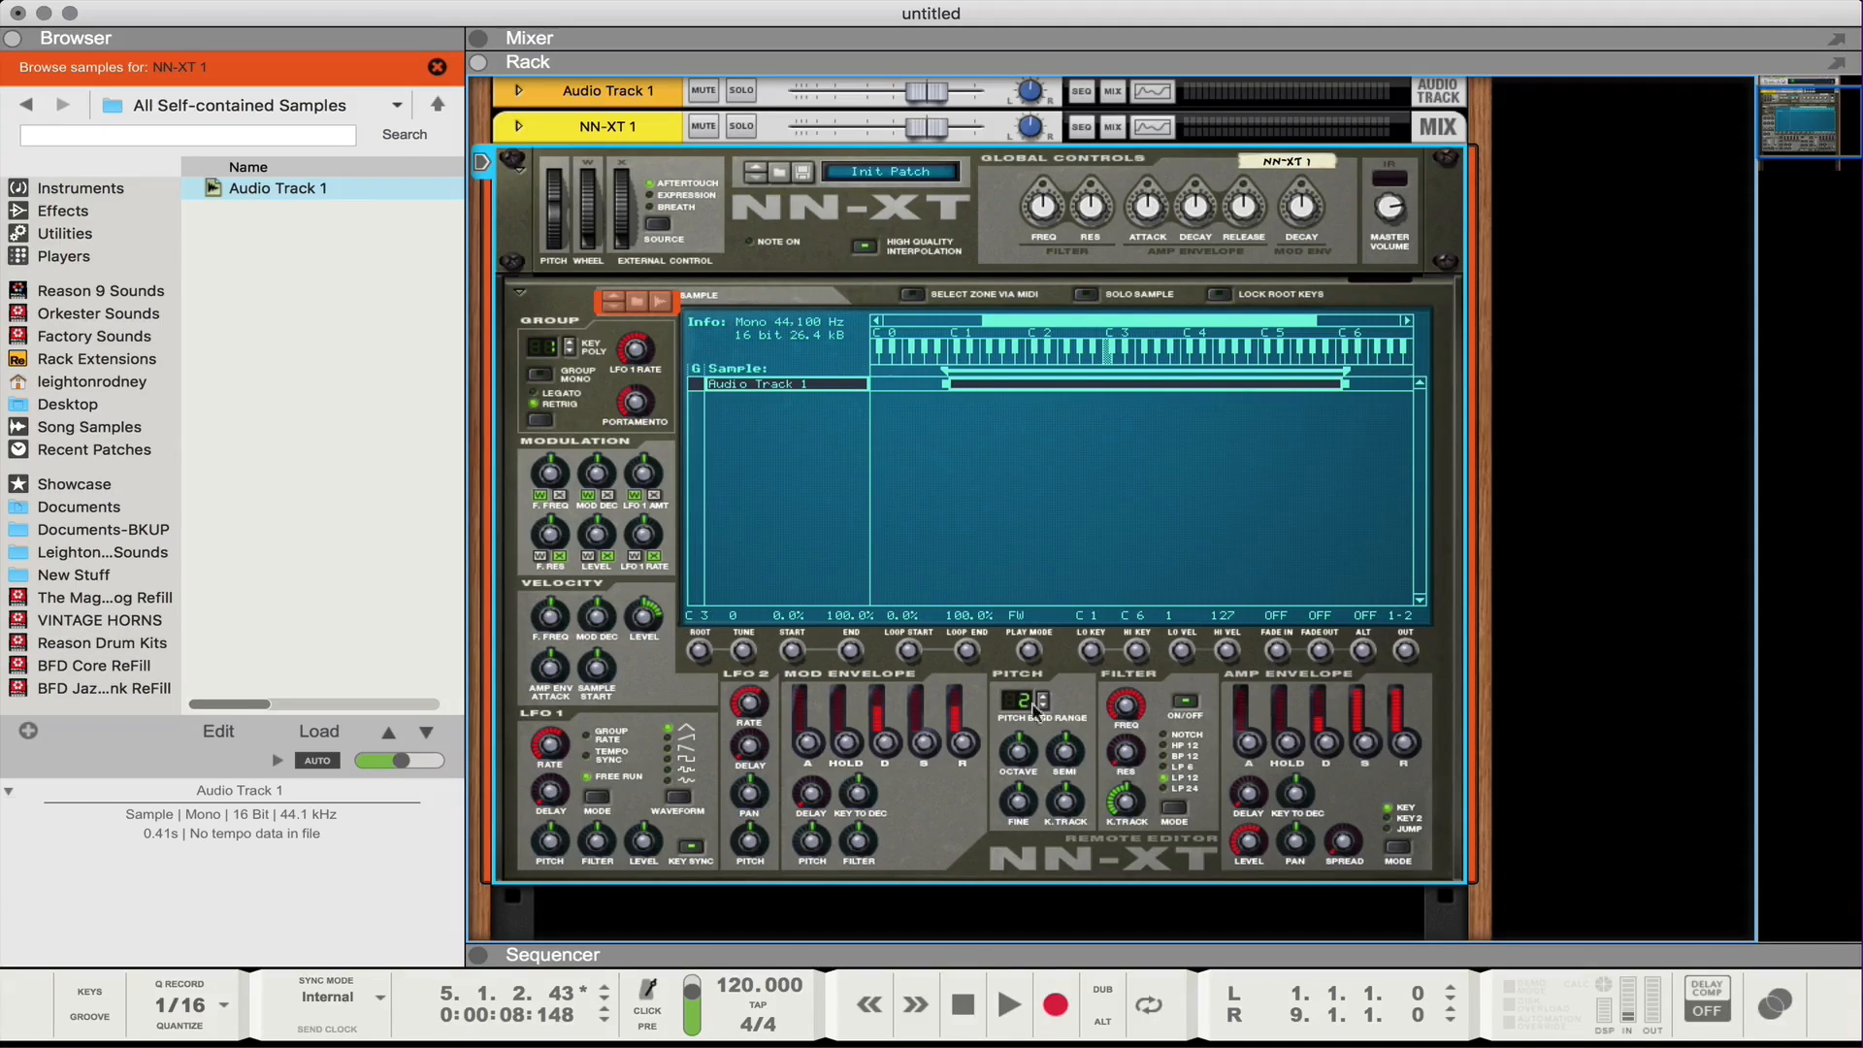
pyautogui.moveTo(1035, 710)
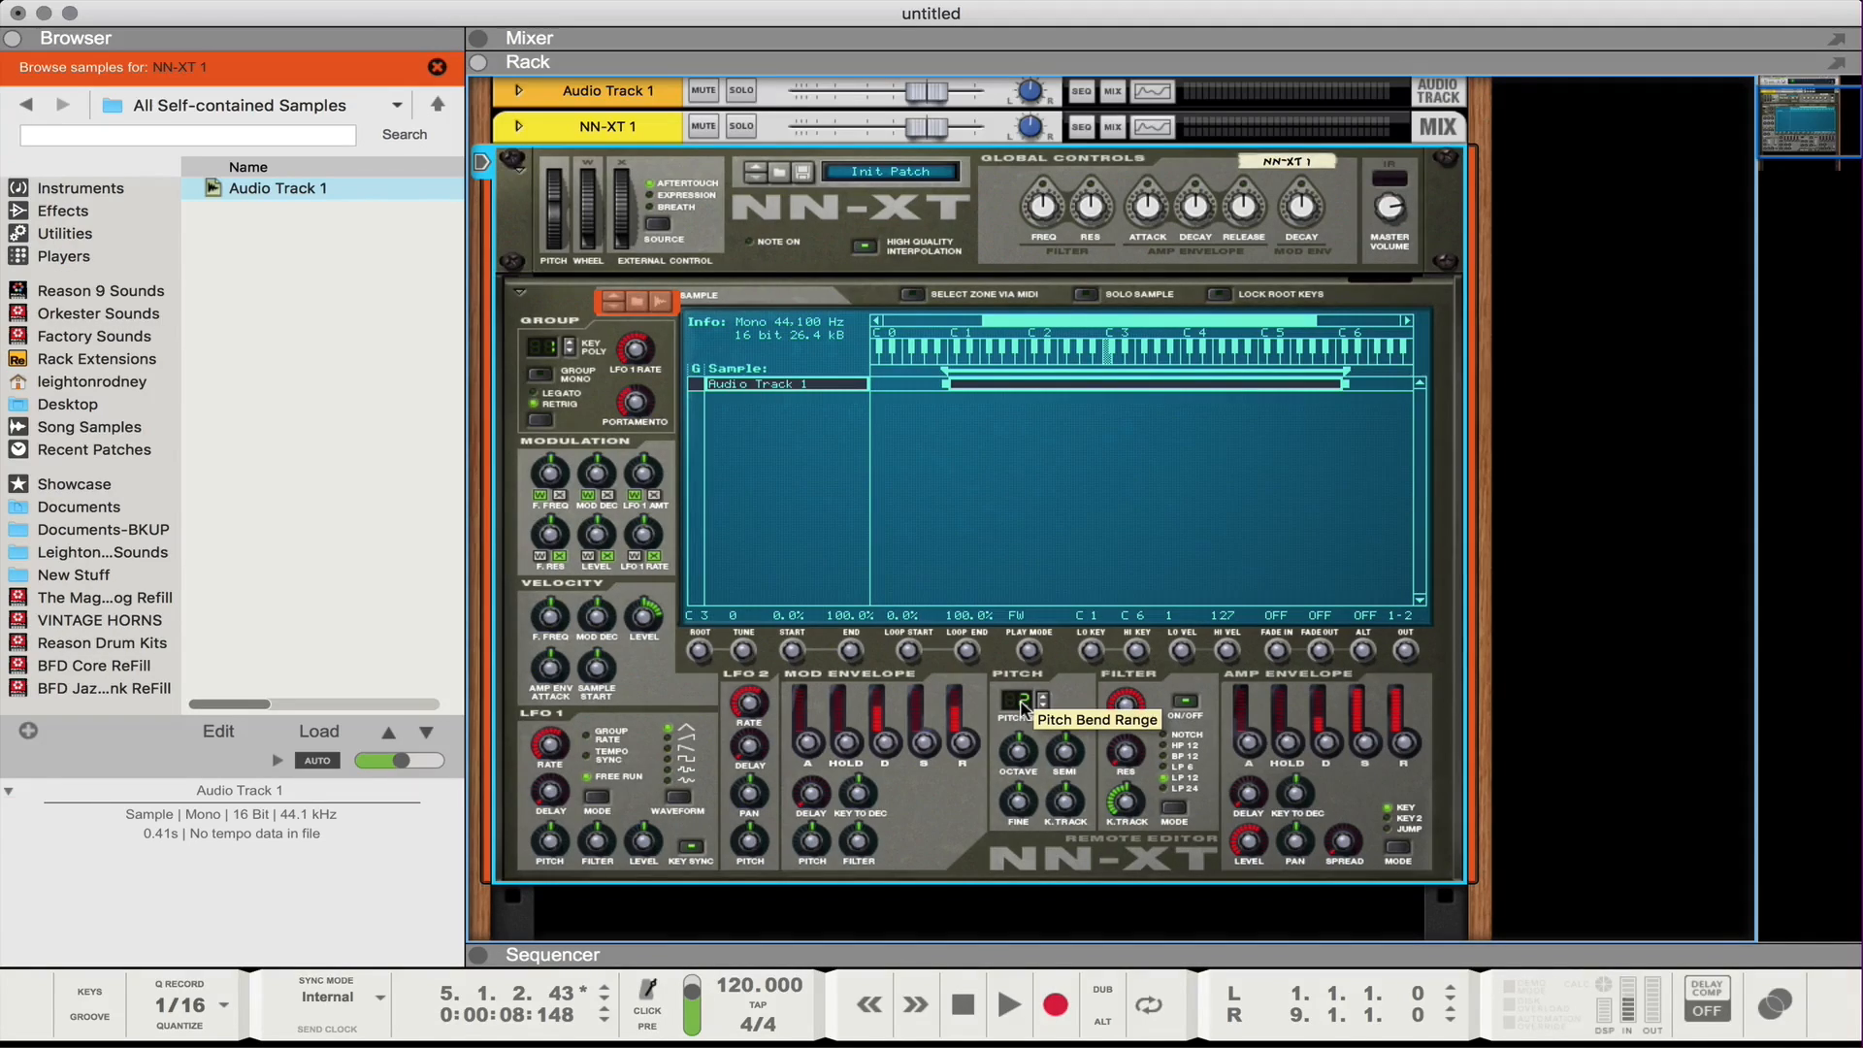
pyautogui.moveTo(1025, 712)
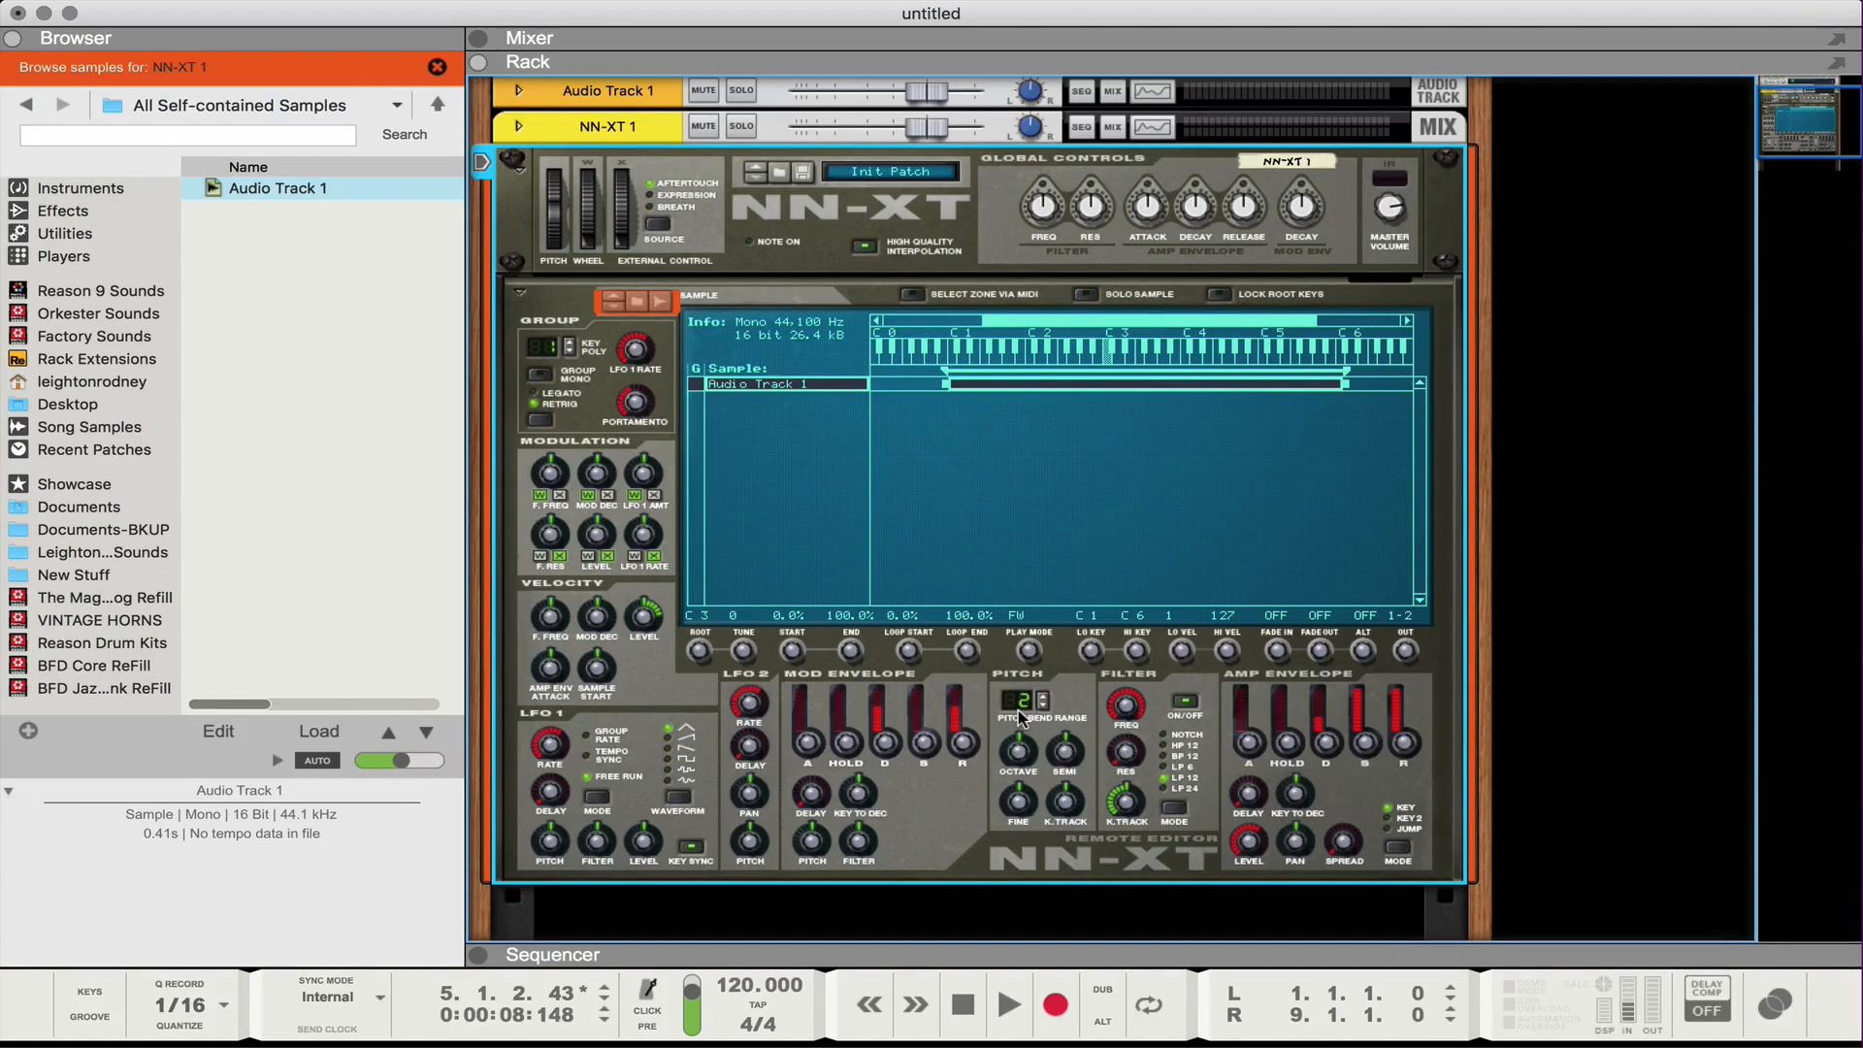
pyautogui.moveTo(1091, 698)
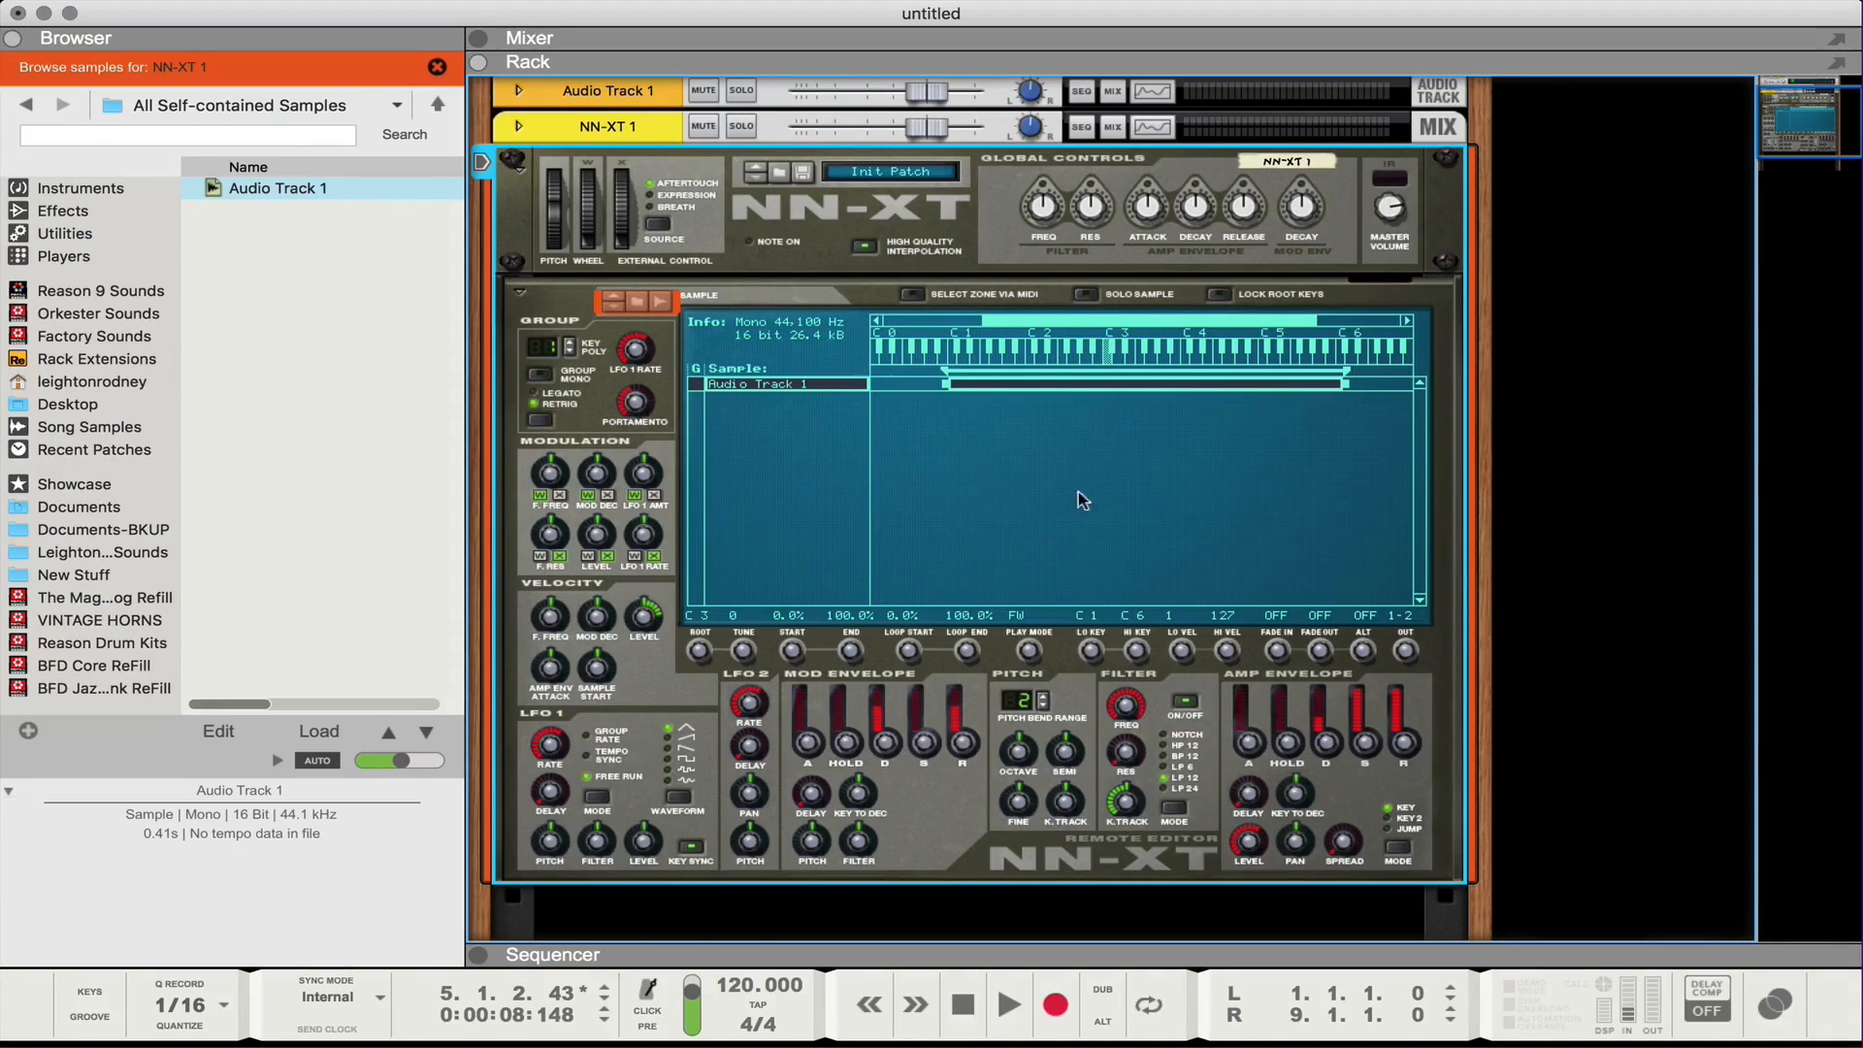
pyautogui.moveTo(520, 298)
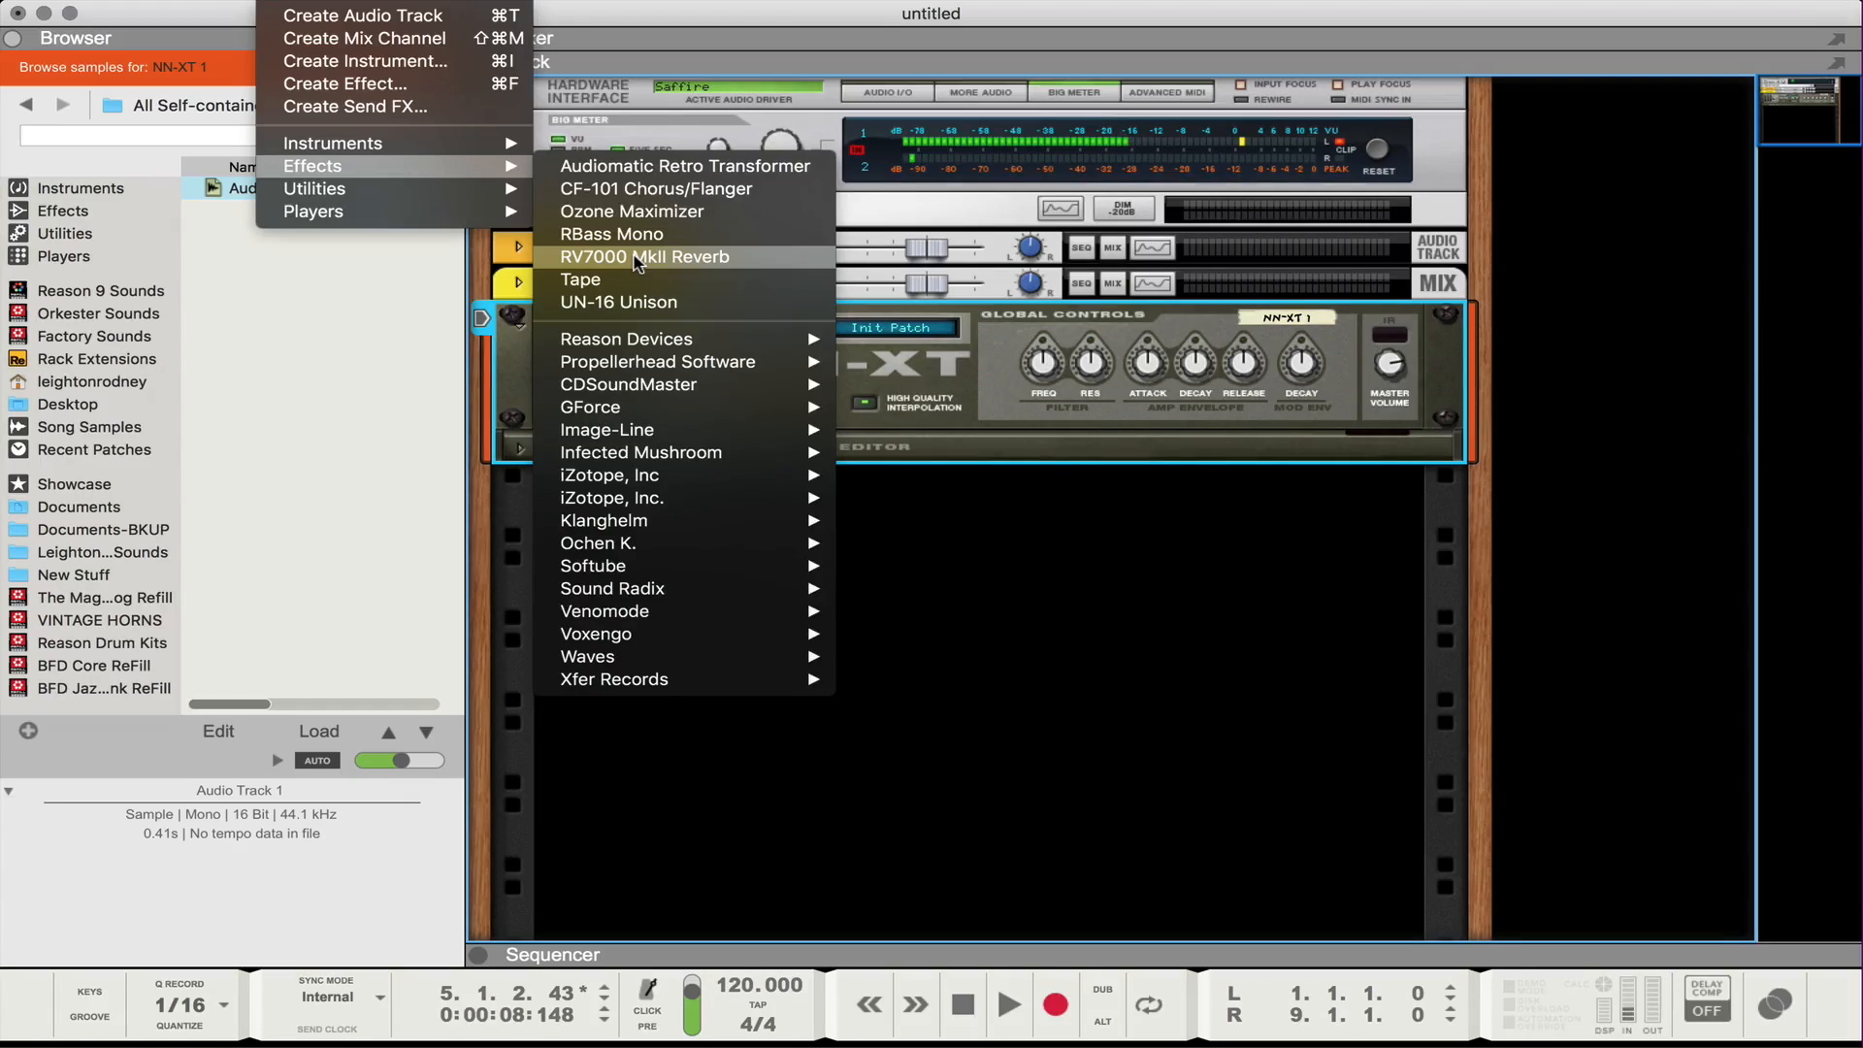
# Insert an RV7000 MkII Reverb from the Effects menu below the NN-XT.
pyautogui.click(645, 256)
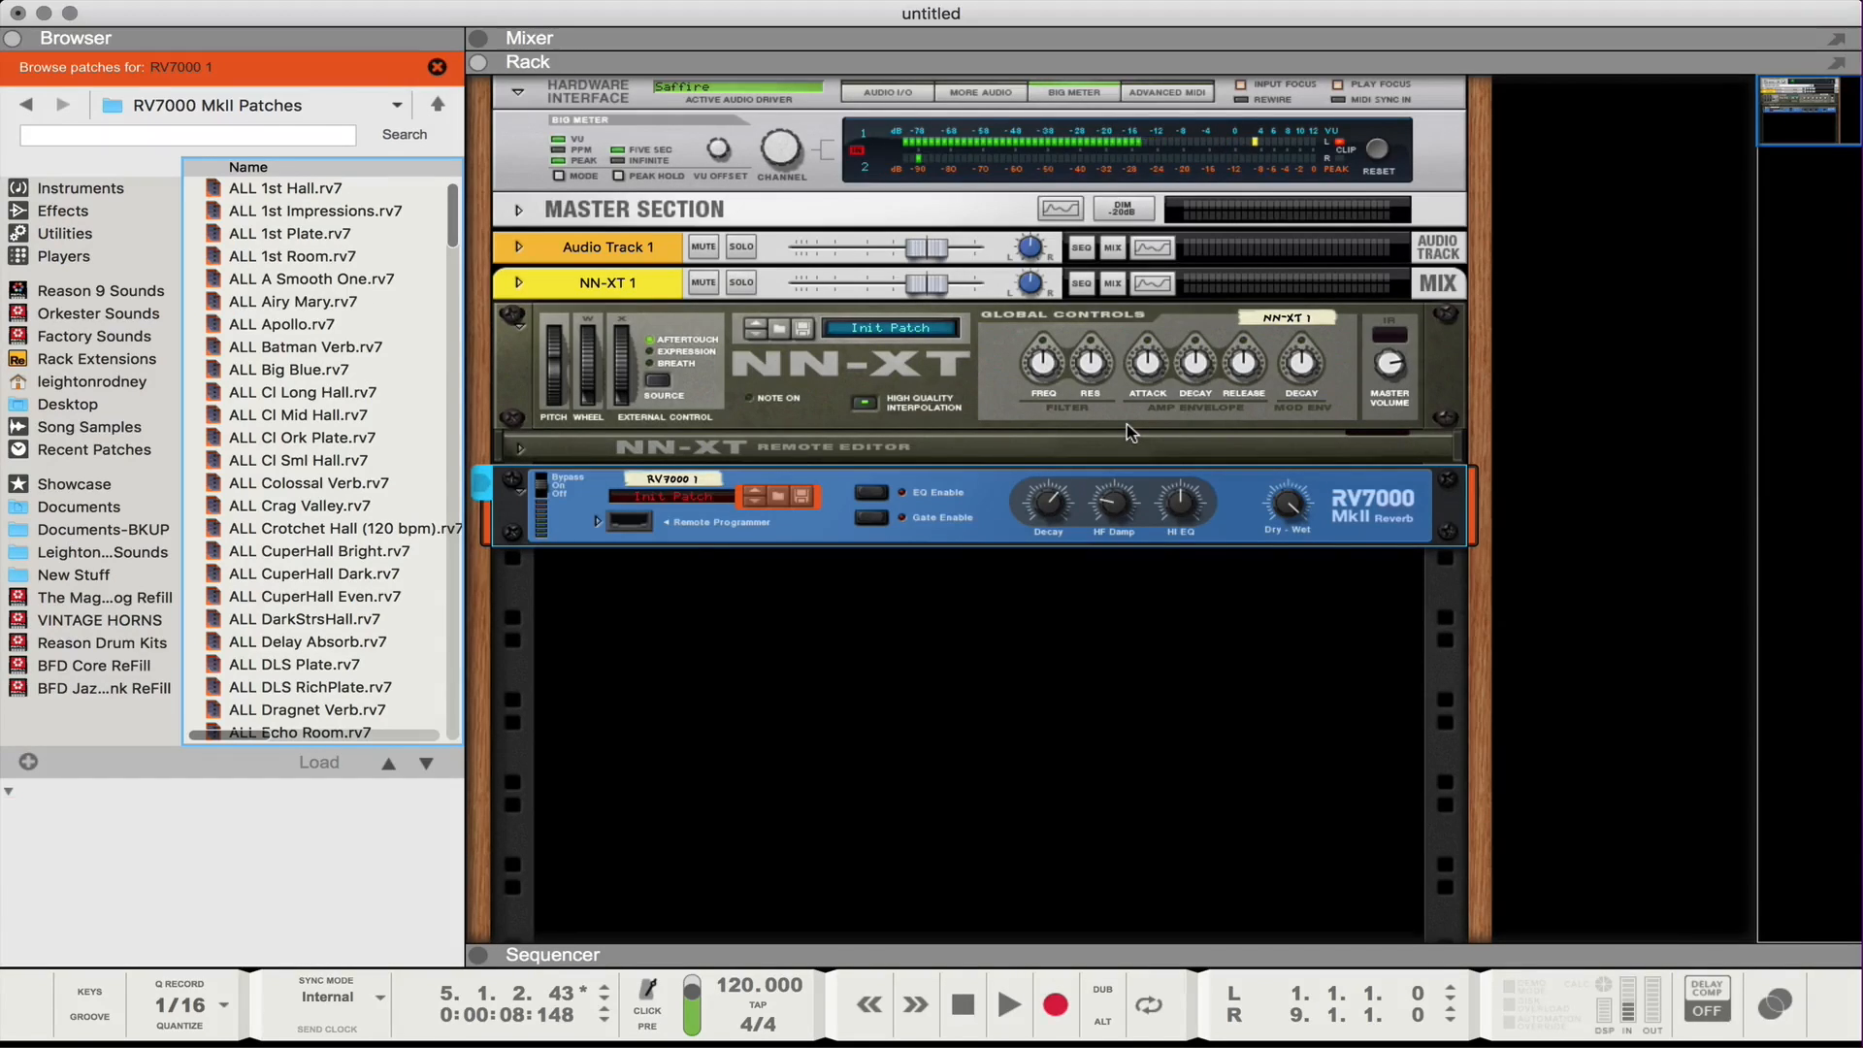
pyautogui.moveTo(914, 374)
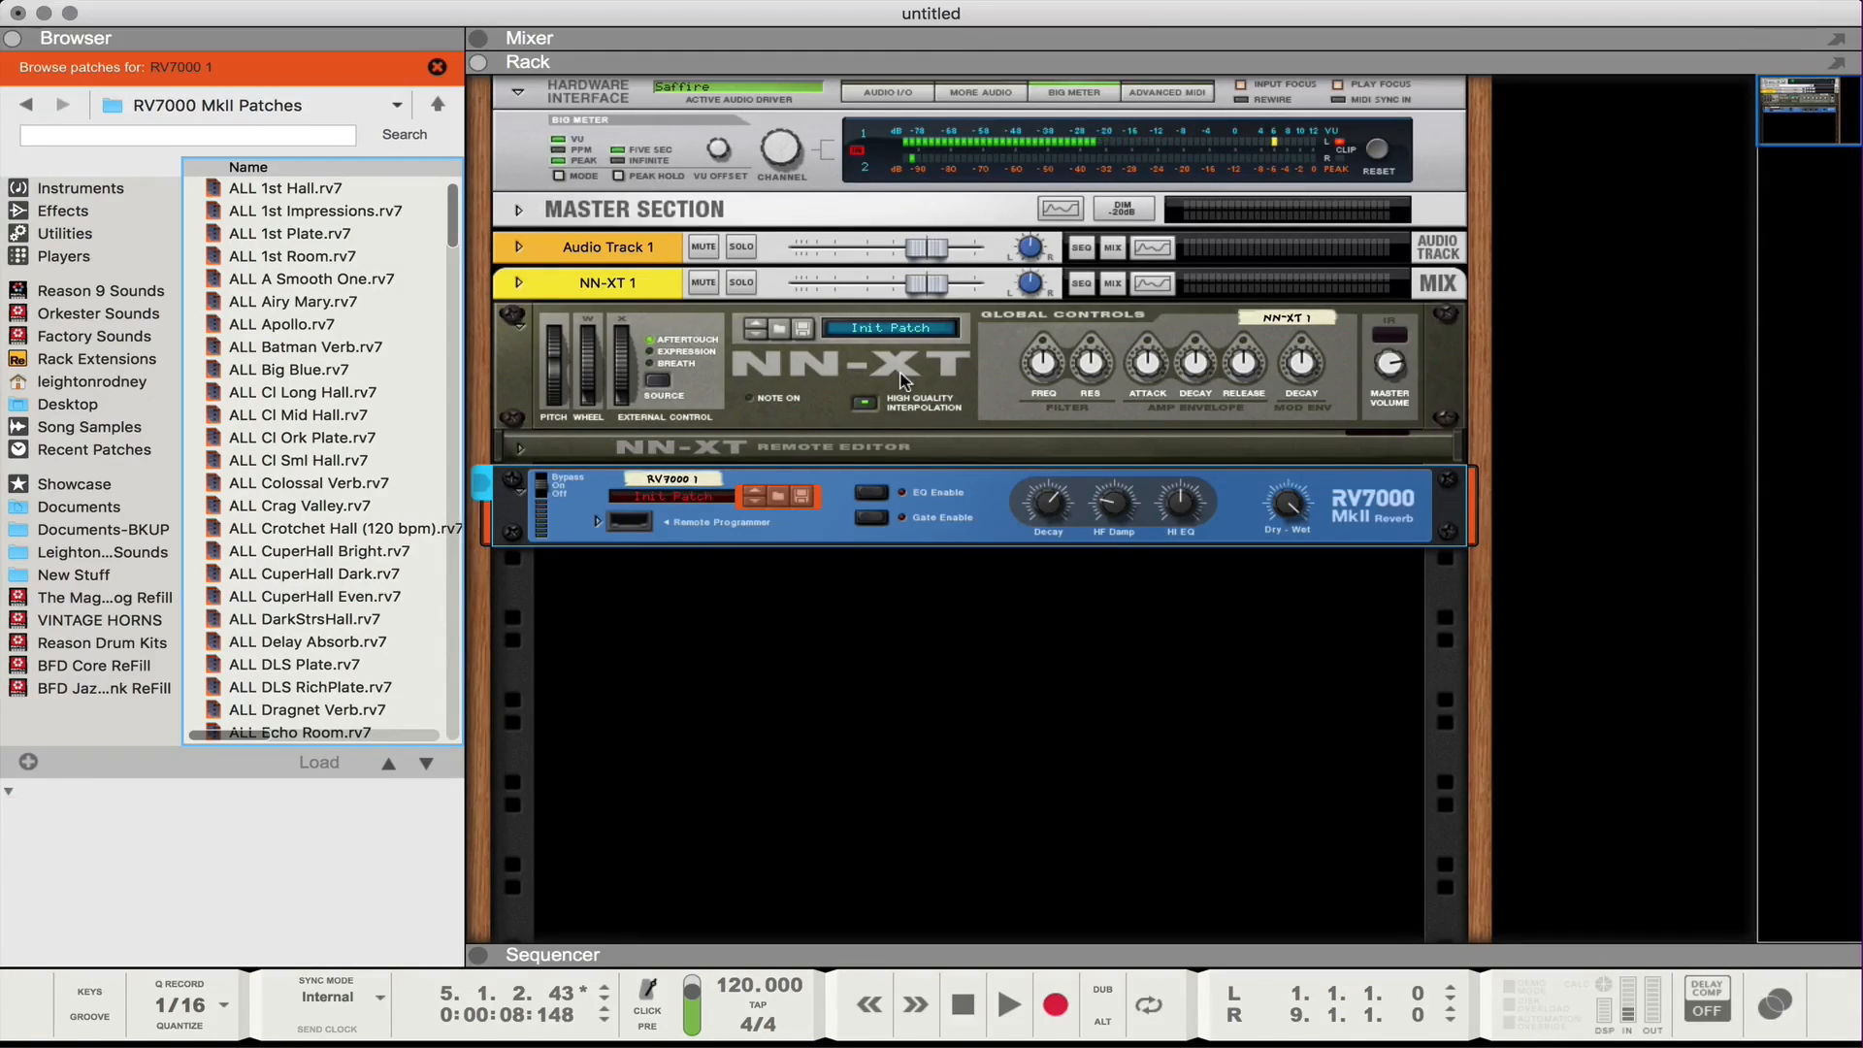
pyautogui.moveTo(1283, 508)
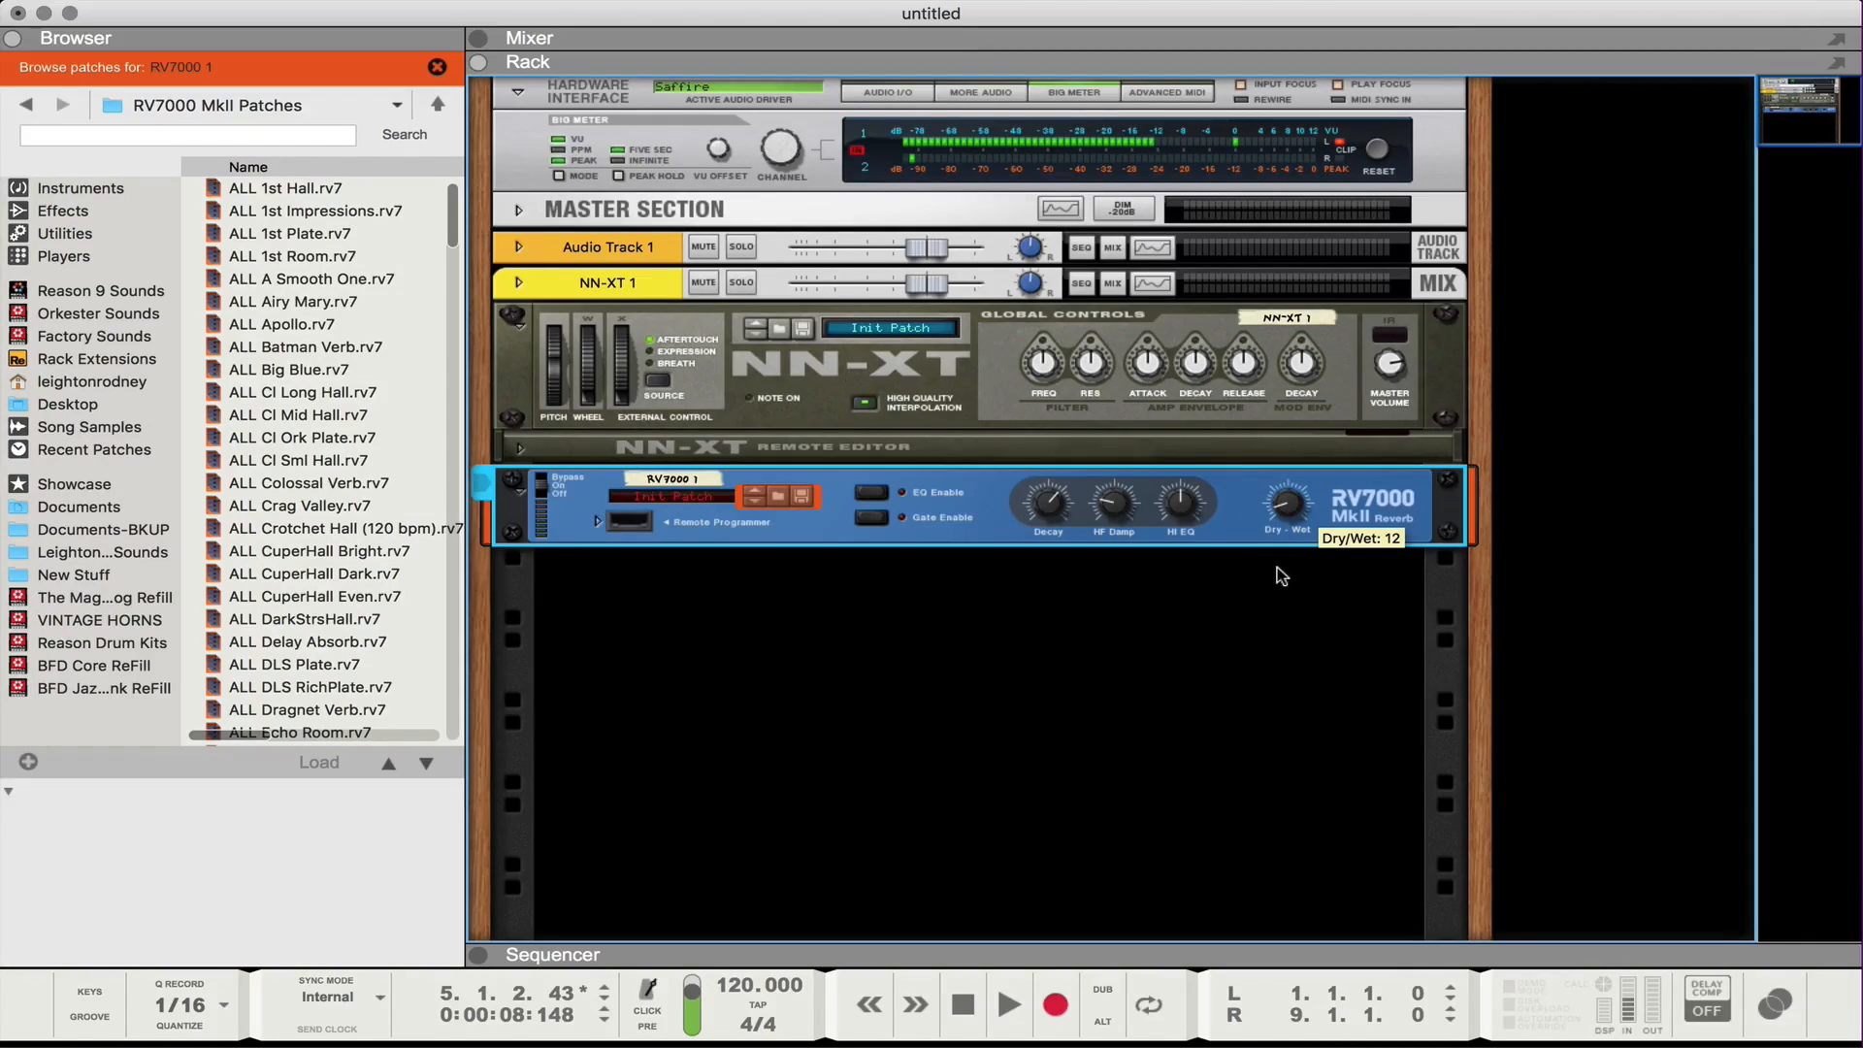
# Set the RV7000 Dry/Wet mix to about 15 and Hi EQ to 28.
pyautogui.moveTo(1283, 498); pyautogui.dragTo(1283, 481)
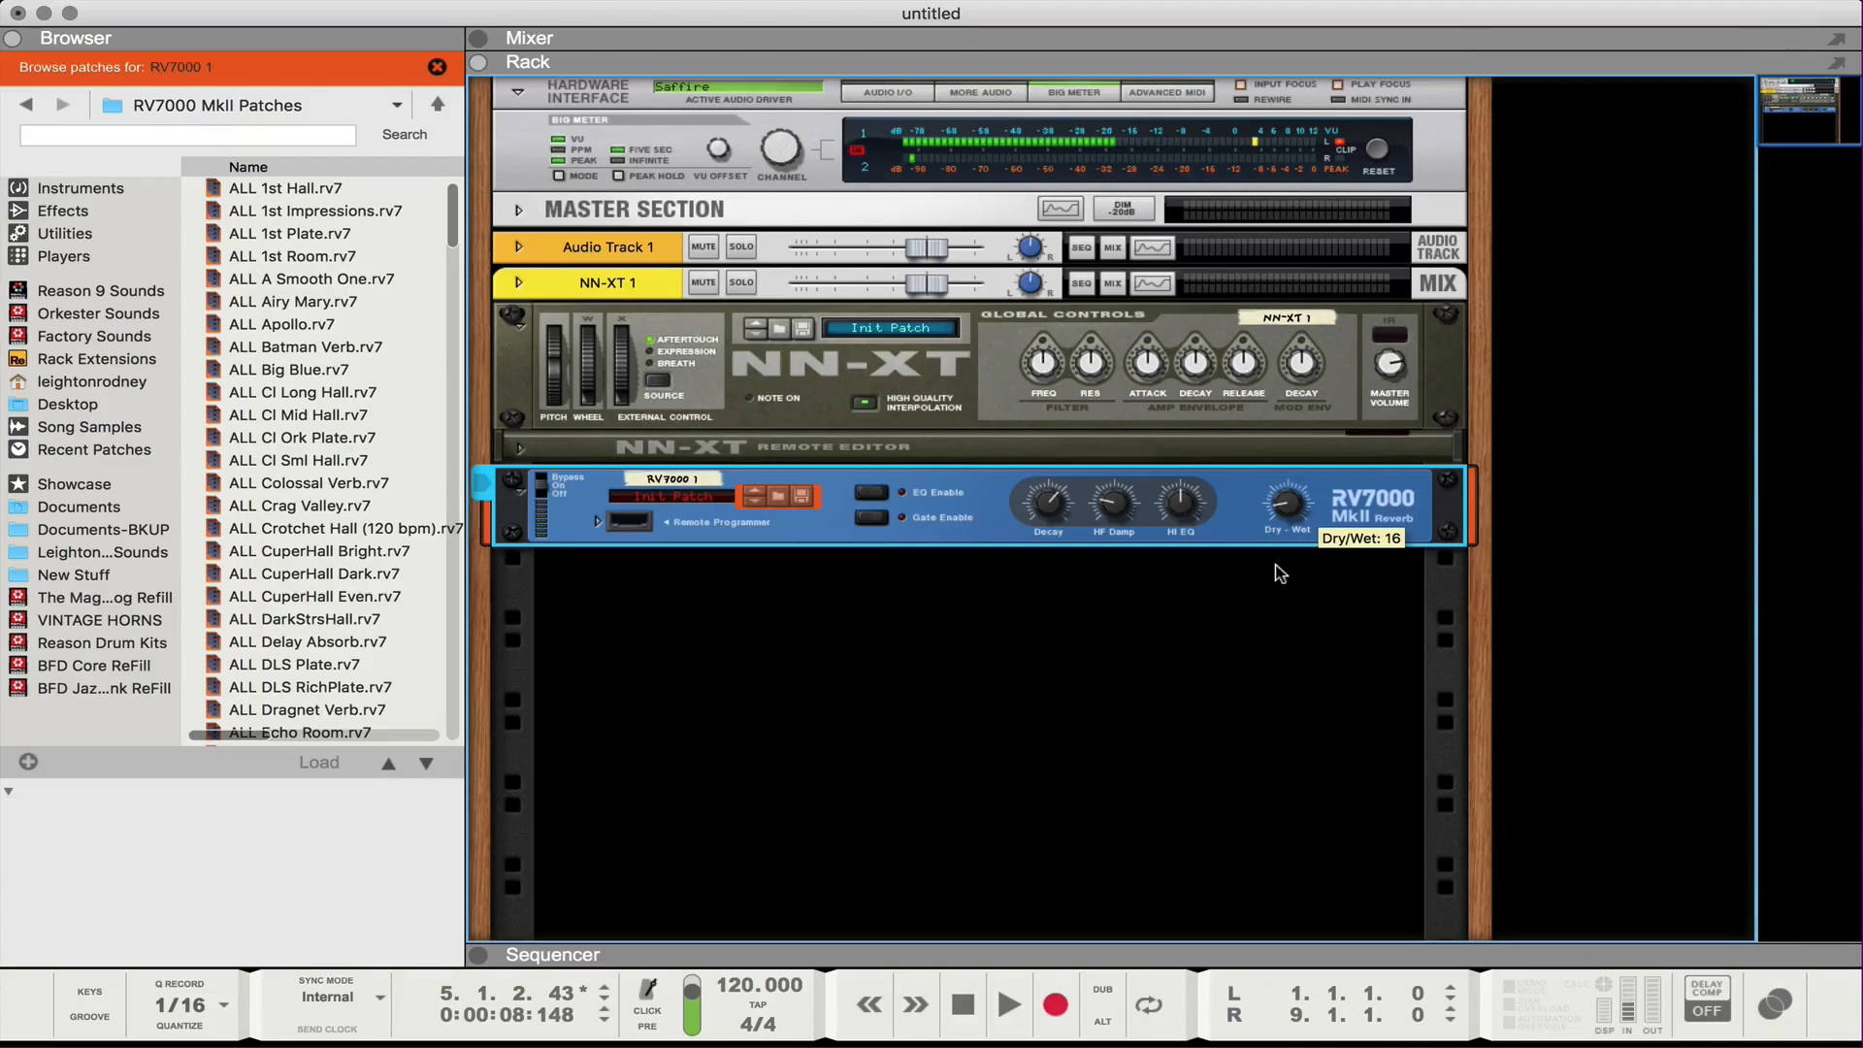
pyautogui.moveTo(1285, 498); pyautogui.dragTo(1285, 536)
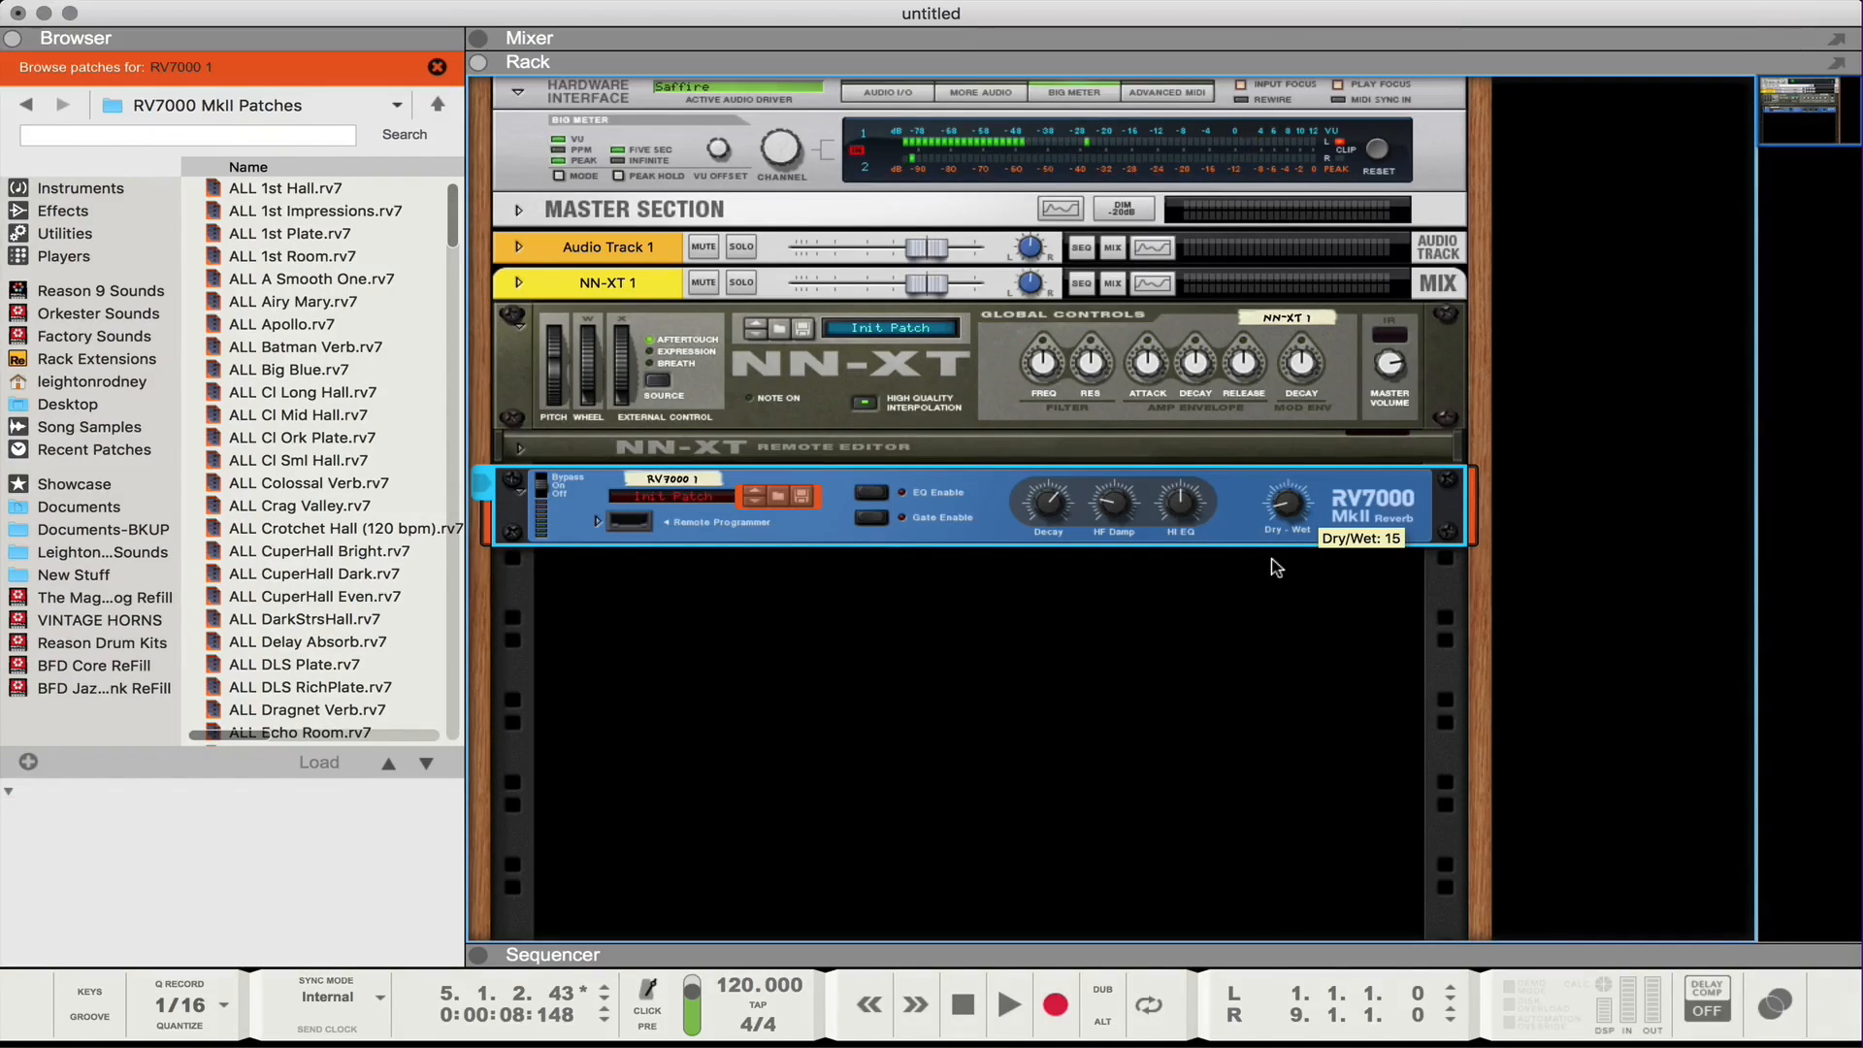
pyautogui.moveTo(1060, 208)
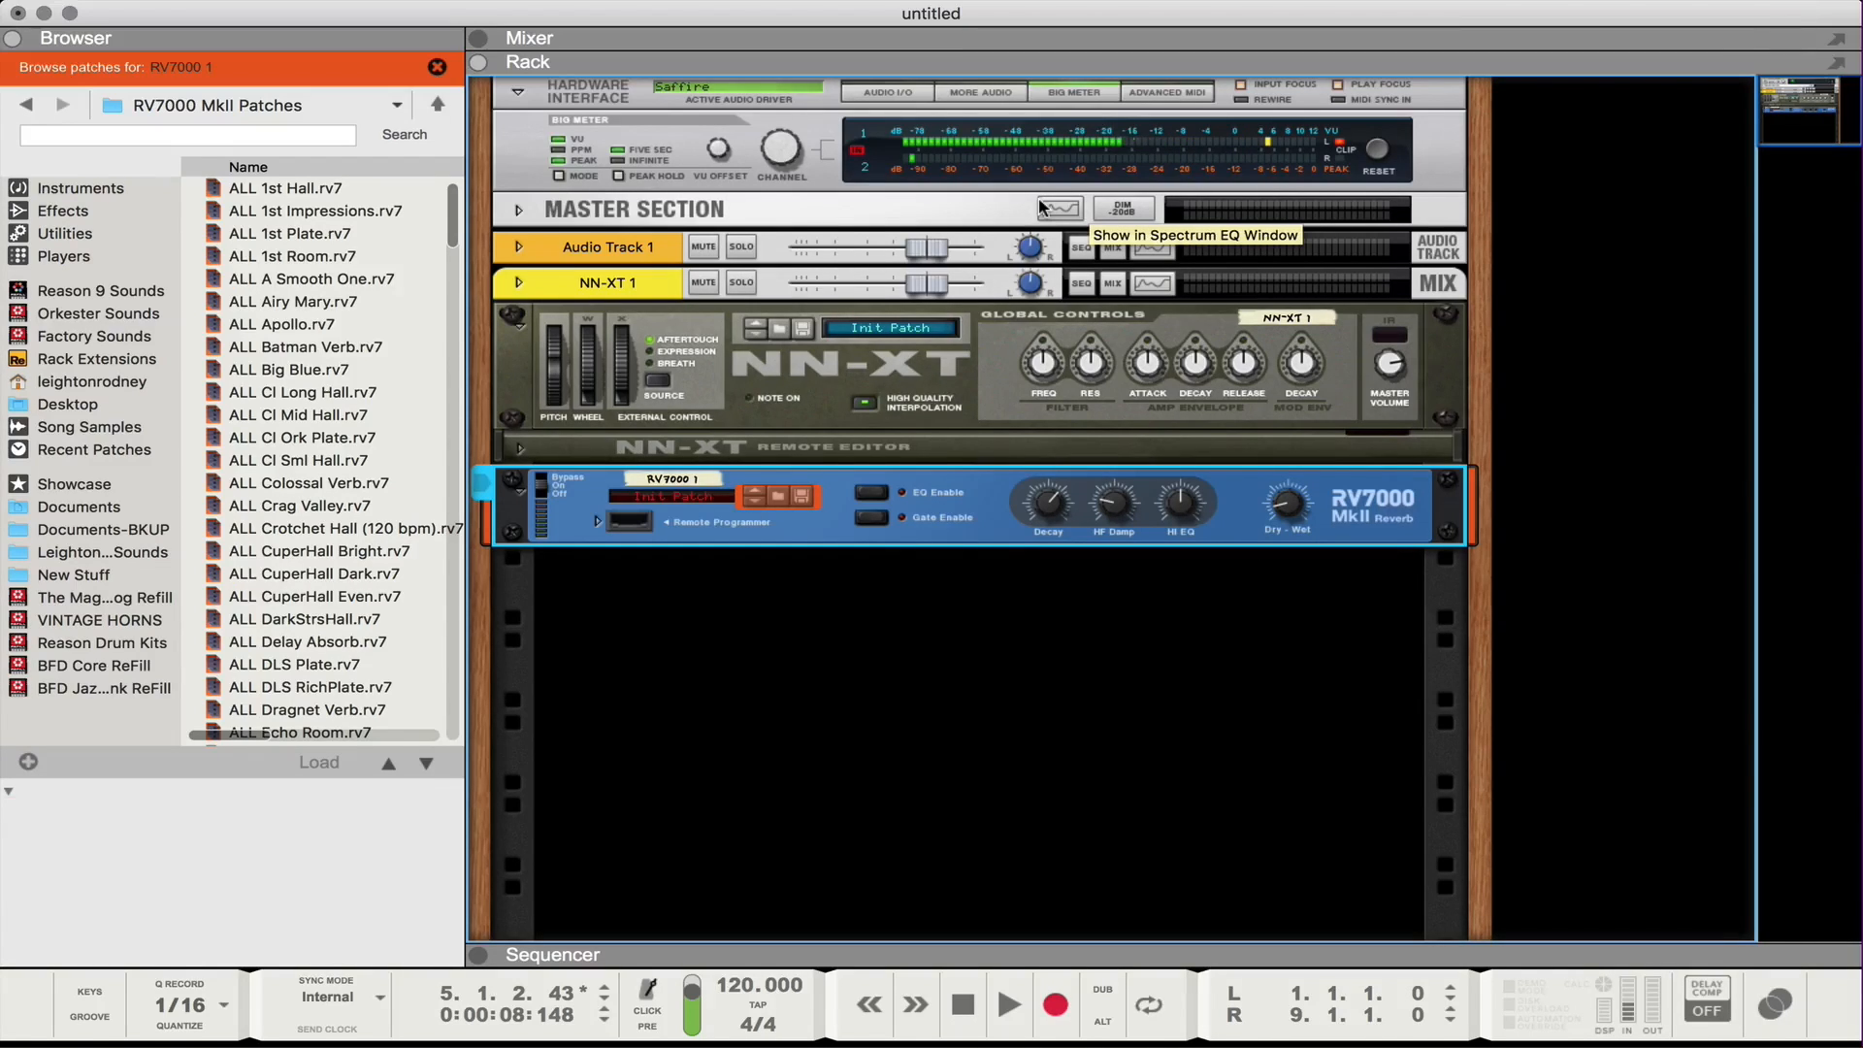
pyautogui.moveTo(1299, 147)
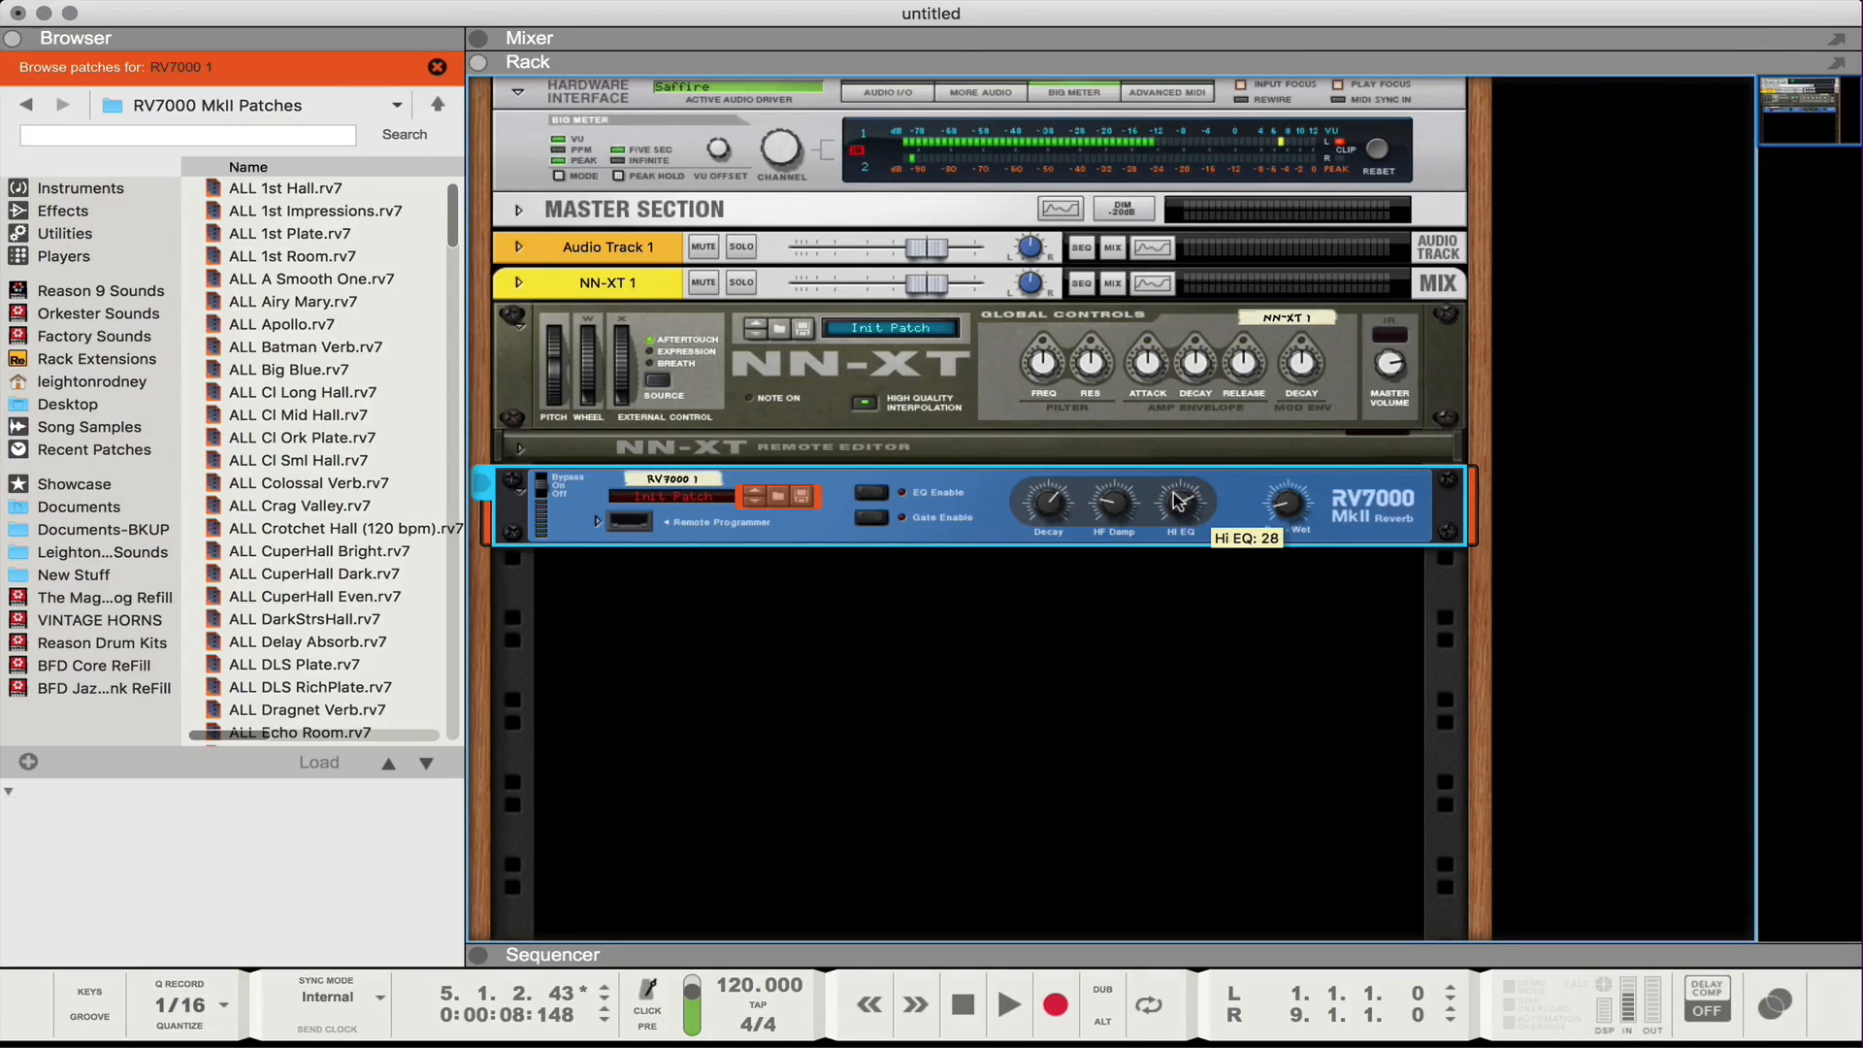
pyautogui.moveTo(1184, 499); pyautogui.dragTo(1184, 475)
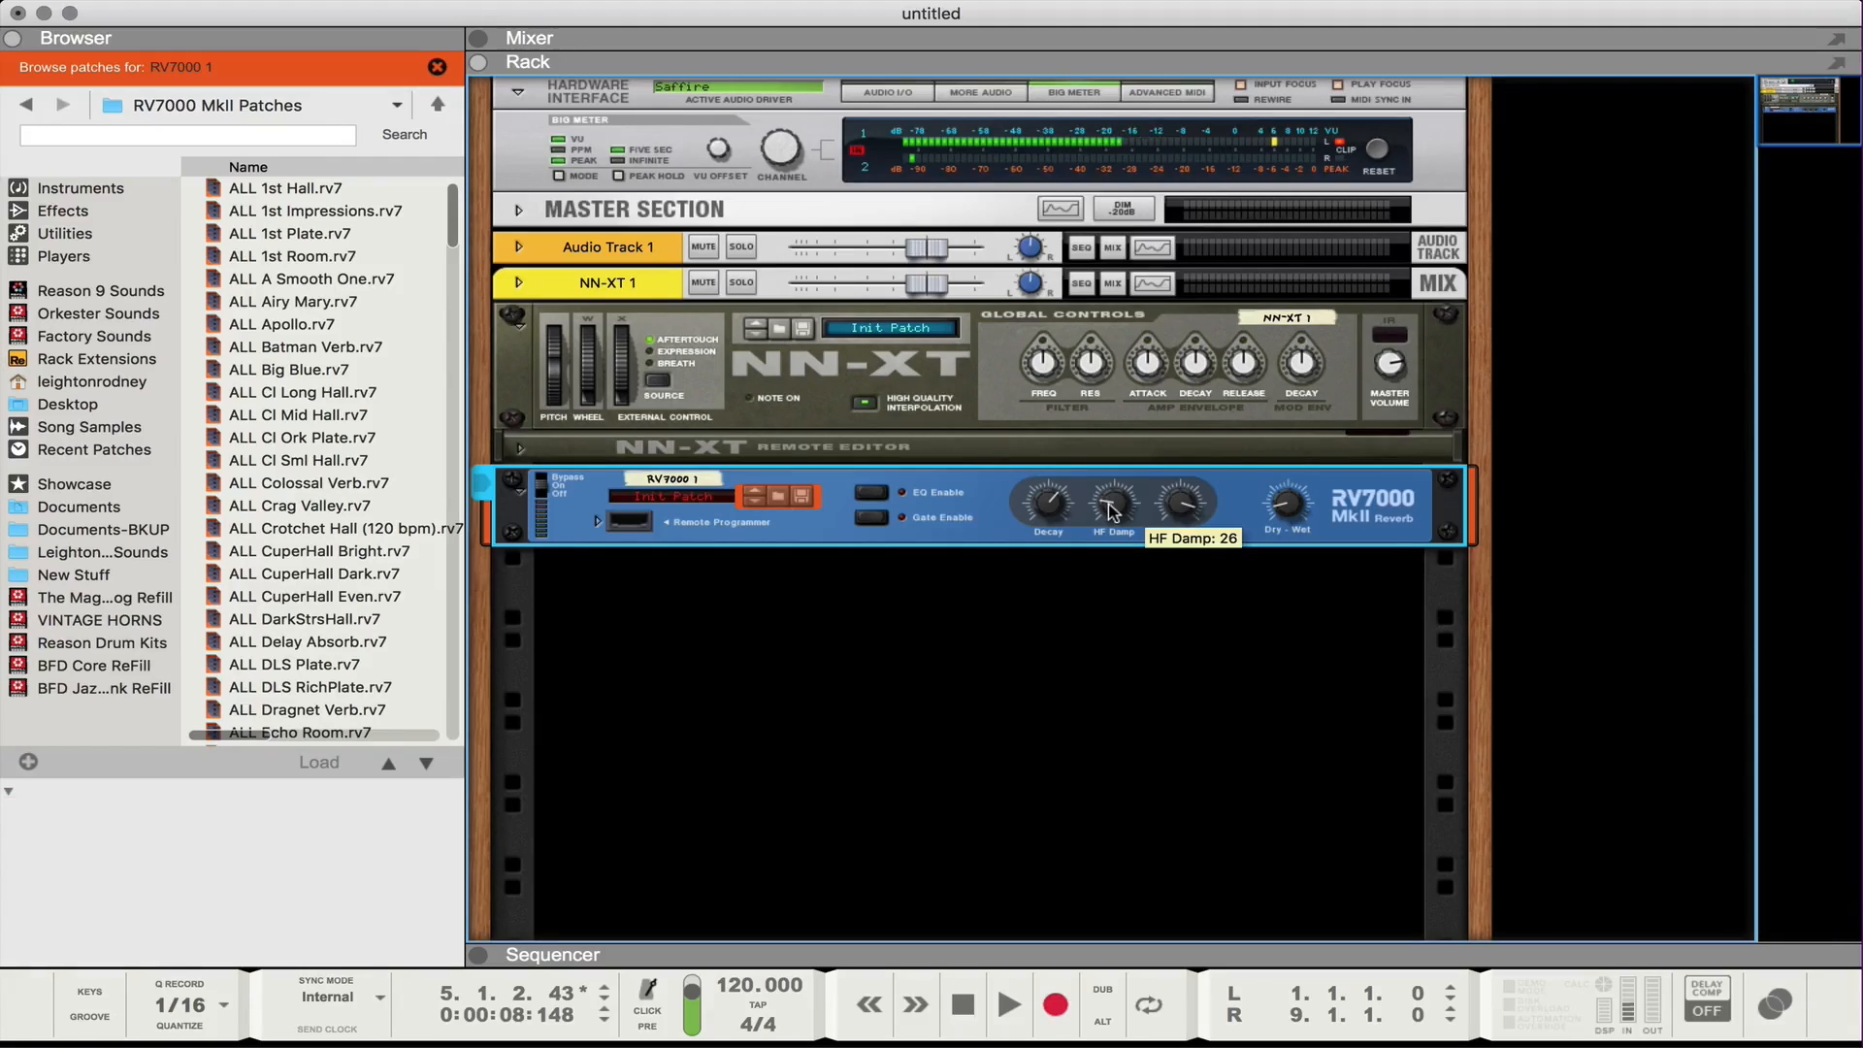
# Lower HF Damp to 22 and lengthen the reverb decay to about 84.
pyautogui.moveTo(1114, 497); pyautogui.dragTo(1114, 510)
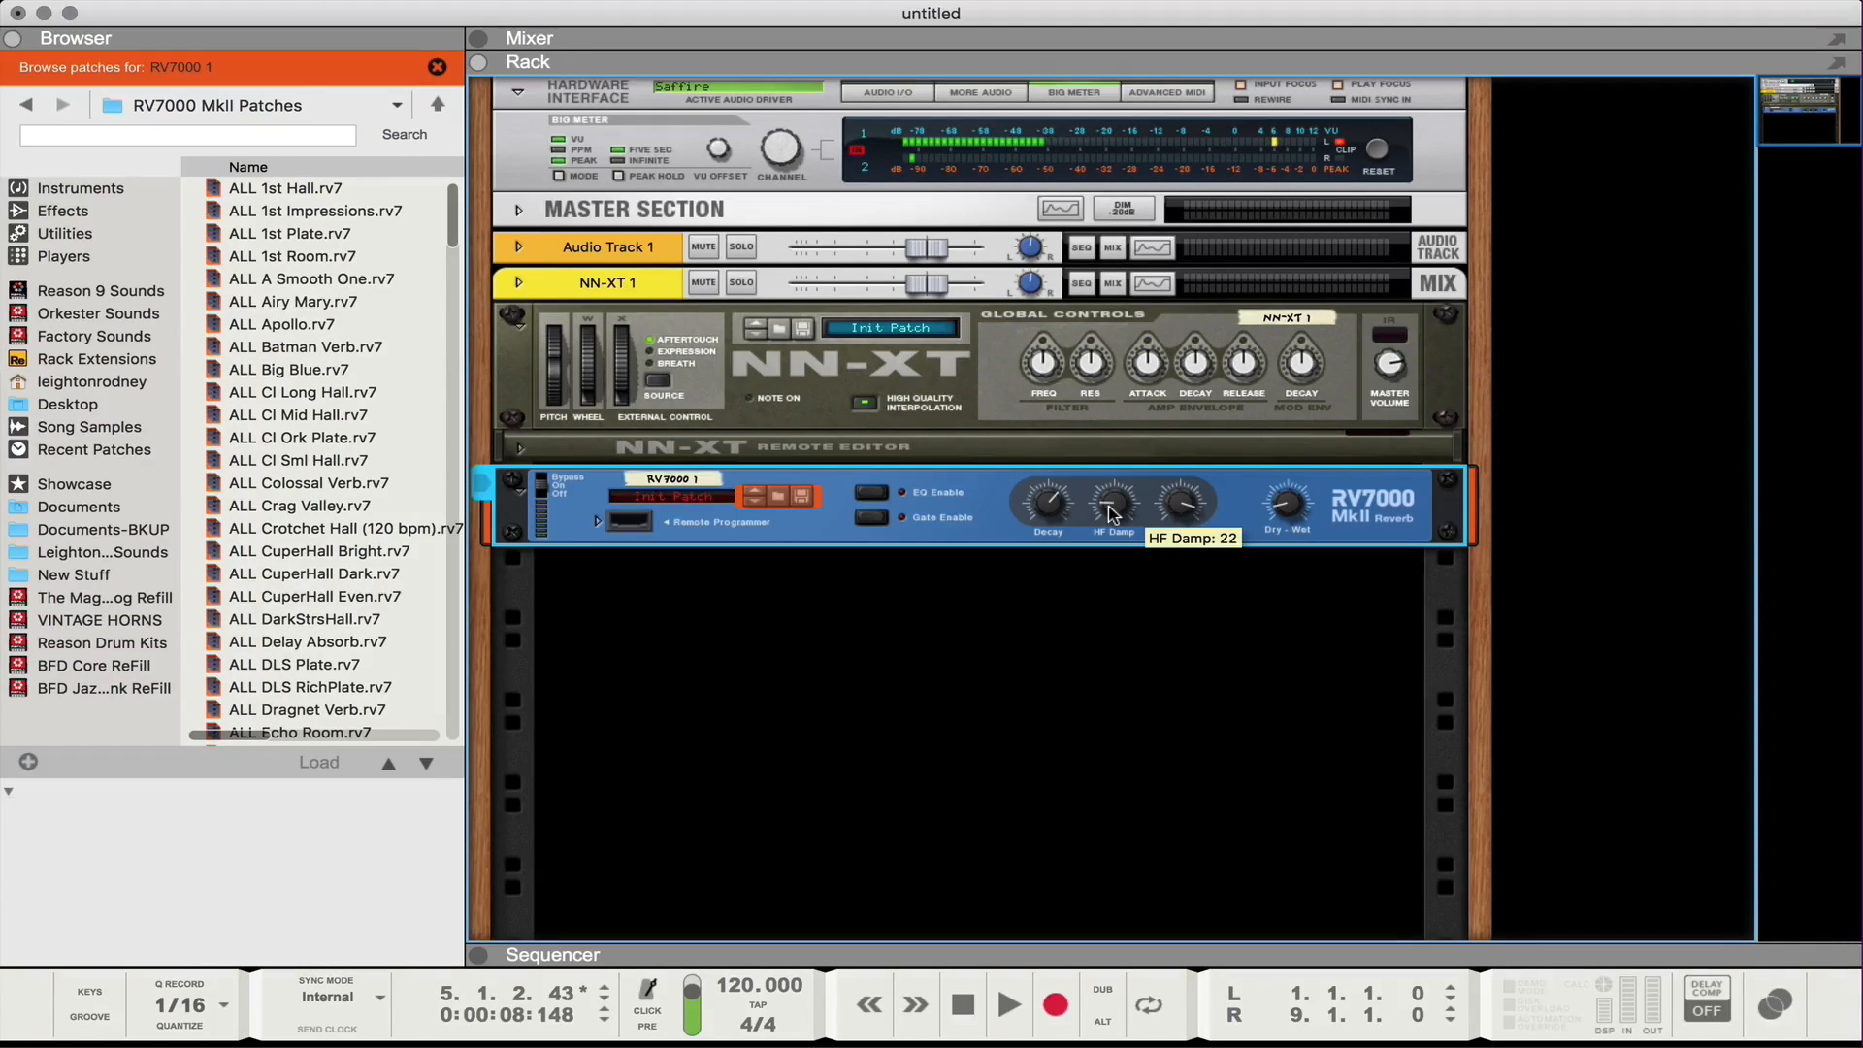
pyautogui.moveTo(1114, 499); pyautogui.dragTo(1114, 510)
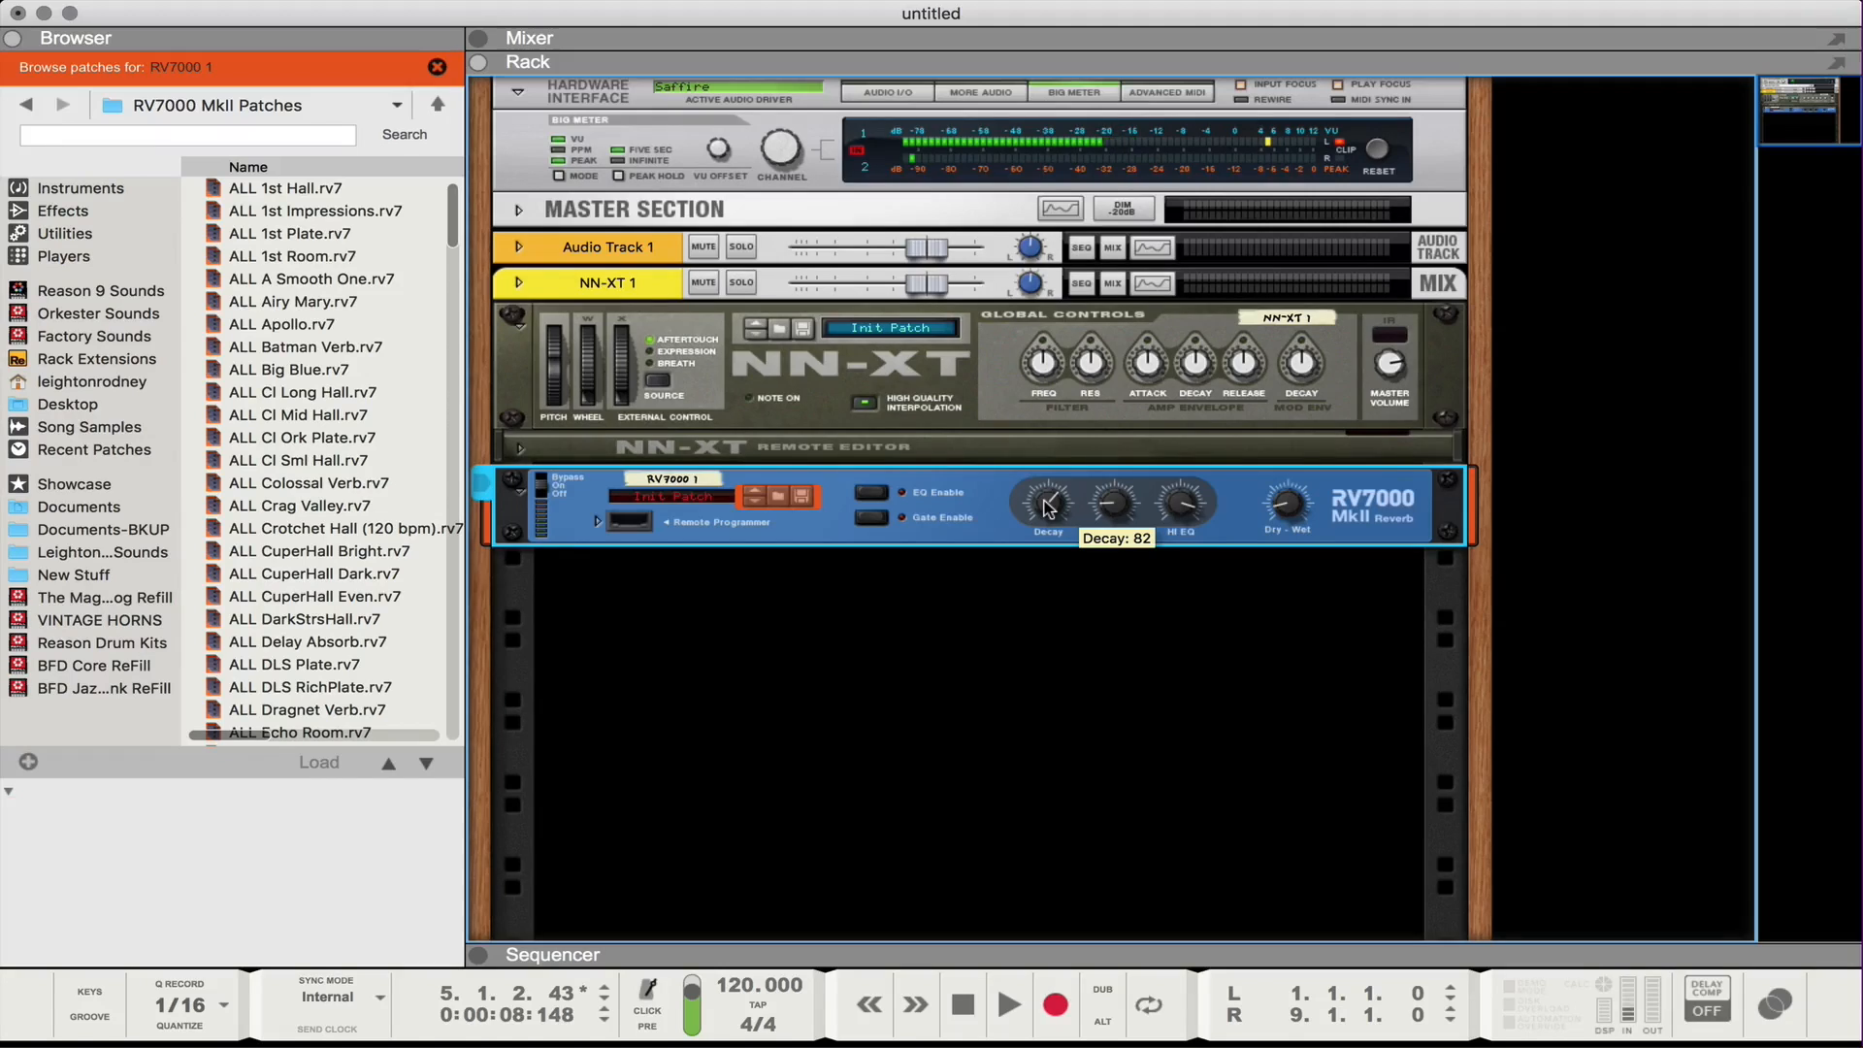
pyautogui.moveTo(1044, 499); pyautogui.dragTo(1046, 493)
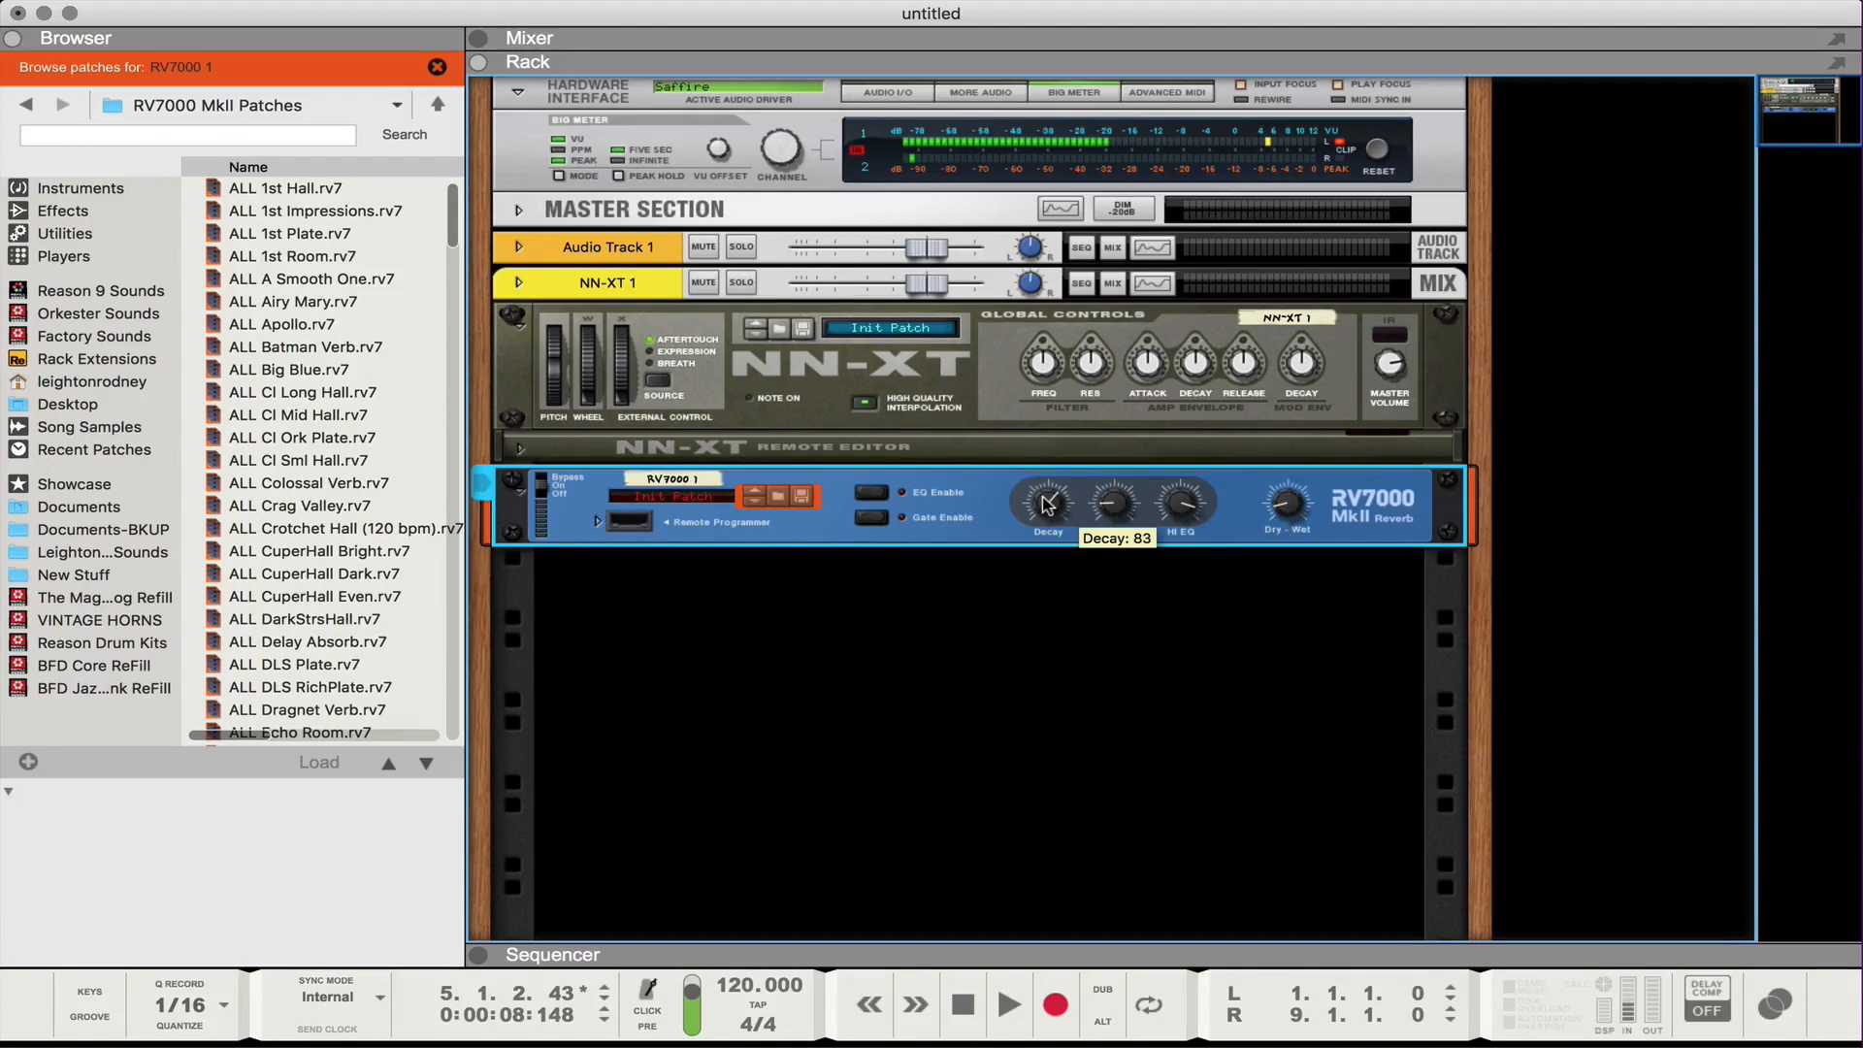
pyautogui.moveTo(1046, 499); pyautogui.dragTo(1049, 493)
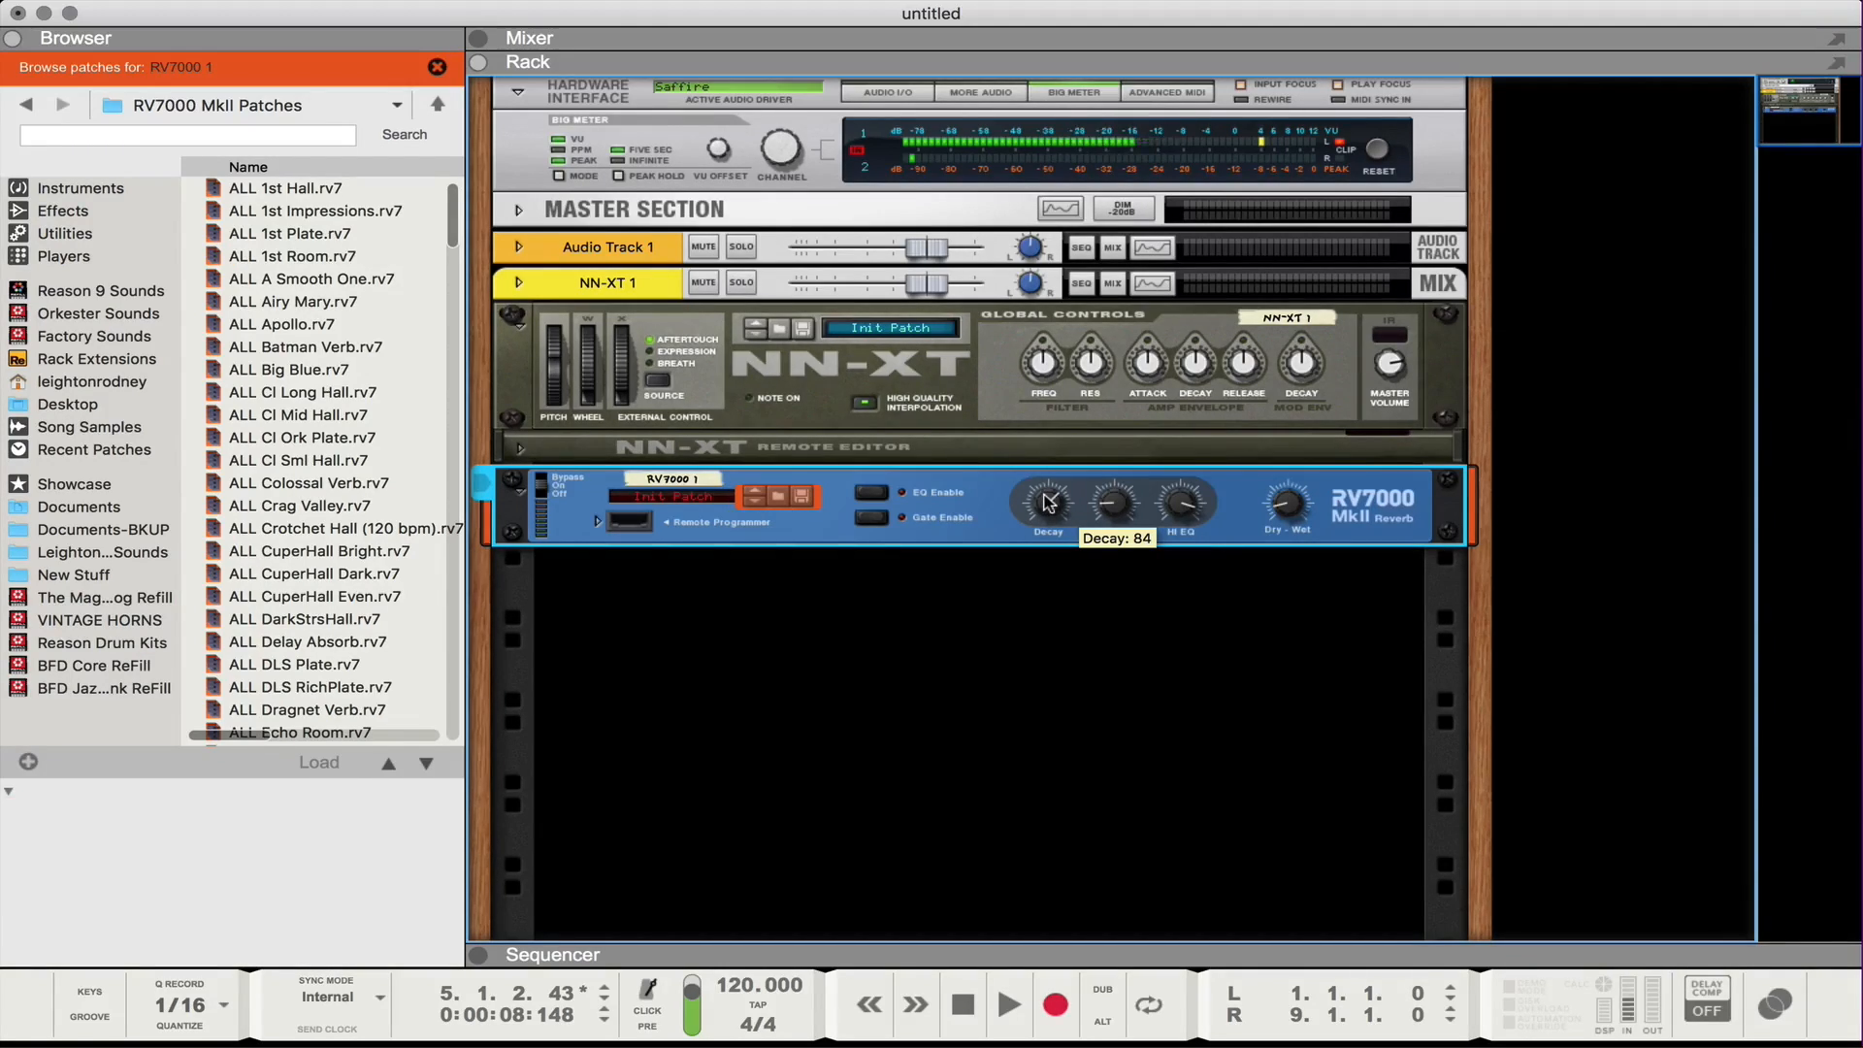
pyautogui.moveTo(1046, 499); pyautogui.dragTo(1048, 493)
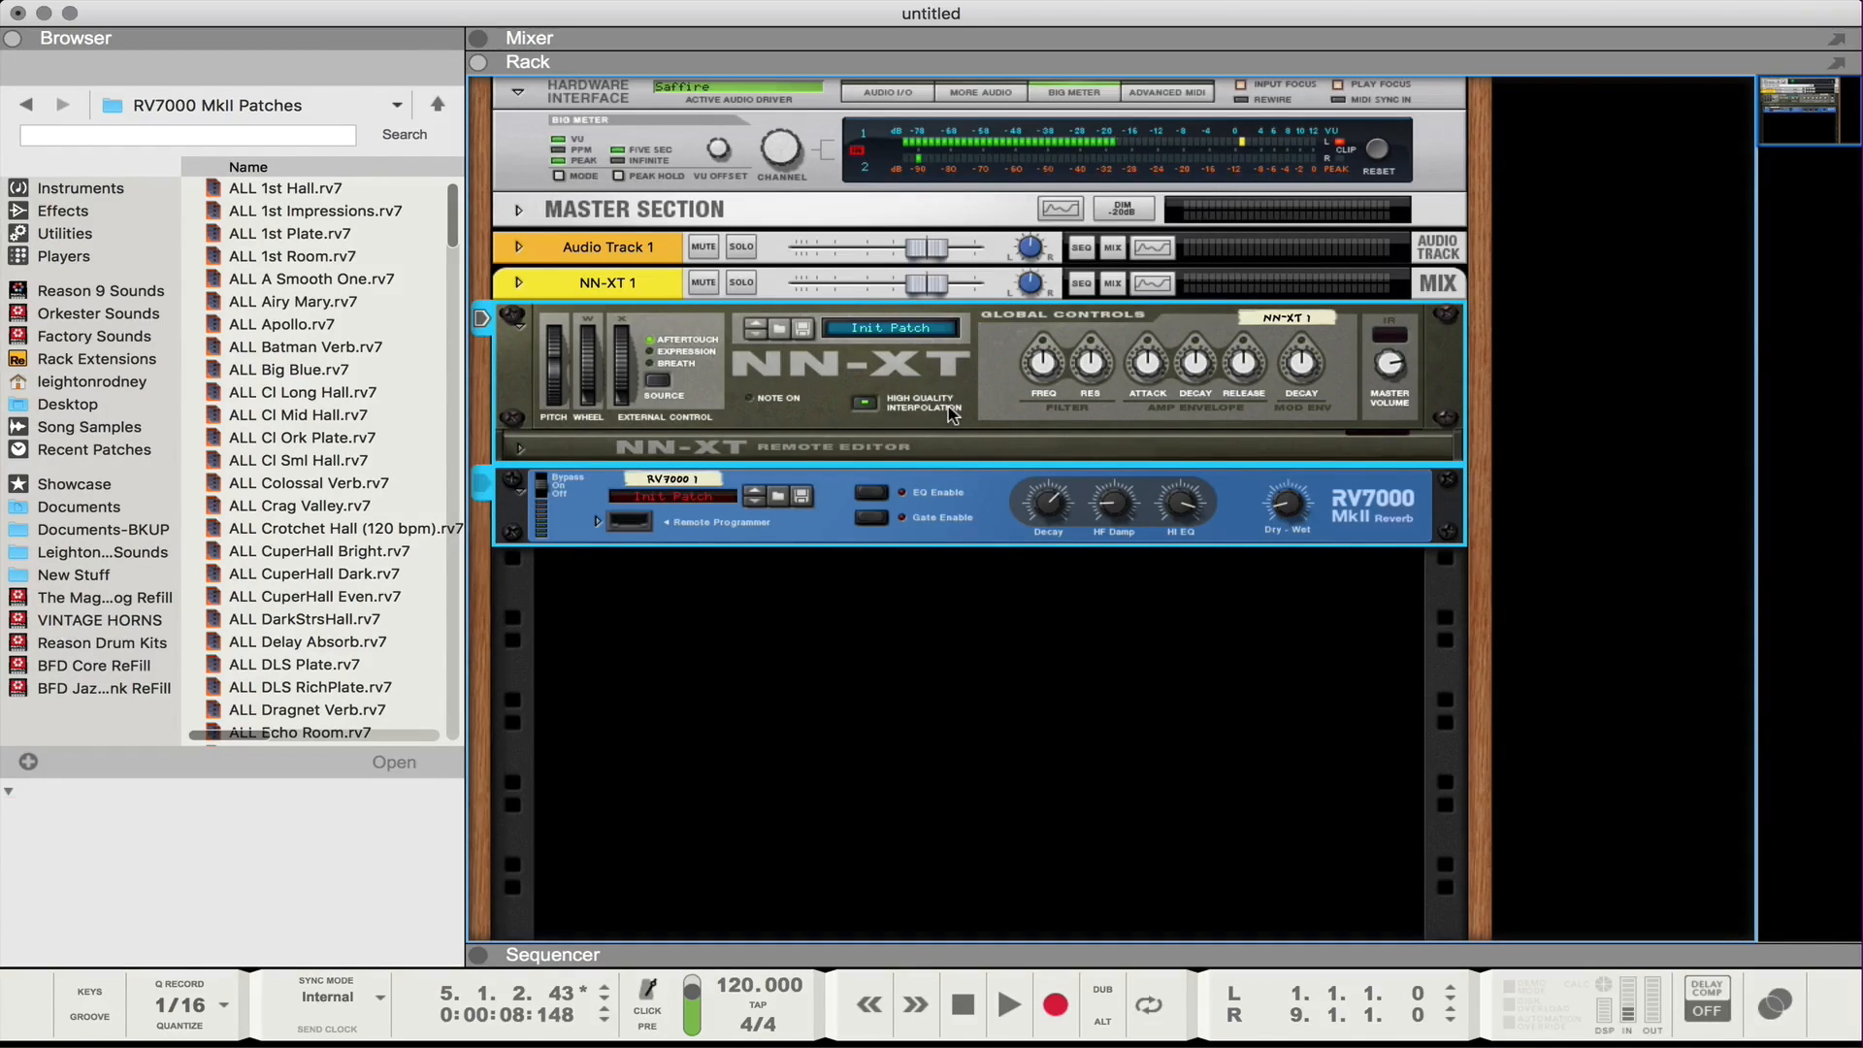
pyautogui.moveTo(992, 404)
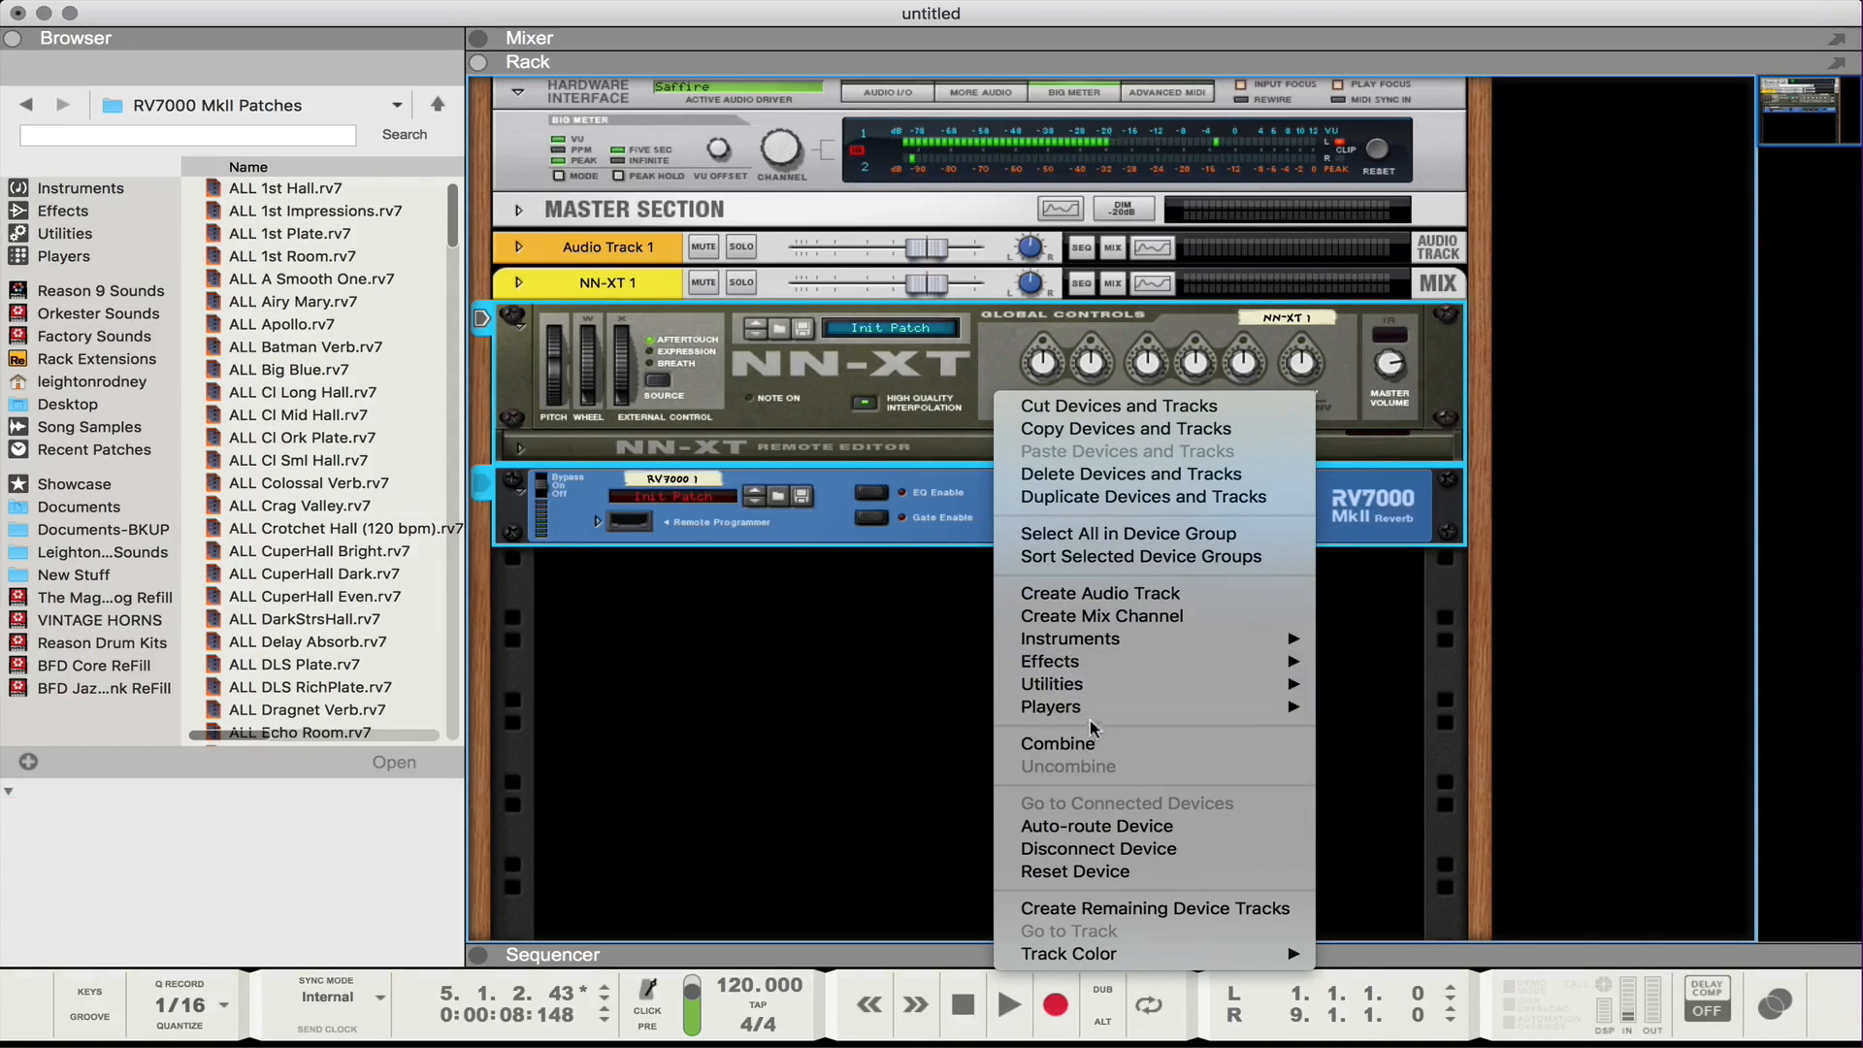
pyautogui.moveTo(1056, 743)
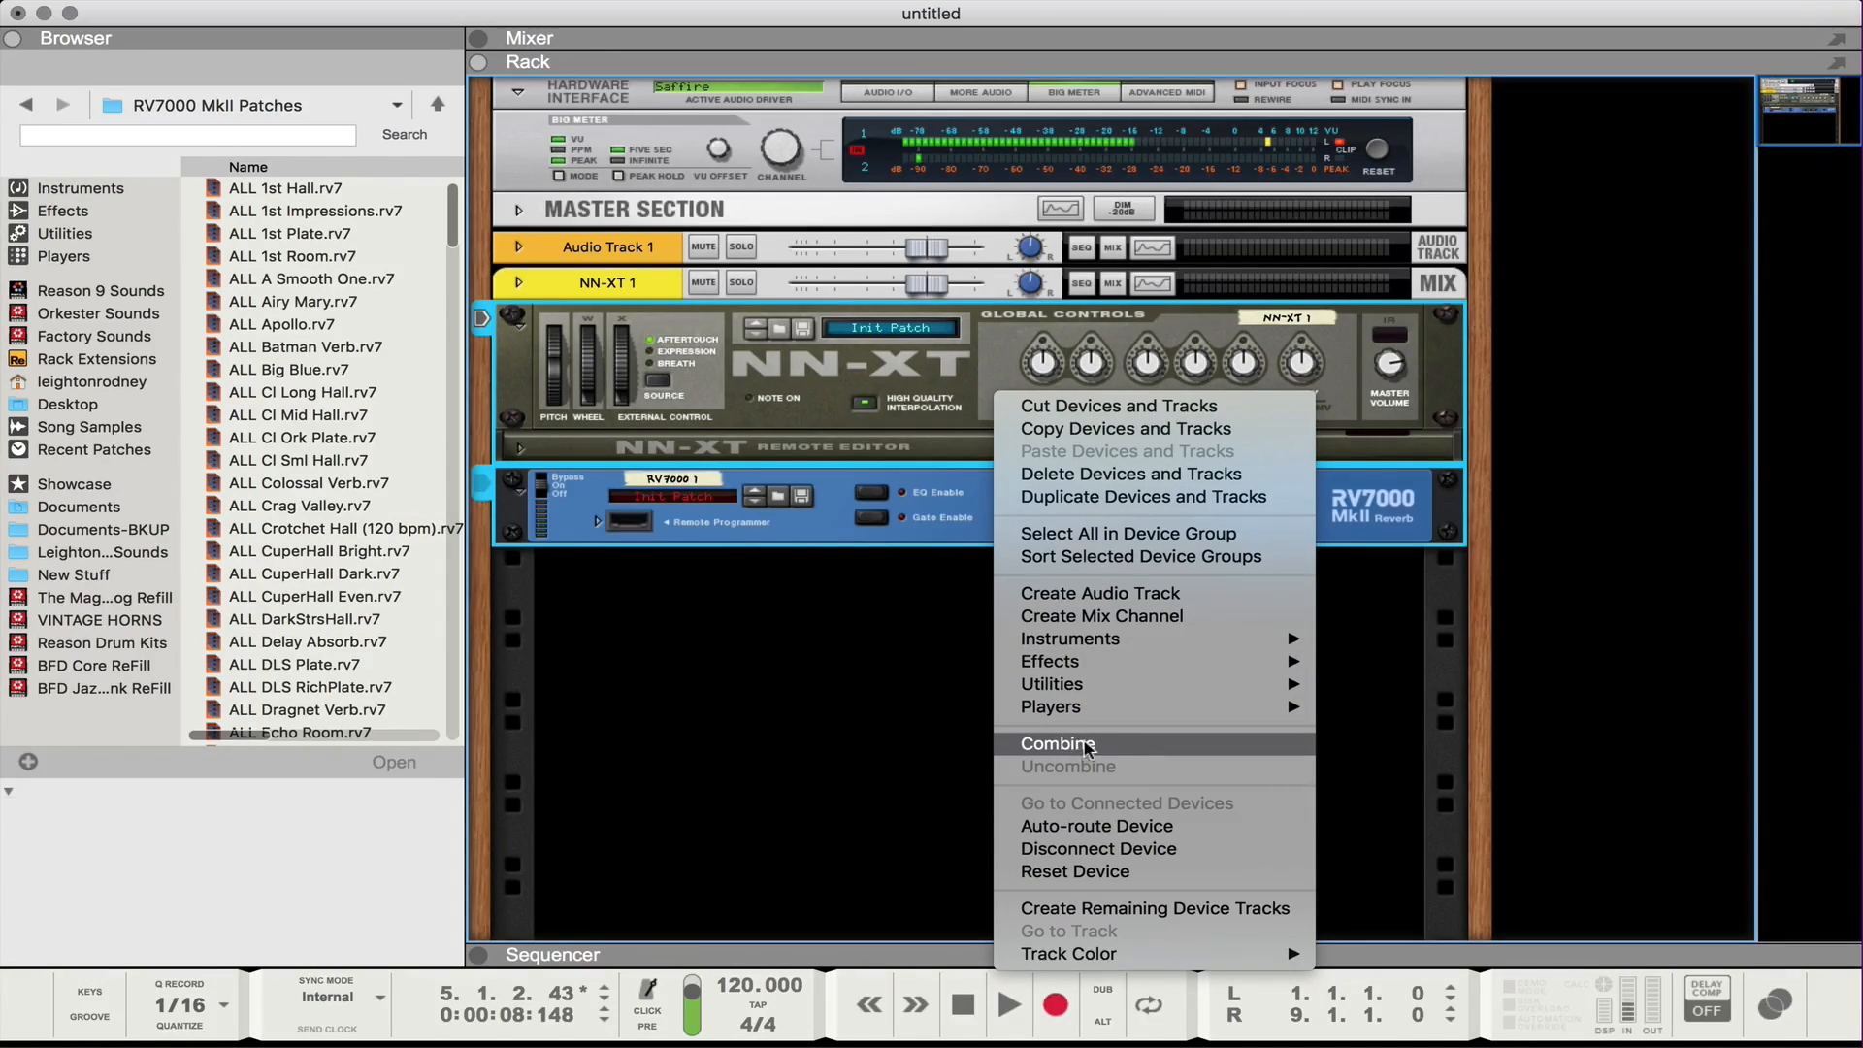
# Combine the NN-XT and RV7000 into one Combinator and toggle Show Devices, leaving it collapsed.
pyautogui.click(1056, 743)
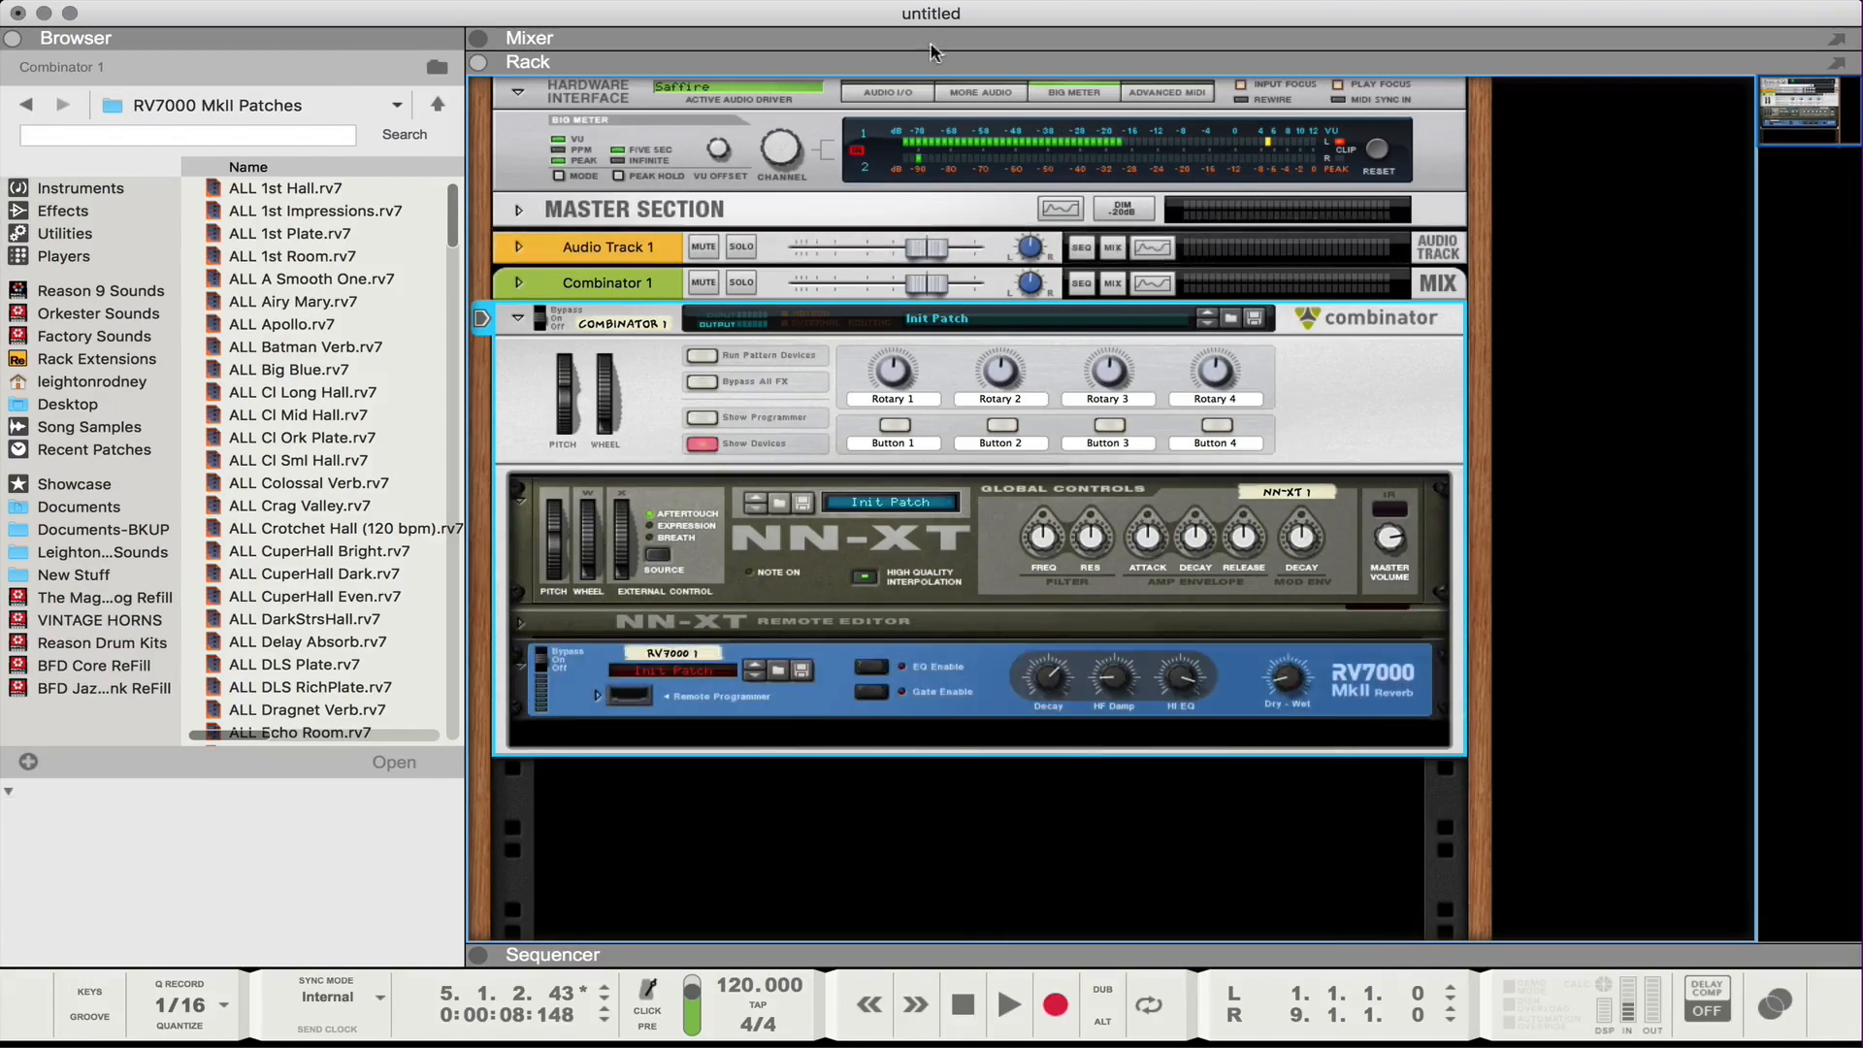
pyautogui.click(701, 443)
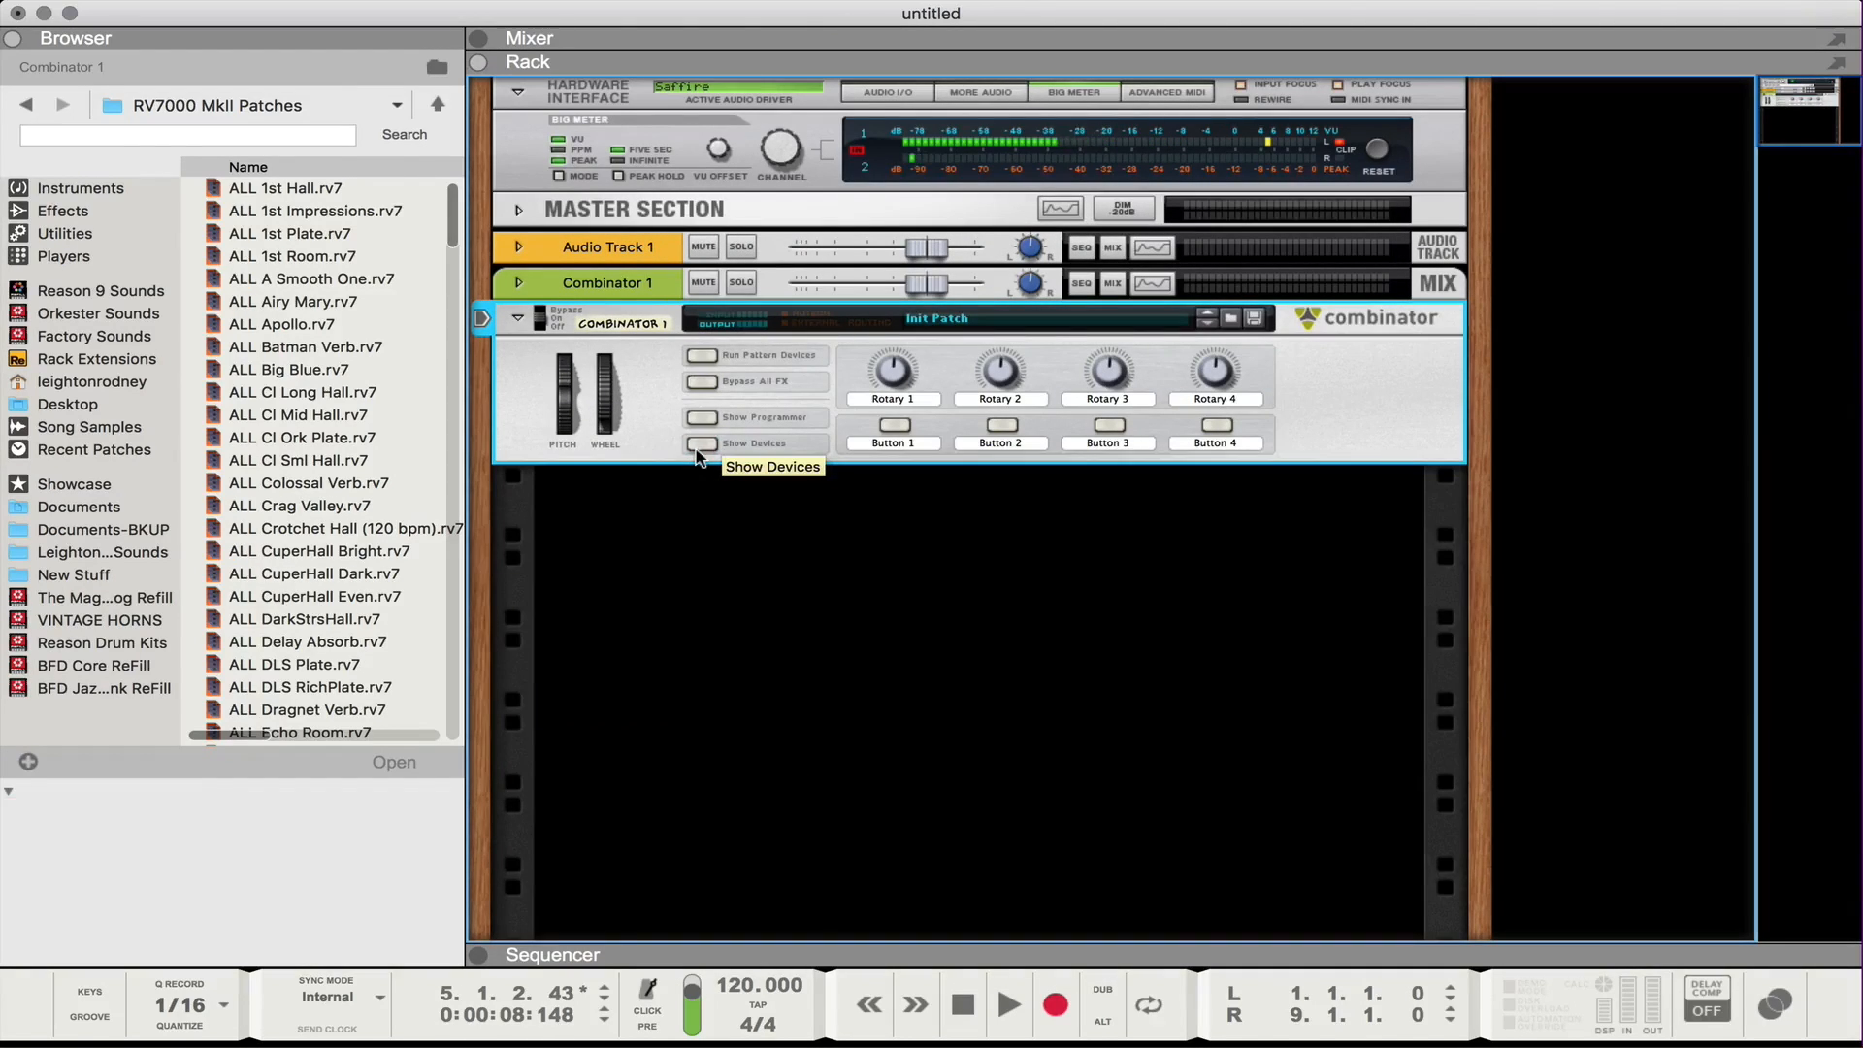
pyautogui.click(700, 443)
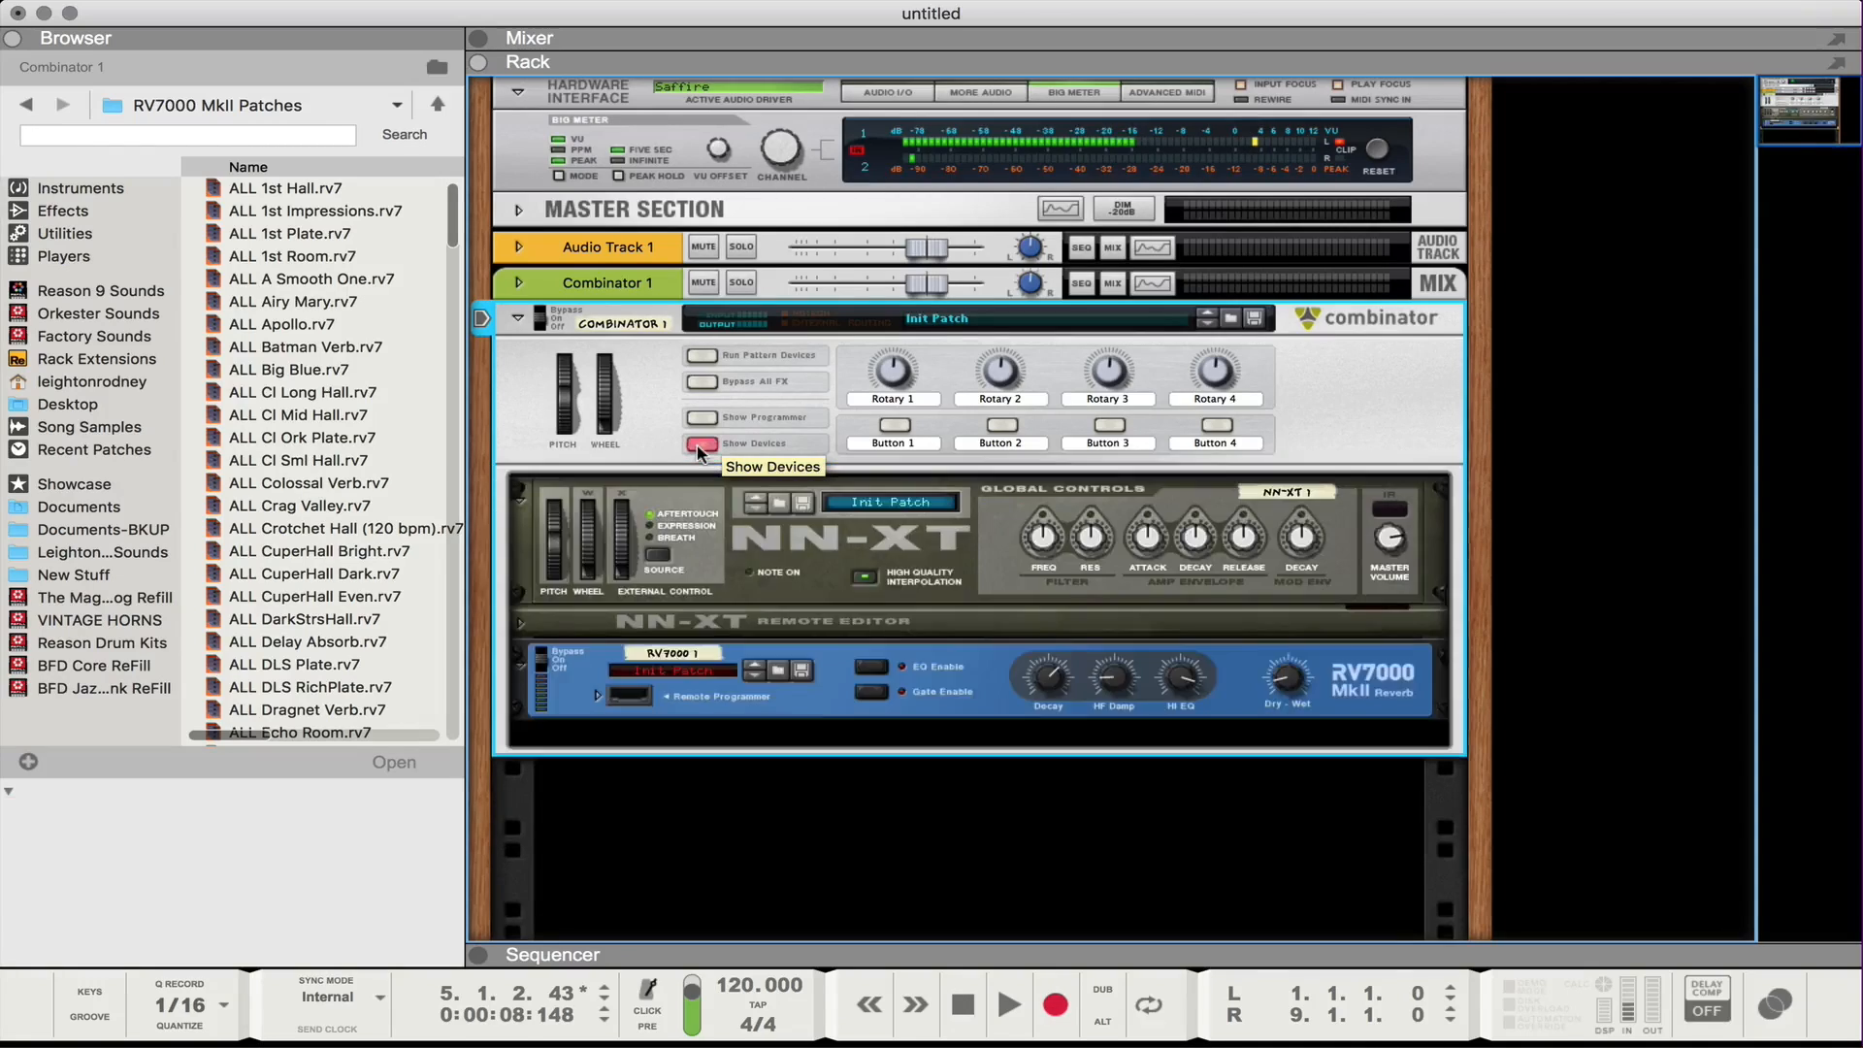
pyautogui.click(701, 443)
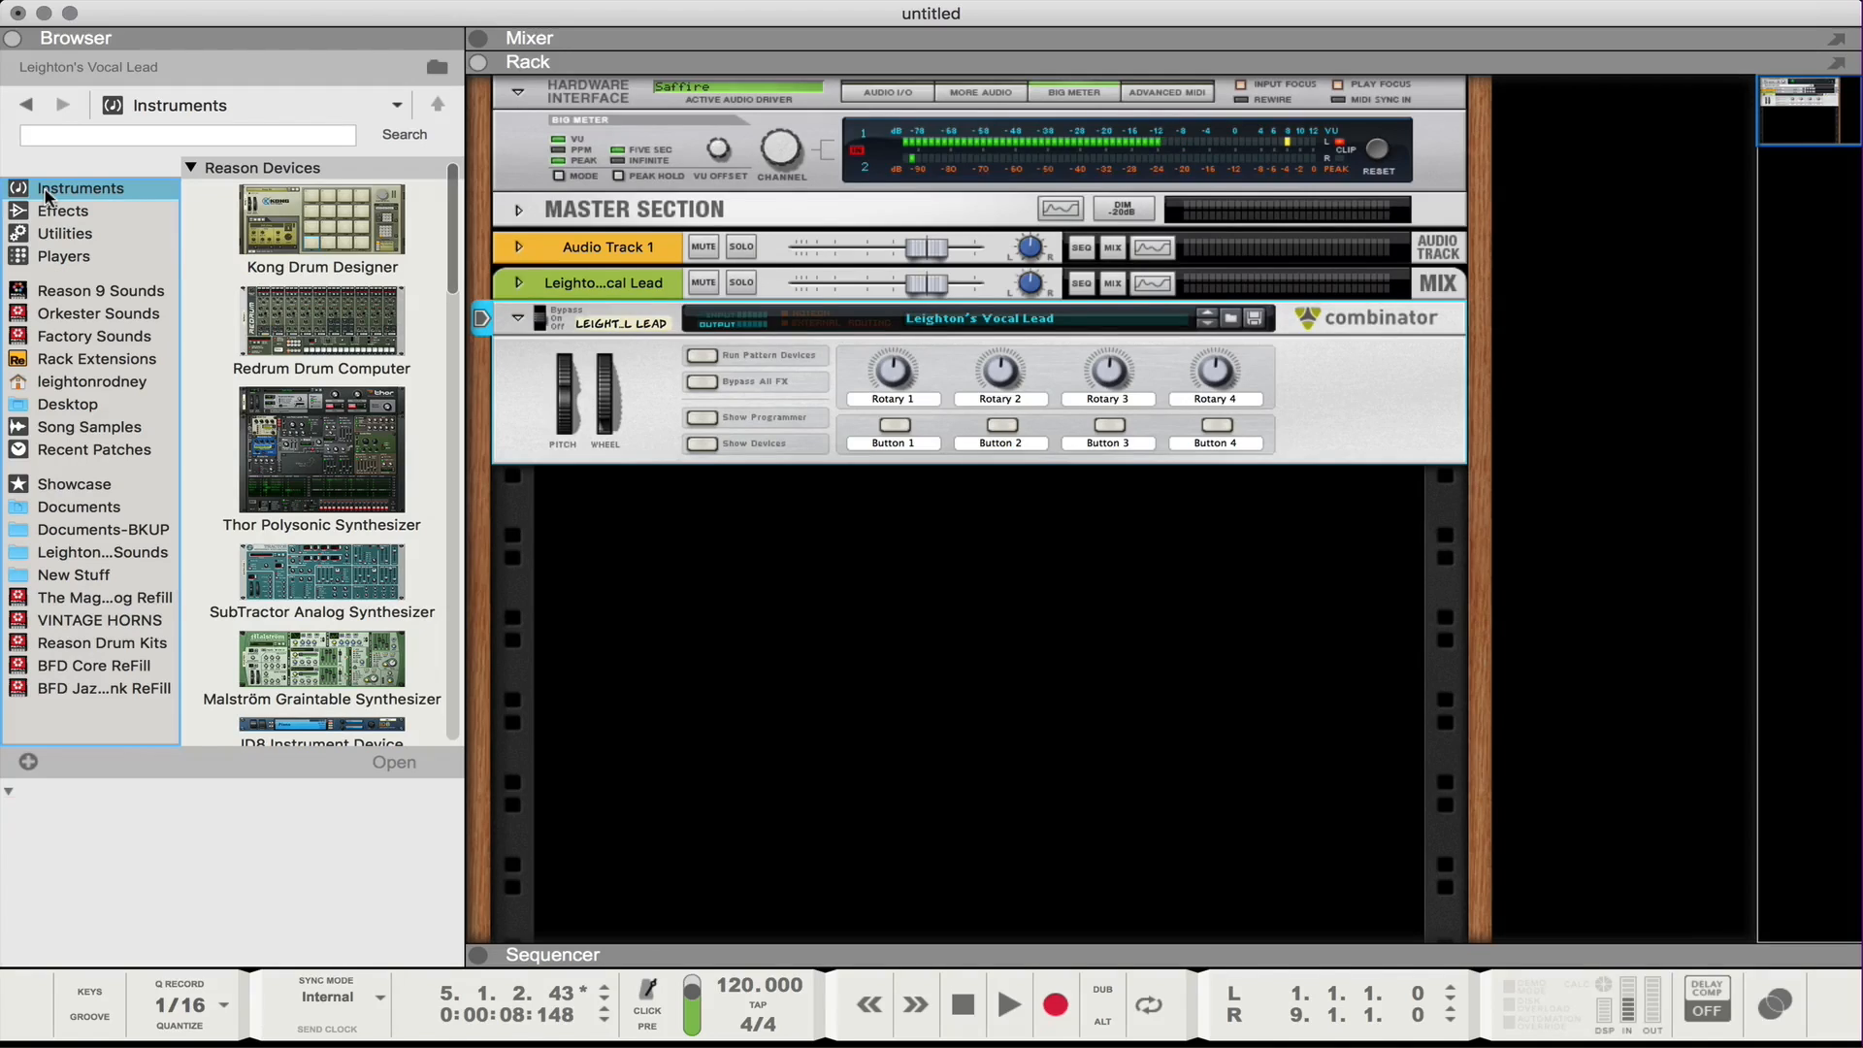
# Show the NN-XT and RV7000 inside the saved Leighton's Vocal Lead Combinator.
pyautogui.click(701, 442)
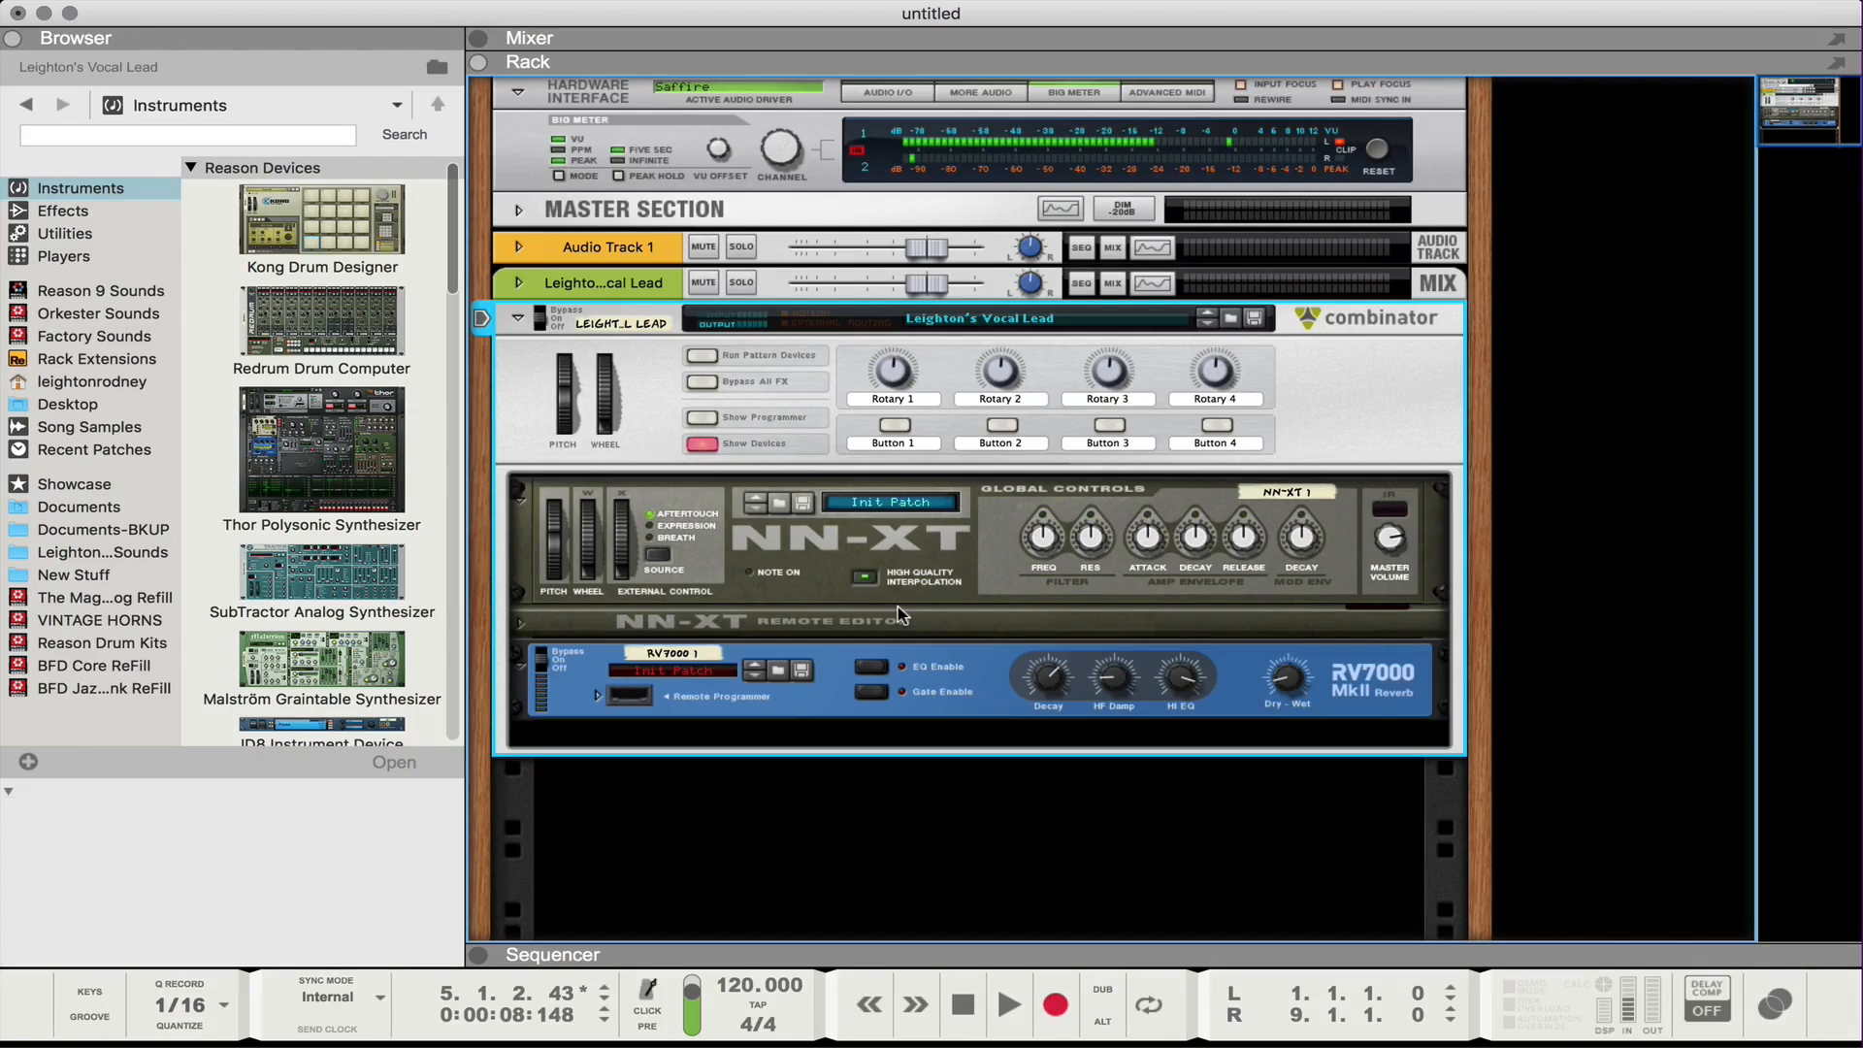
pyautogui.moveTo(975, 668)
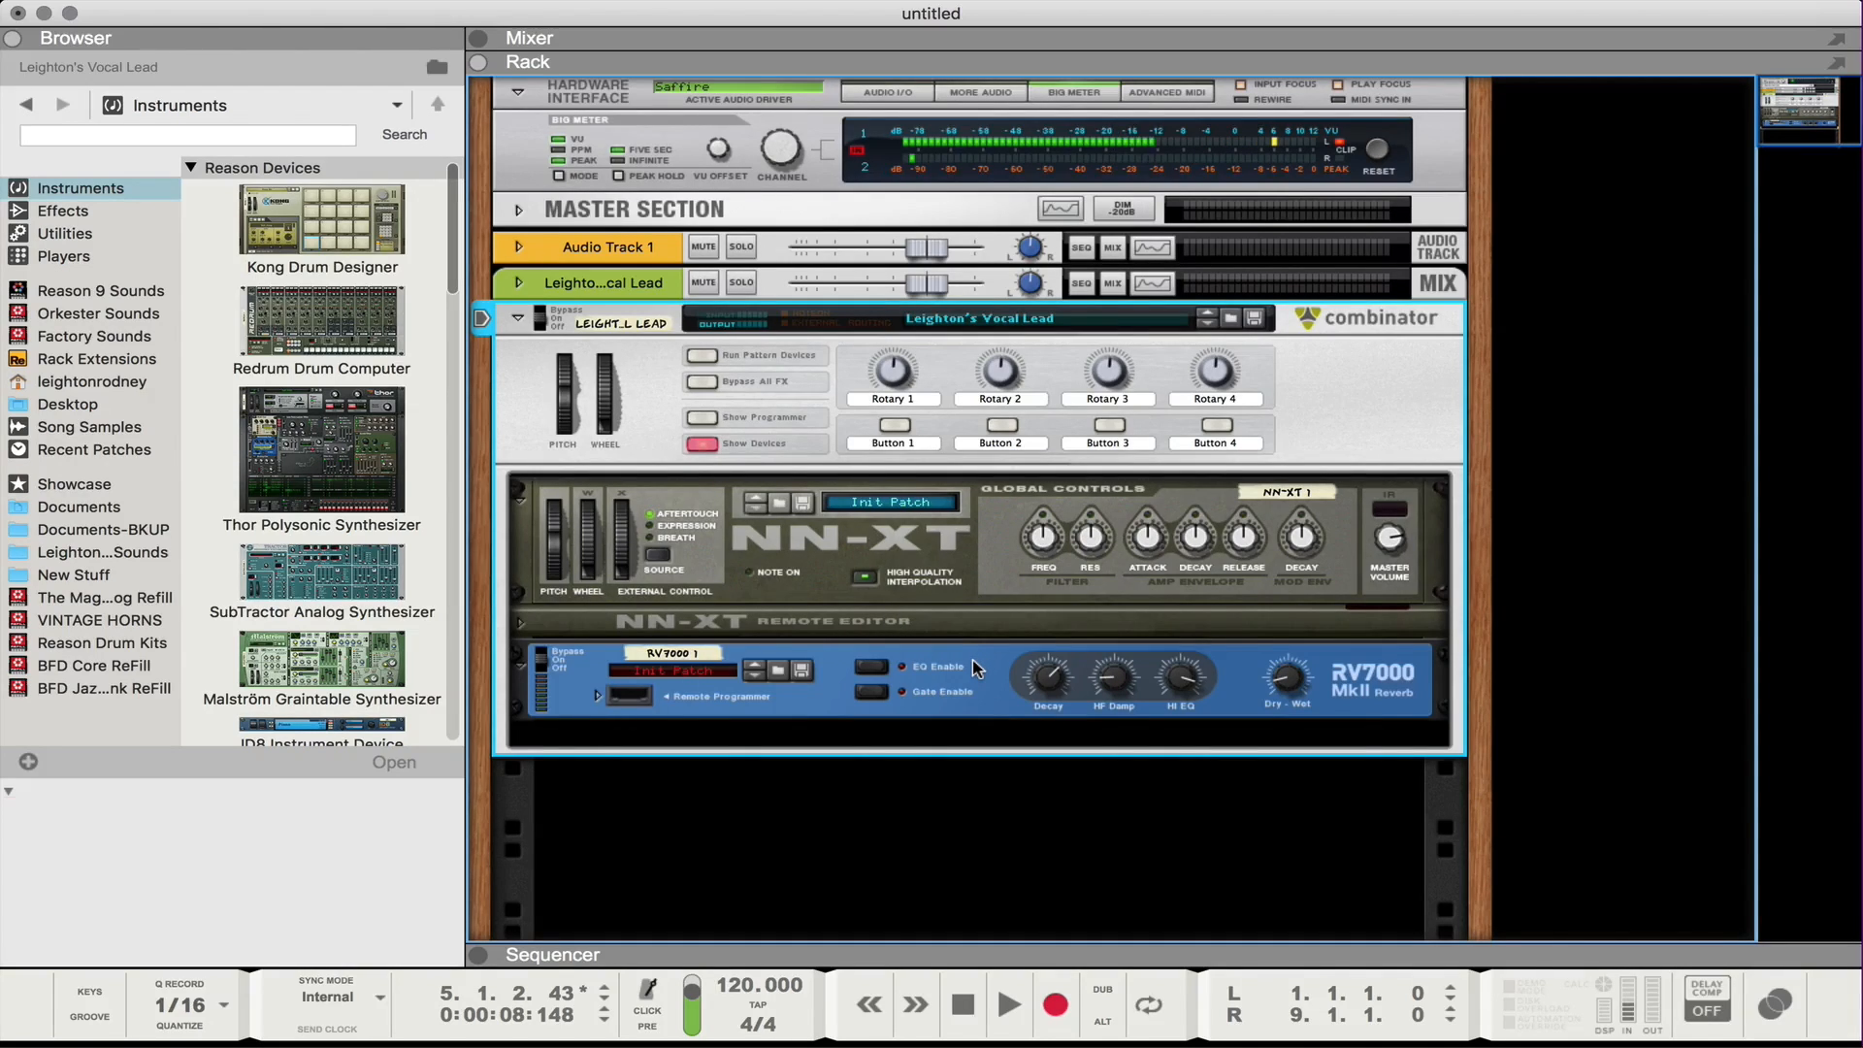